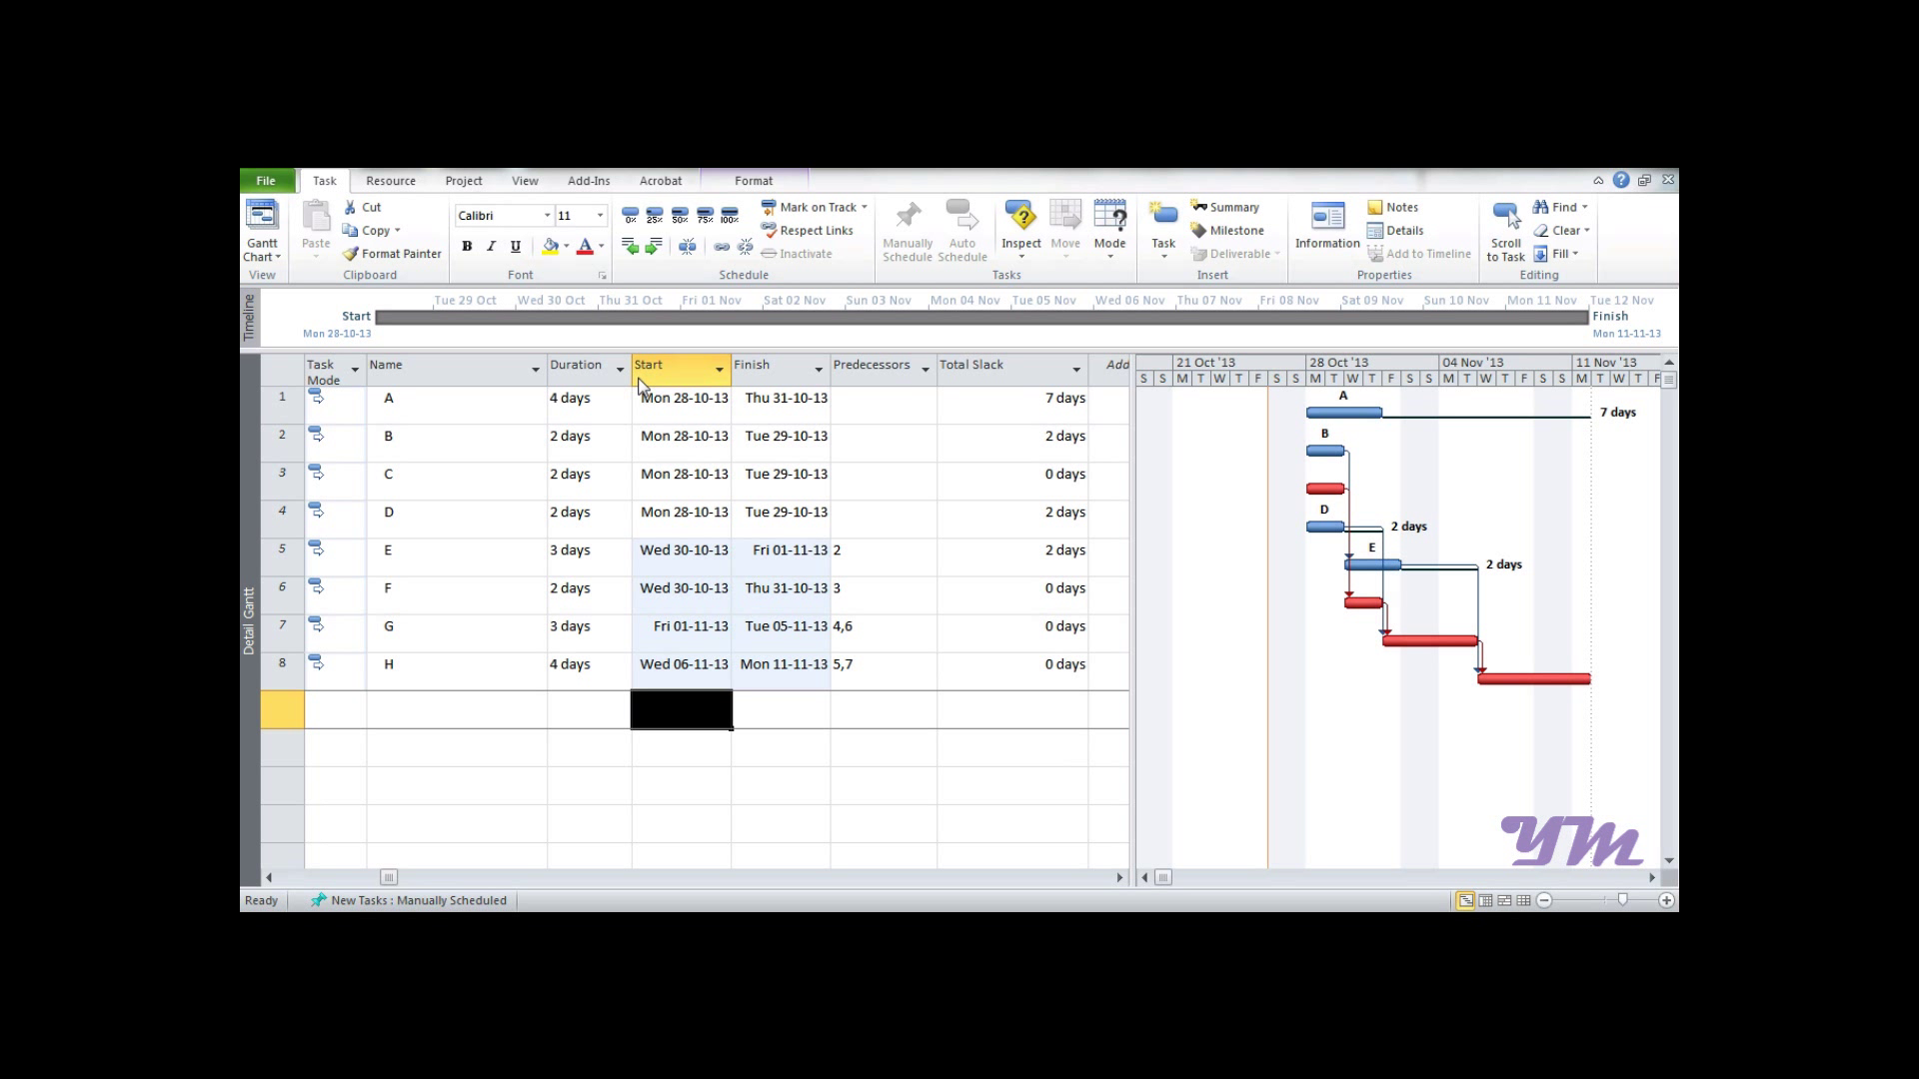
pyautogui.moveTo(530, 452)
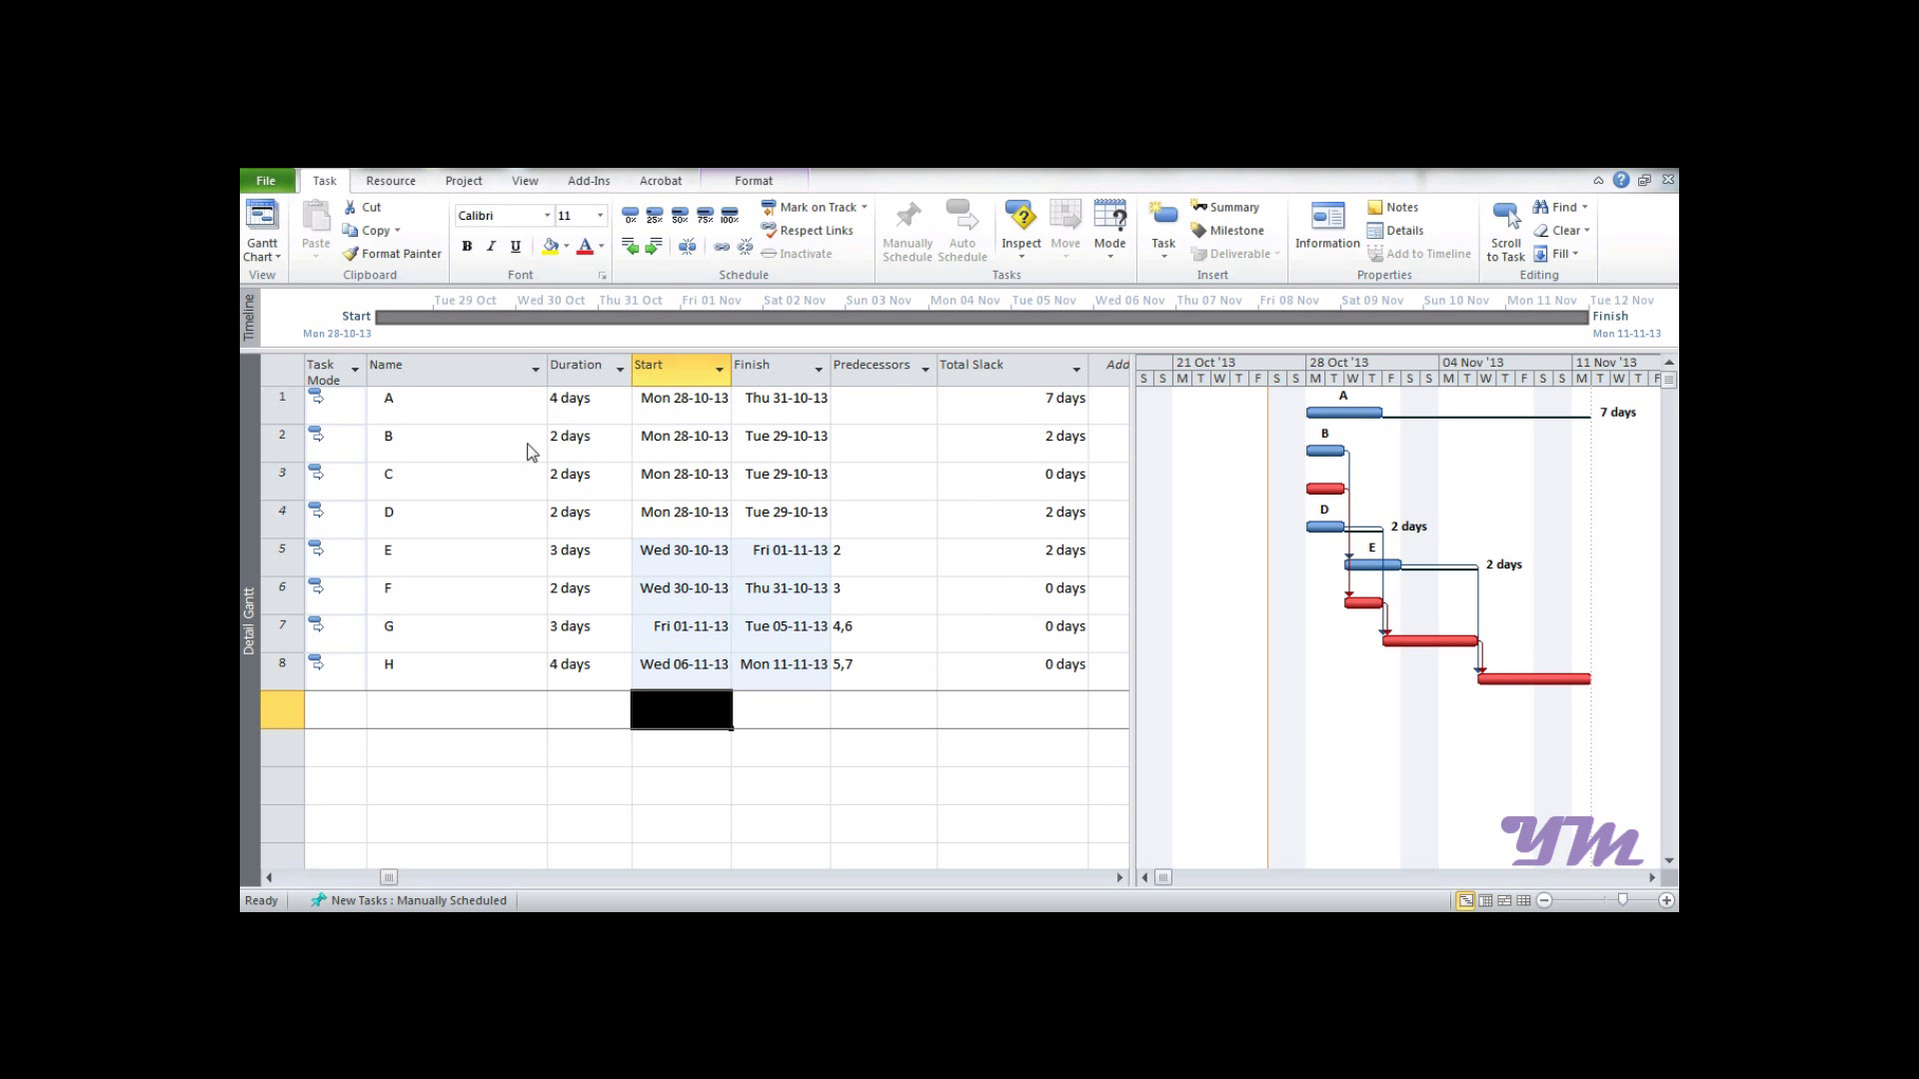
pyautogui.moveTo(422, 192)
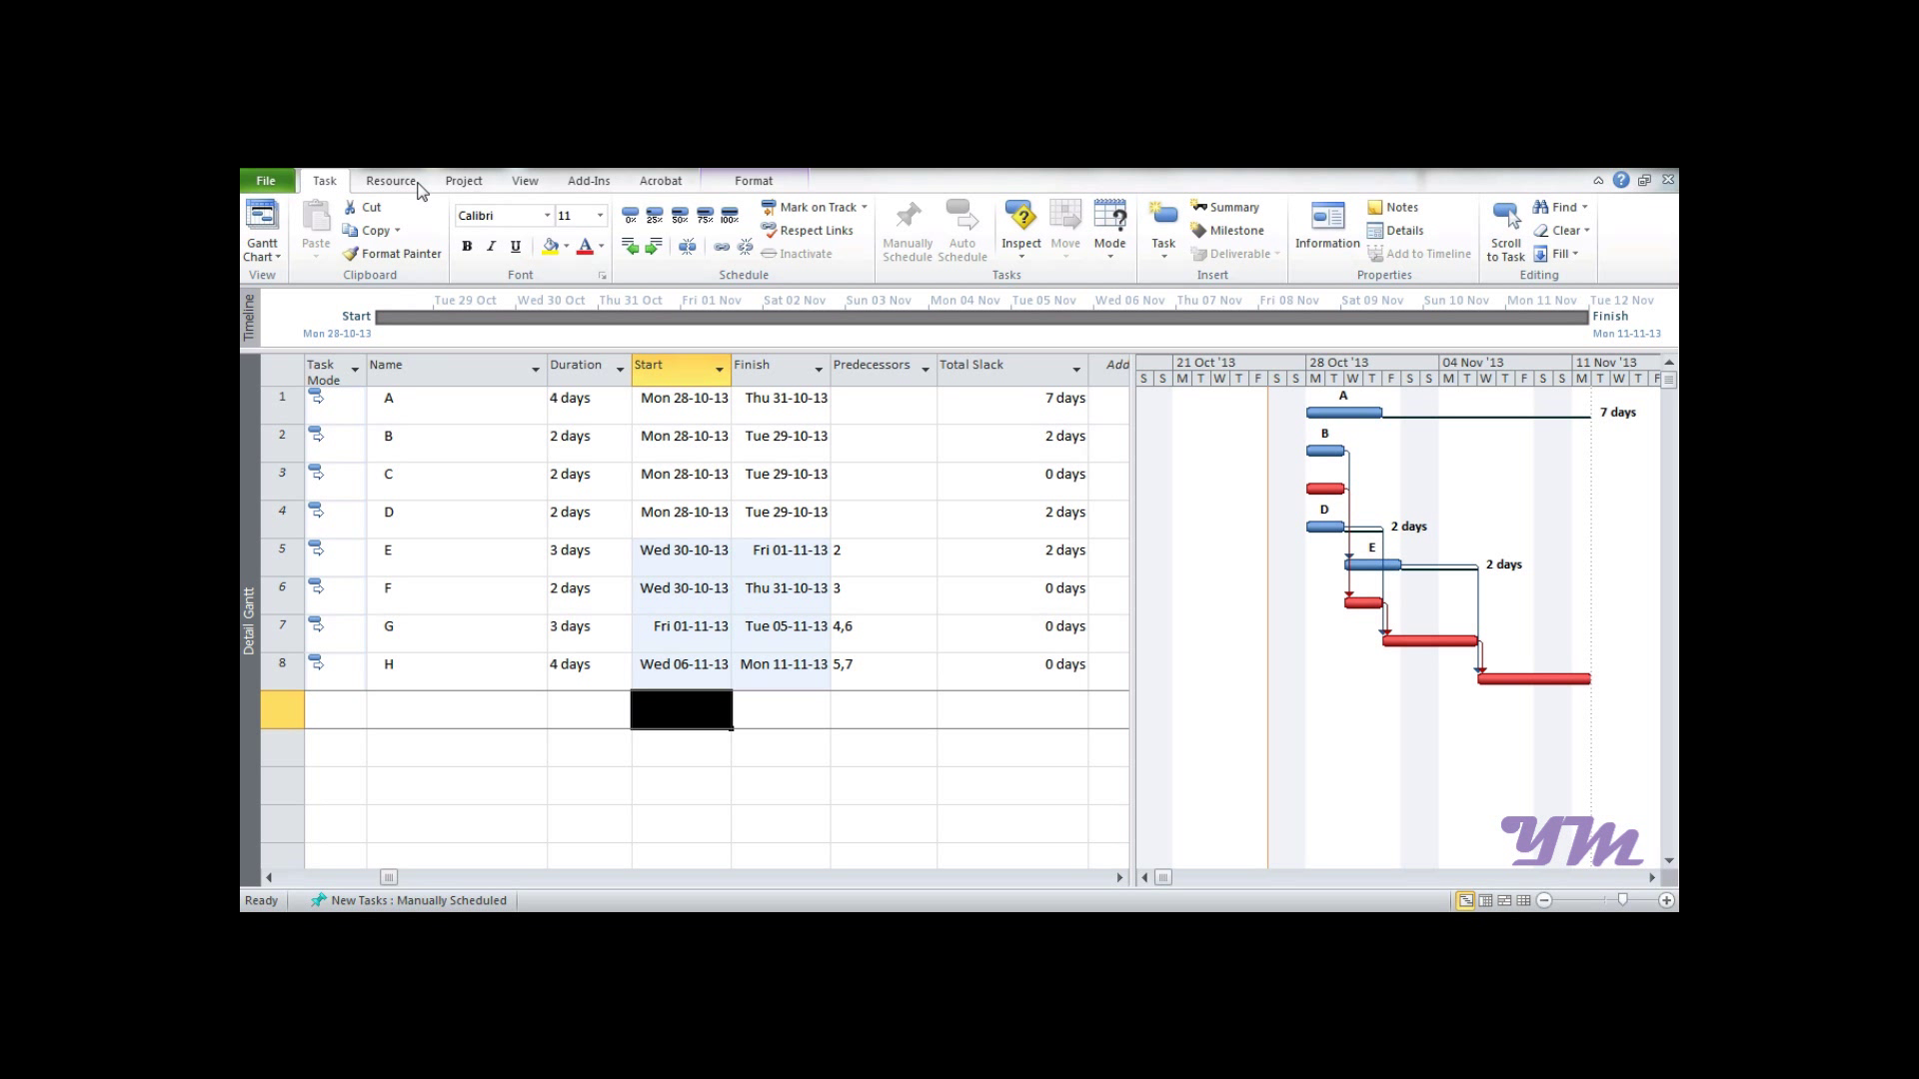
pyautogui.moveTo(476, 190)
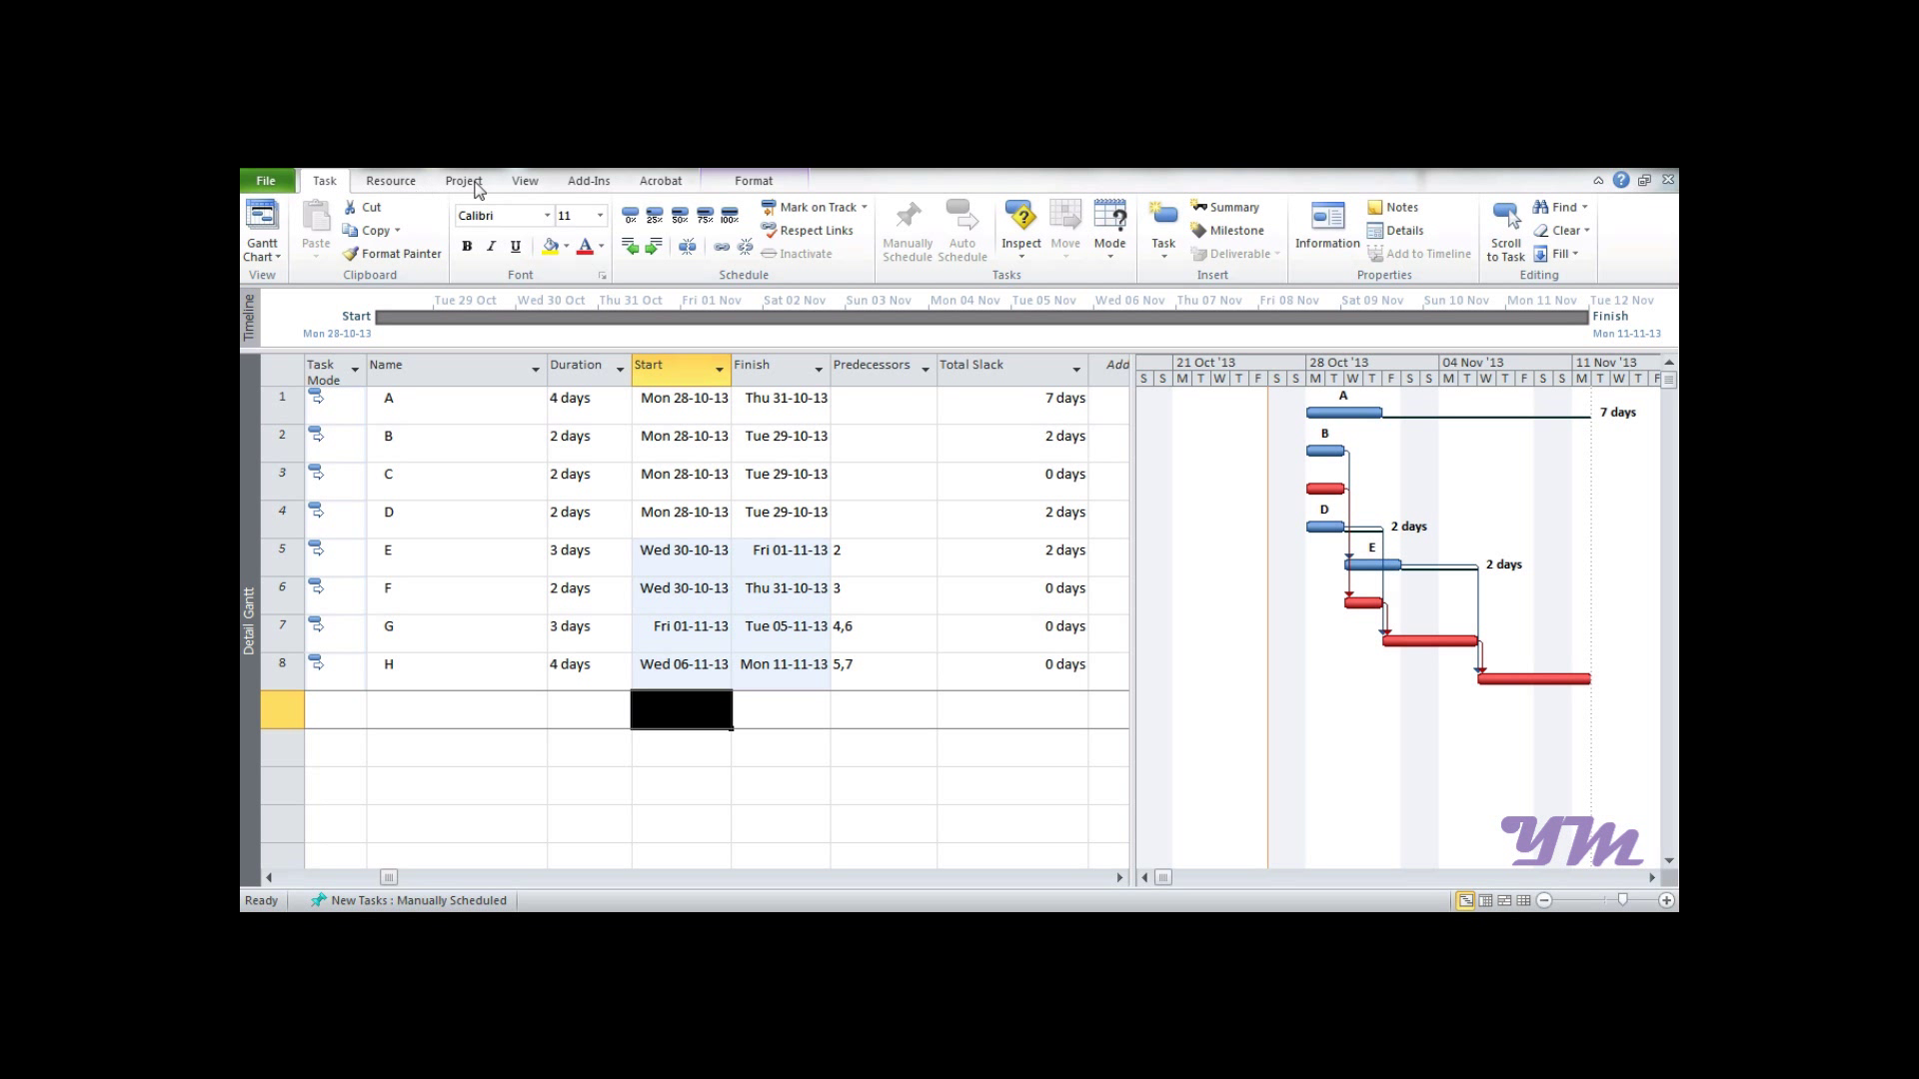
# Switch from the Gantt chart to the resource sheet
pyautogui.click(524, 180)
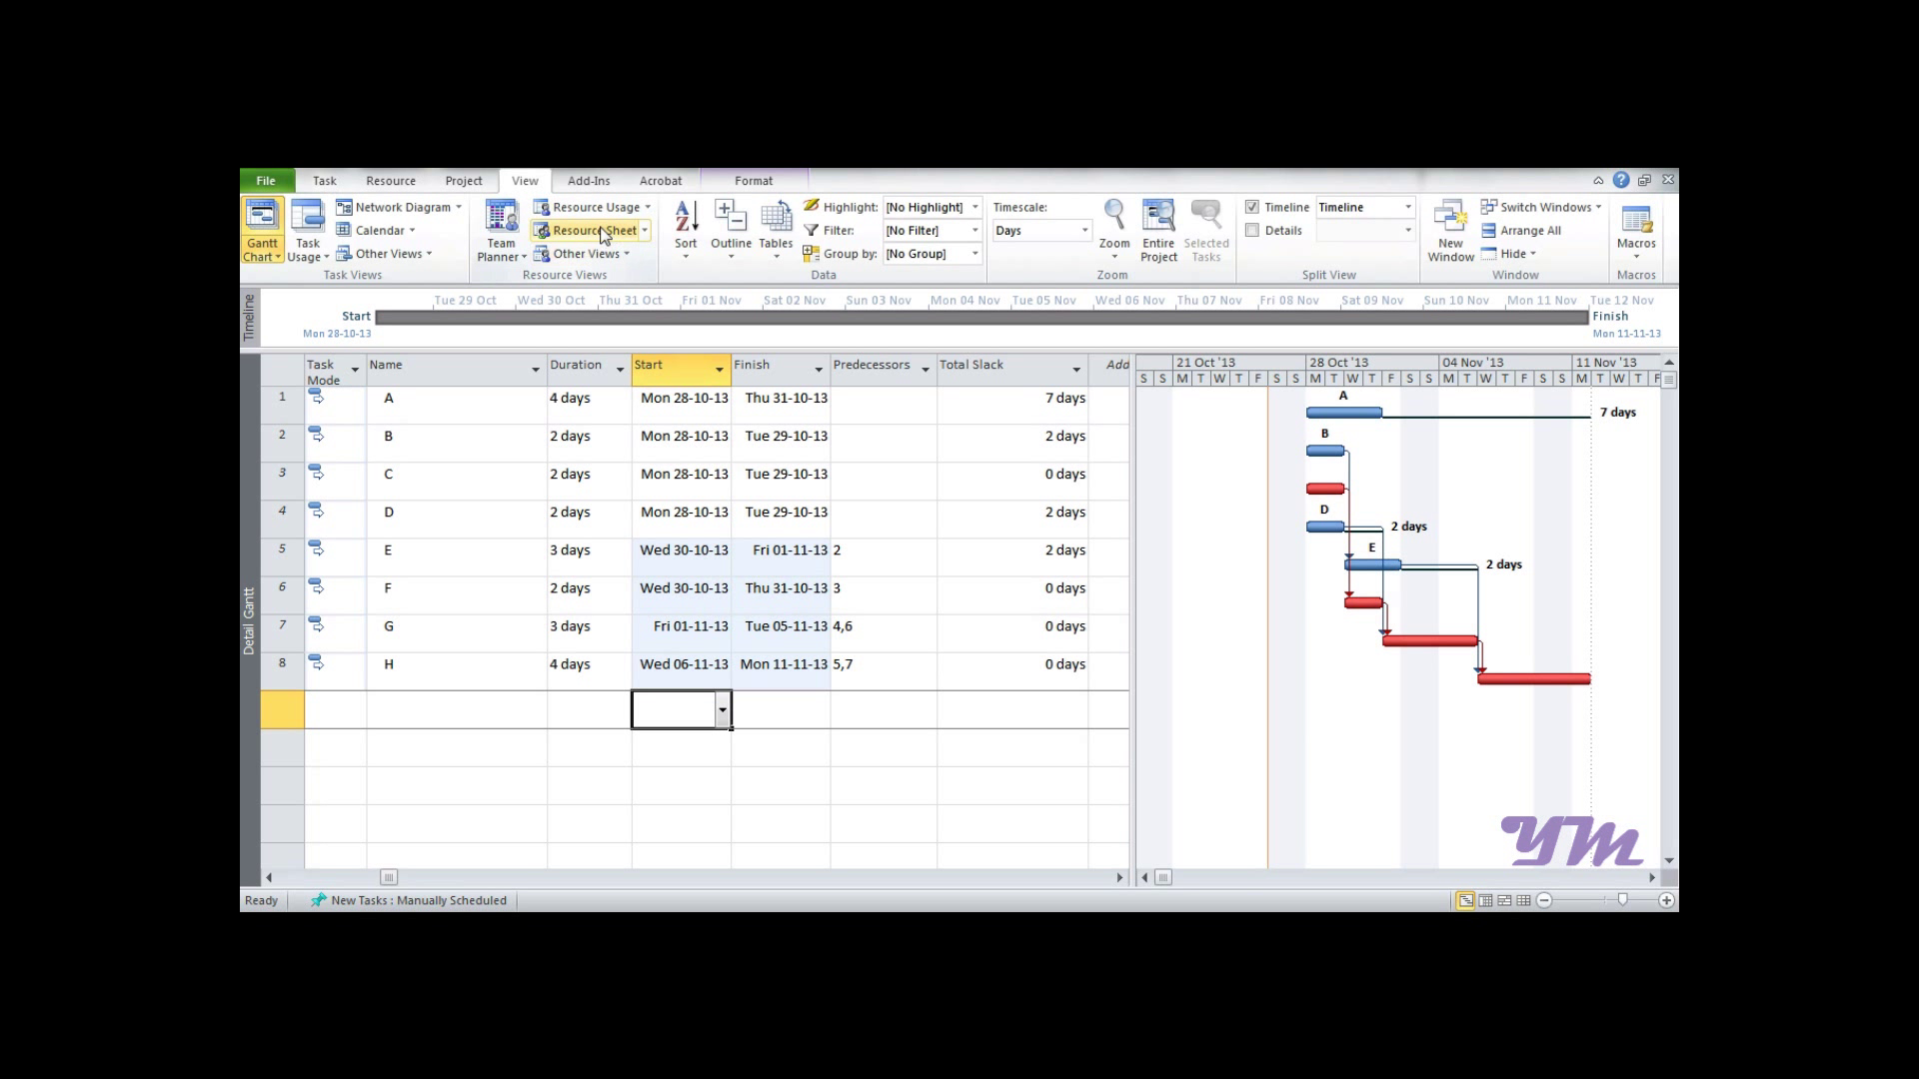
pyautogui.moveTo(598, 230)
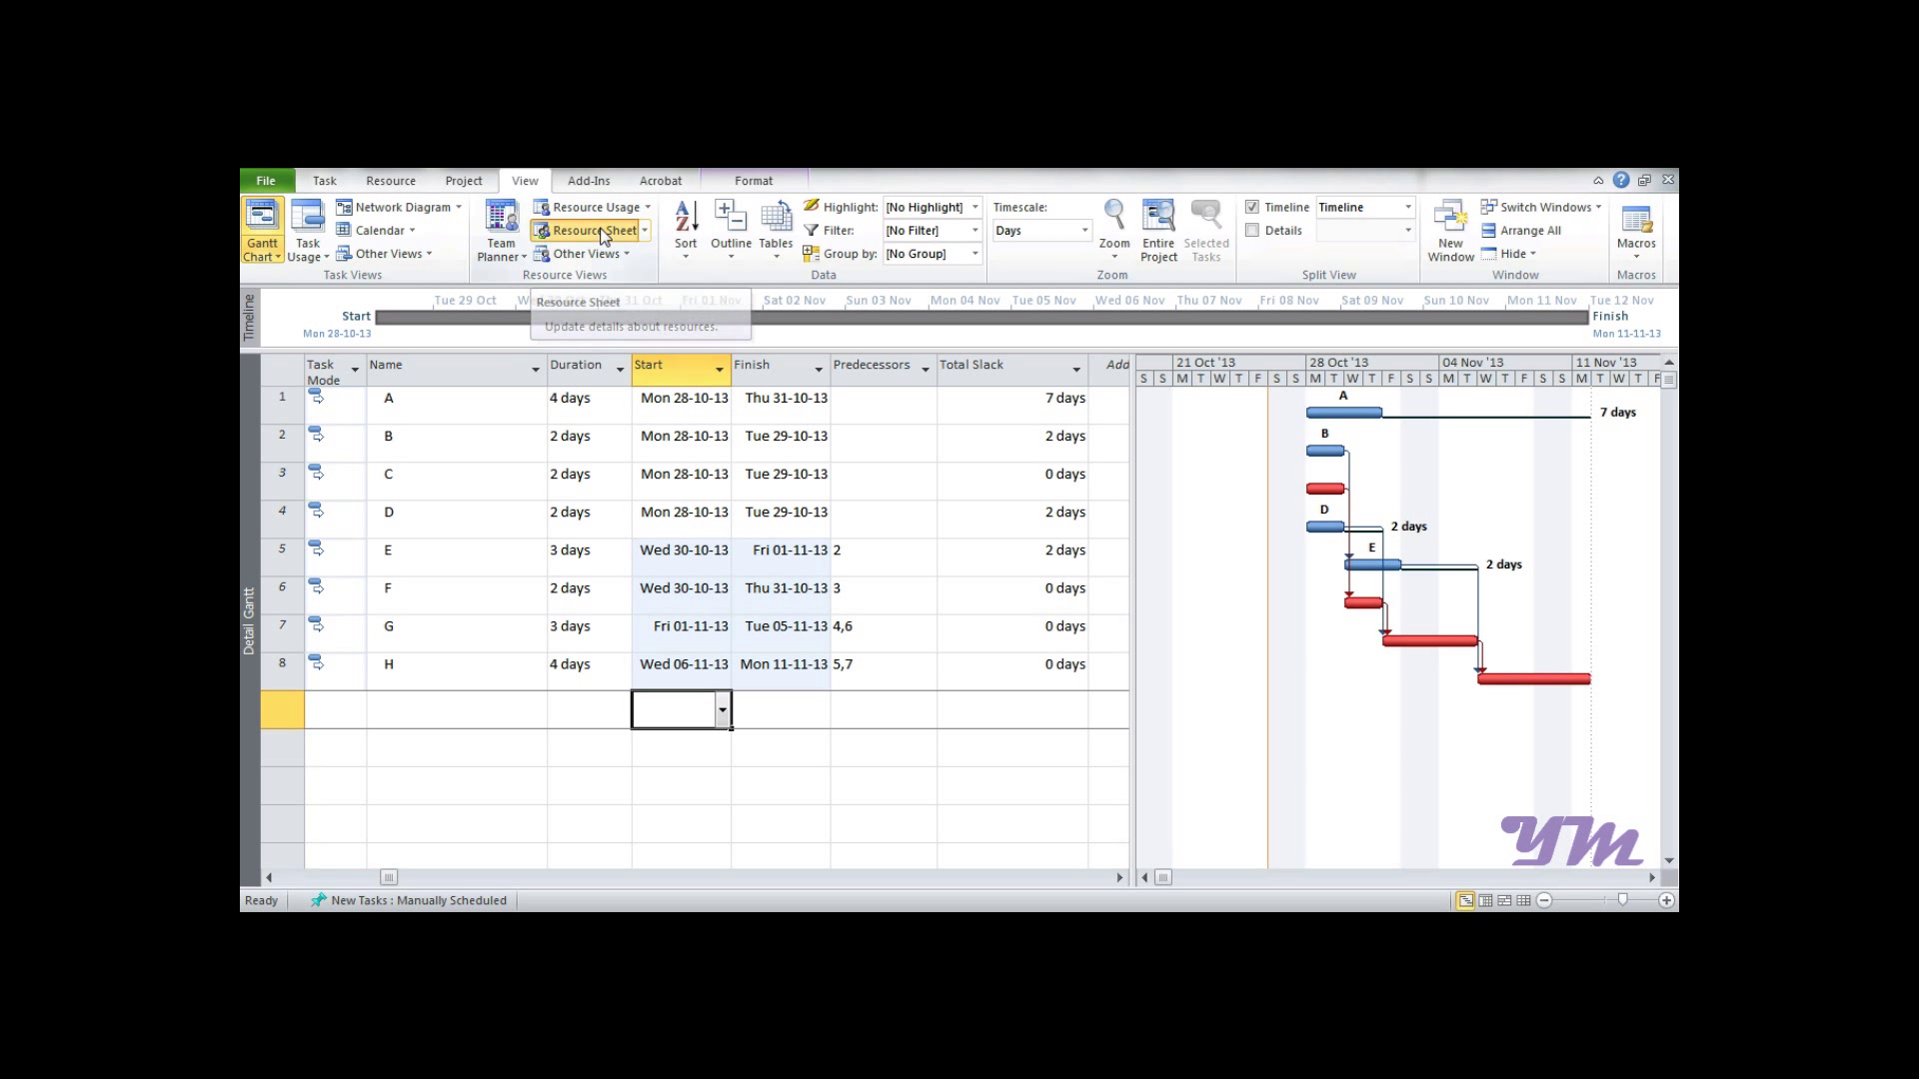
pyautogui.click(593, 230)
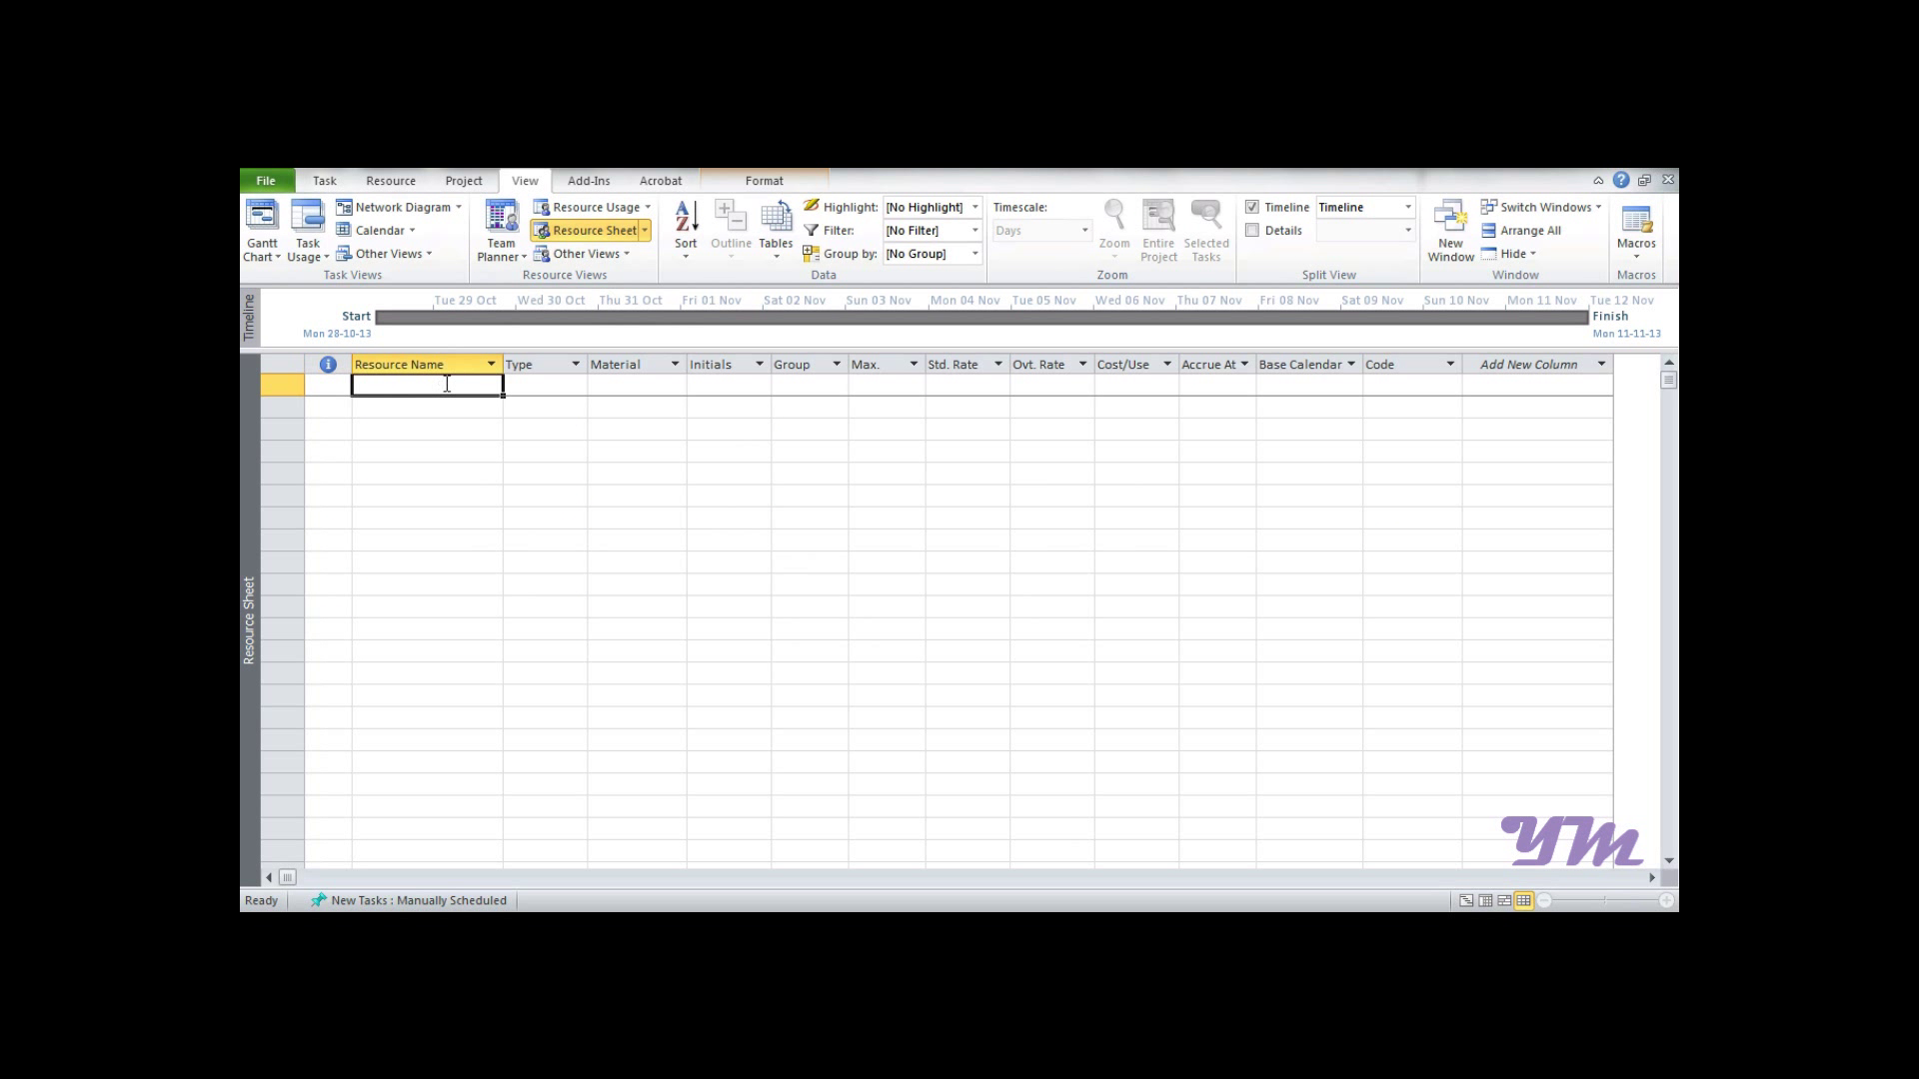
# Add a work-type resource named R with initials R
pyautogui.click(575, 363)
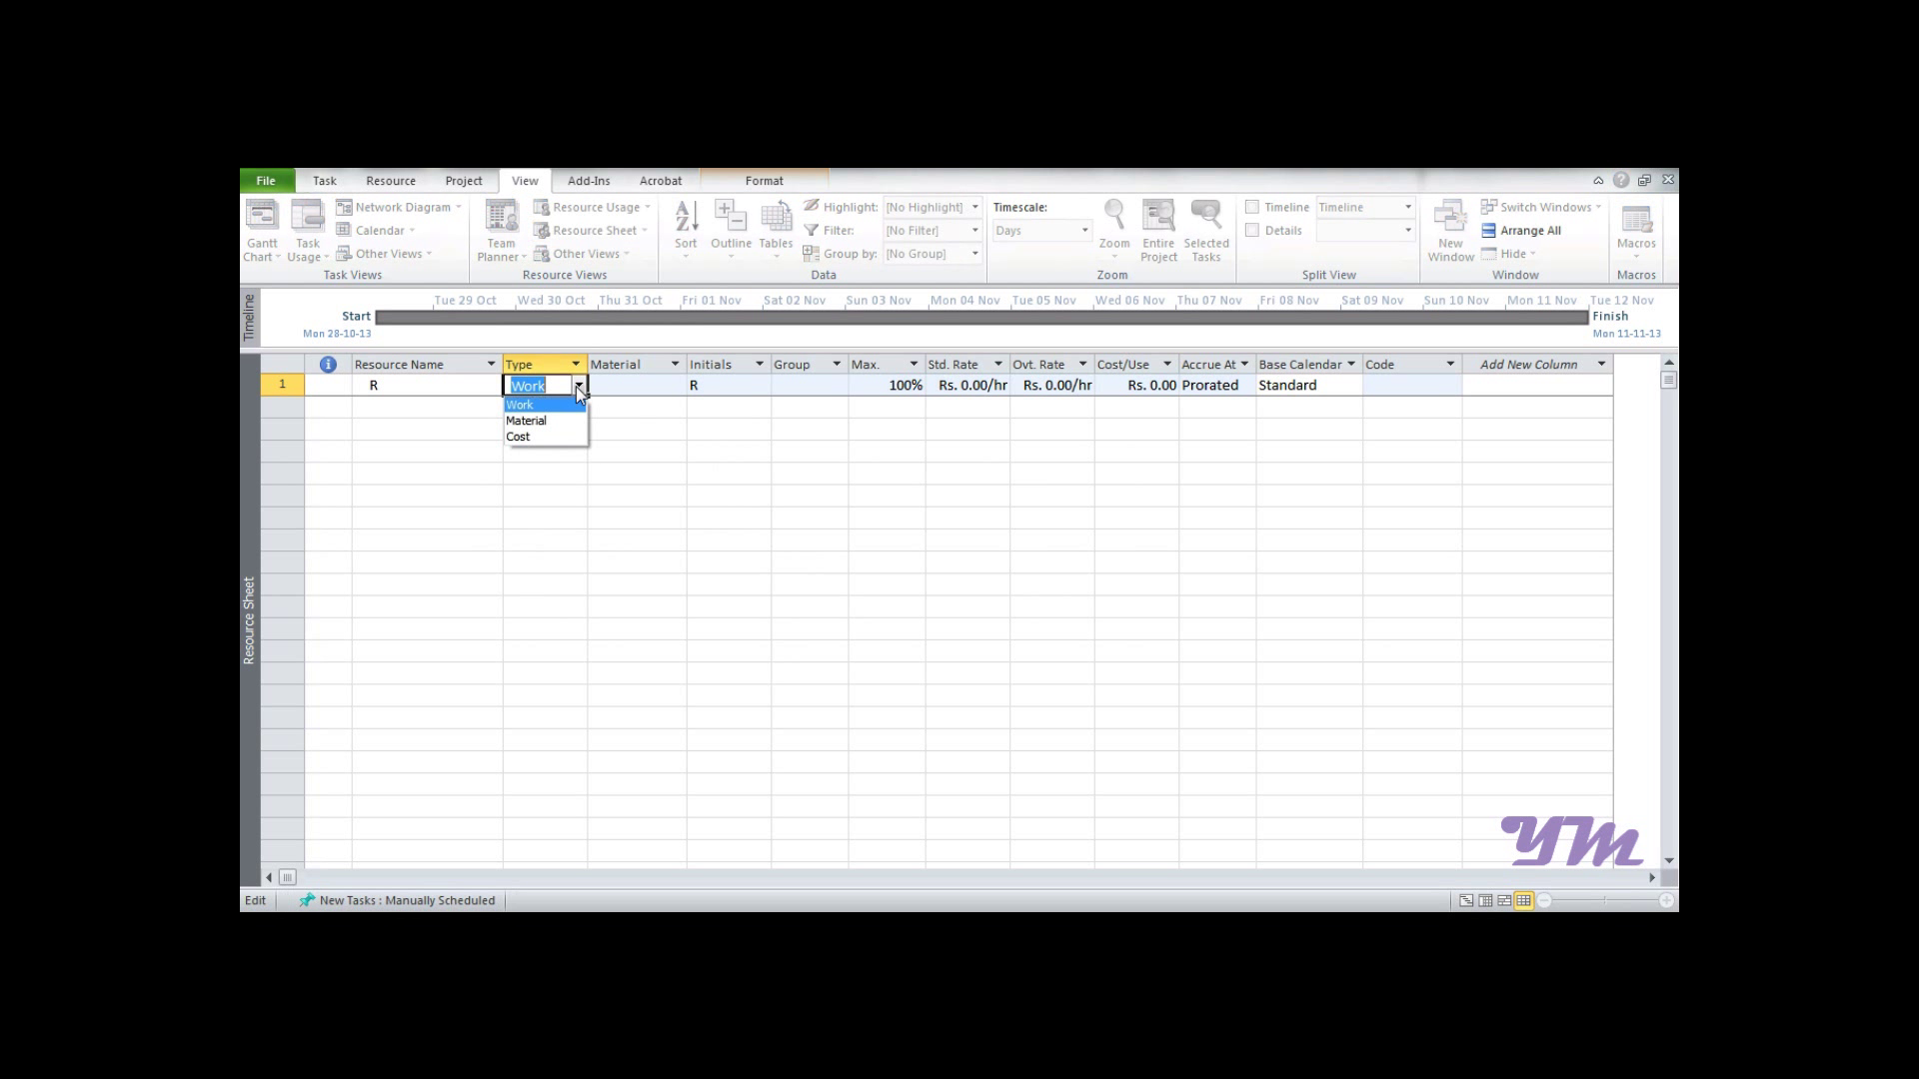
pyautogui.moveTo(525, 422)
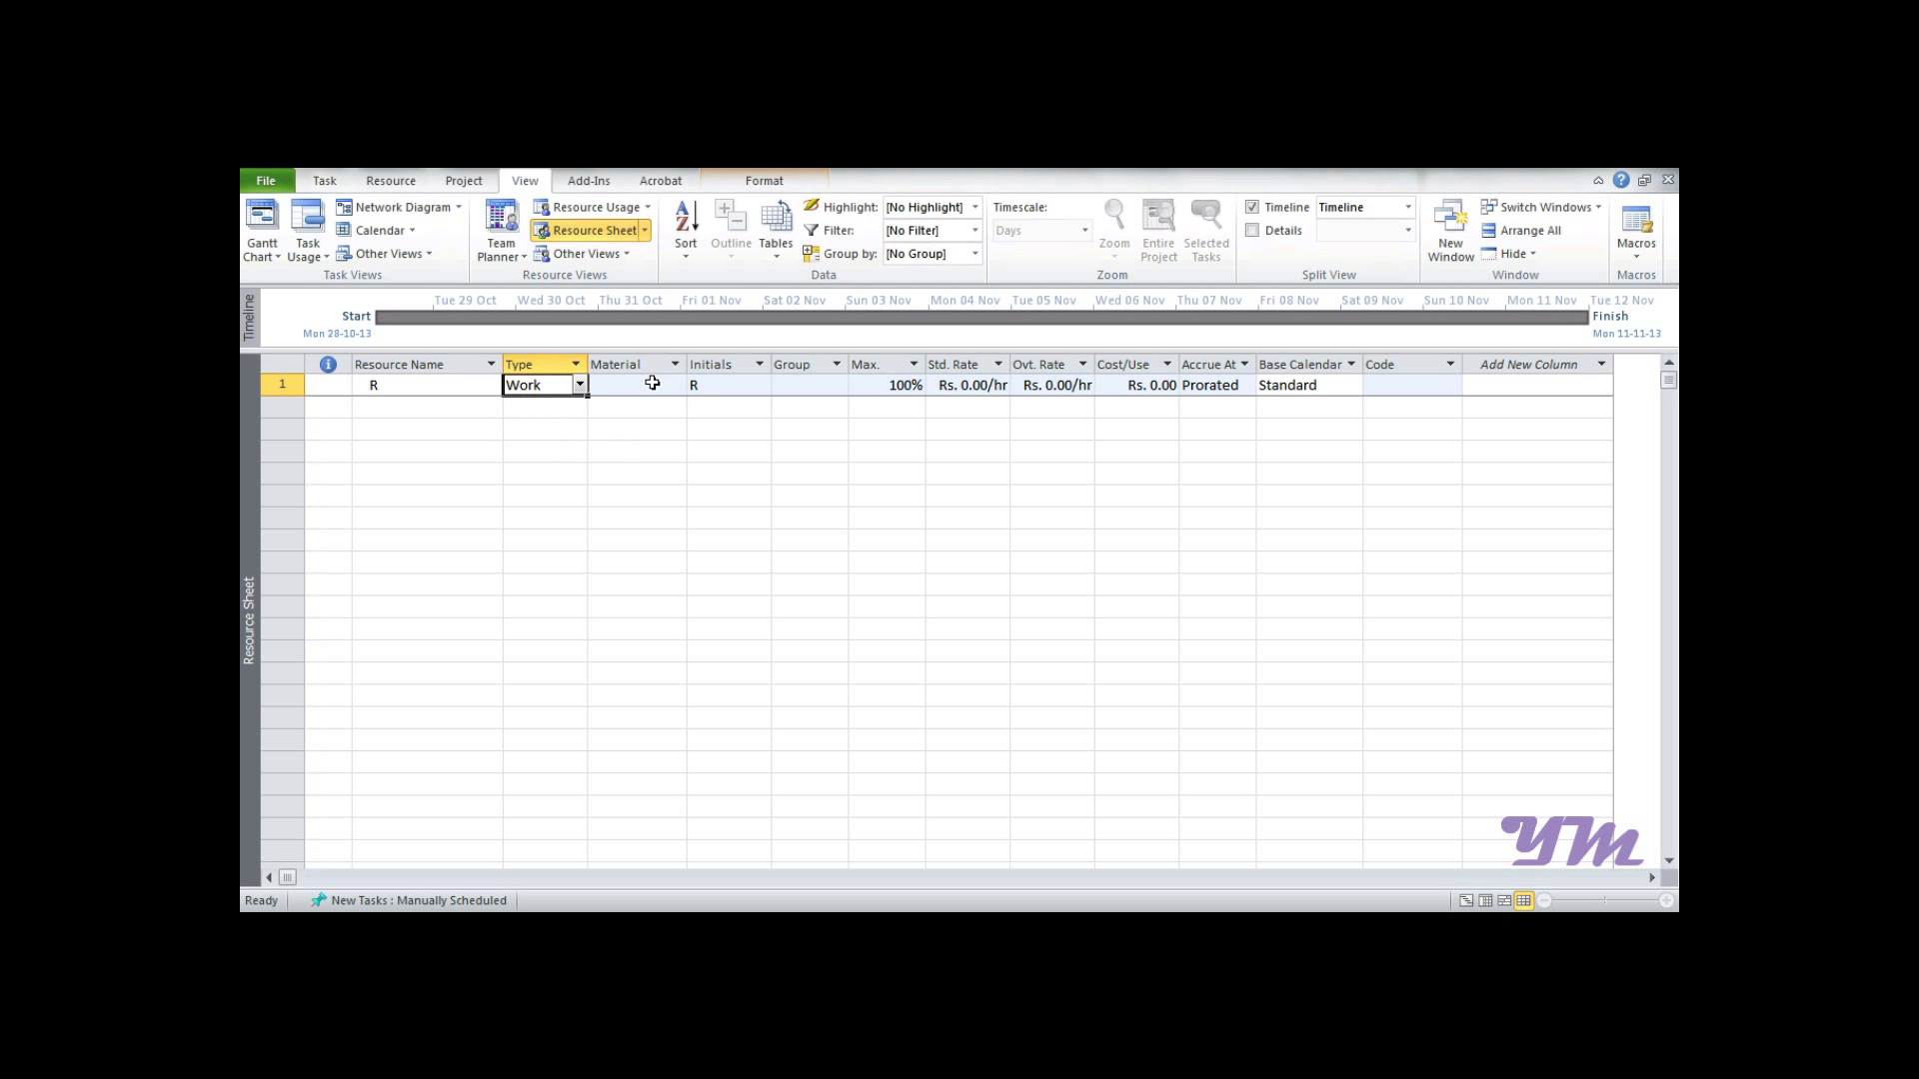
pyautogui.click(633, 384)
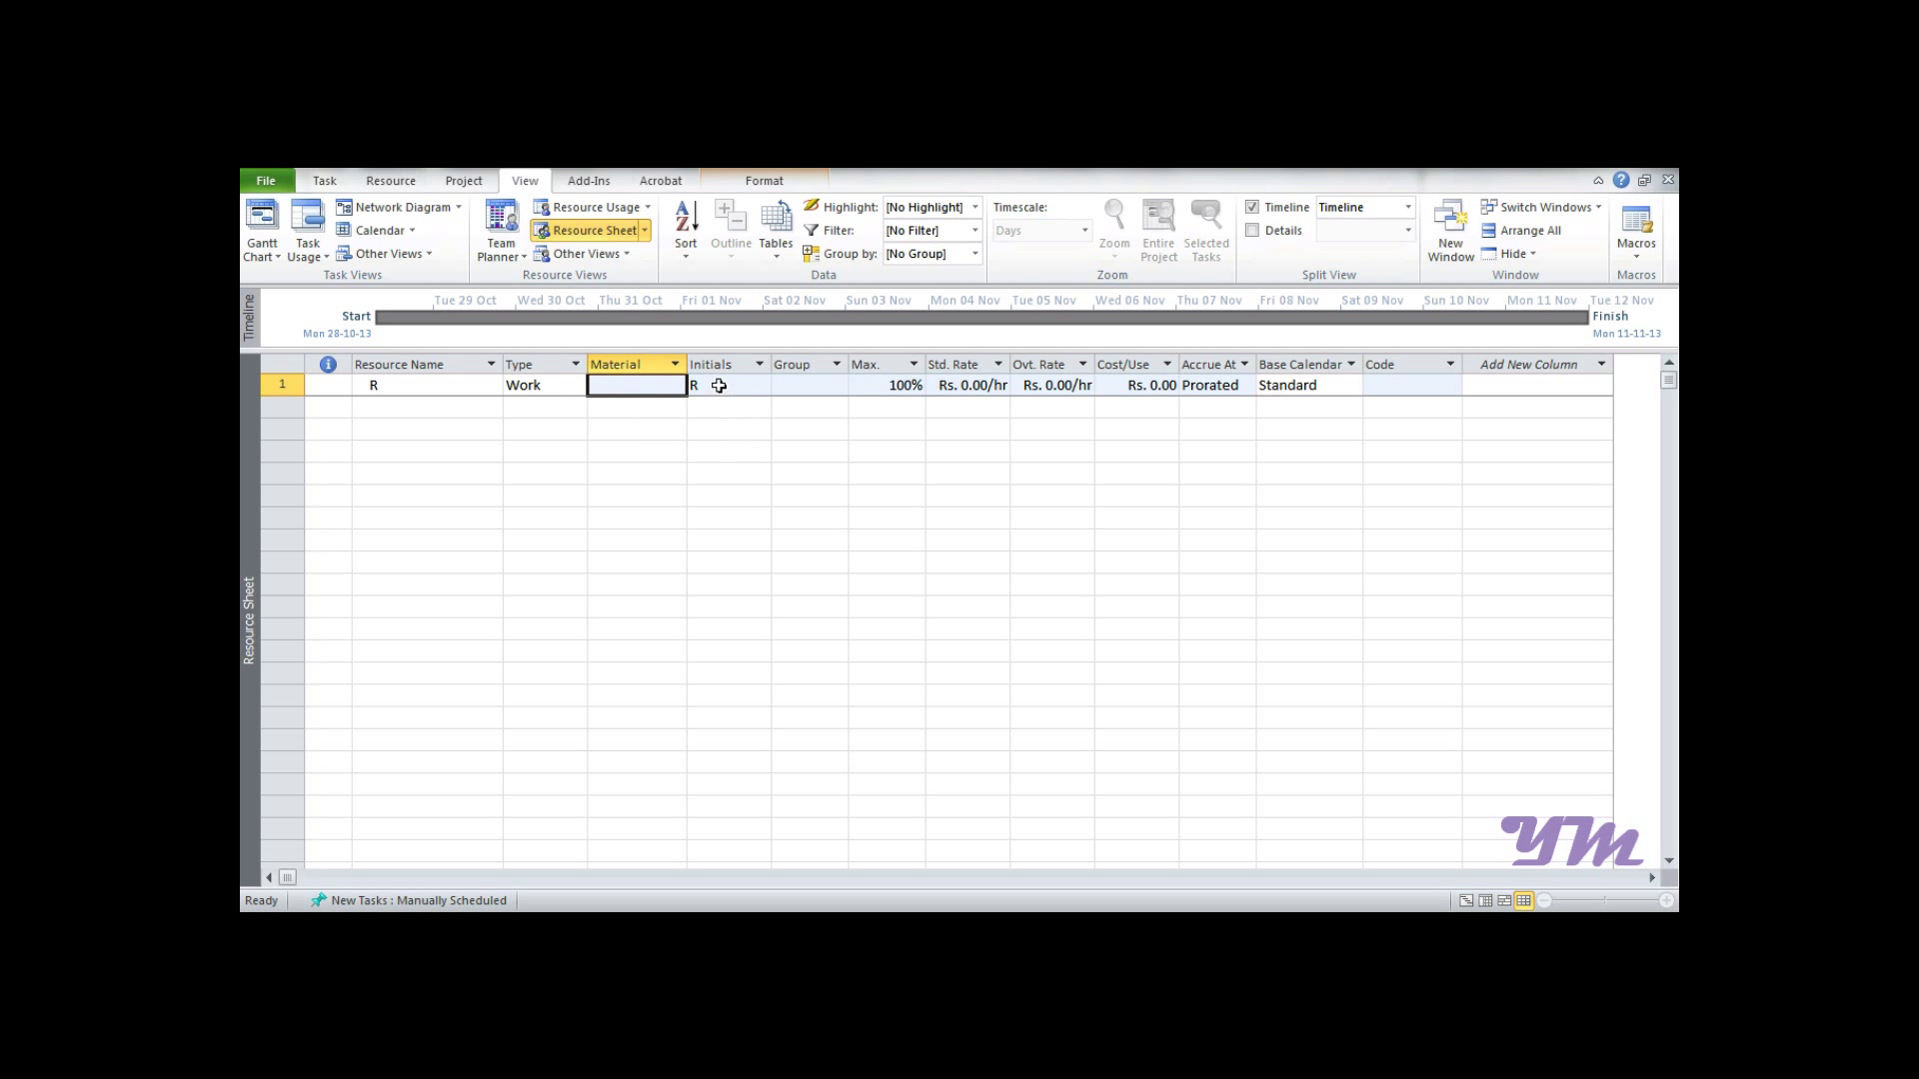
pyautogui.click(727, 384)
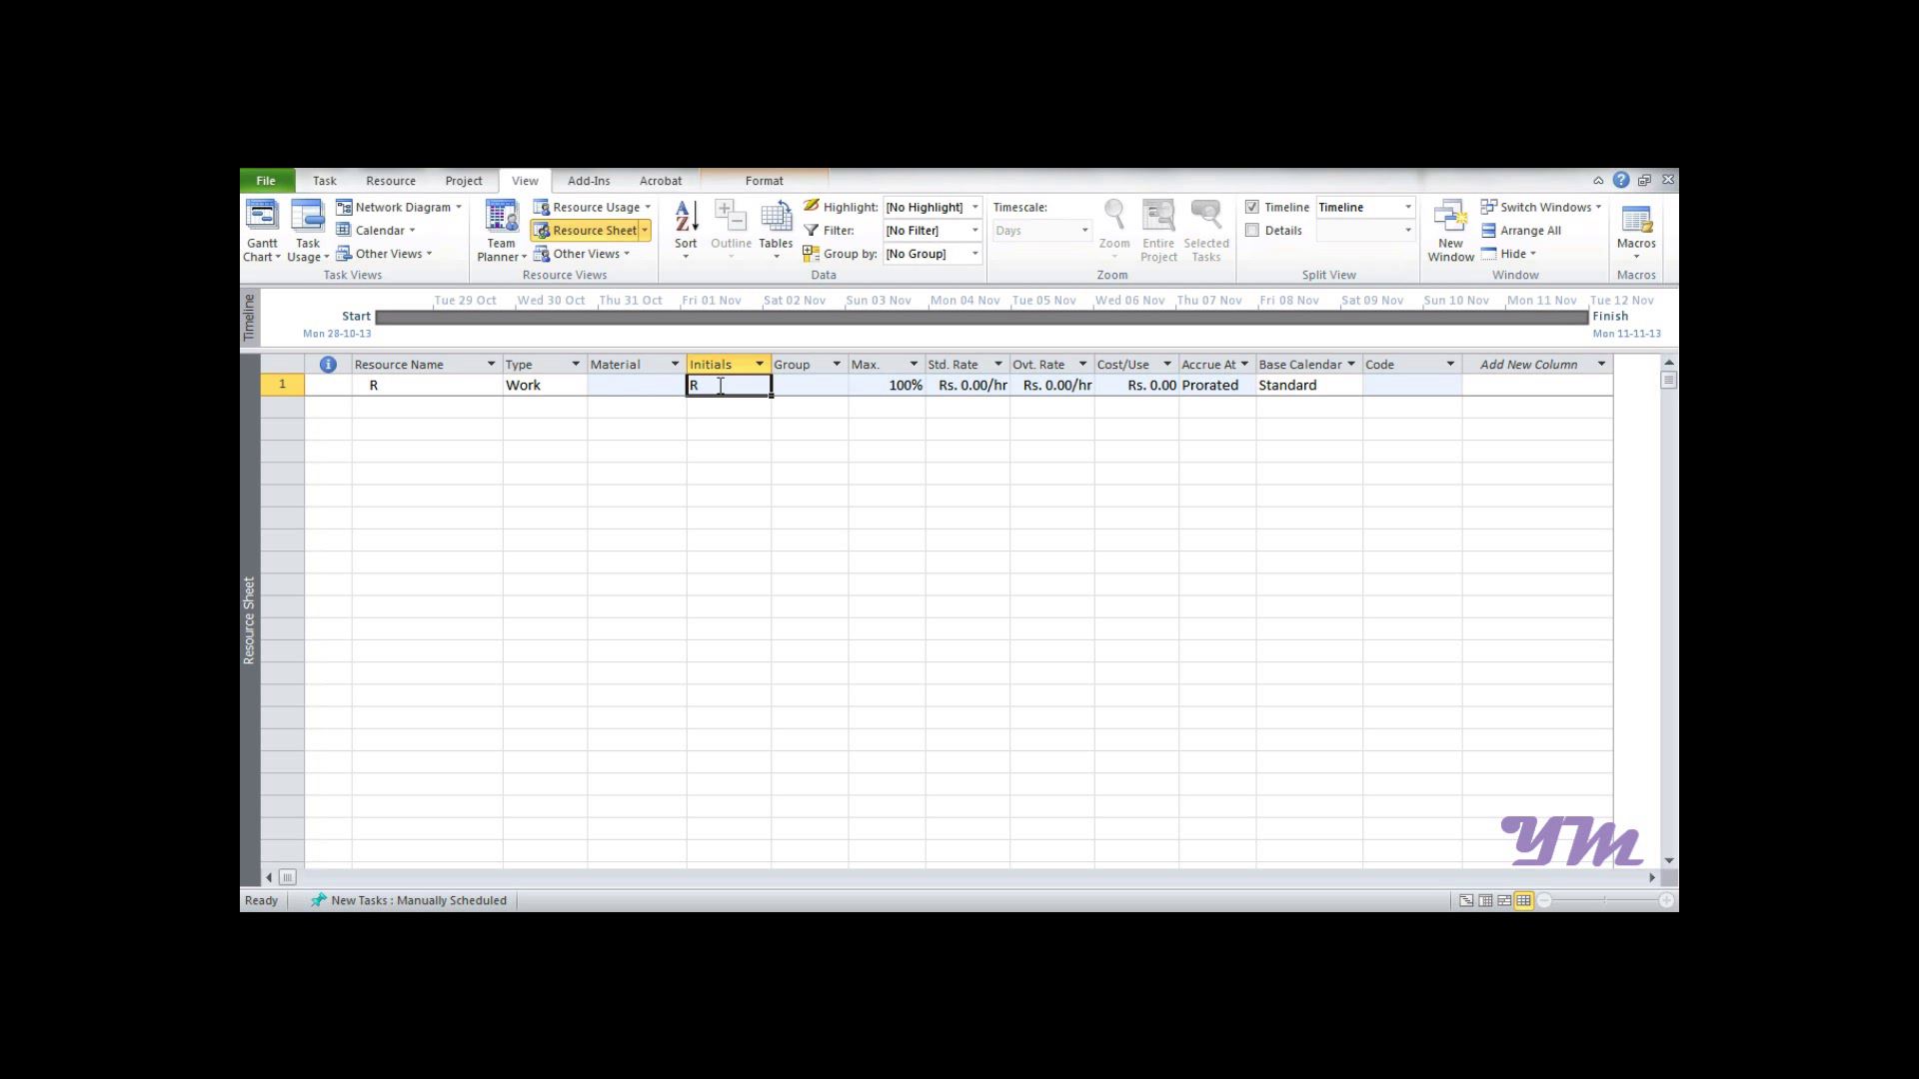
pyautogui.write('r')
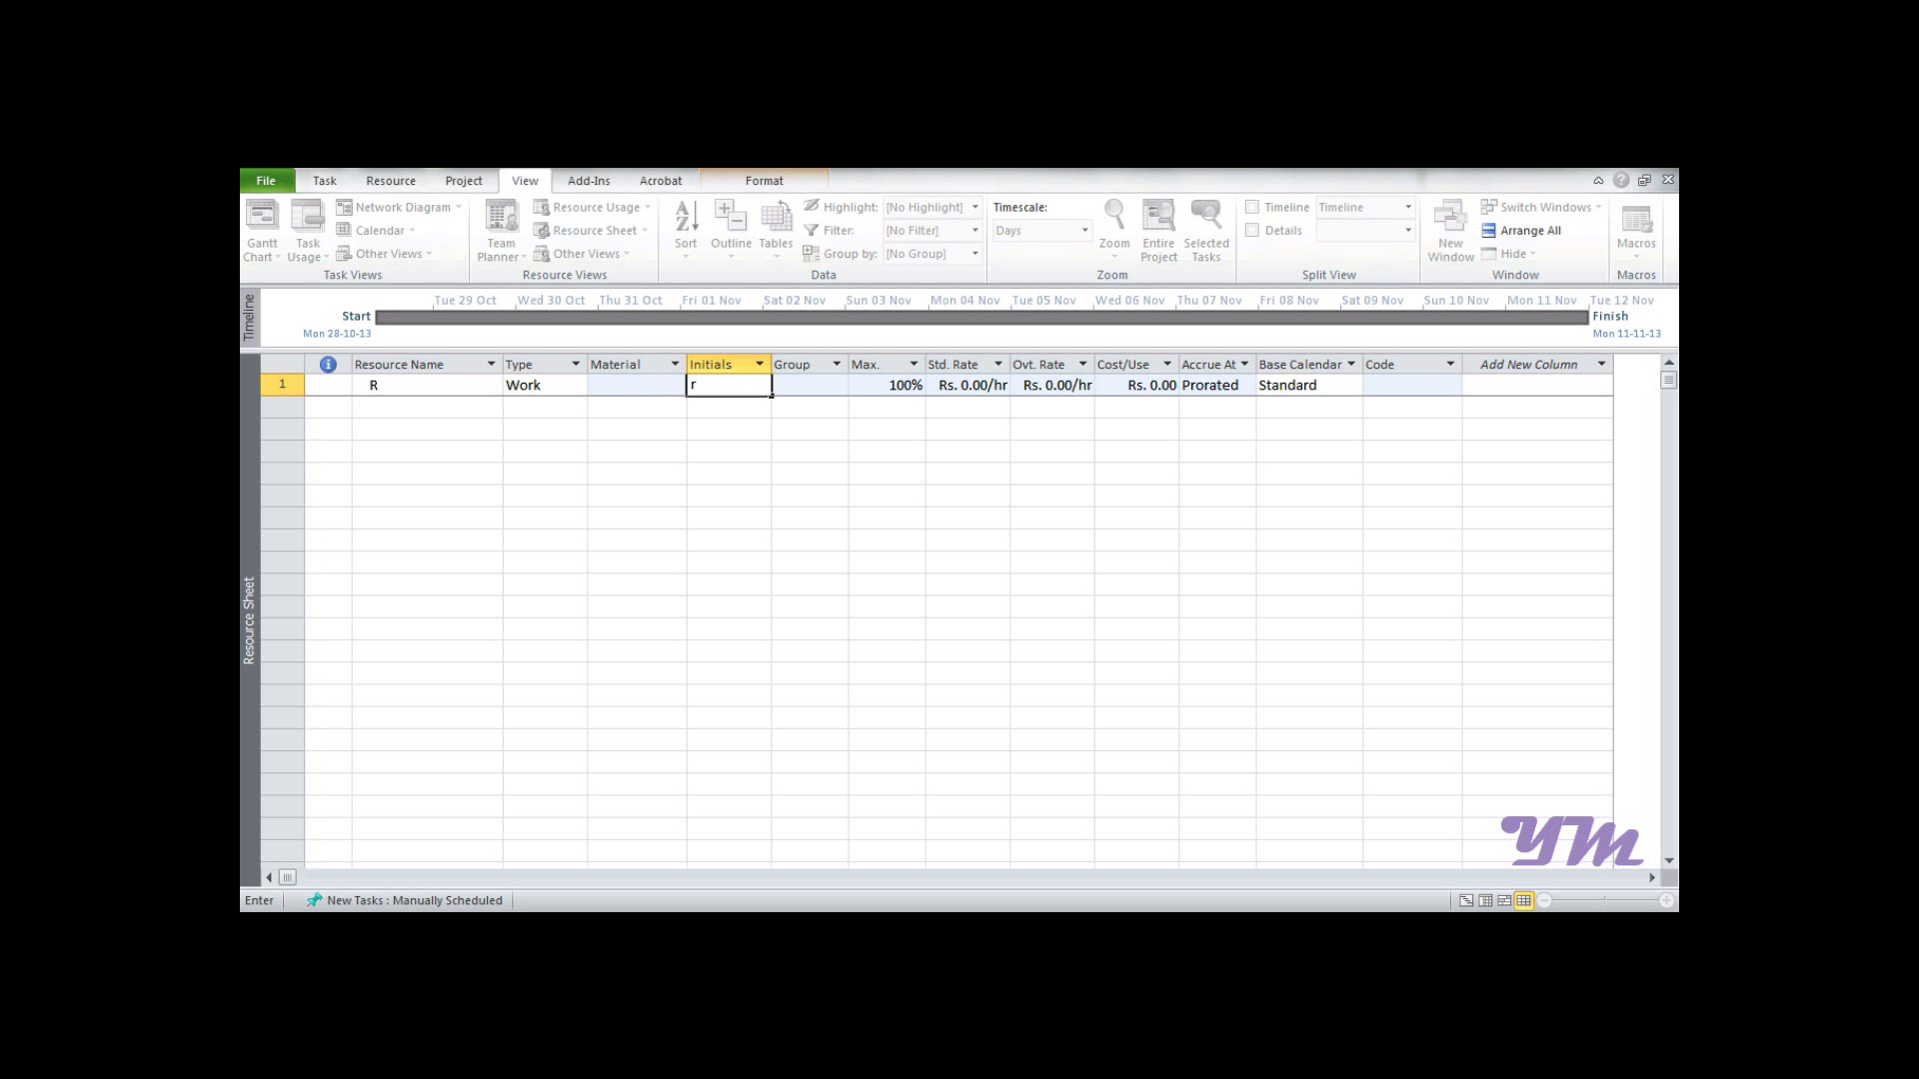
pyautogui.write('R')
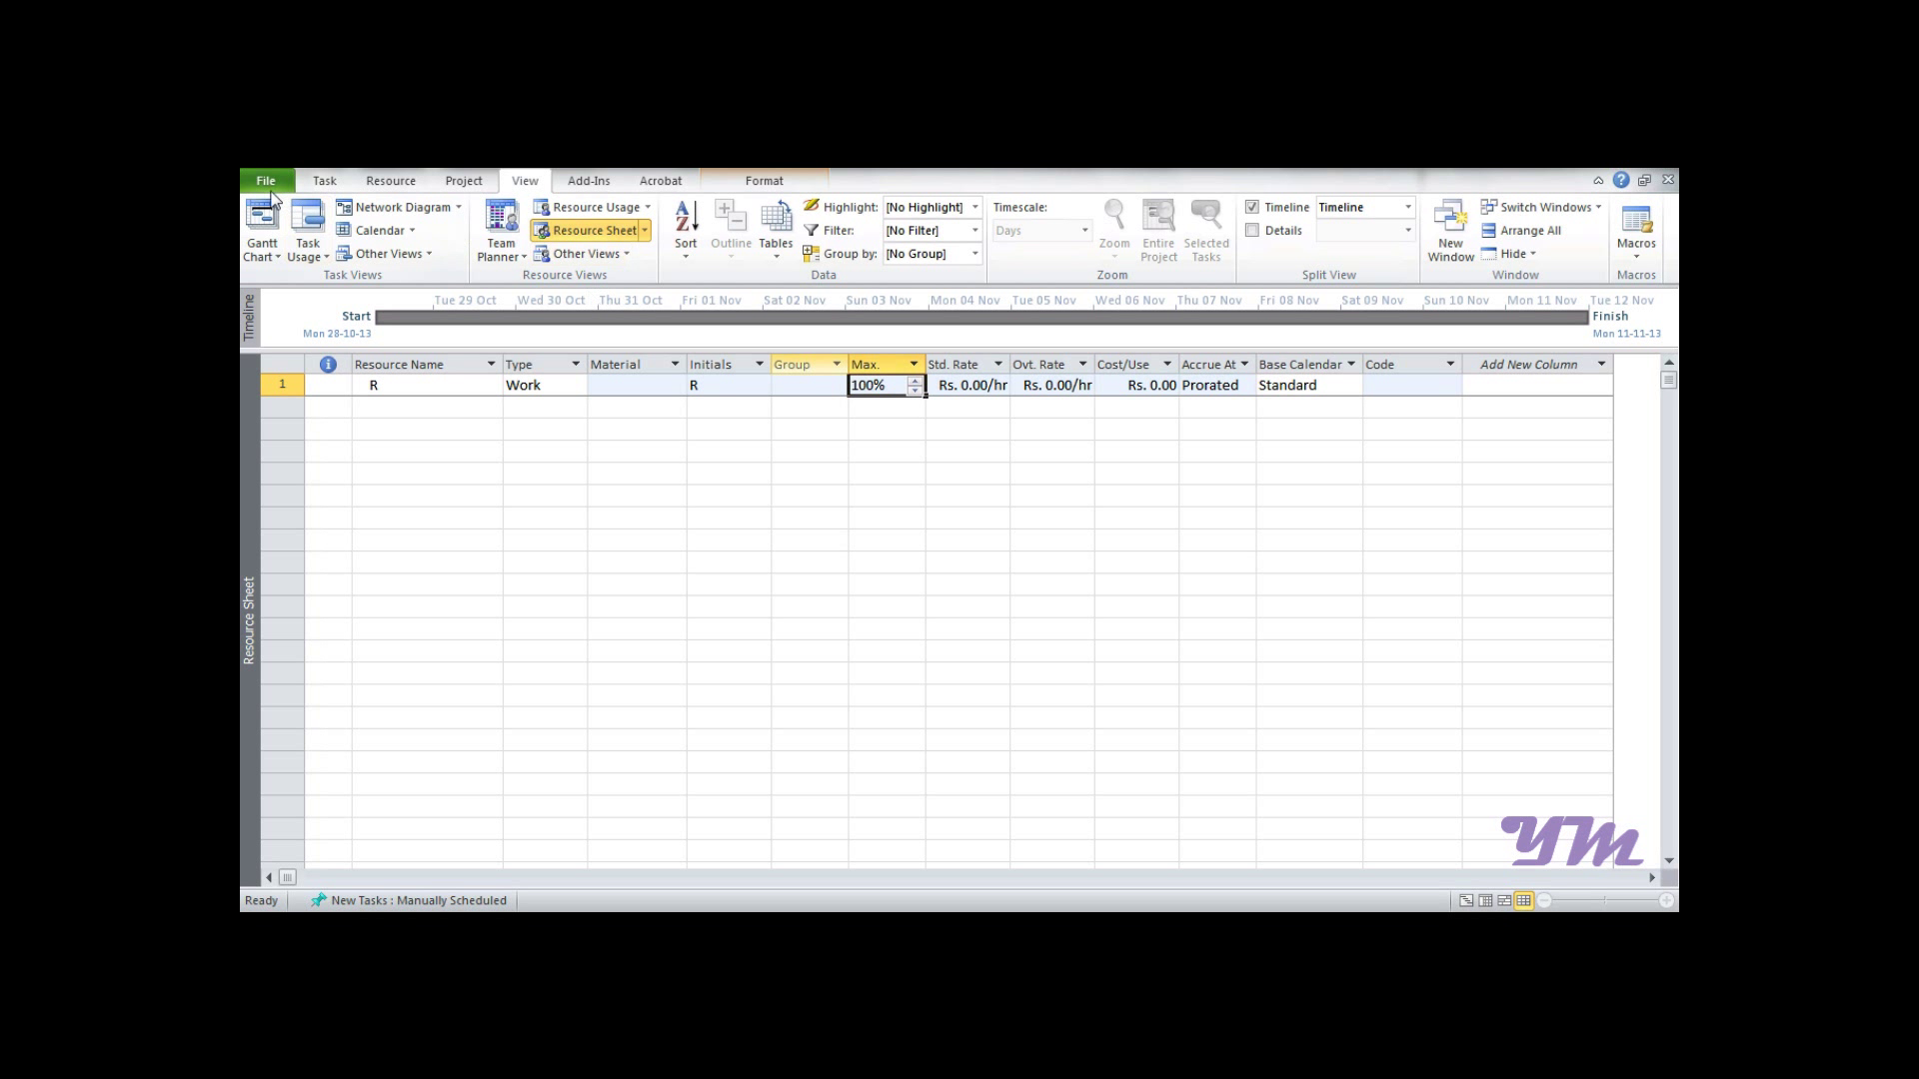
# In the Schedule options, show assignment units as decimals so R's maximum reads 1
pyautogui.click(264, 180)
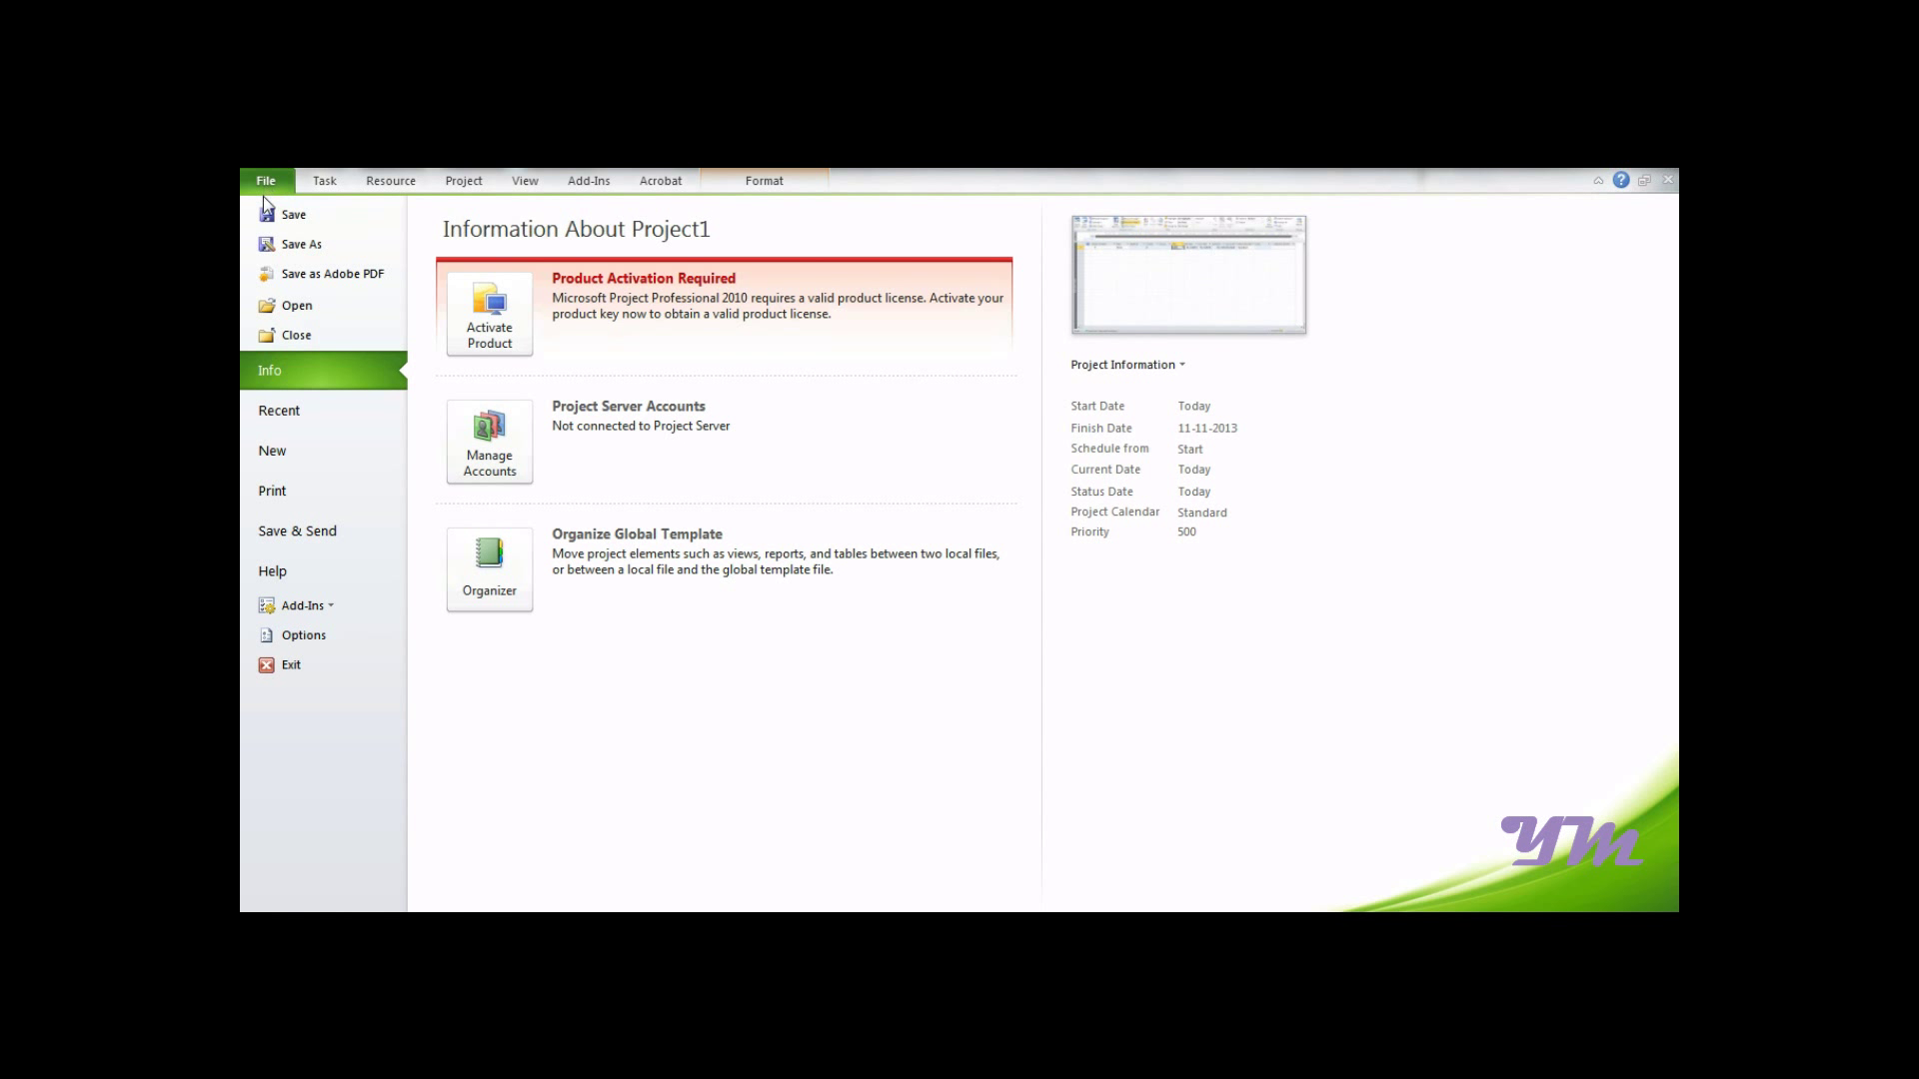
pyautogui.click(304, 636)
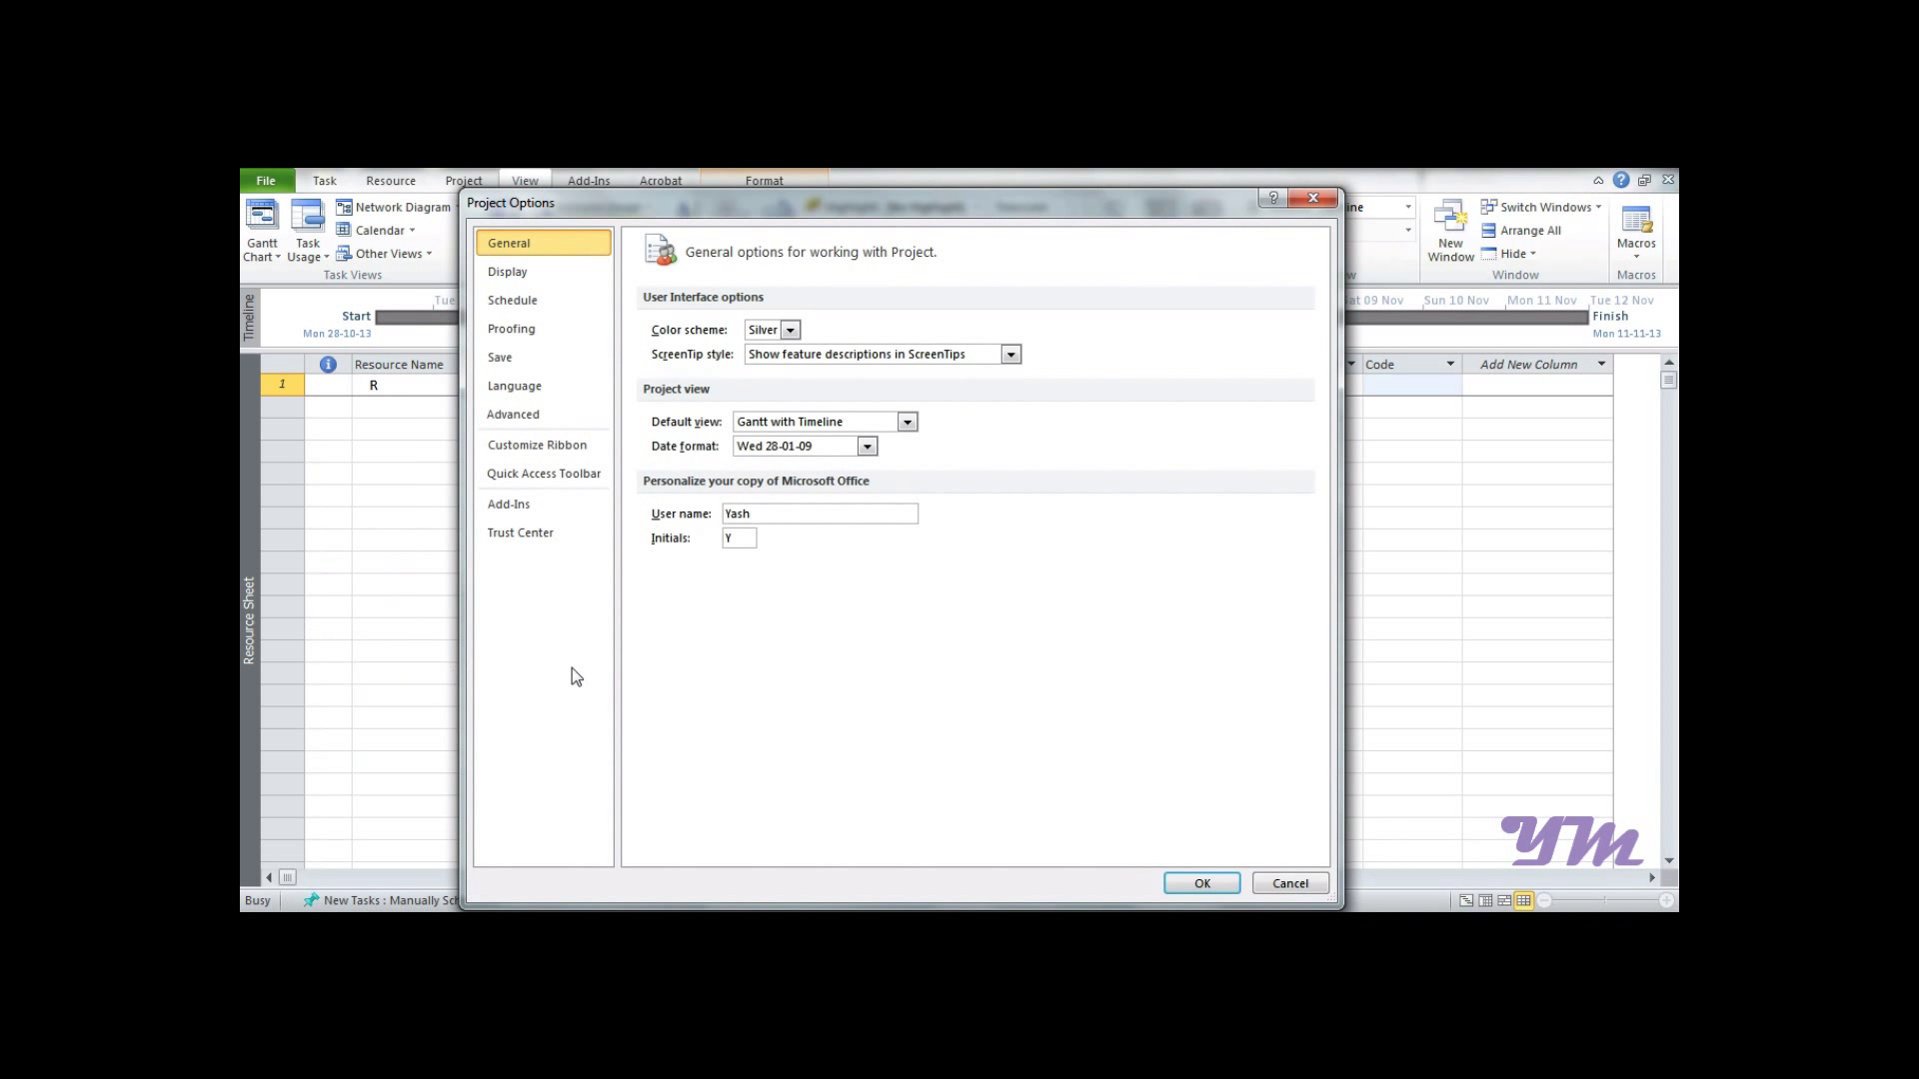
pyautogui.click(511, 299)
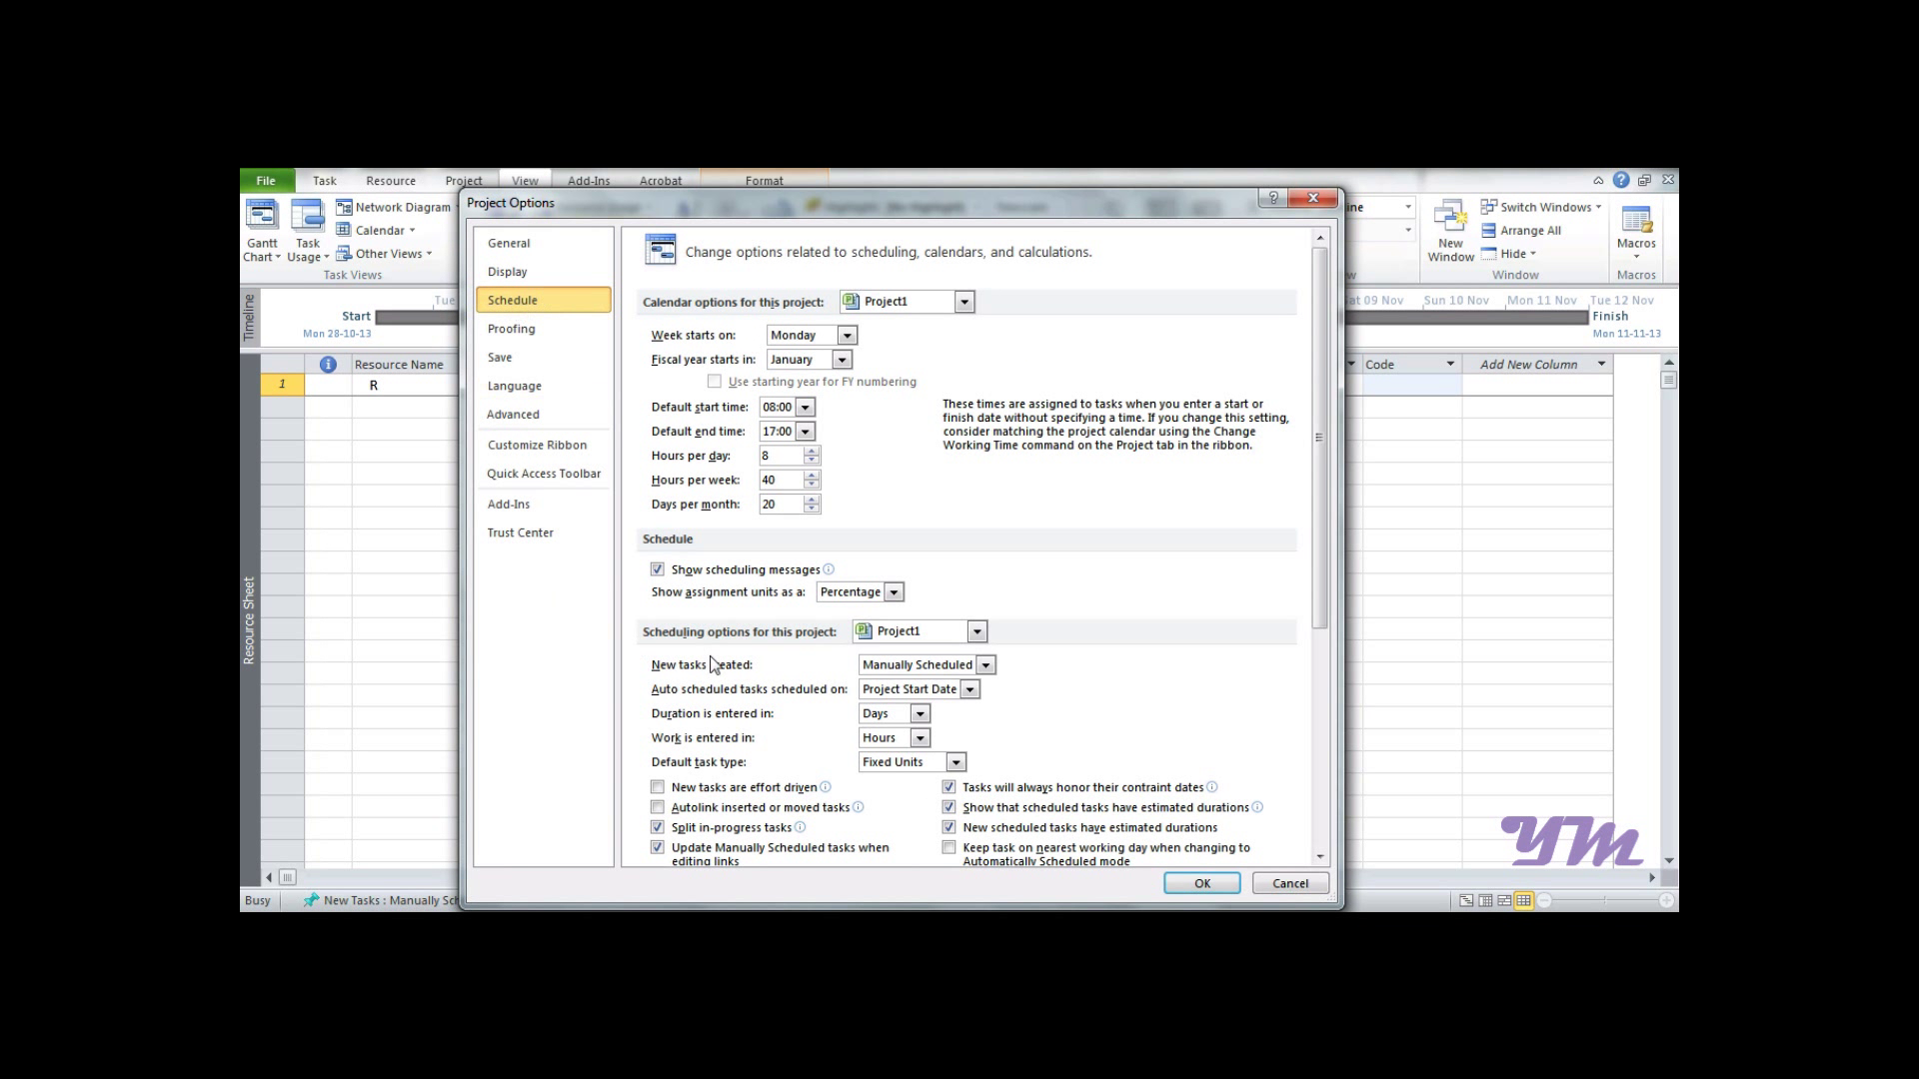
pyautogui.click(658, 570)
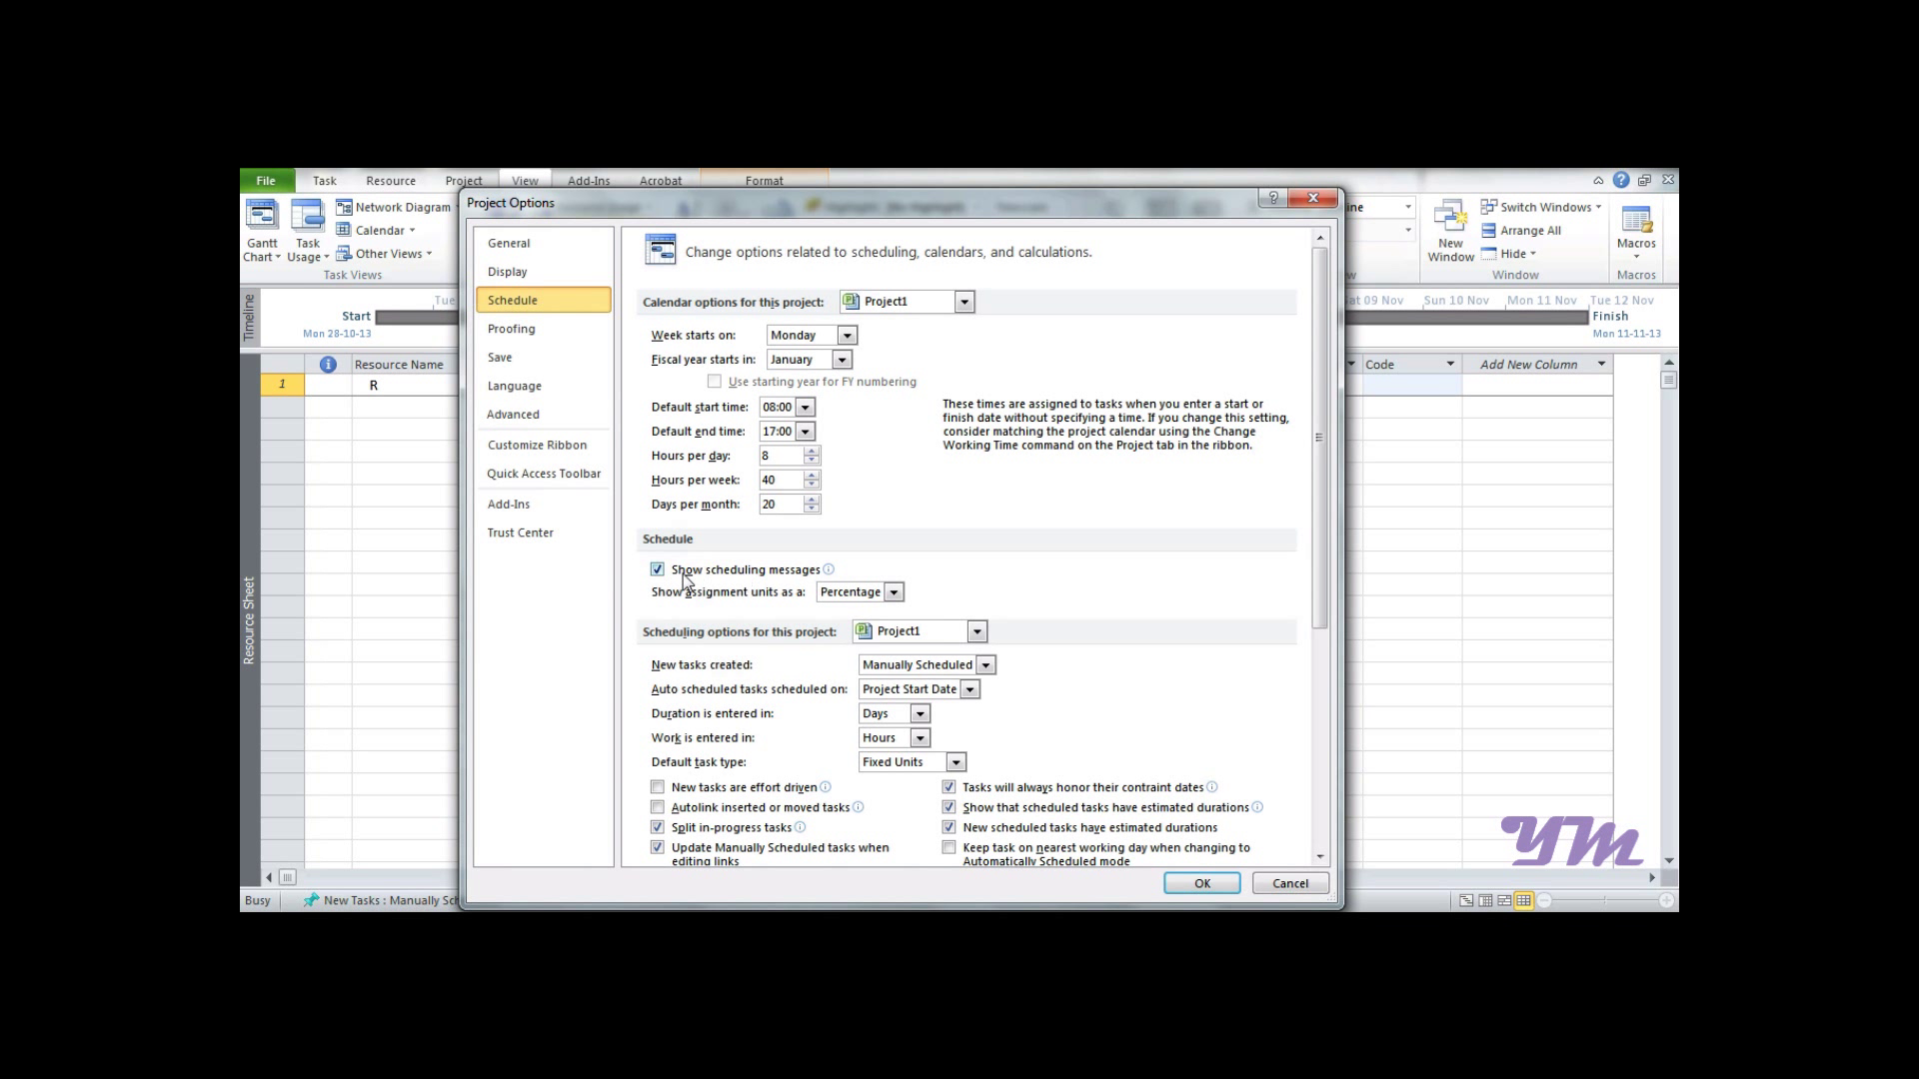
pyautogui.click(891, 592)
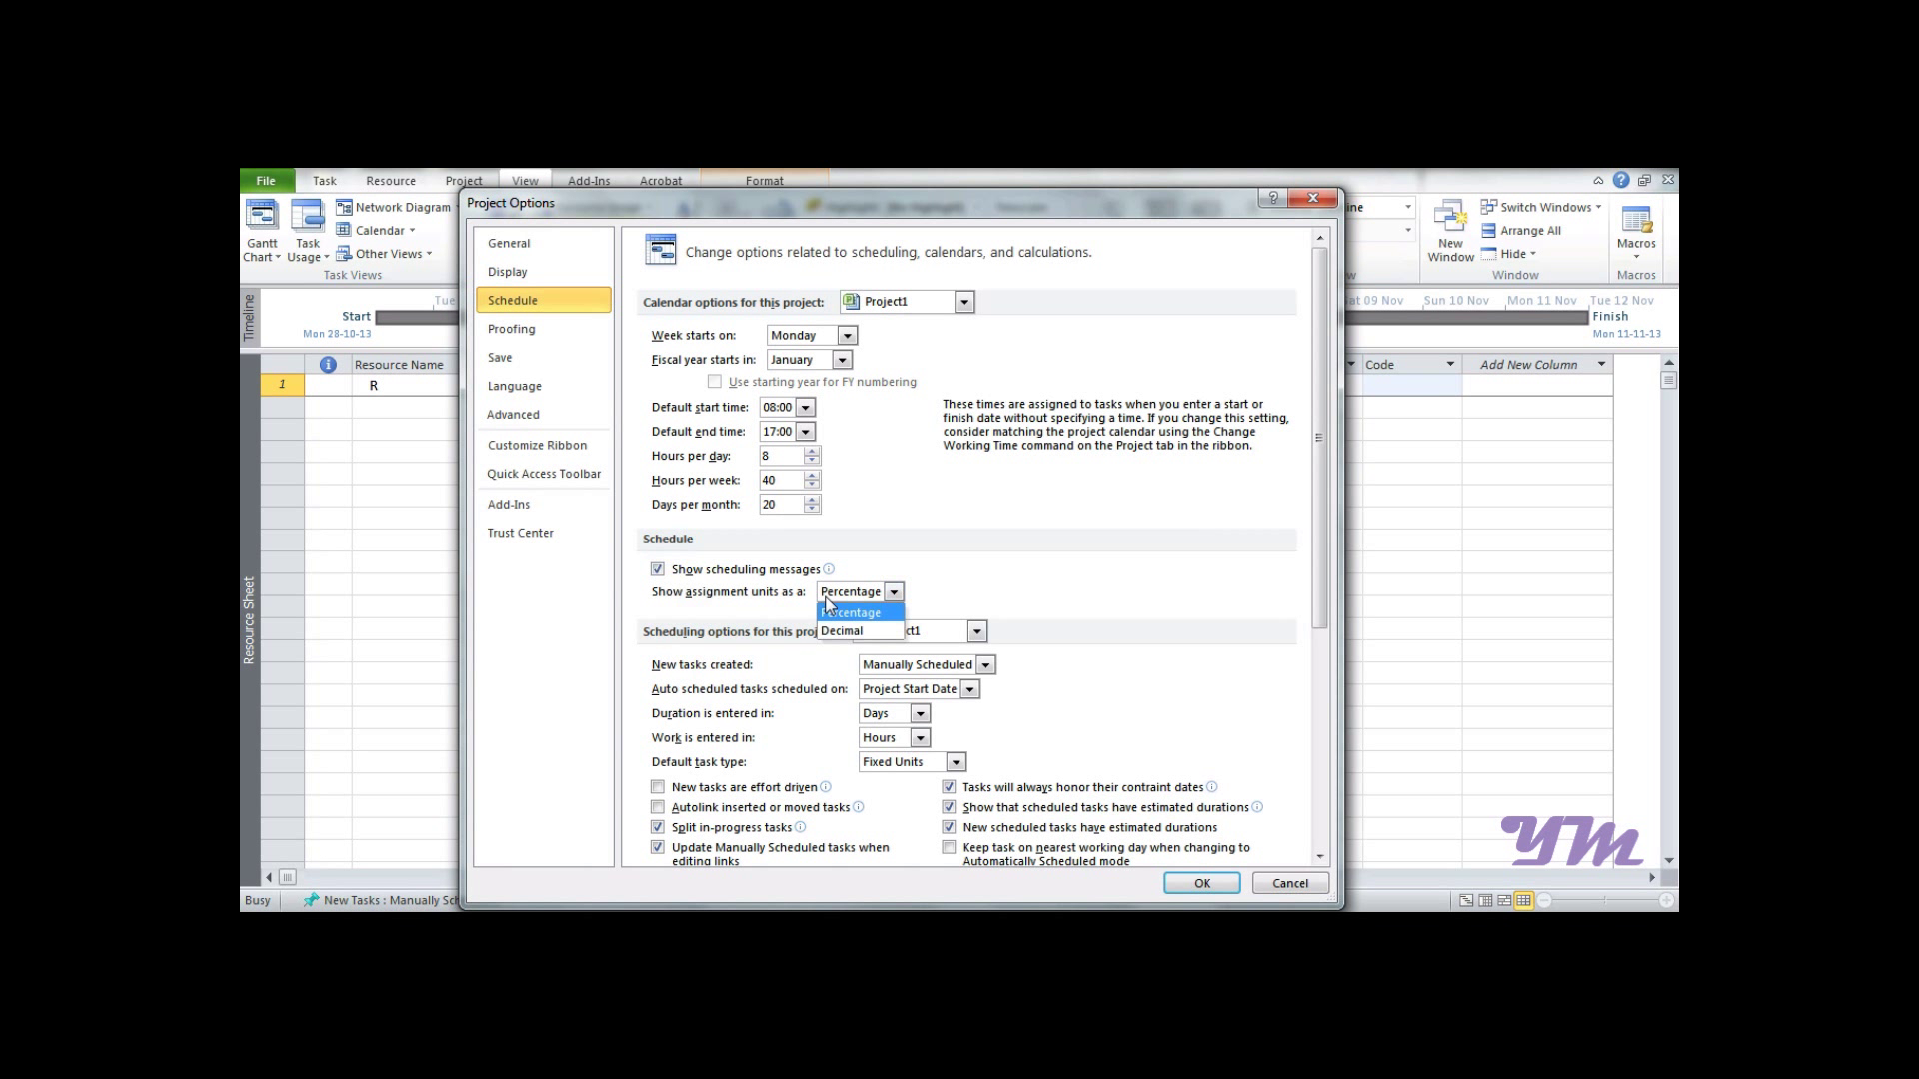
pyautogui.click(842, 630)
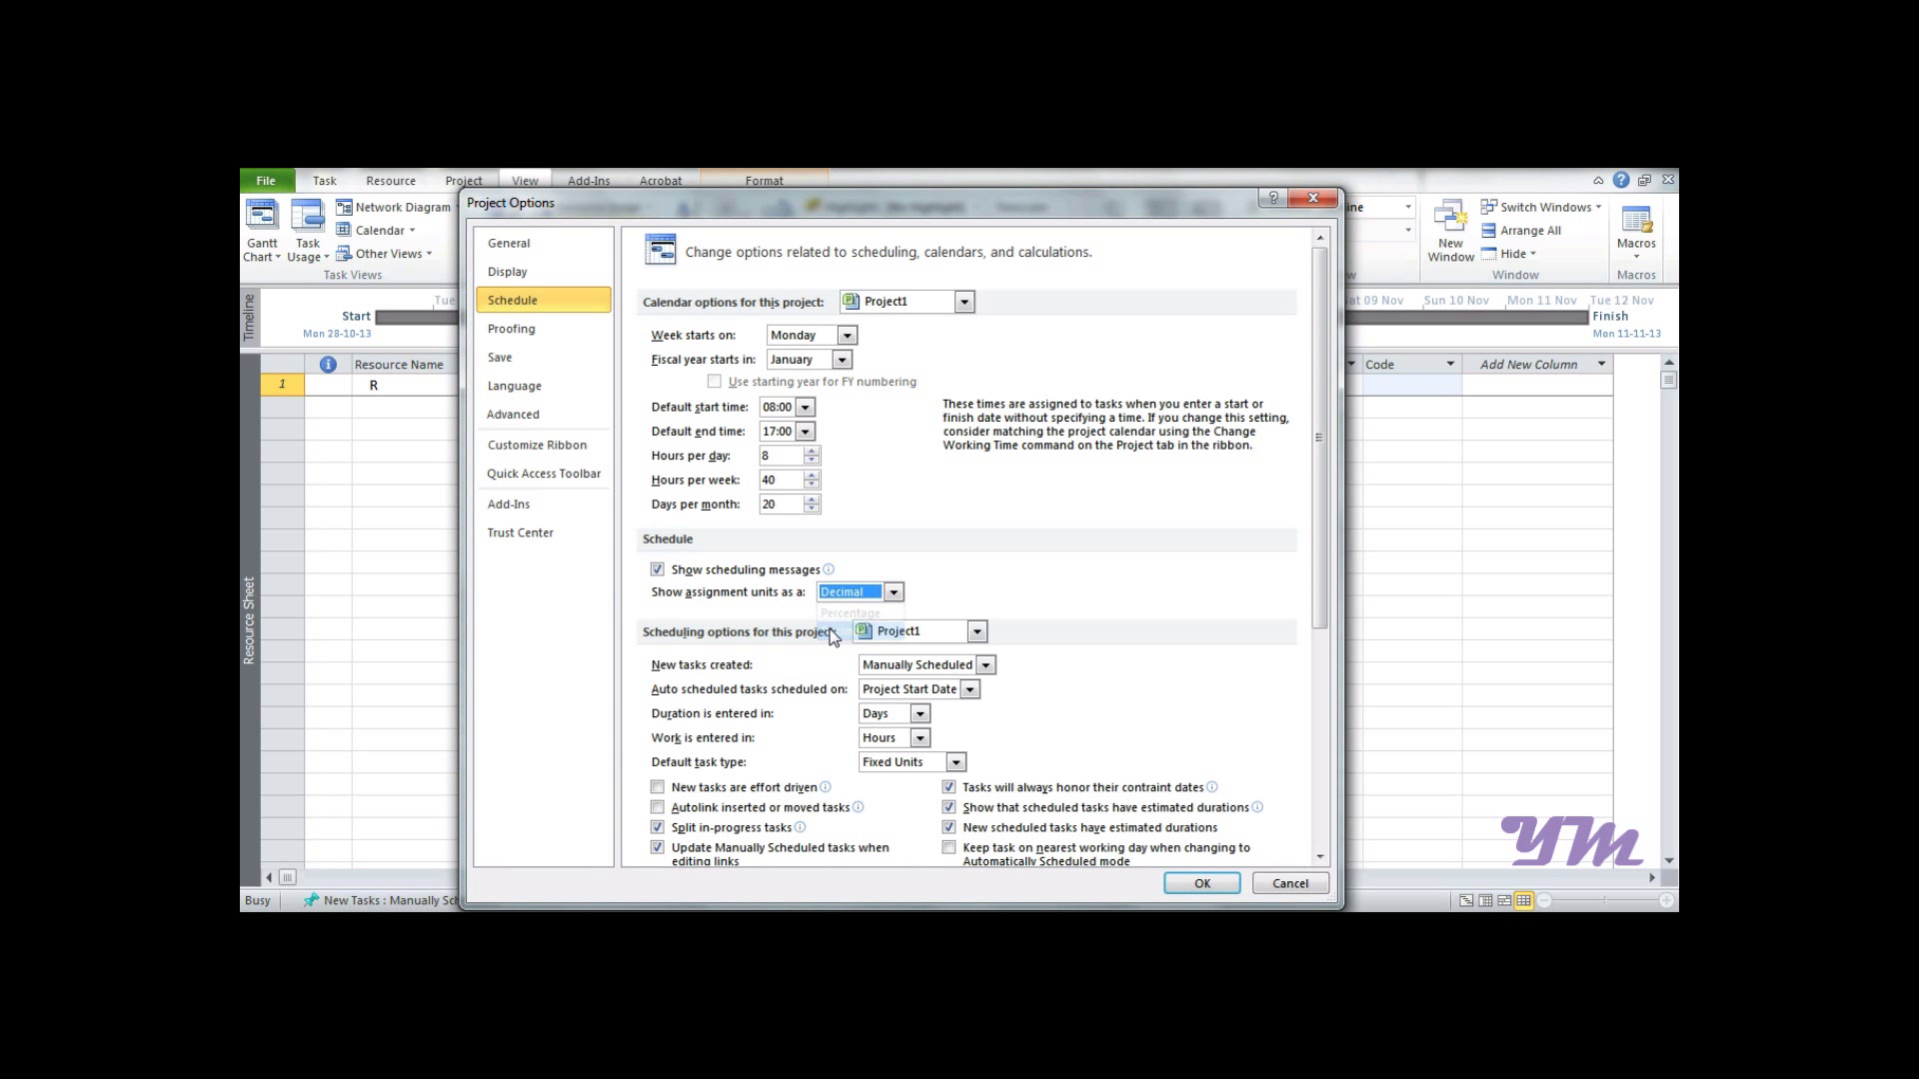
pyautogui.click(1200, 881)
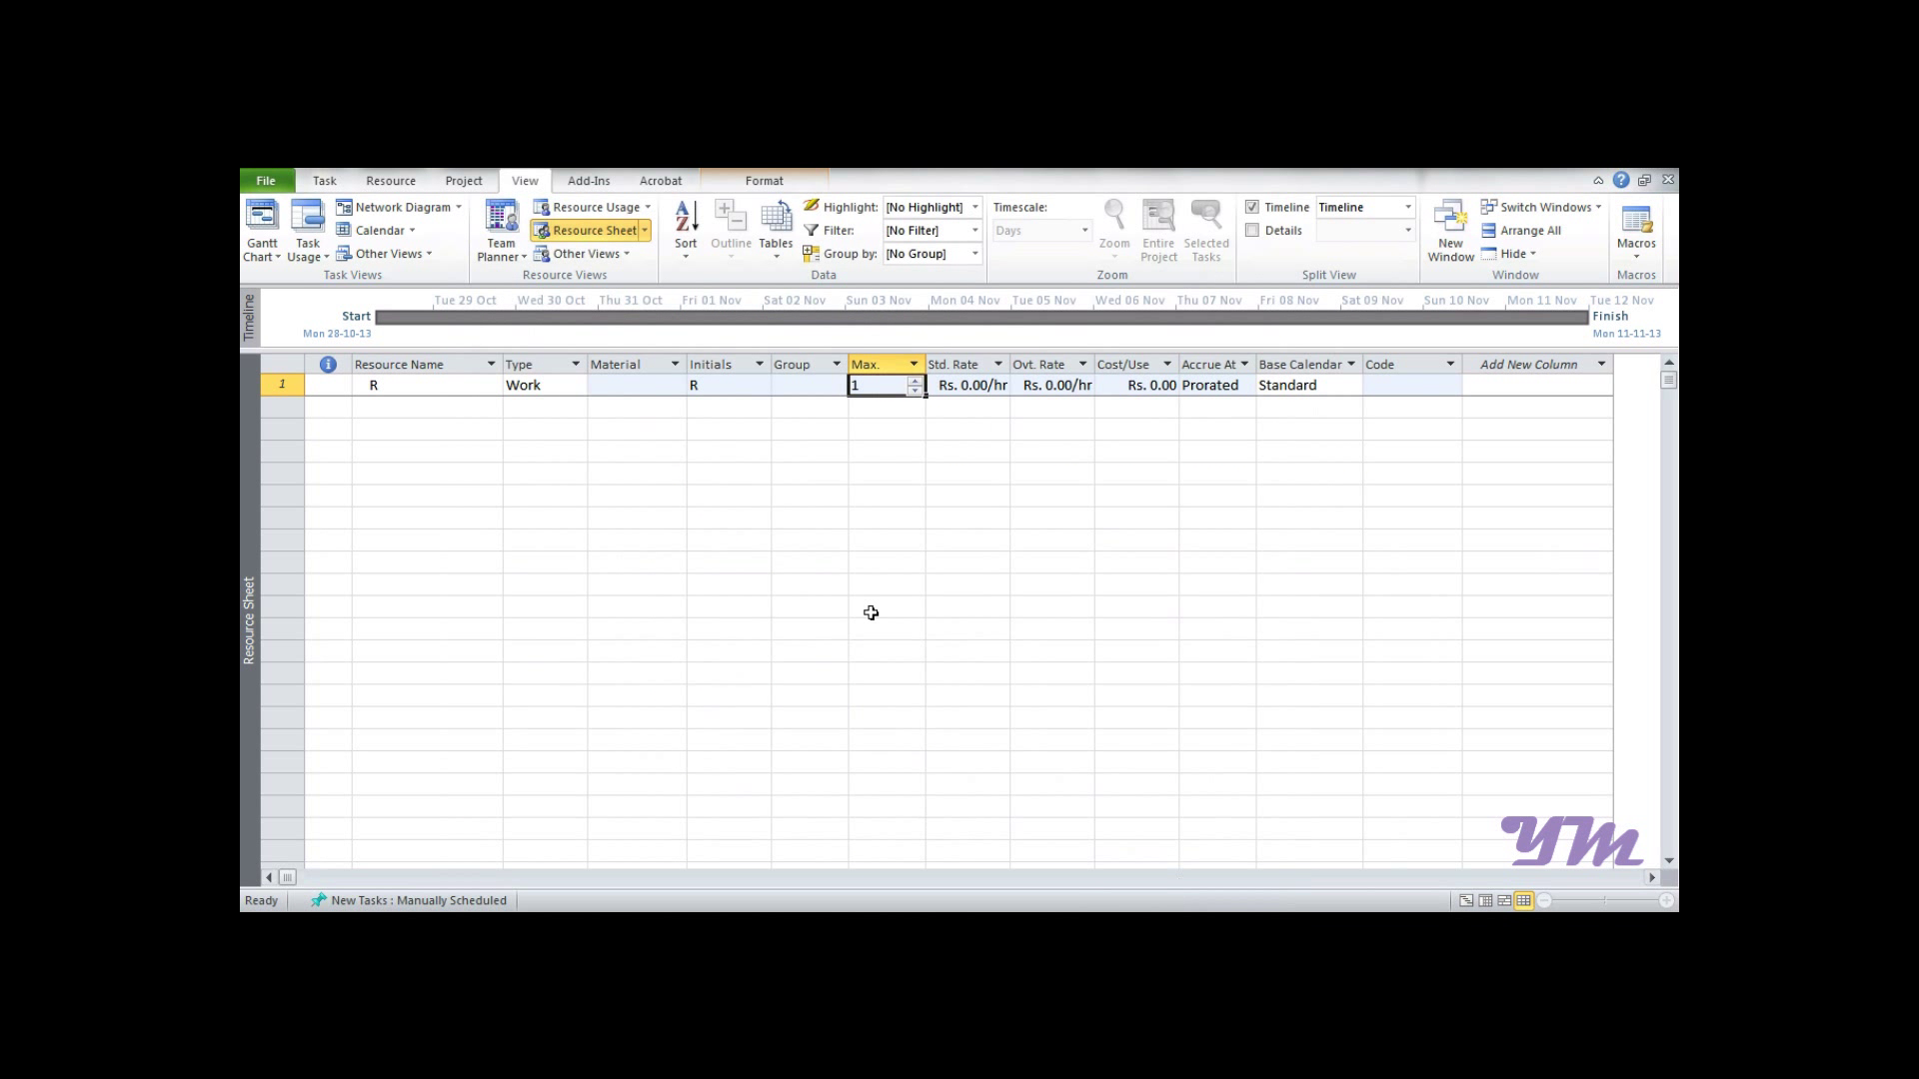
pyautogui.moveTo(866, 390)
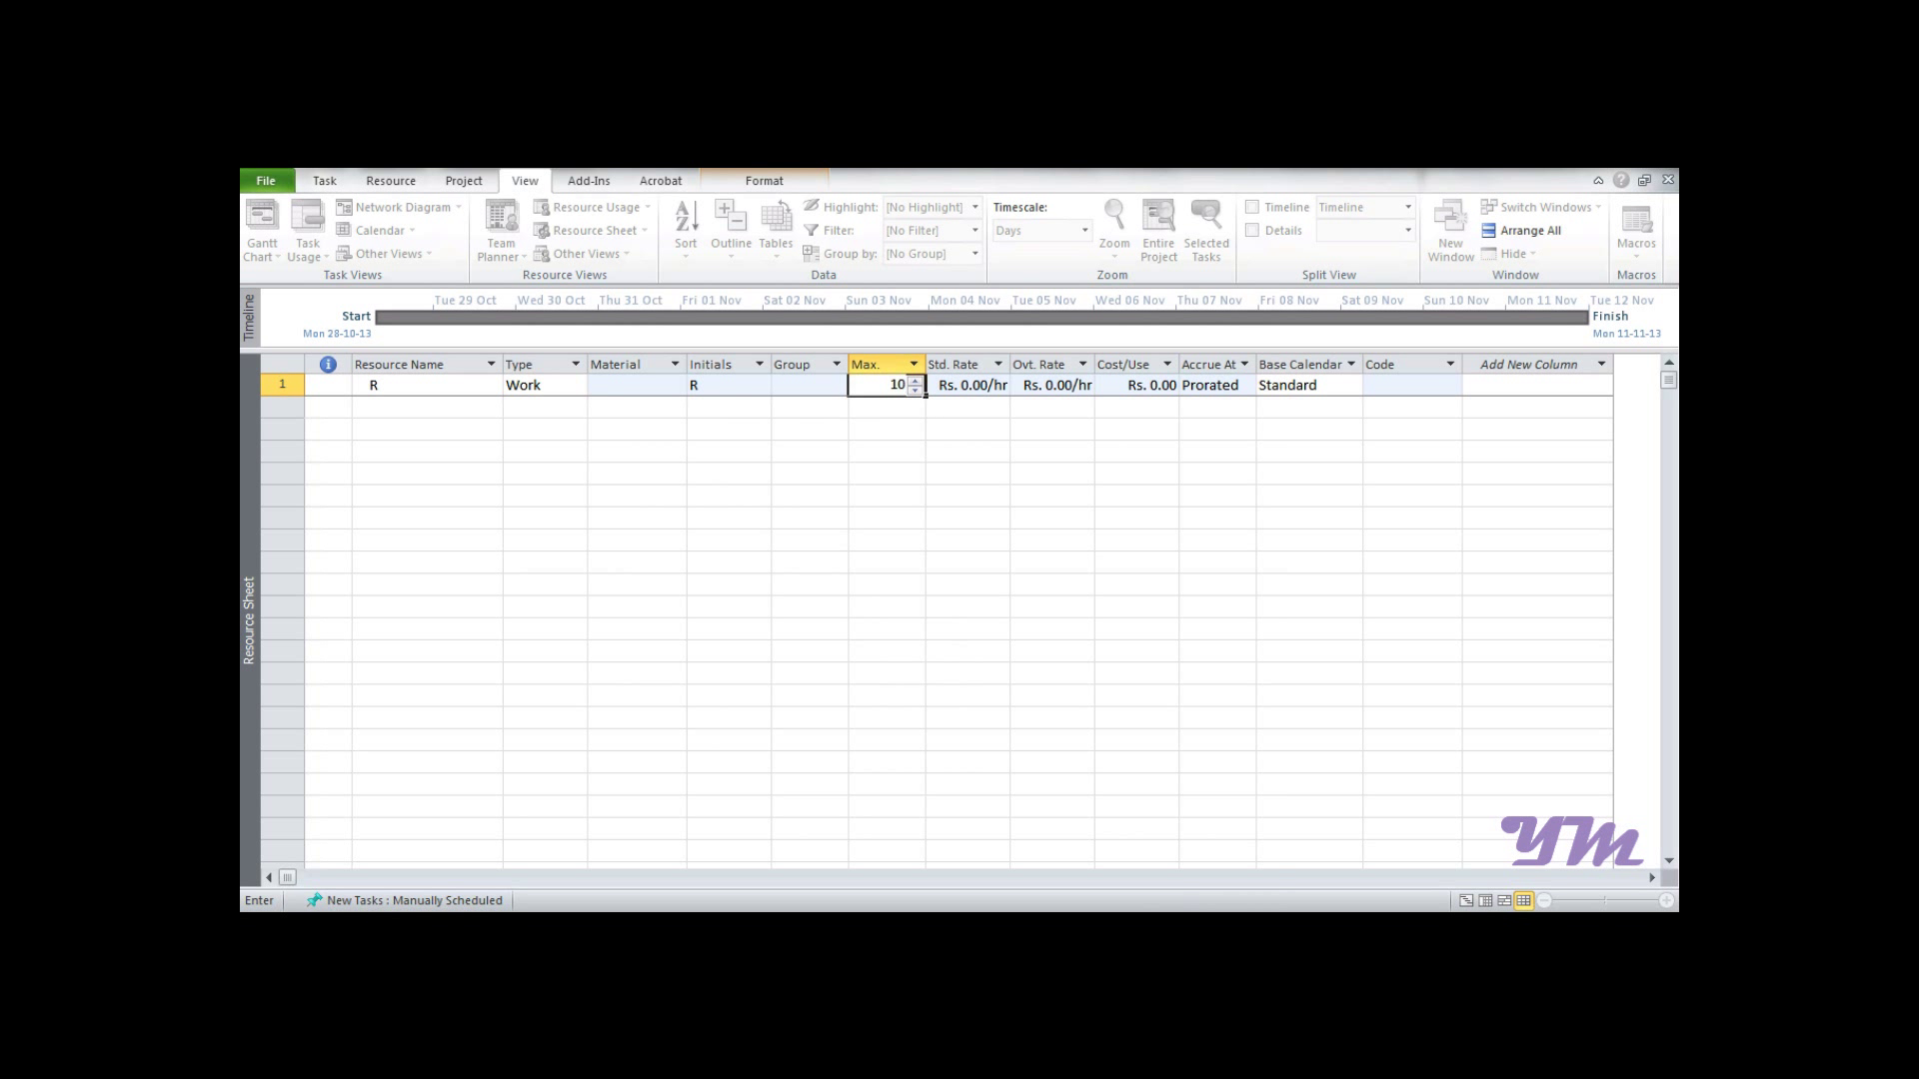
# Give resource R a standard rate of 100.00 per day
pyautogui.click(968, 384)
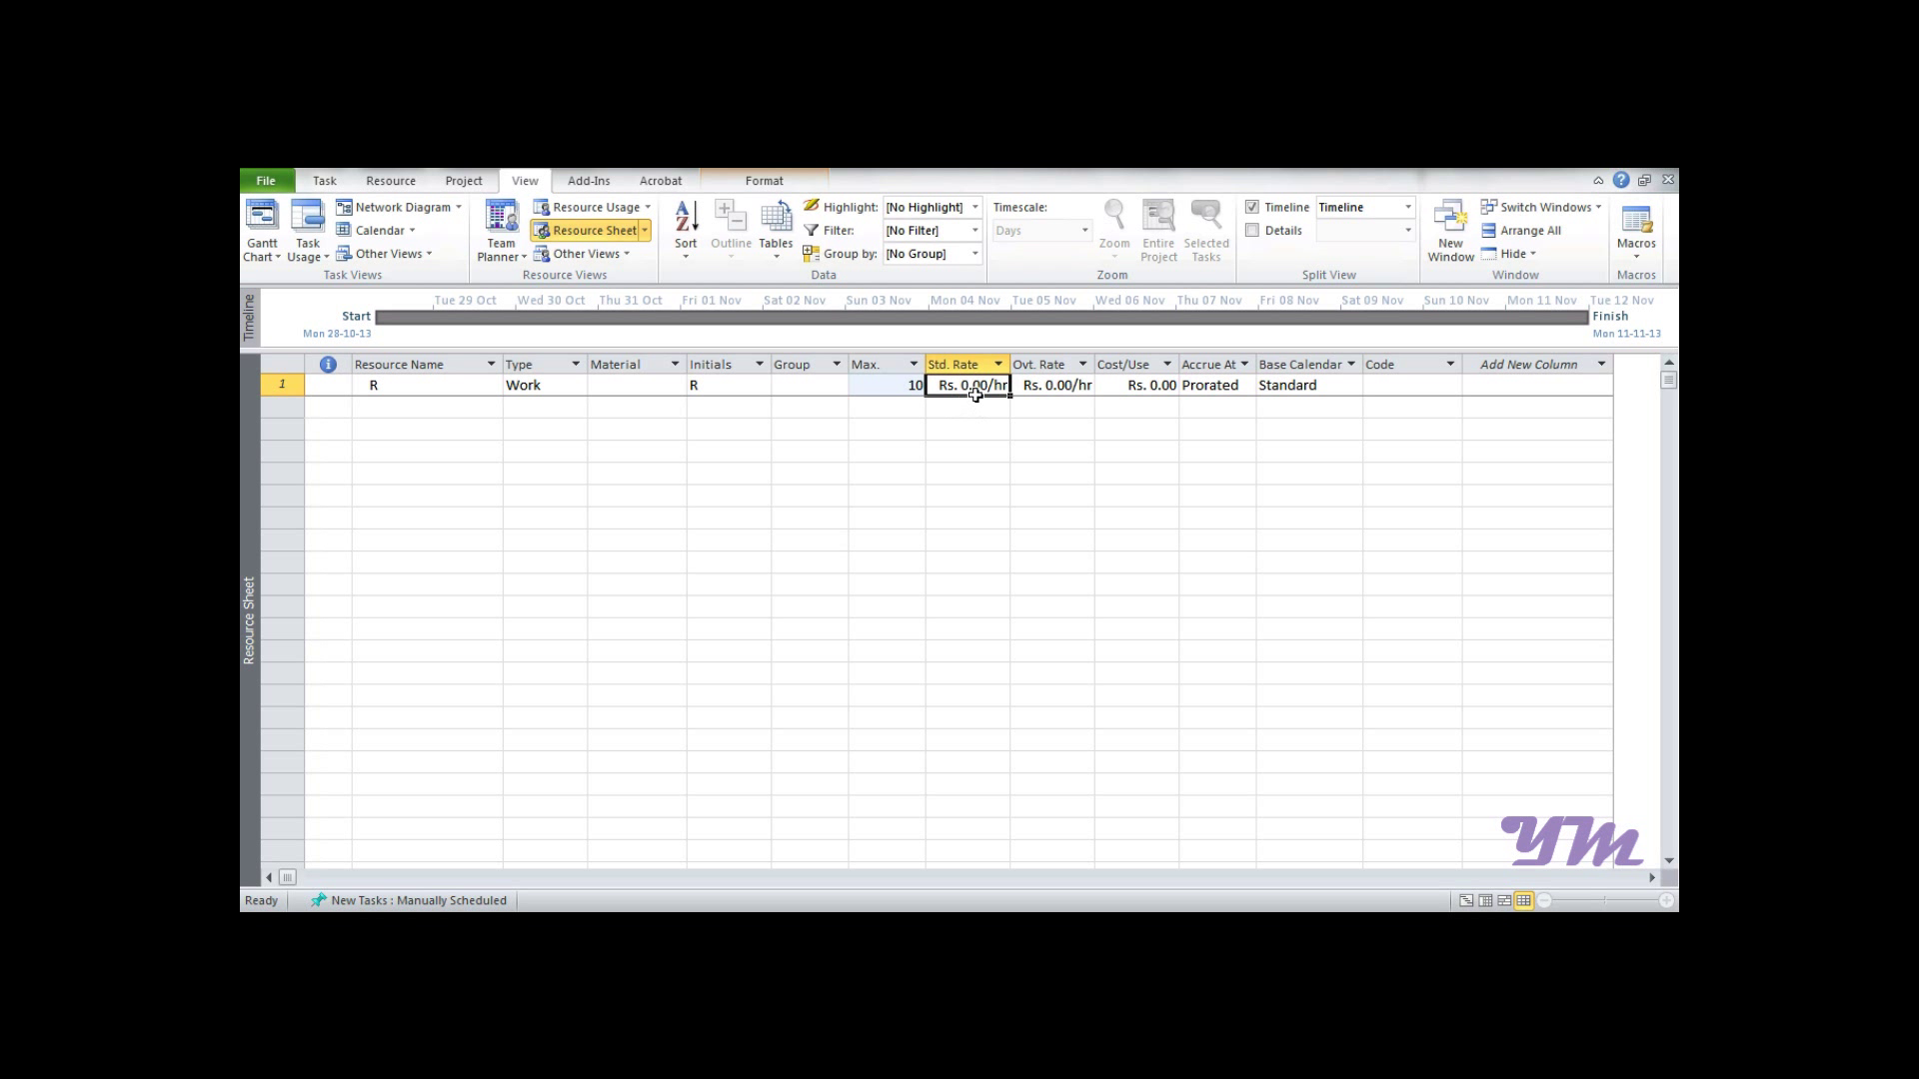
pyautogui.moveTo(979, 407)
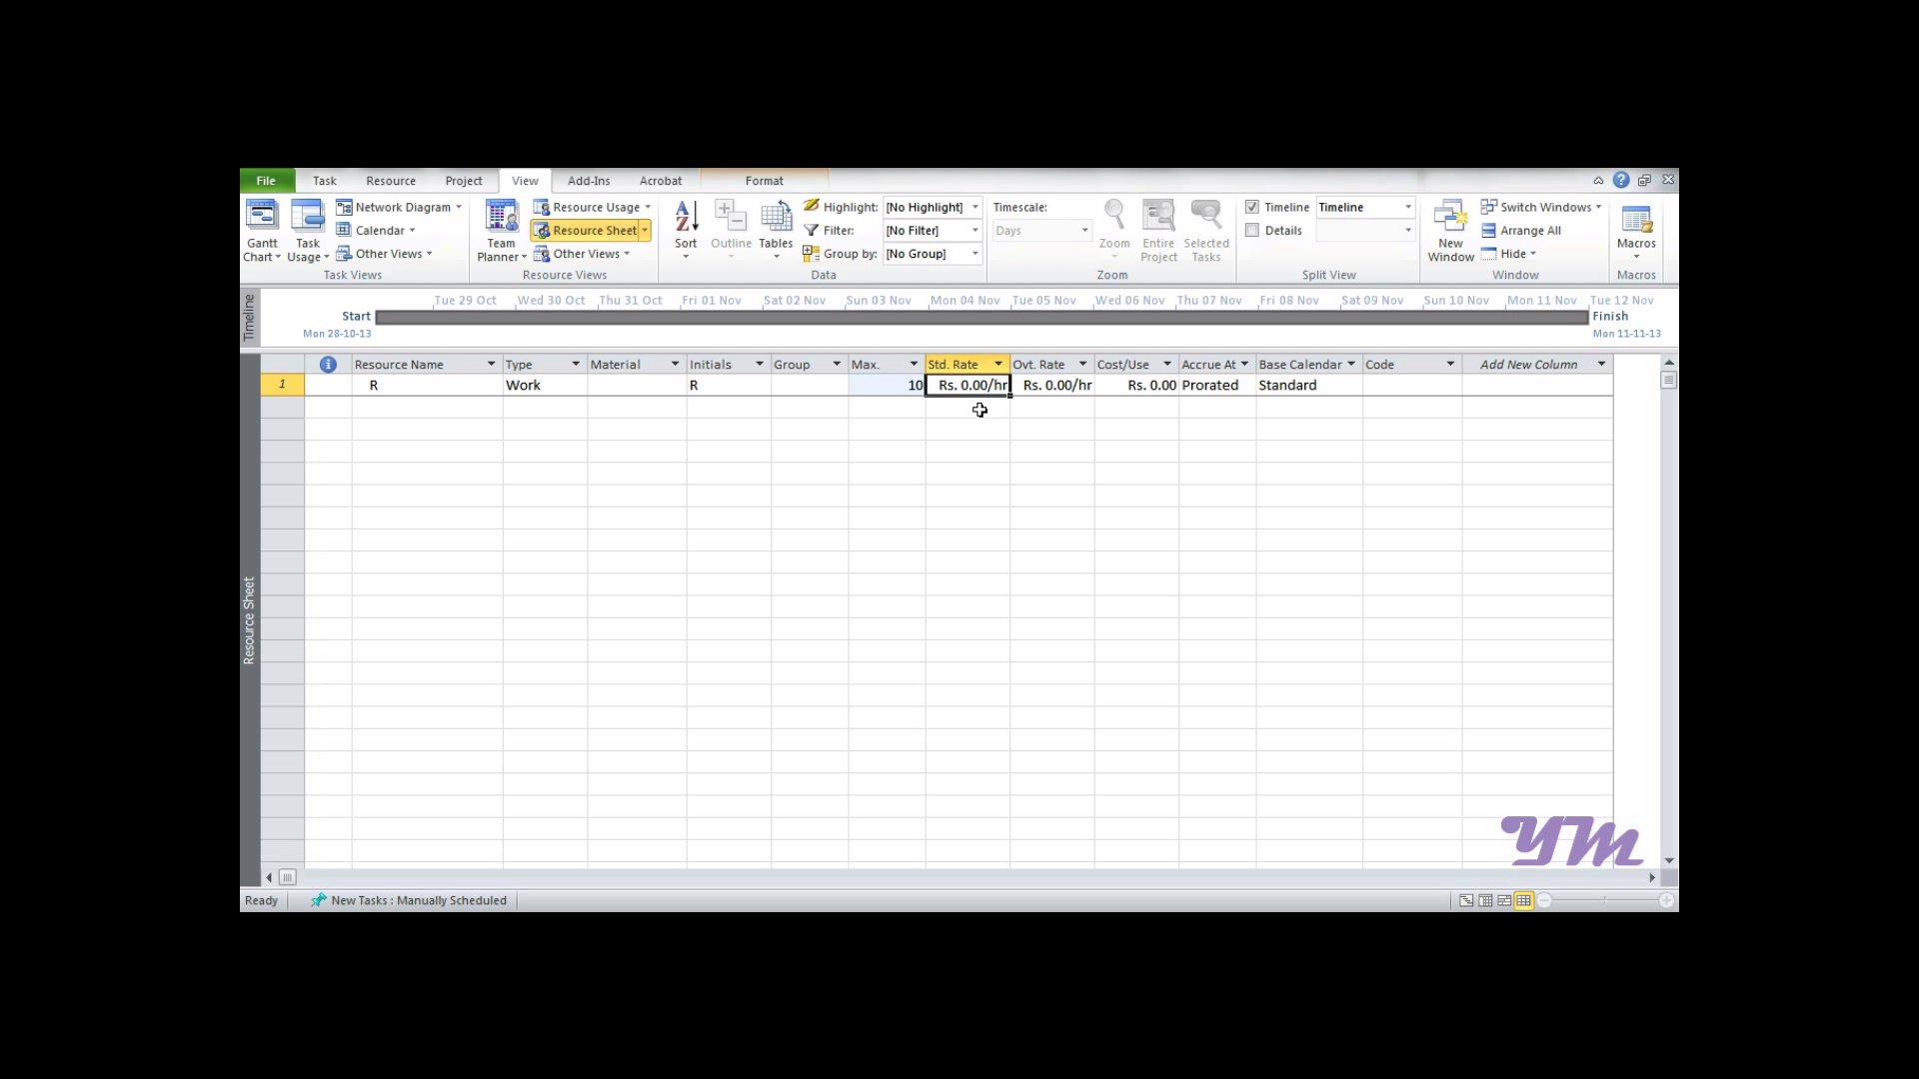
pyautogui.write('100')
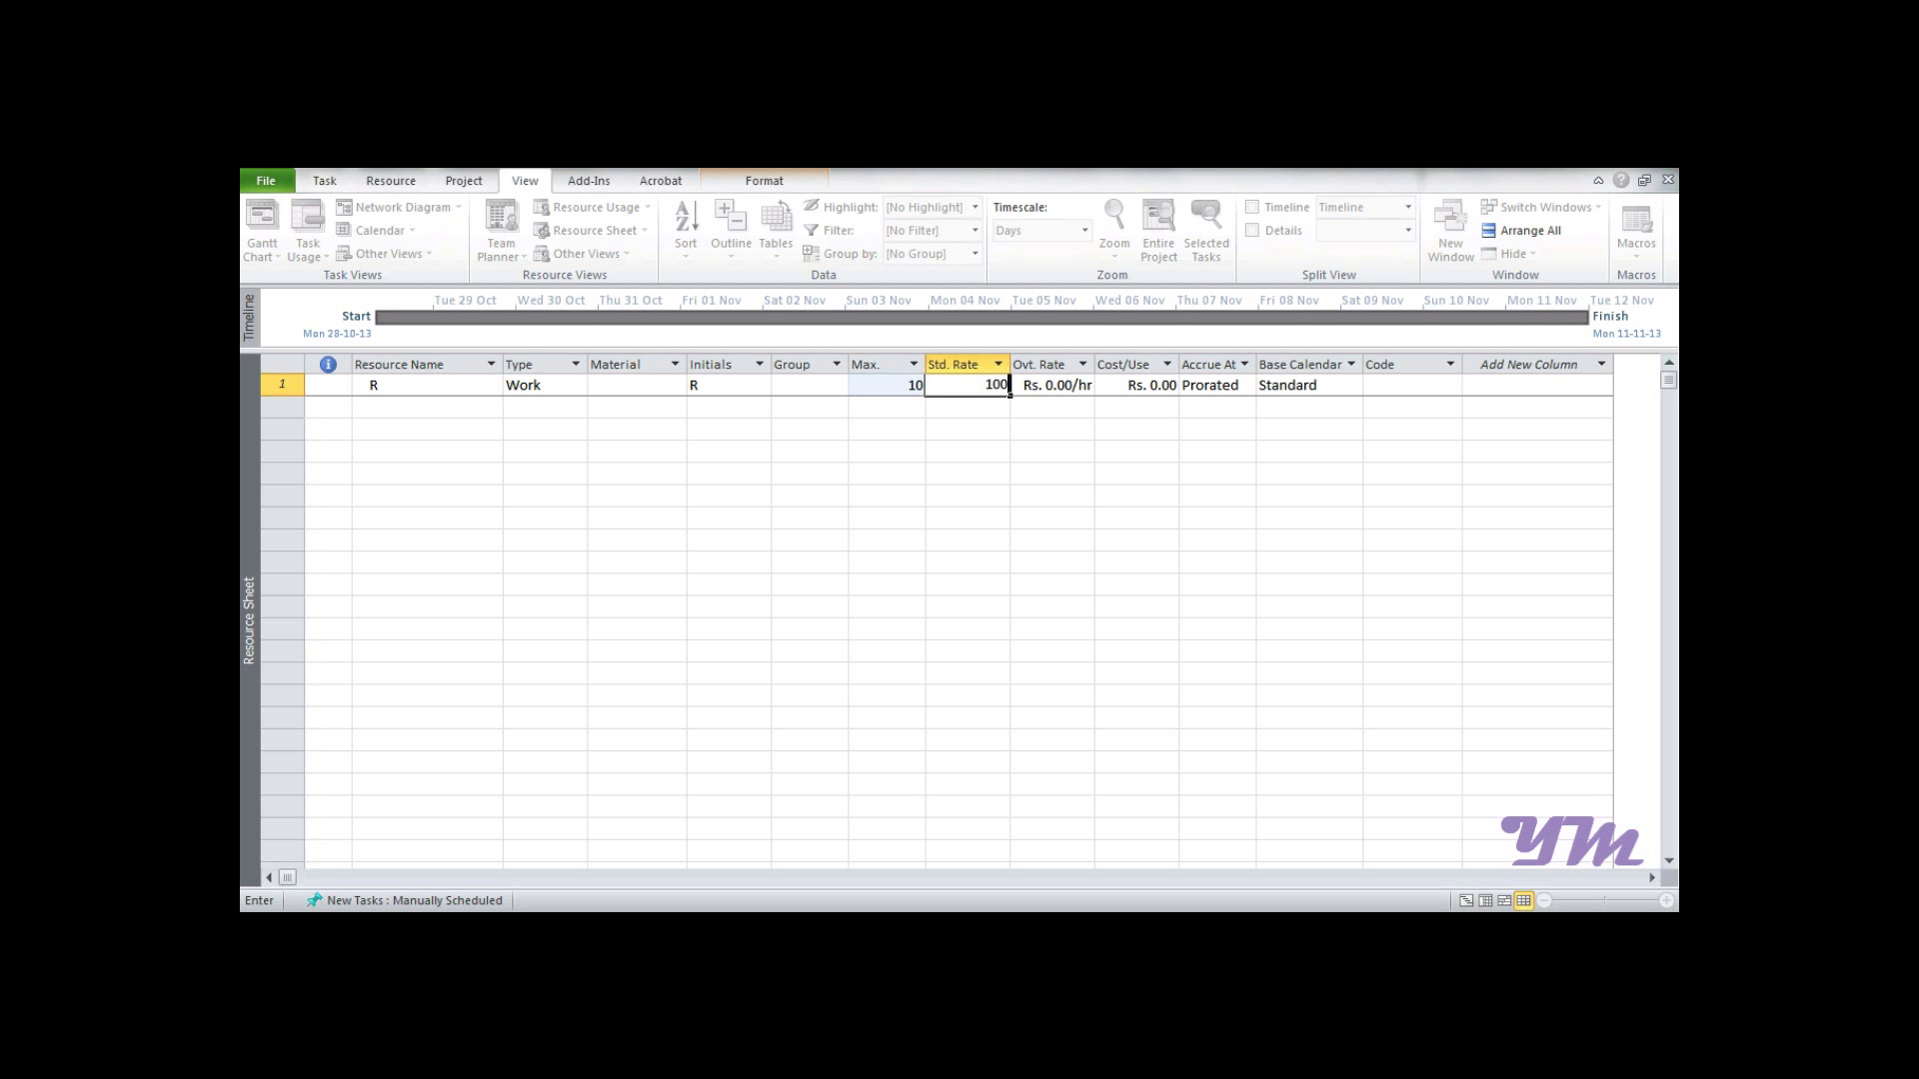
pyautogui.press('enter')
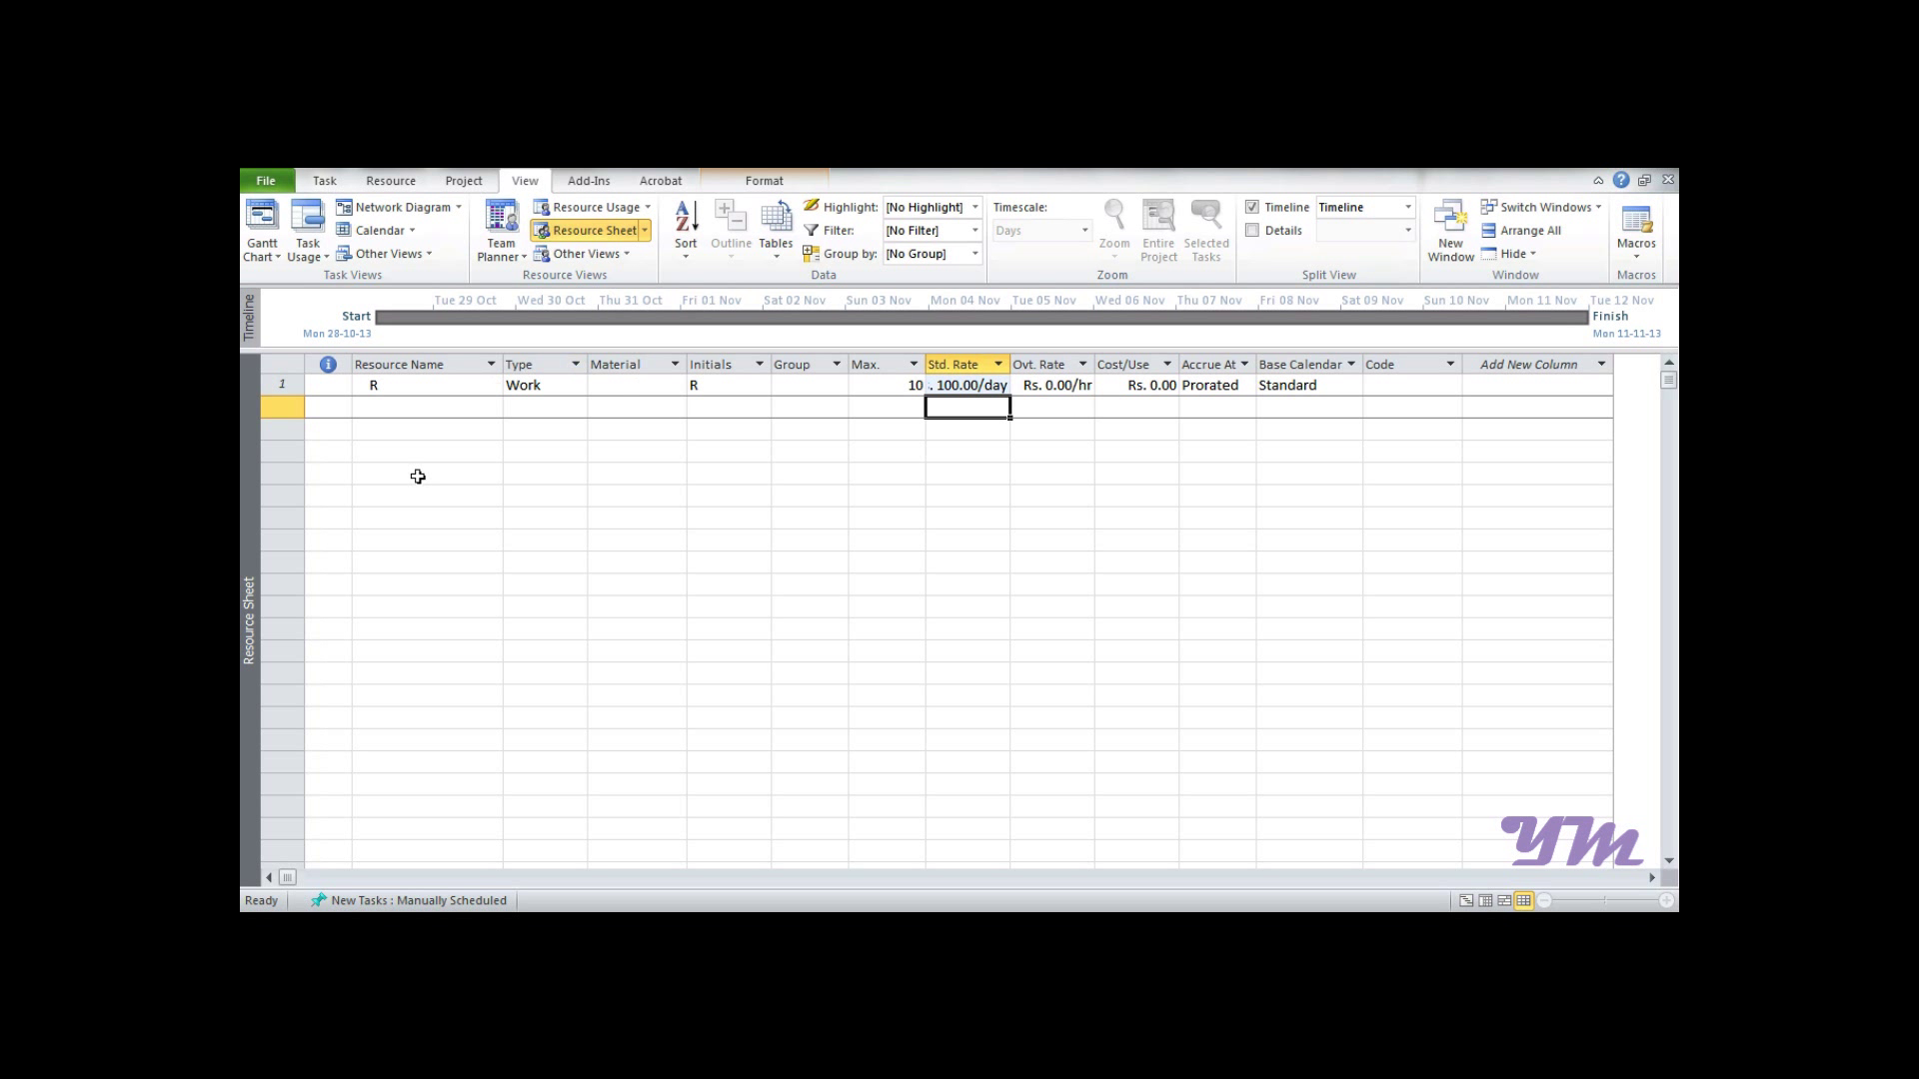
# Start a second work resource row named SSDS and return to the task commands
pyautogui.click(426, 406)
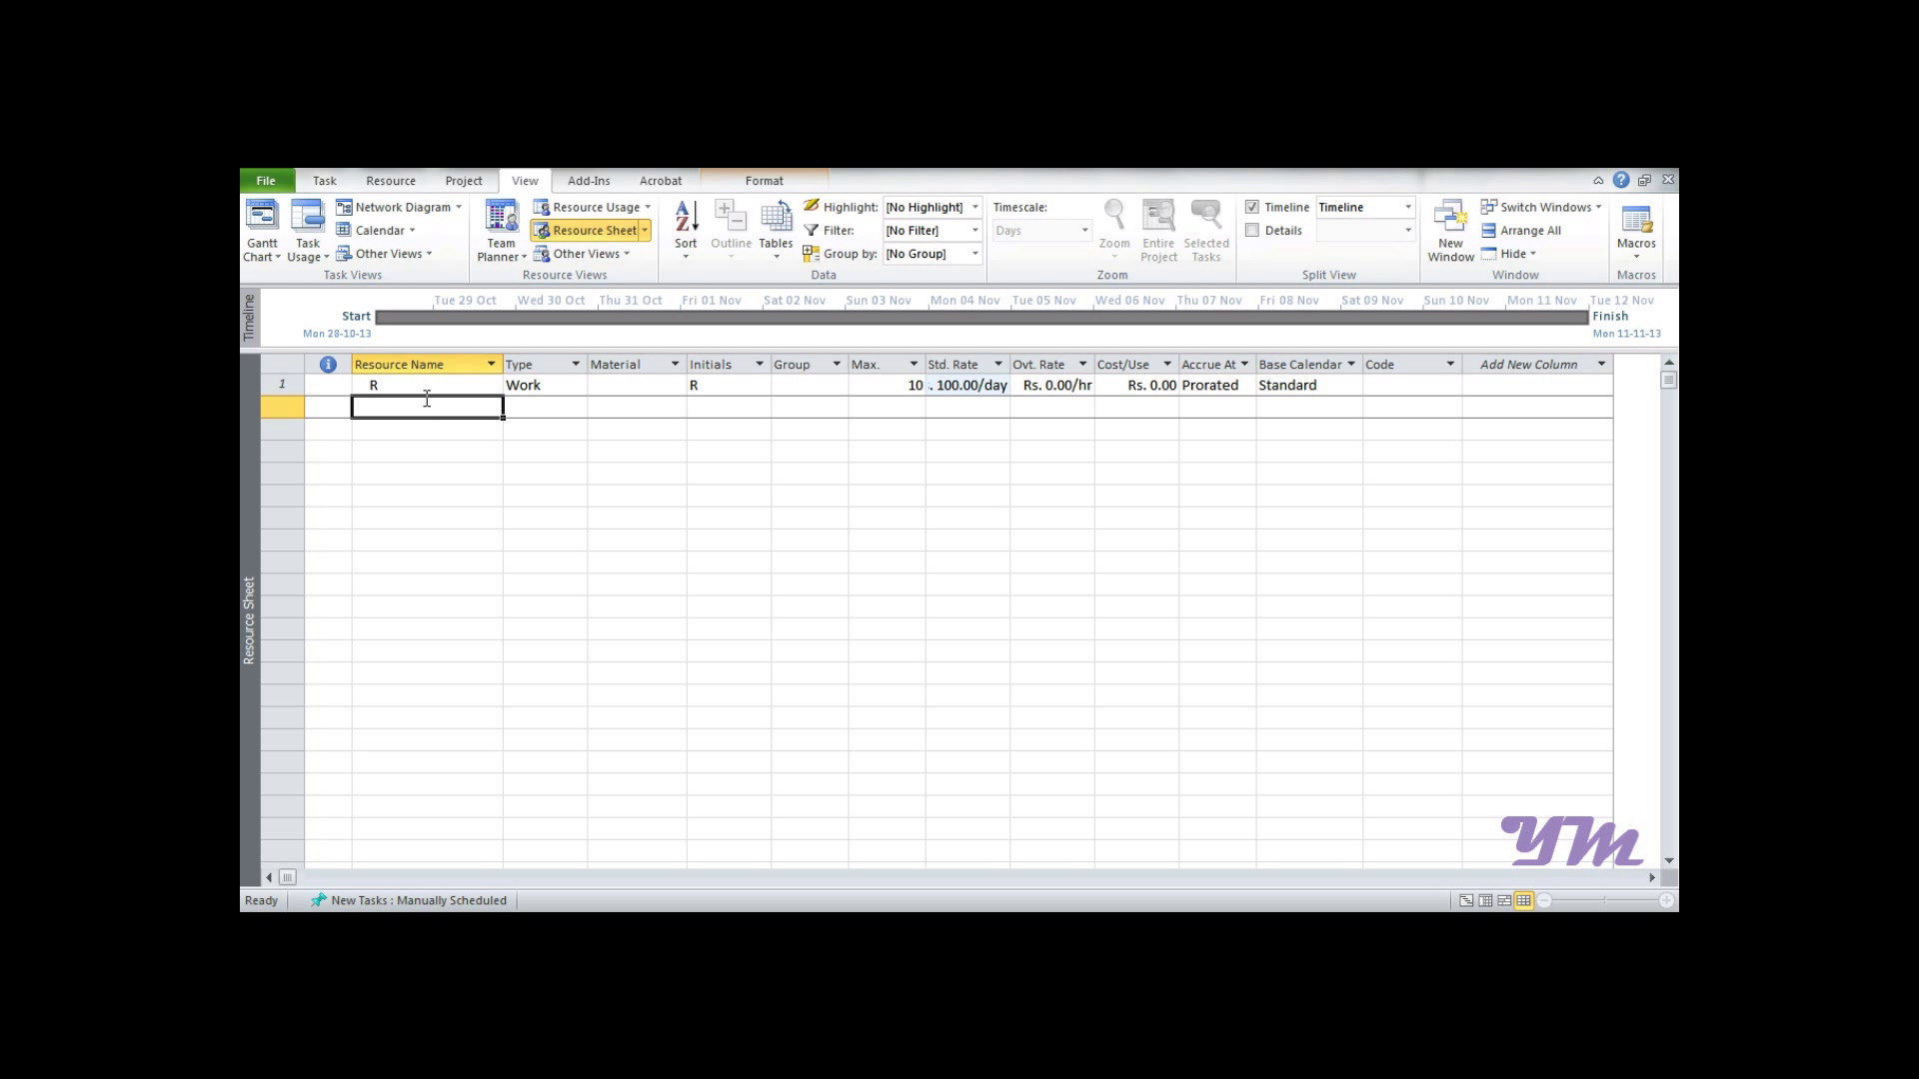
pyautogui.write('SSDS')
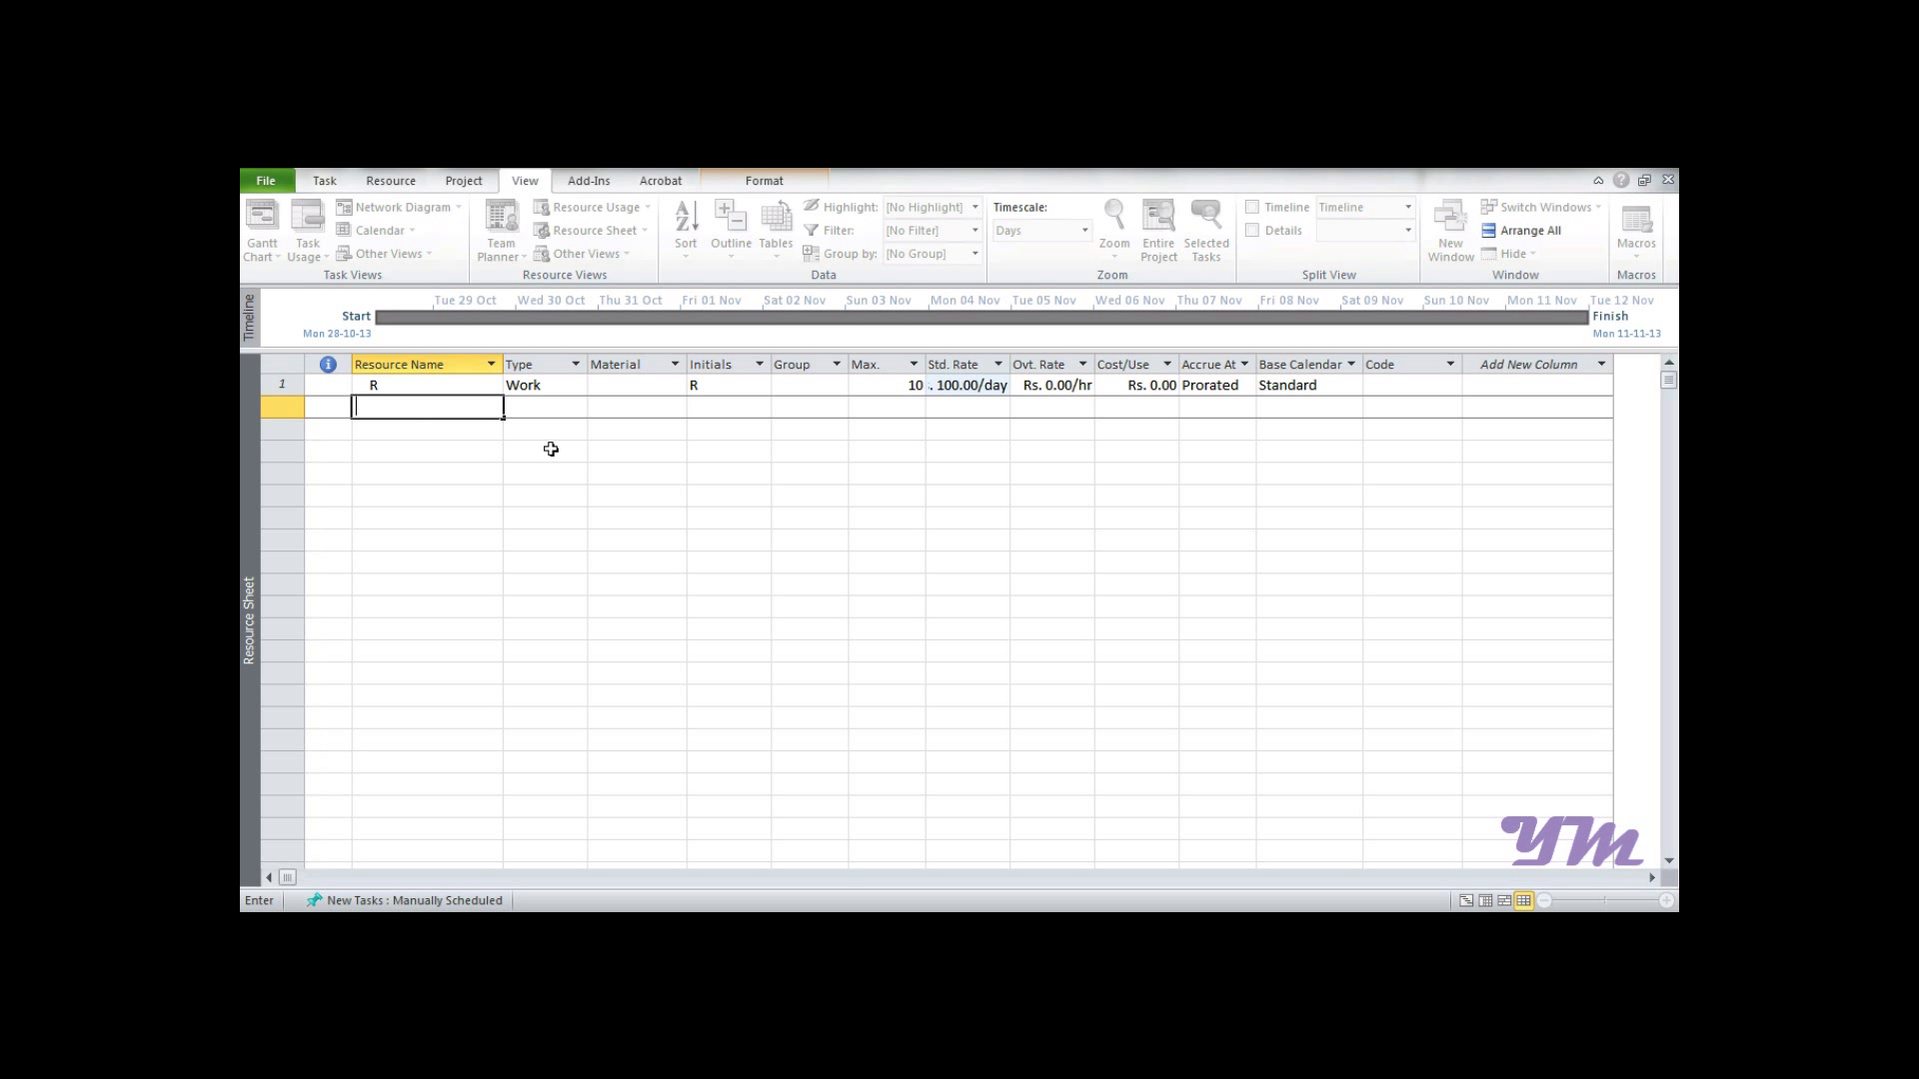
pyautogui.click(324, 180)
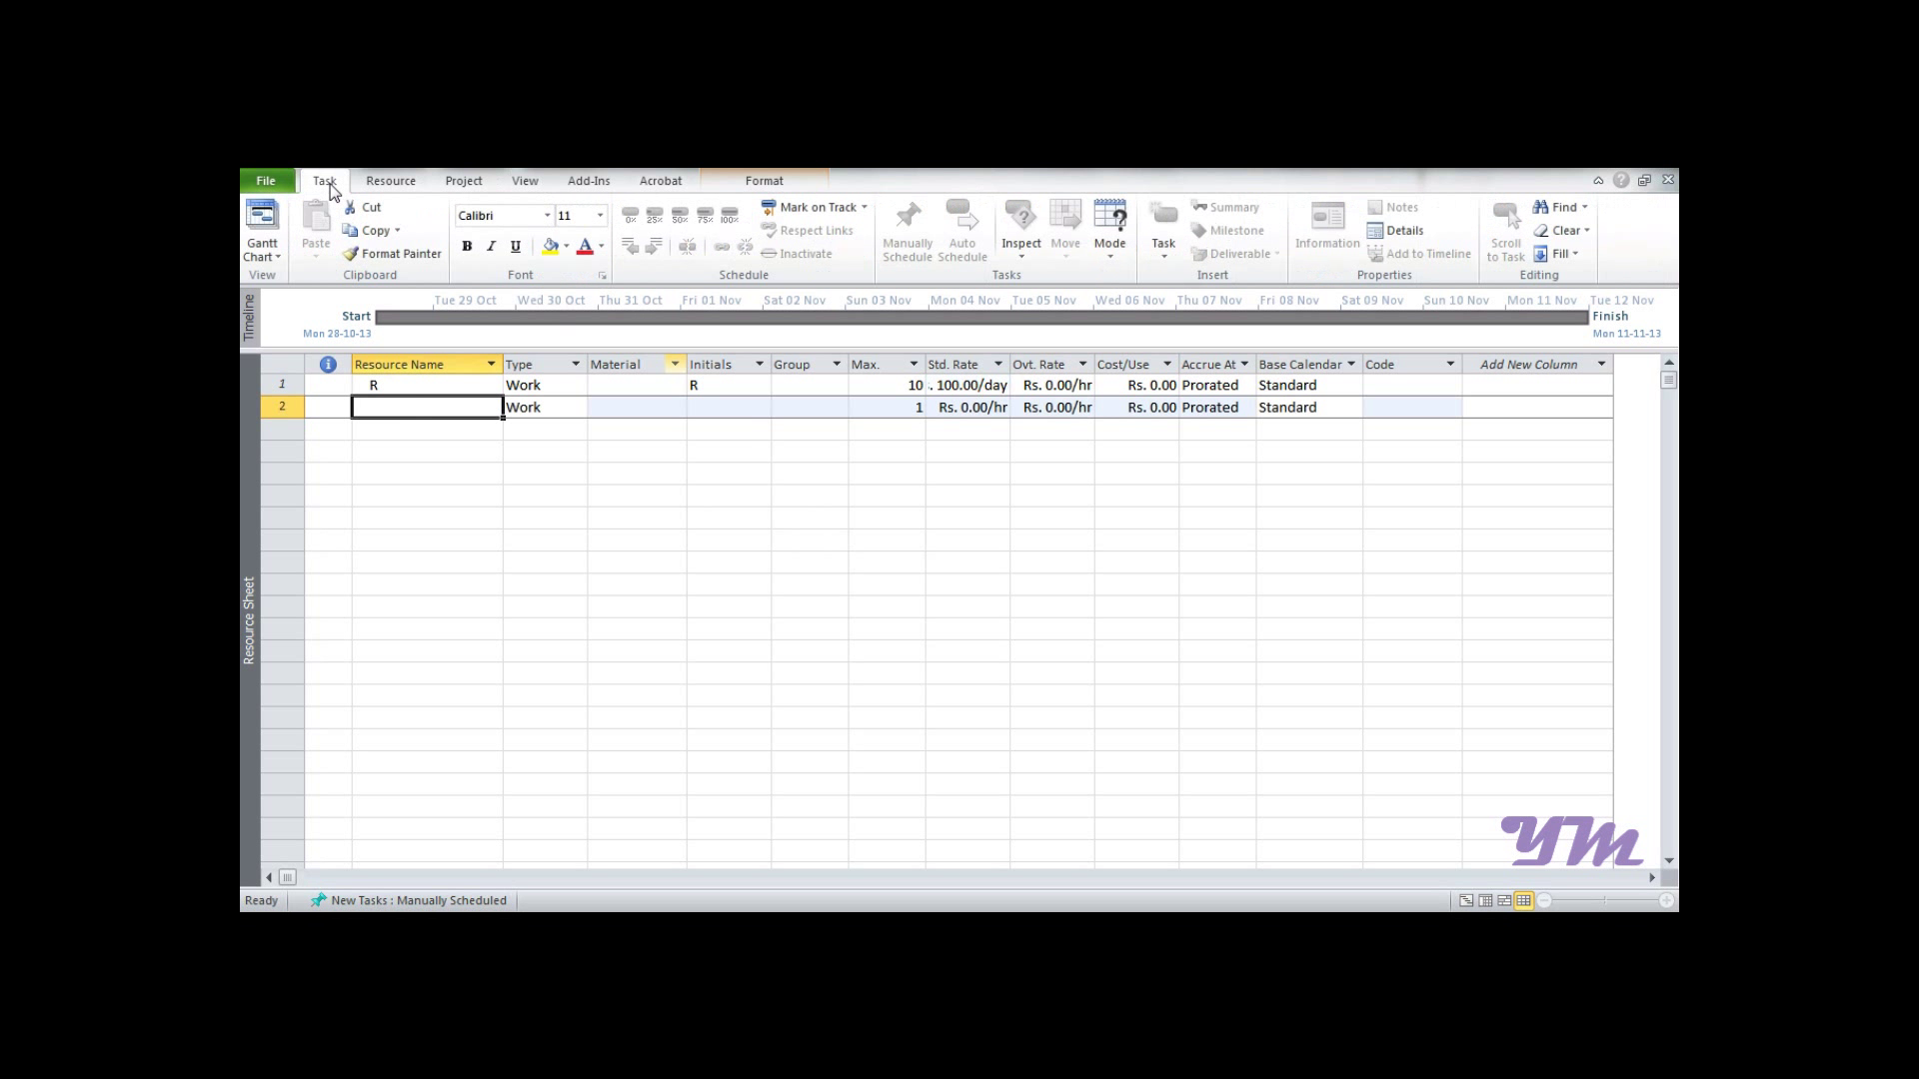
pyautogui.click(259, 226)
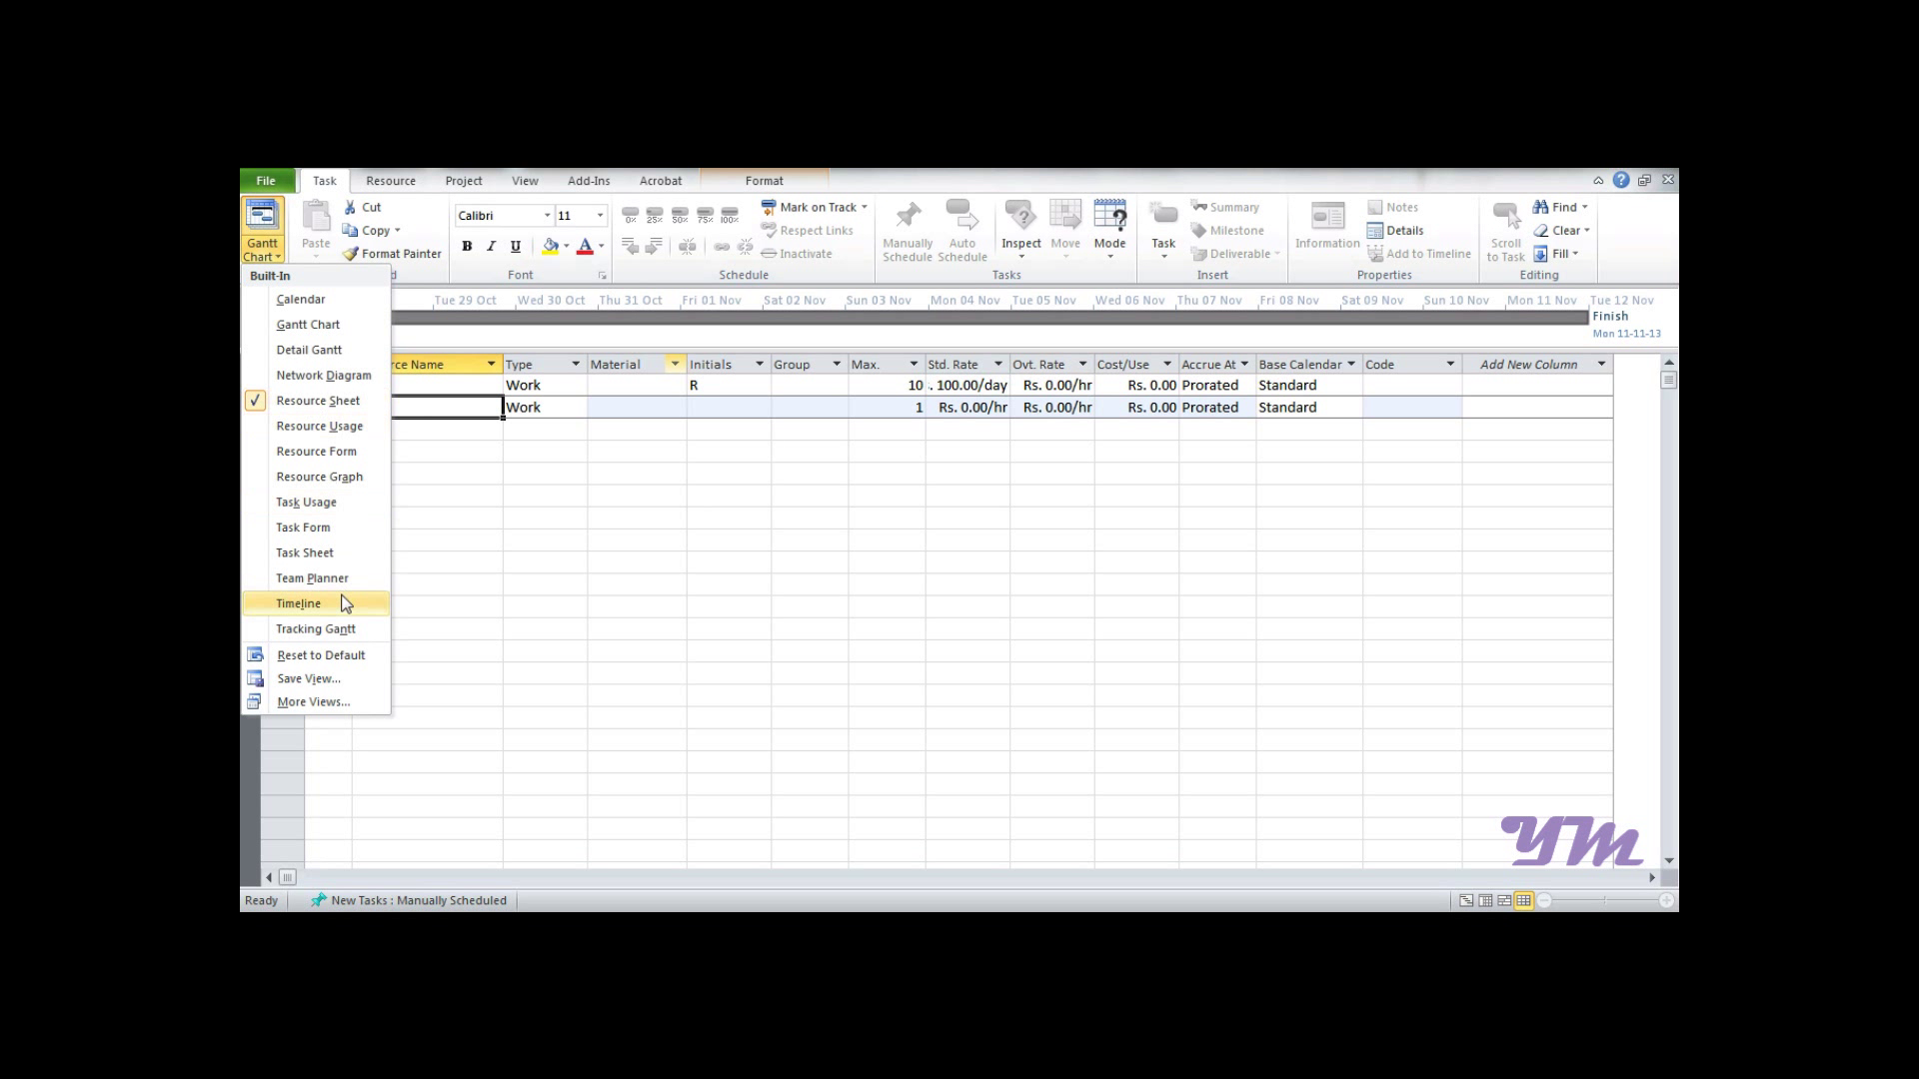
pyautogui.click(308, 348)
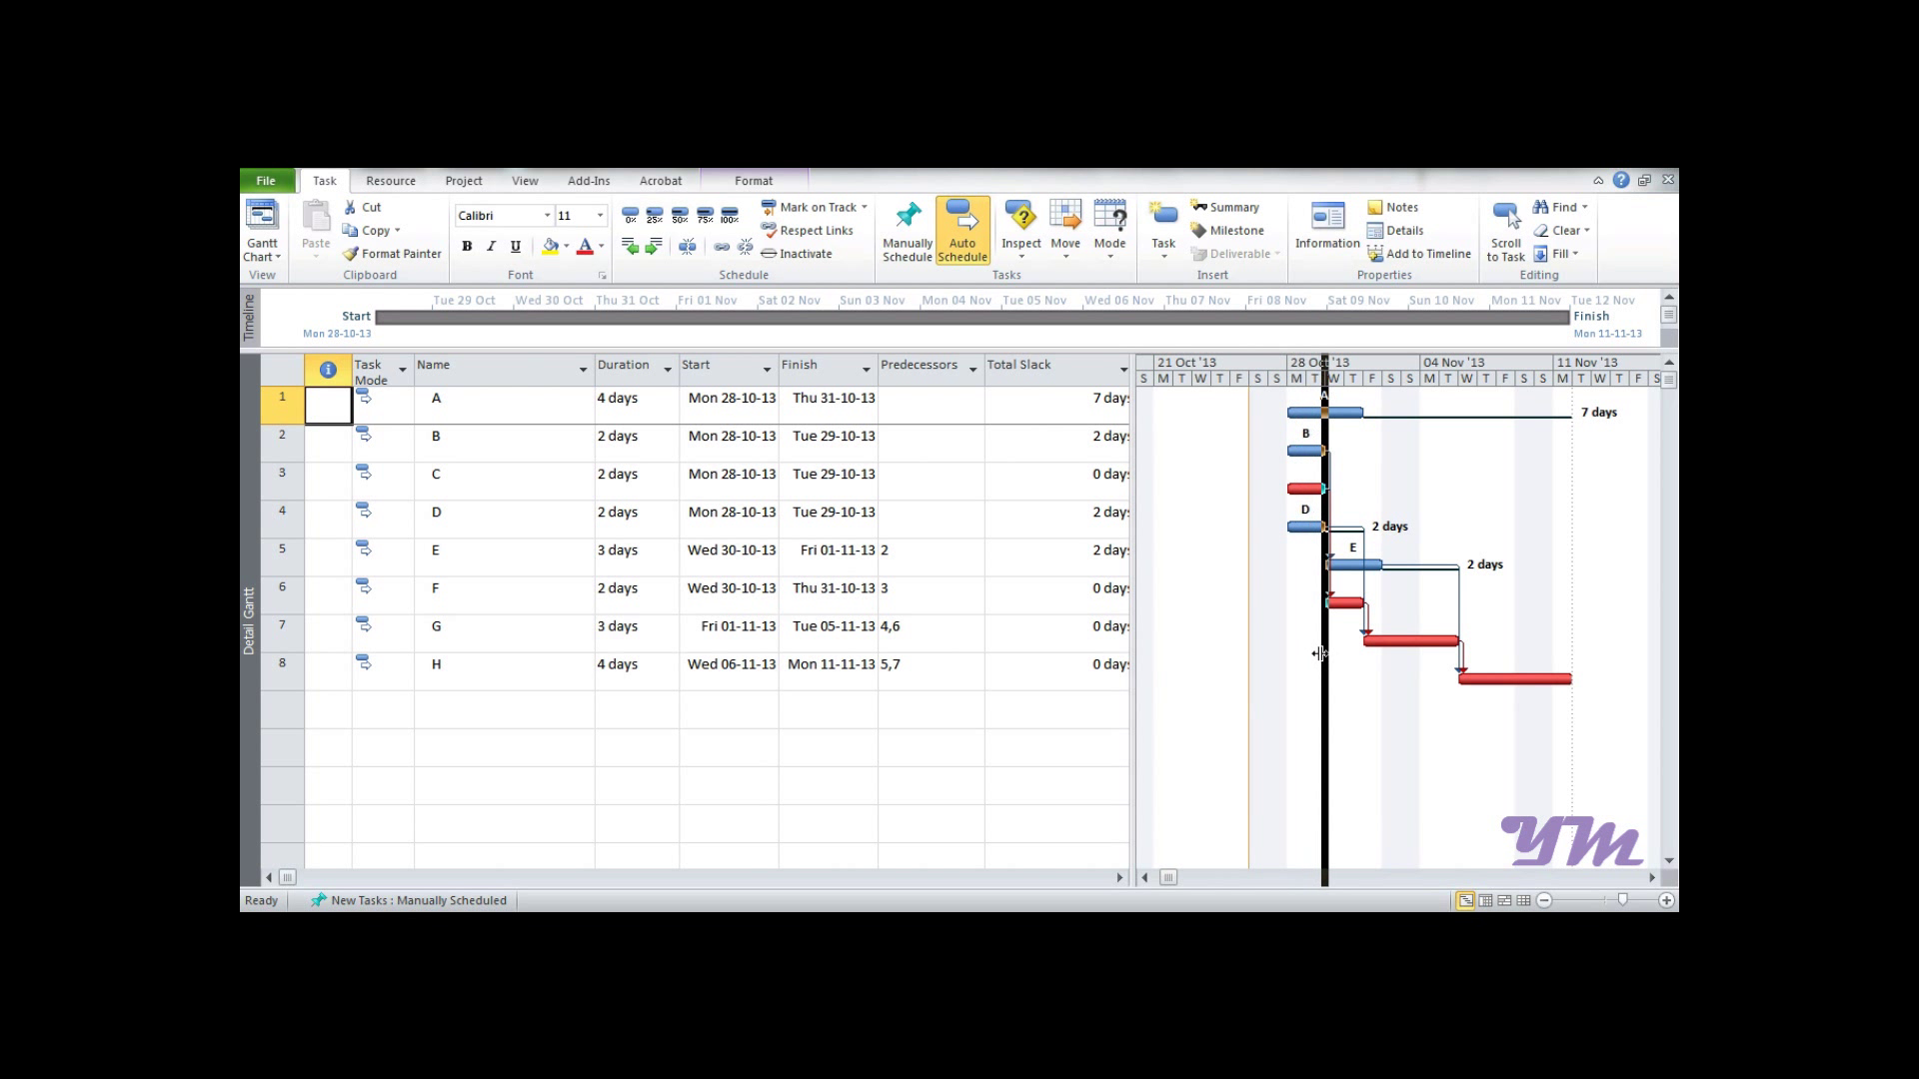
pyautogui.click(1200, 364)
pyautogui.write('RES')
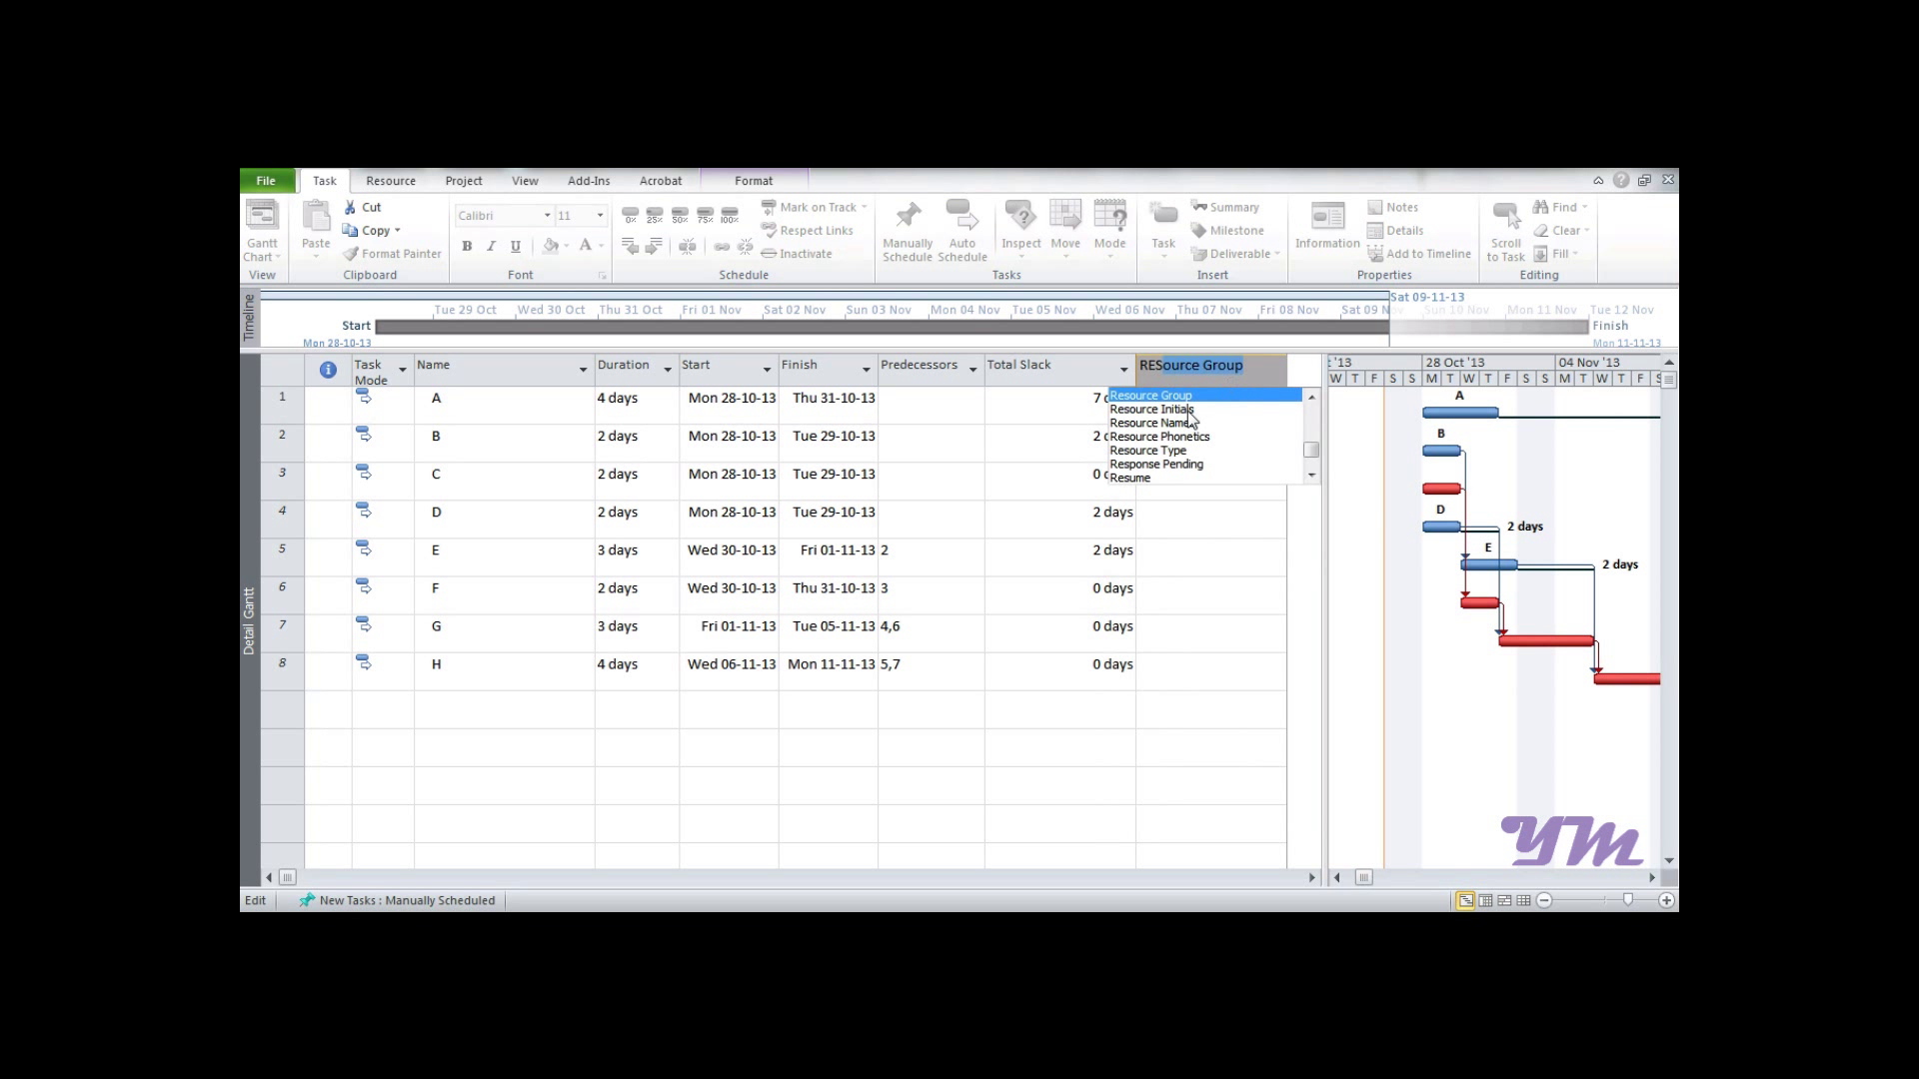
pyautogui.click(1158, 421)
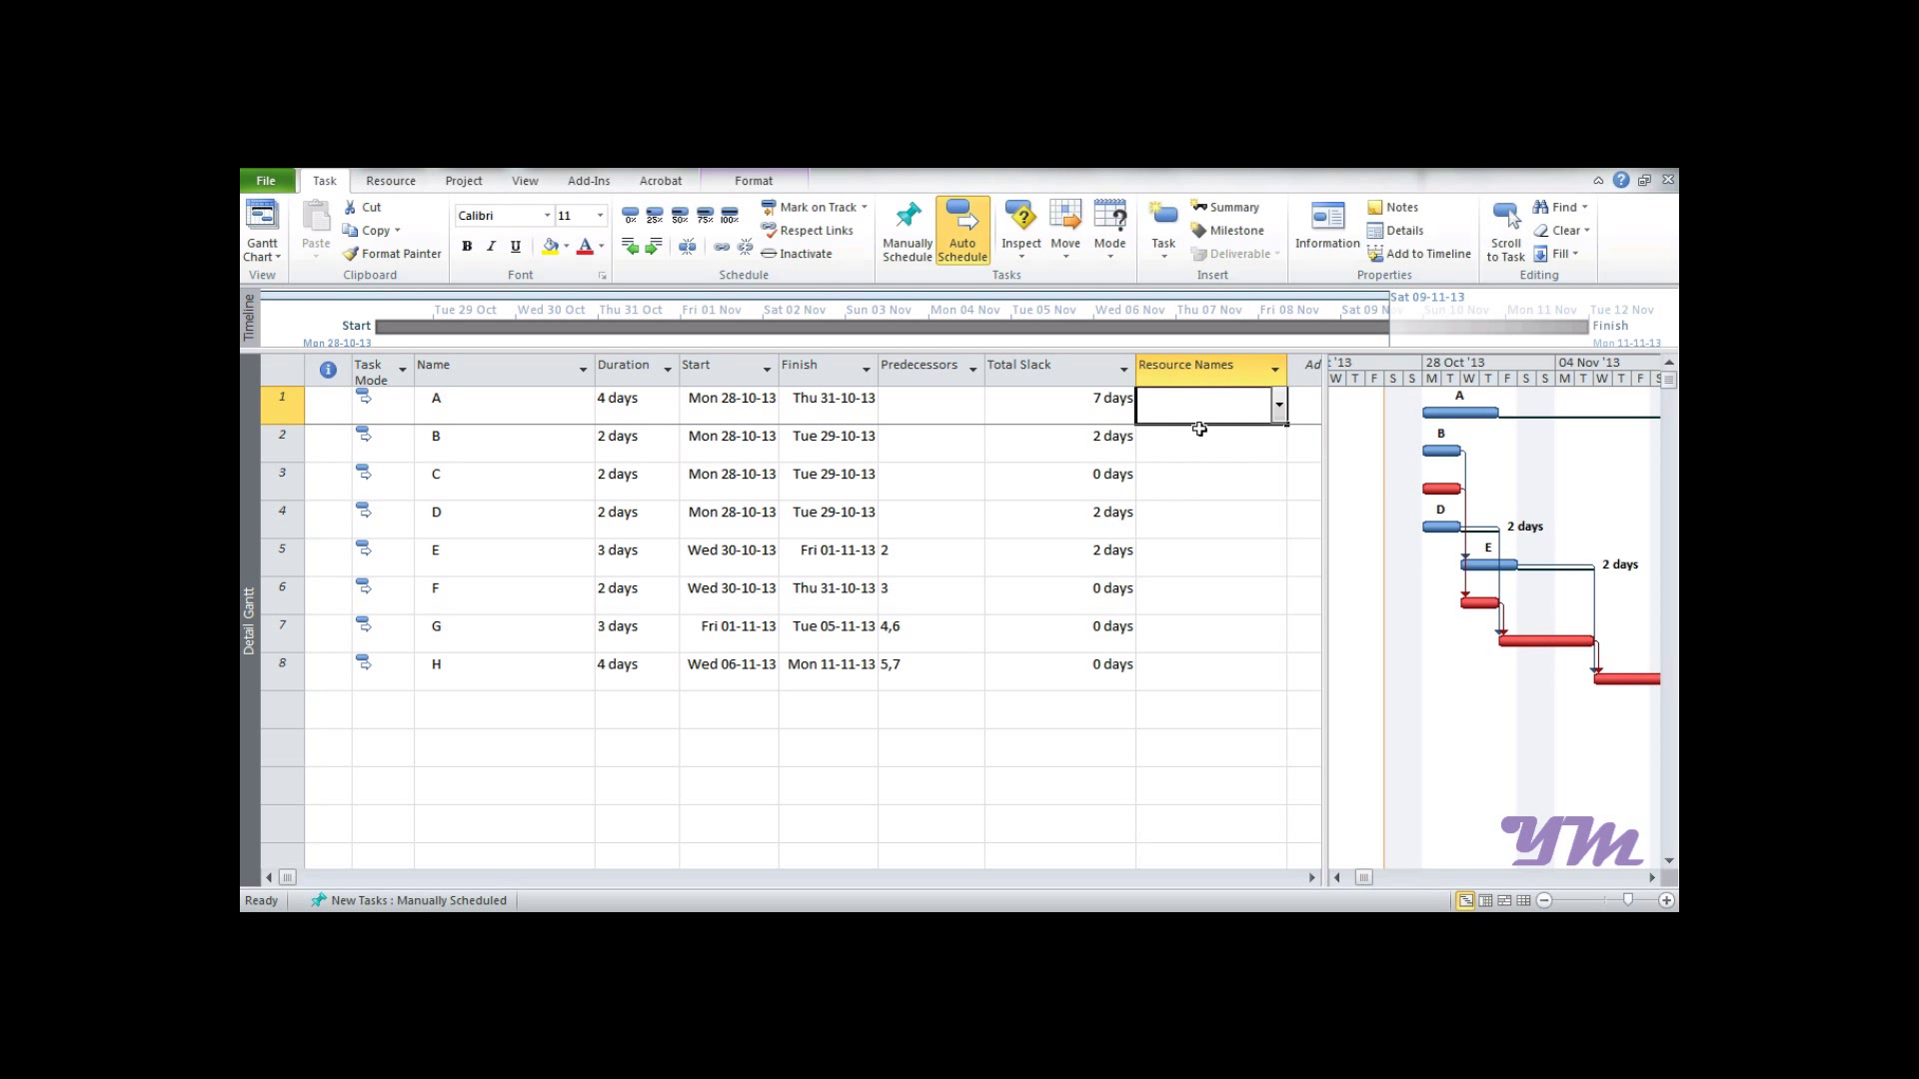
pyautogui.moveTo(1165, 705)
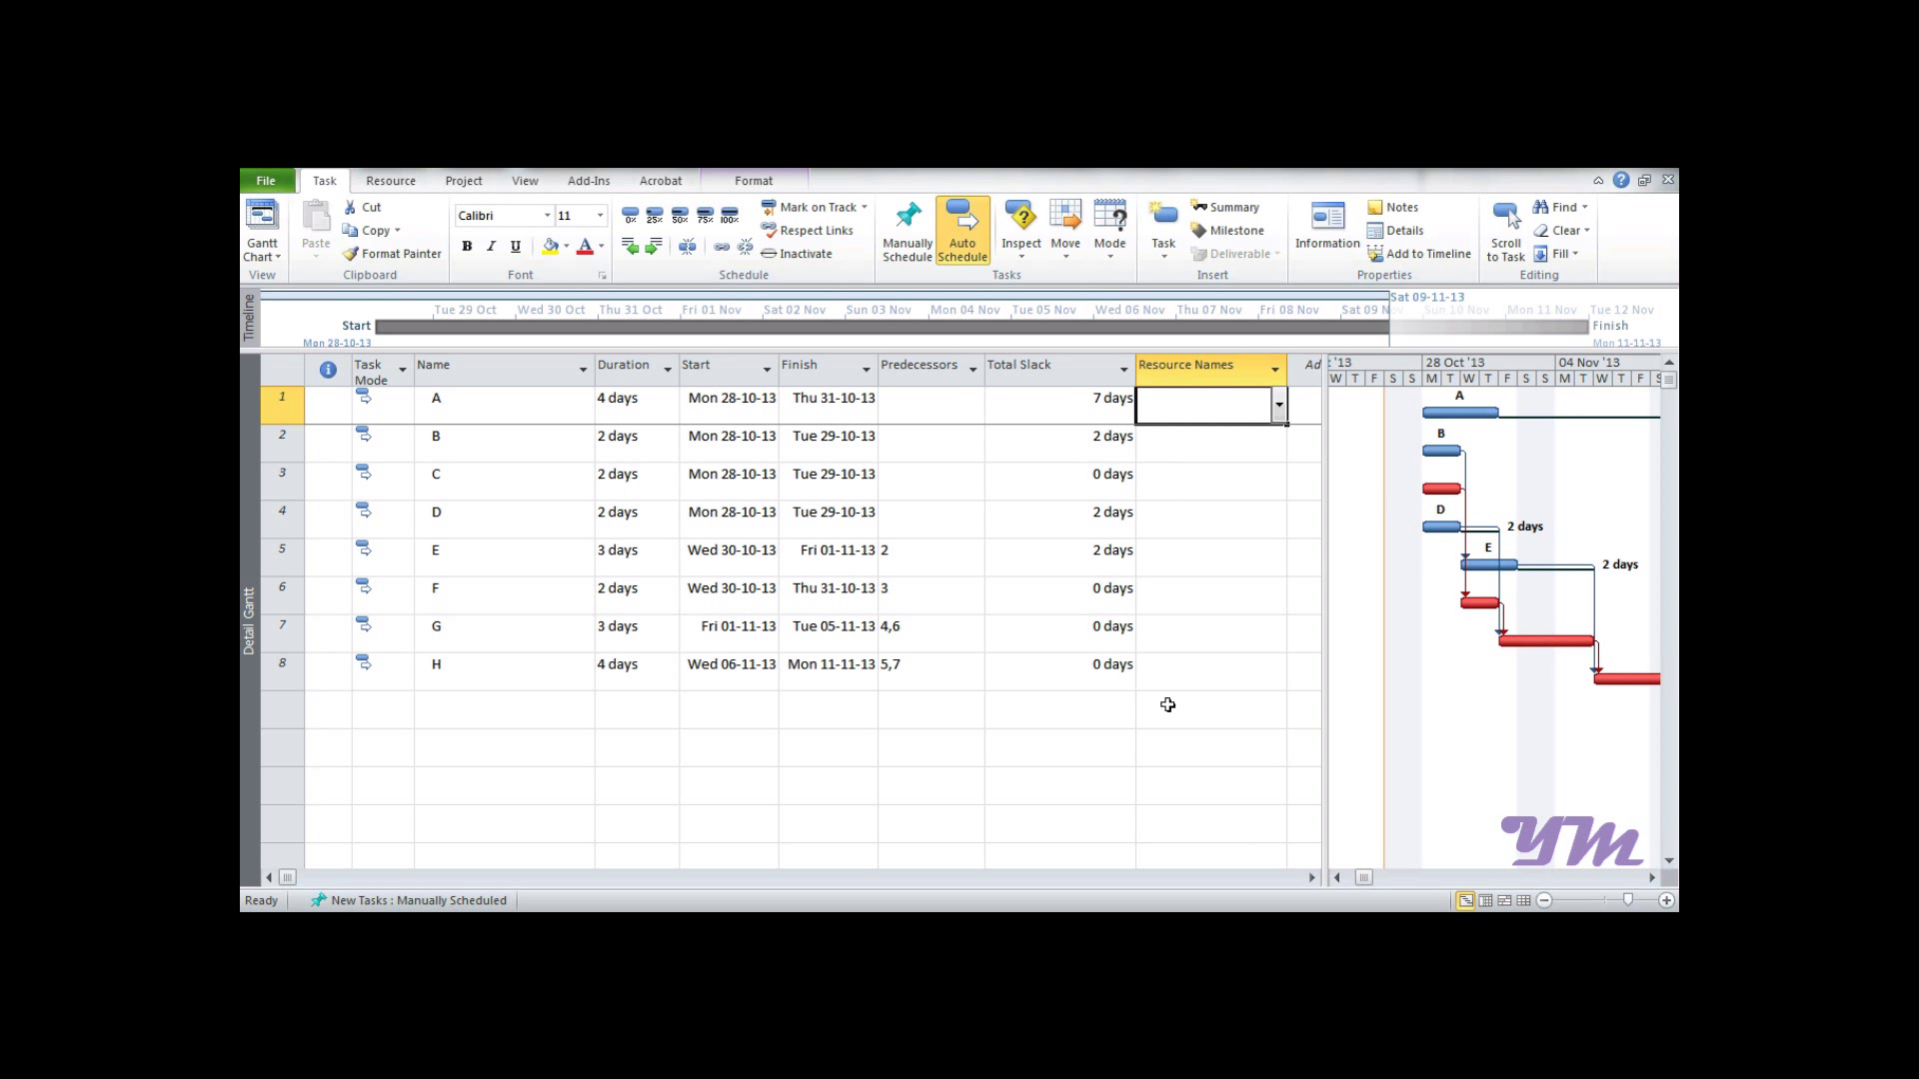
pyautogui.moveTo(1177, 417)
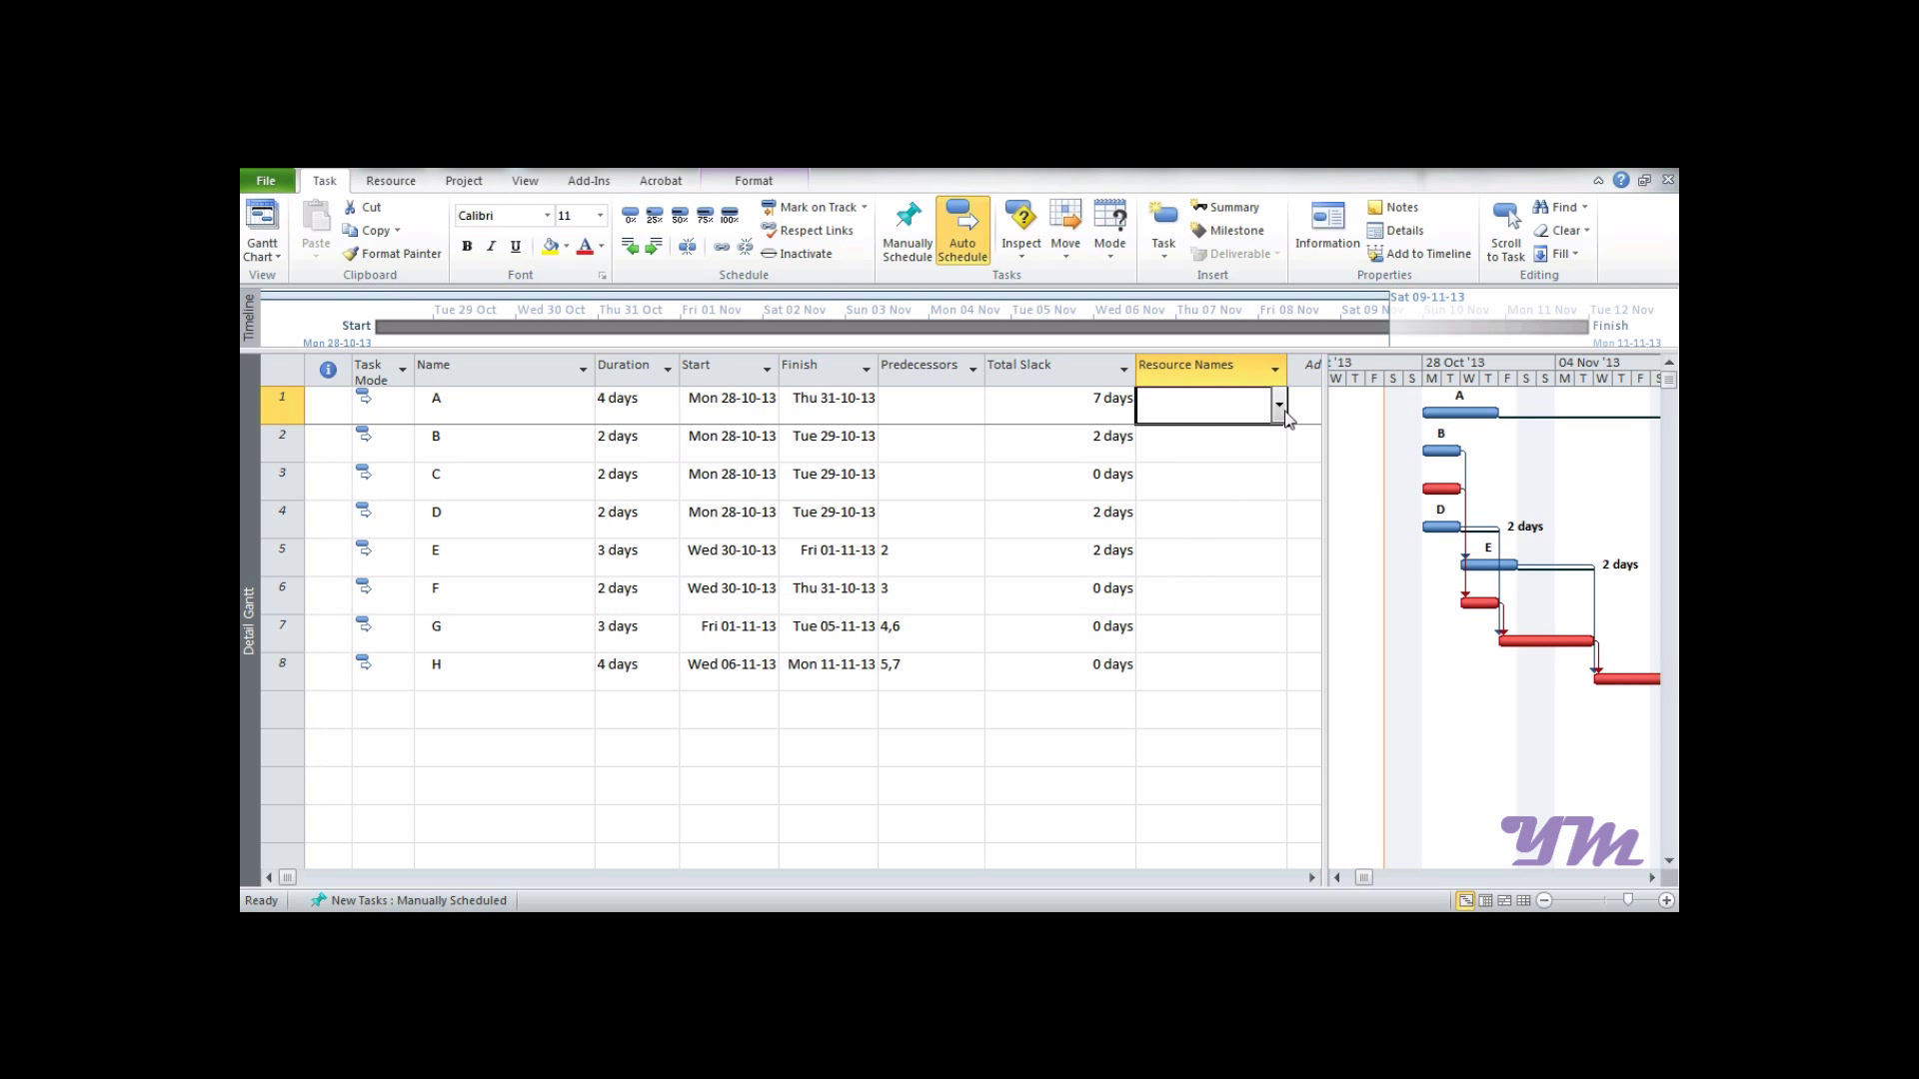
pyautogui.click(1277, 404)
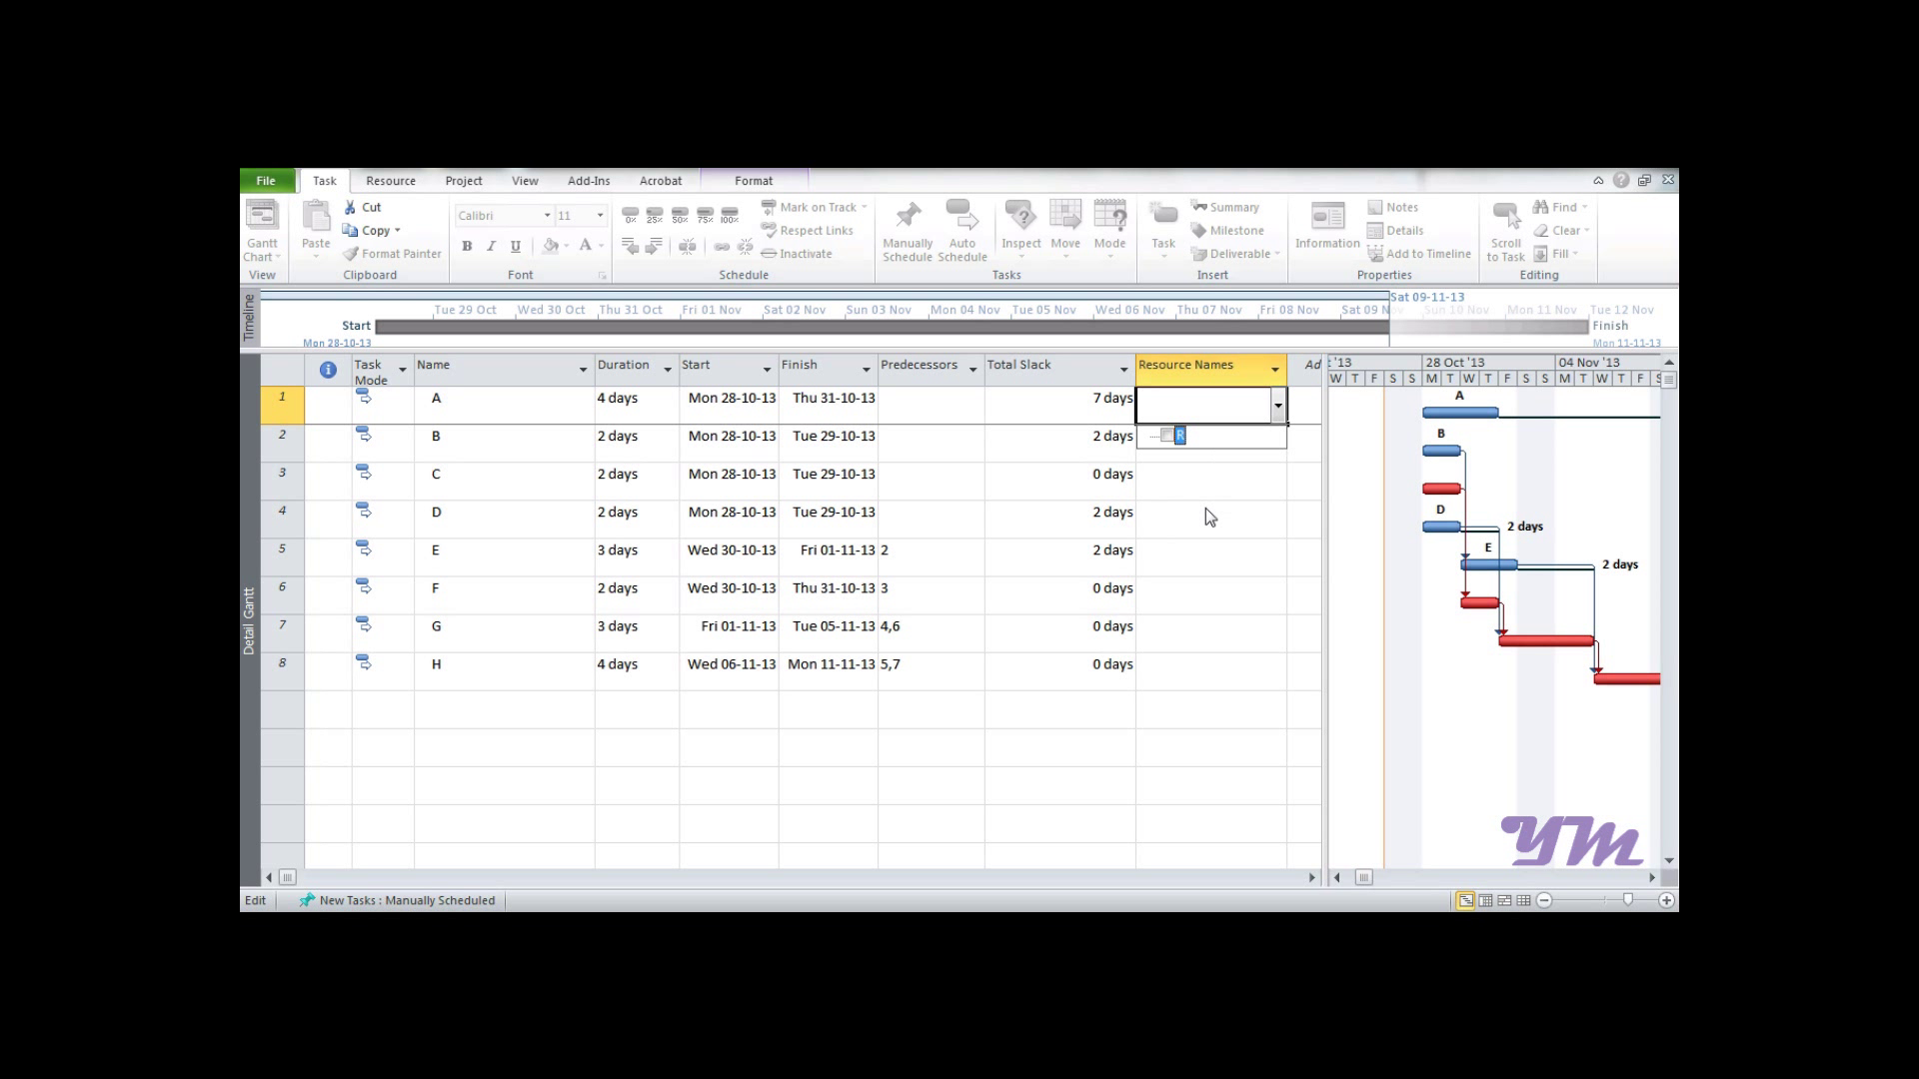
pyautogui.click(962, 226)
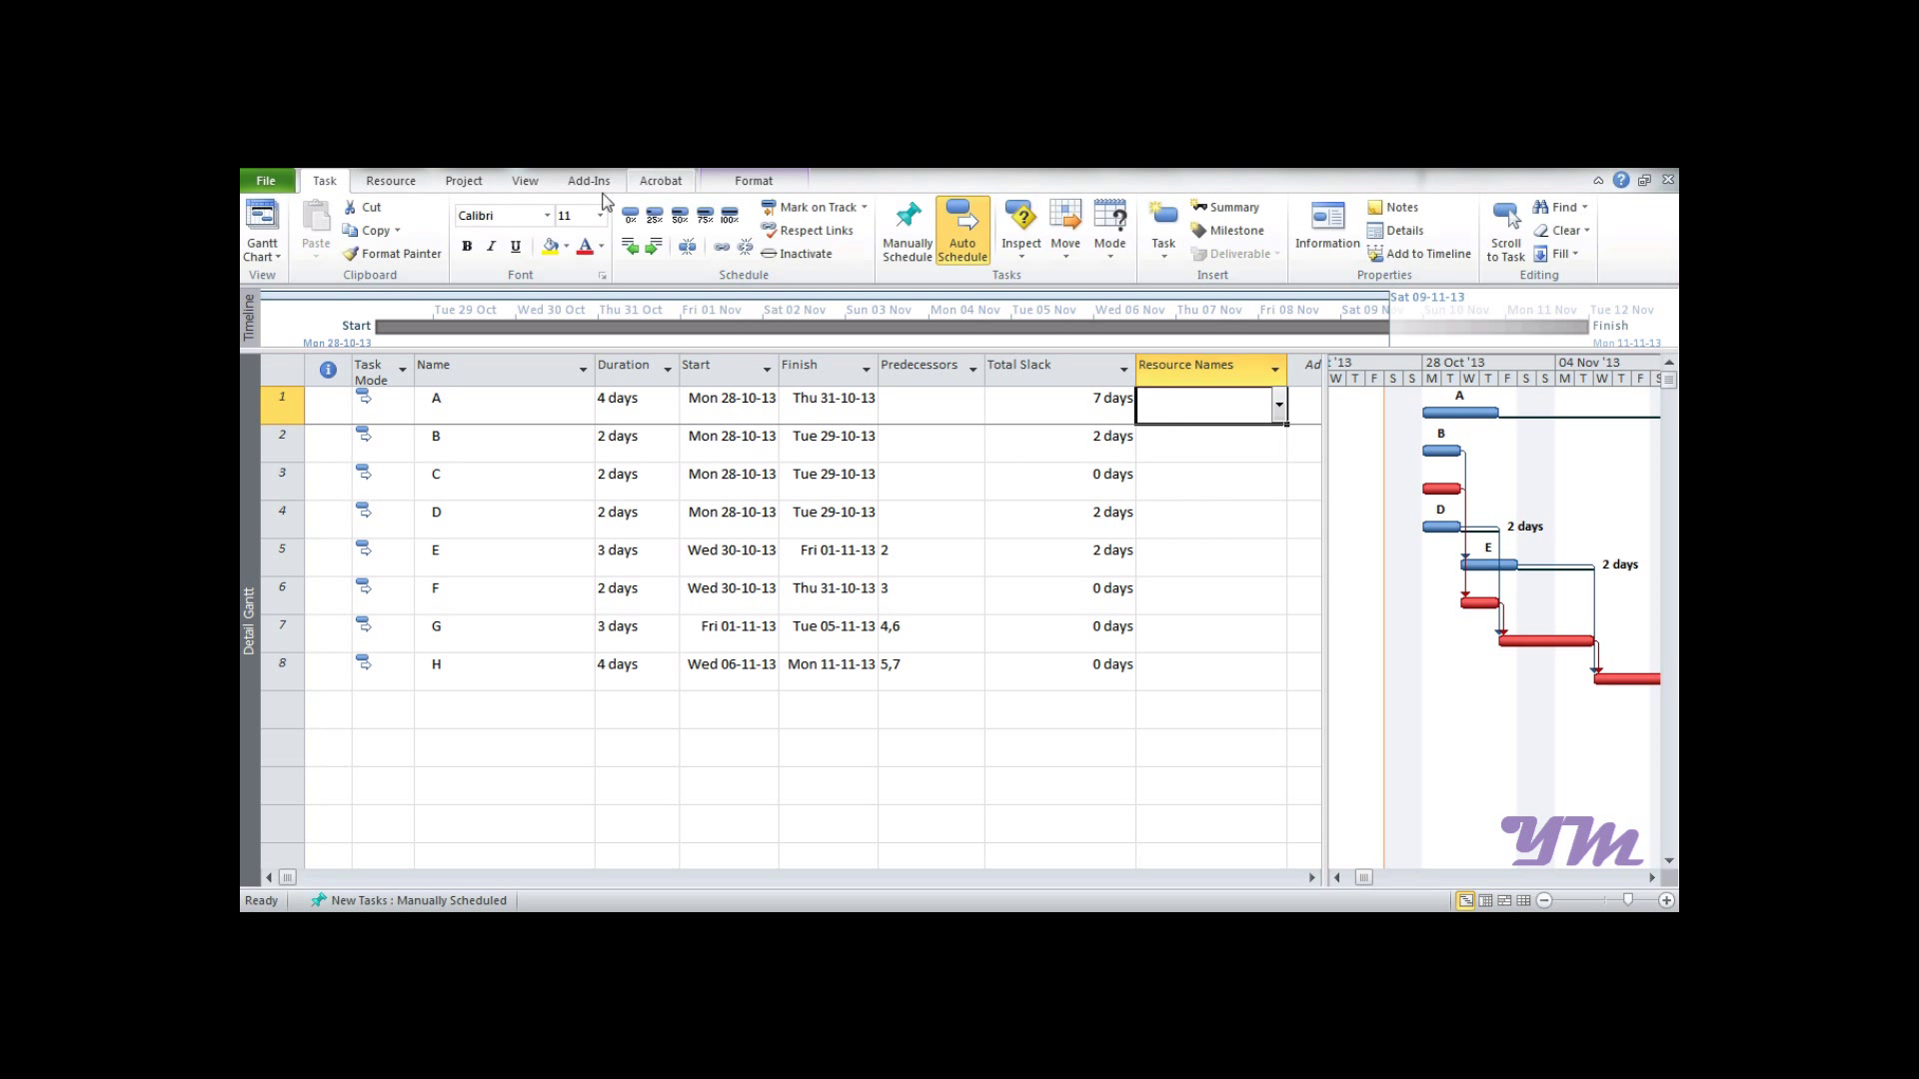
# Switch to the task details form view via More Views
pyautogui.click(262, 226)
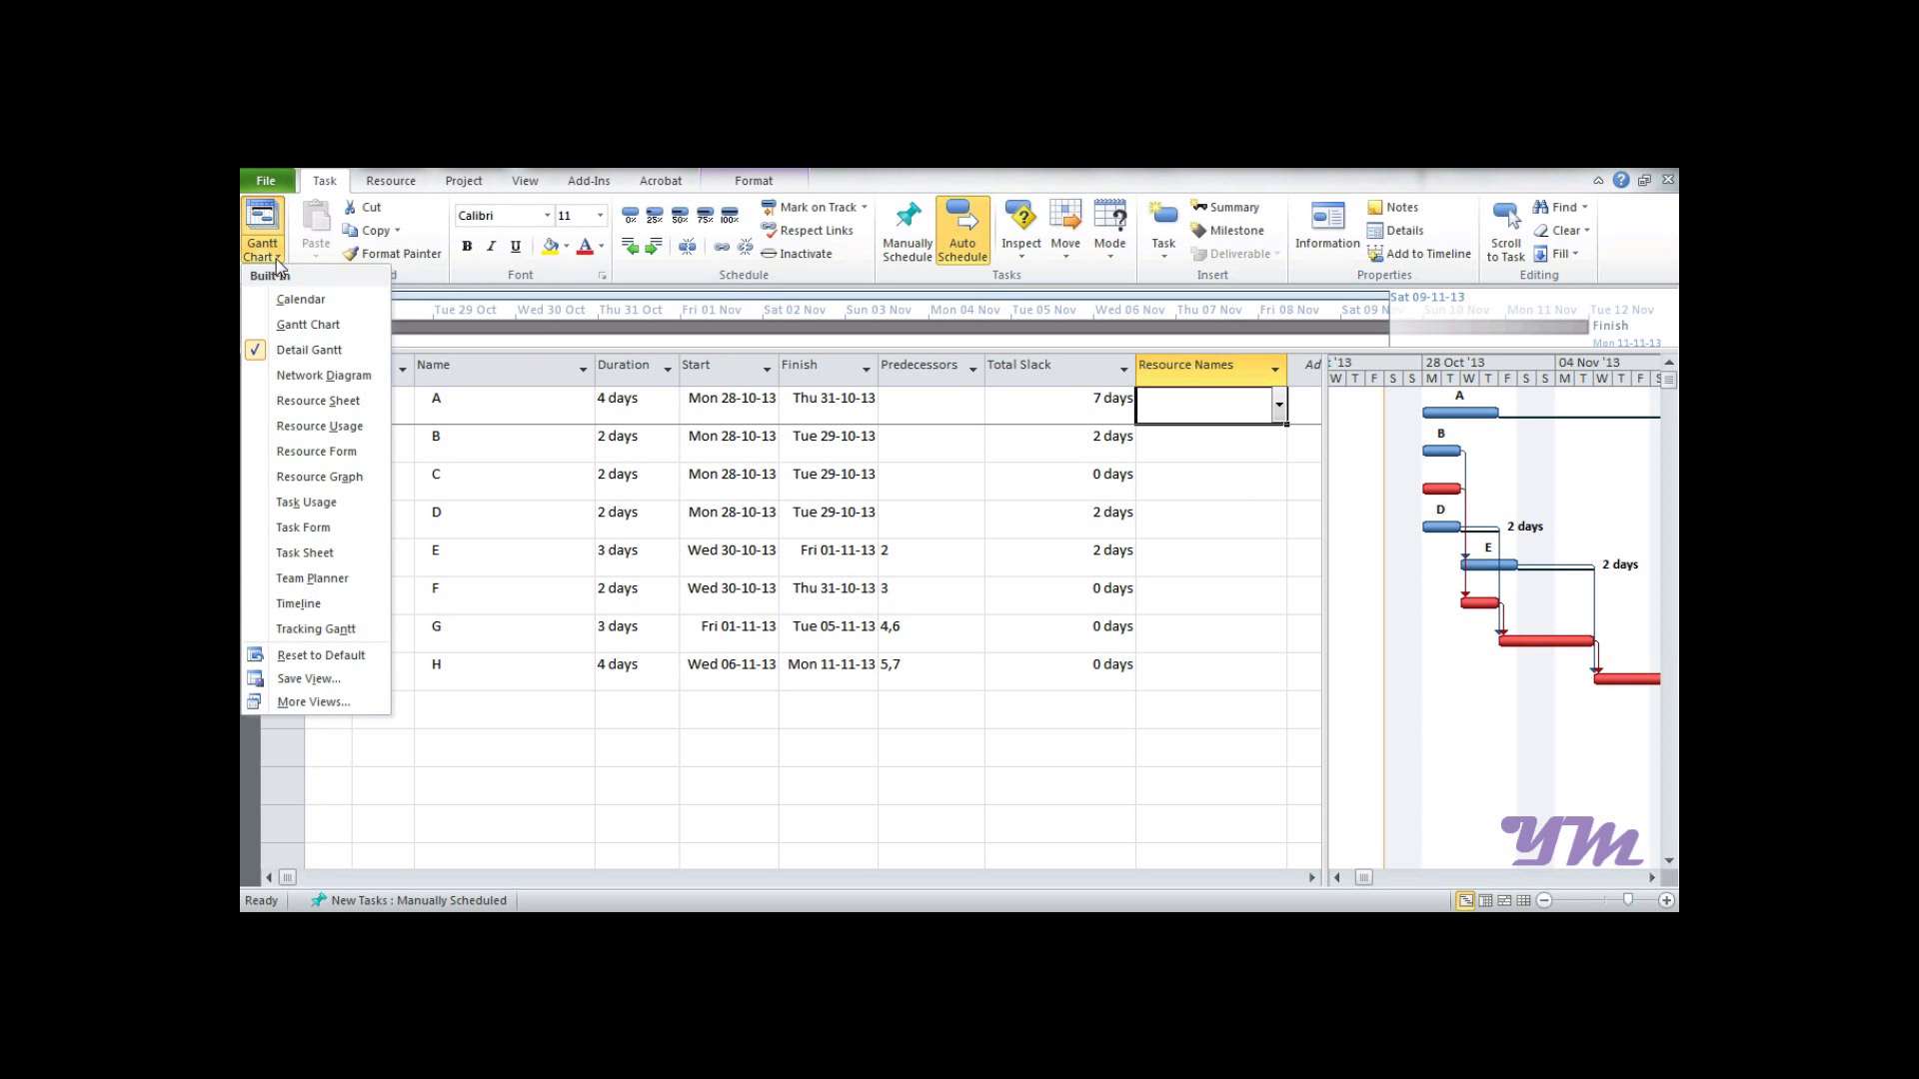
pyautogui.moveTo(314, 701)
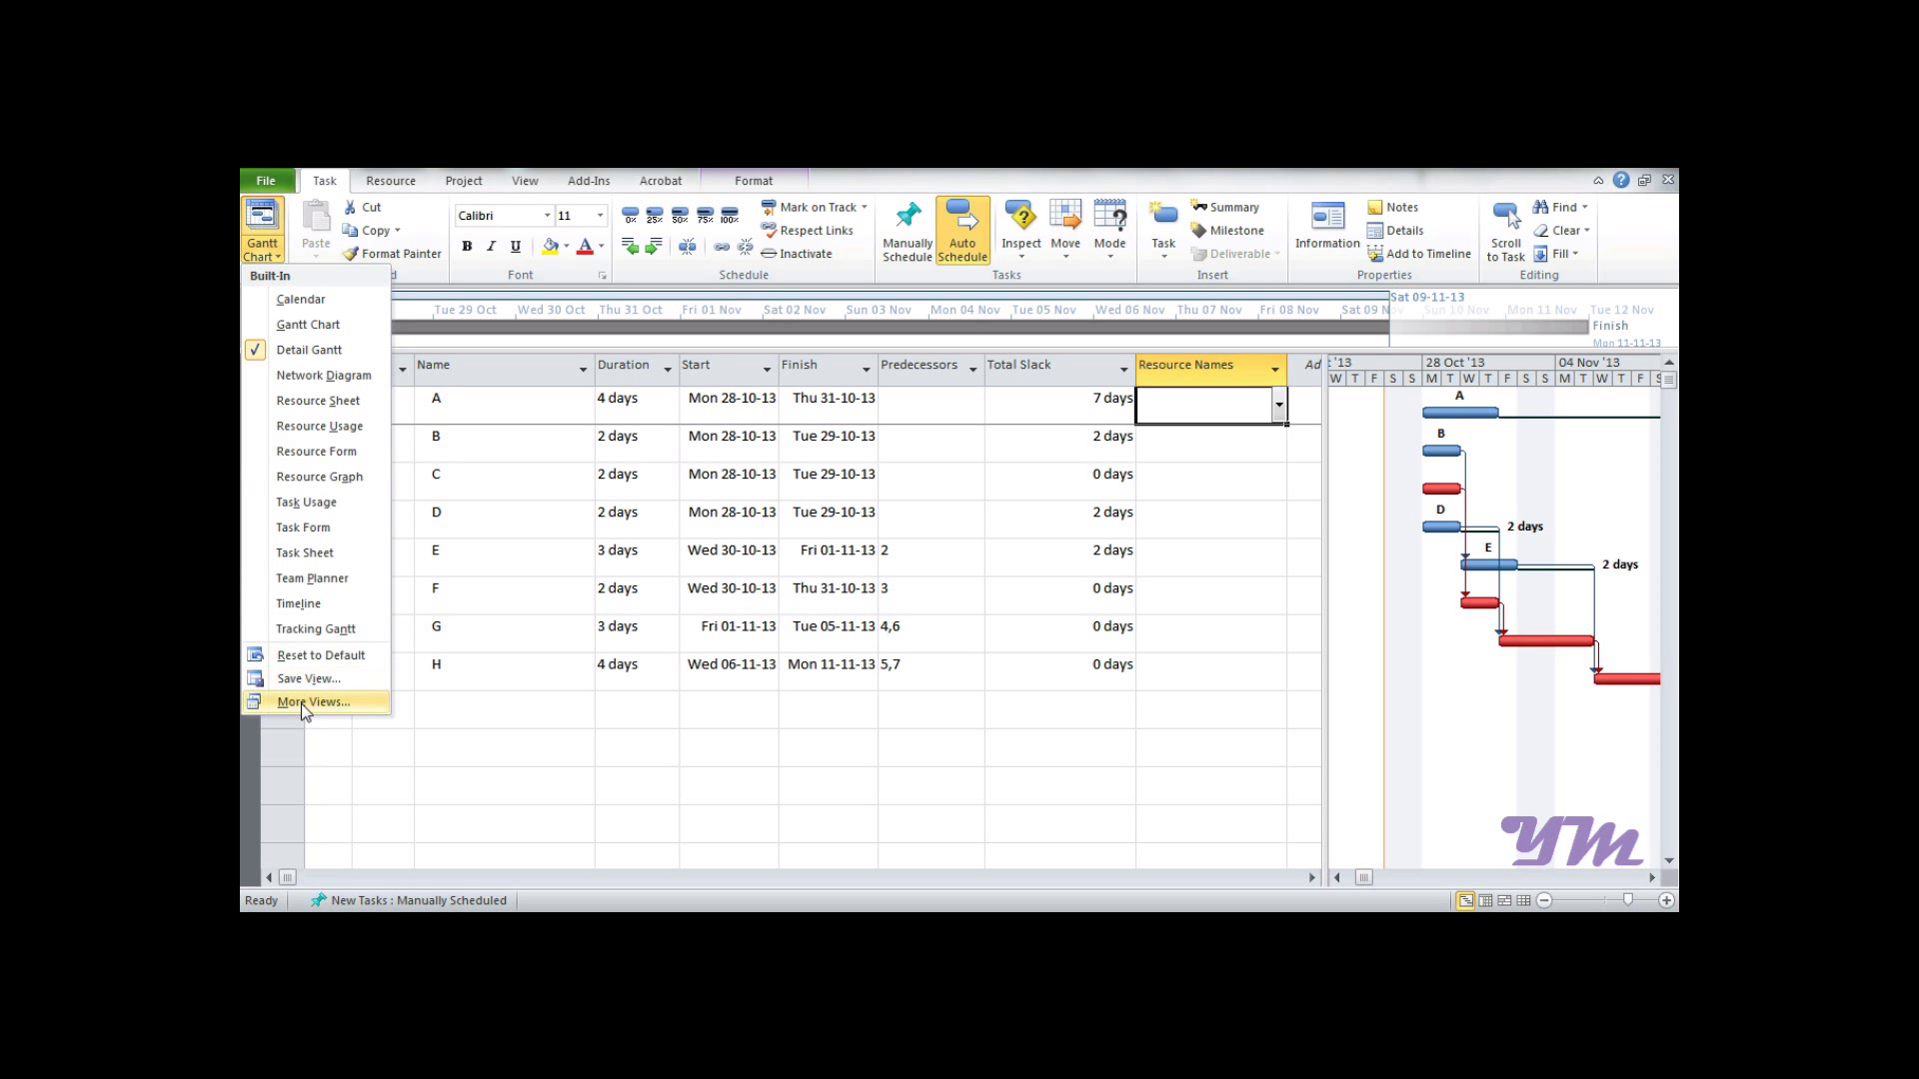
pyautogui.click(314, 701)
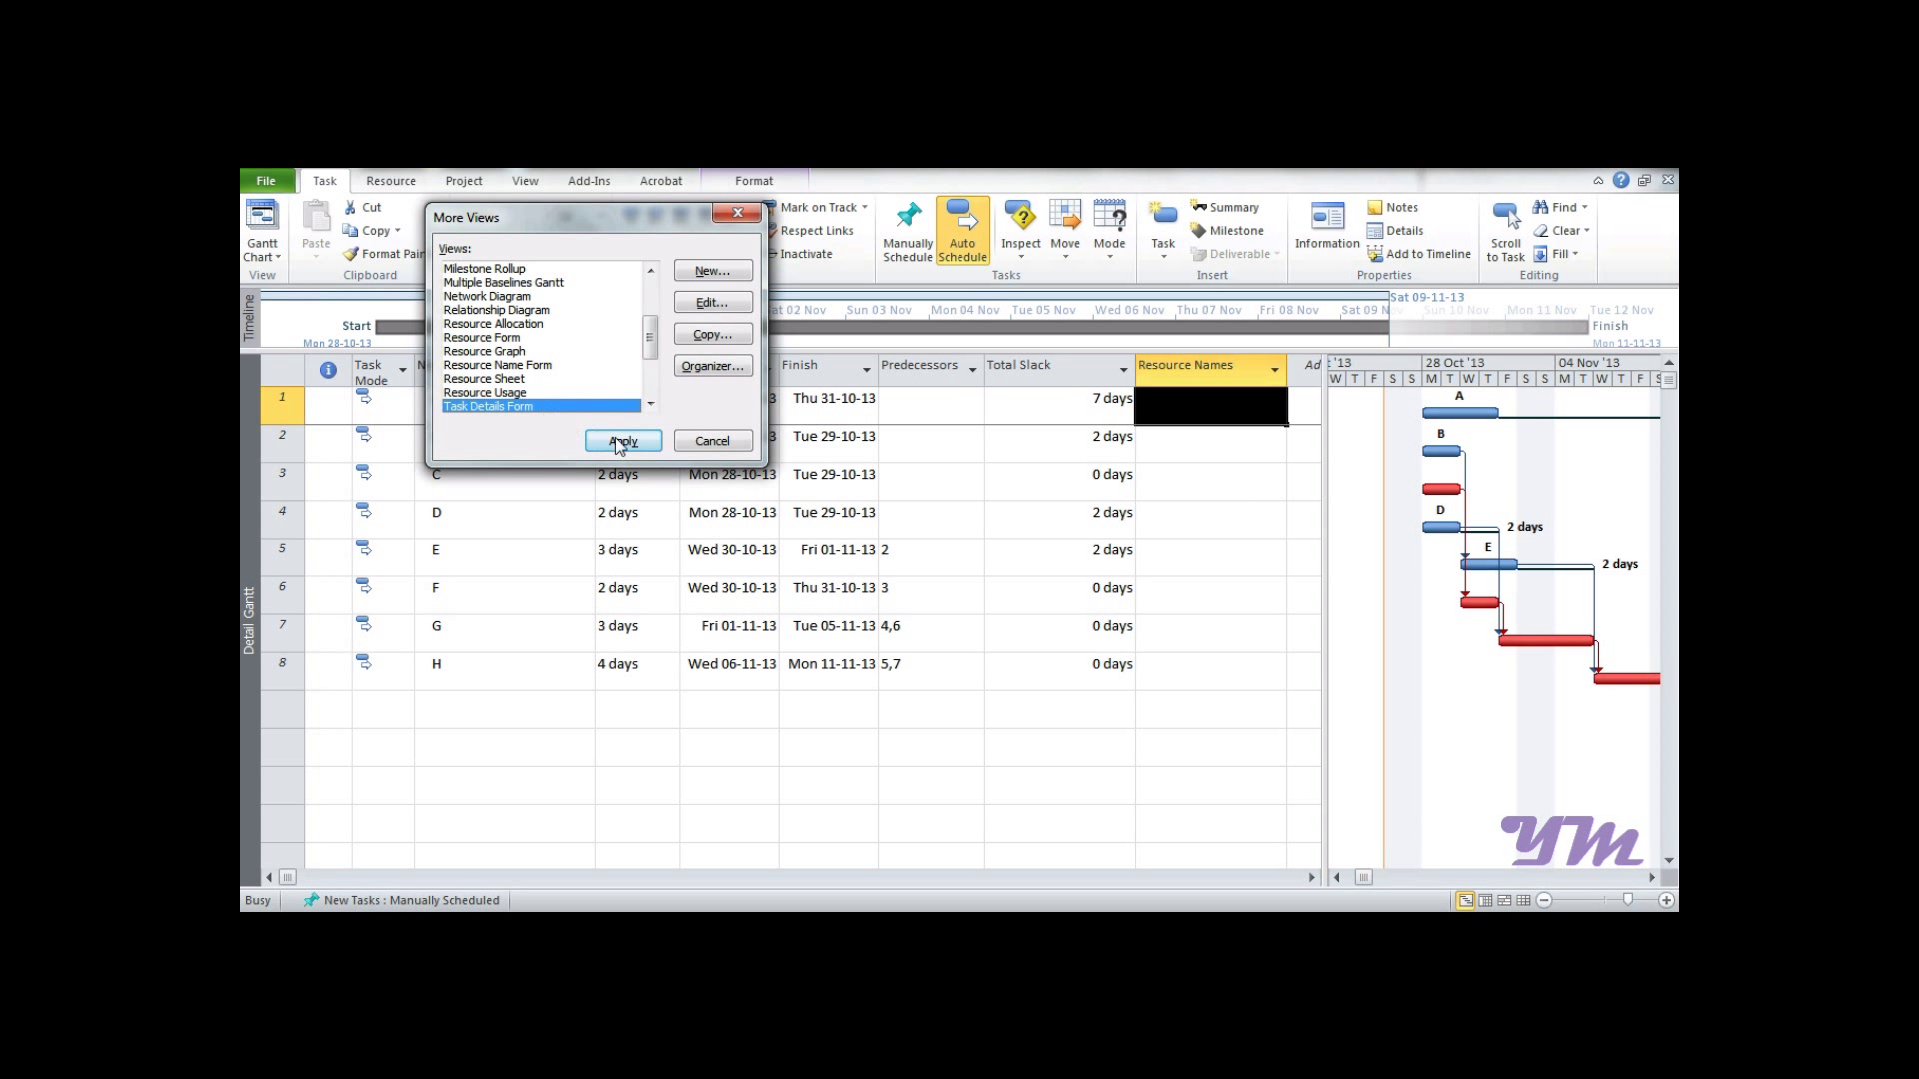
pyautogui.click(620, 439)
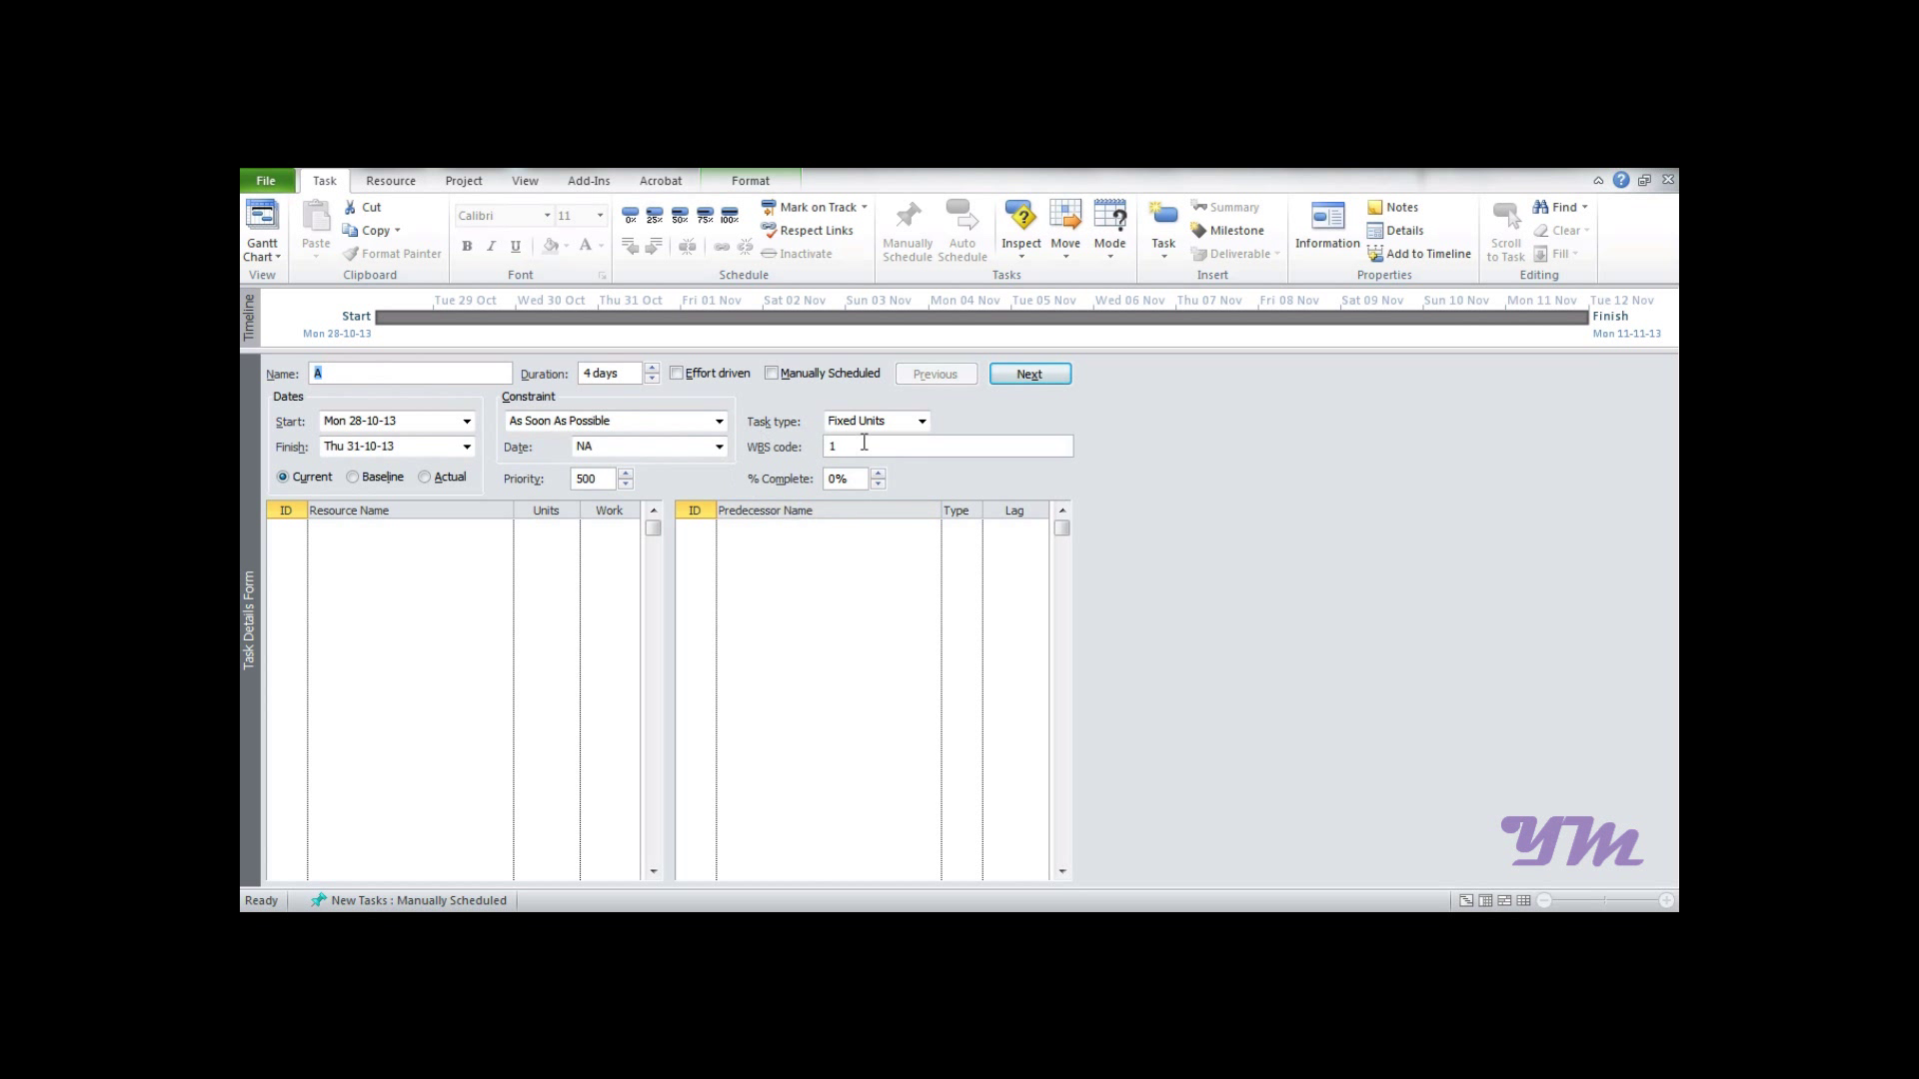
pyautogui.moveTo(1024, 488)
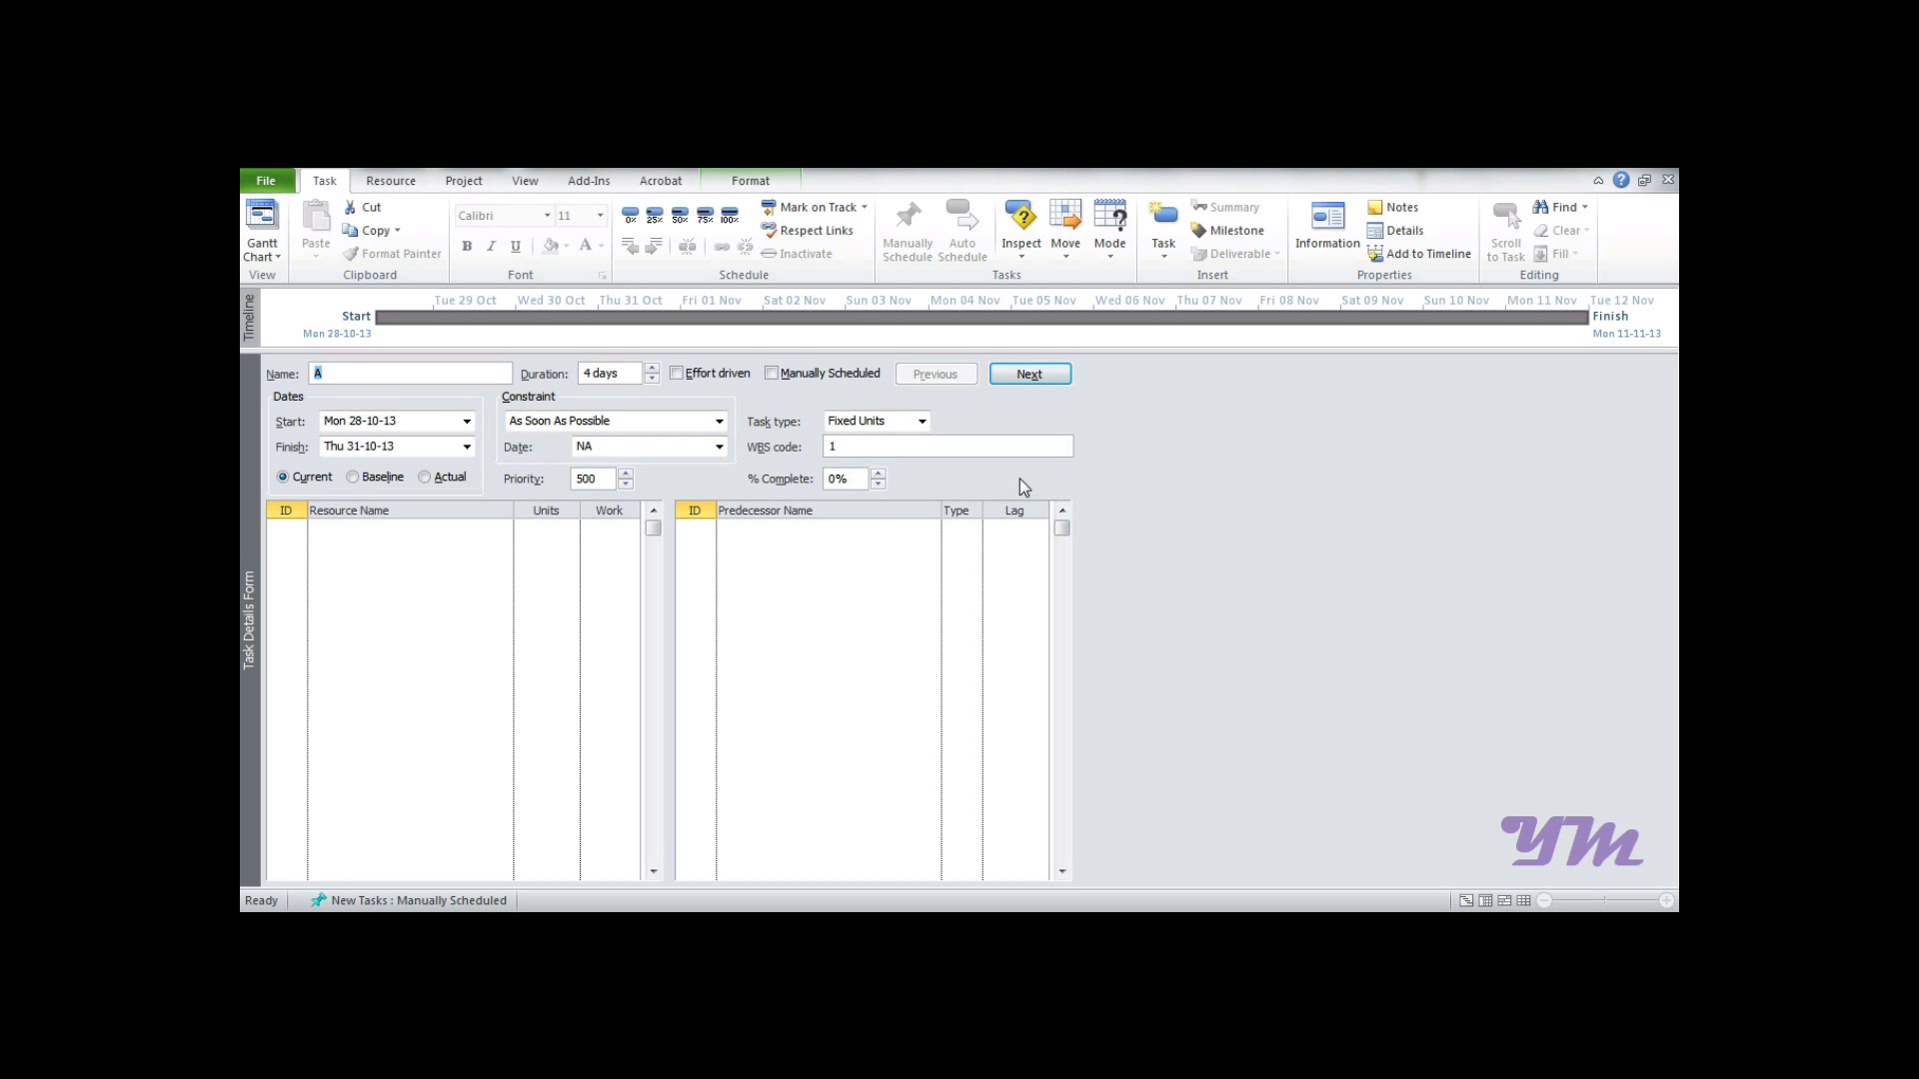
pyautogui.moveTo(704, 650)
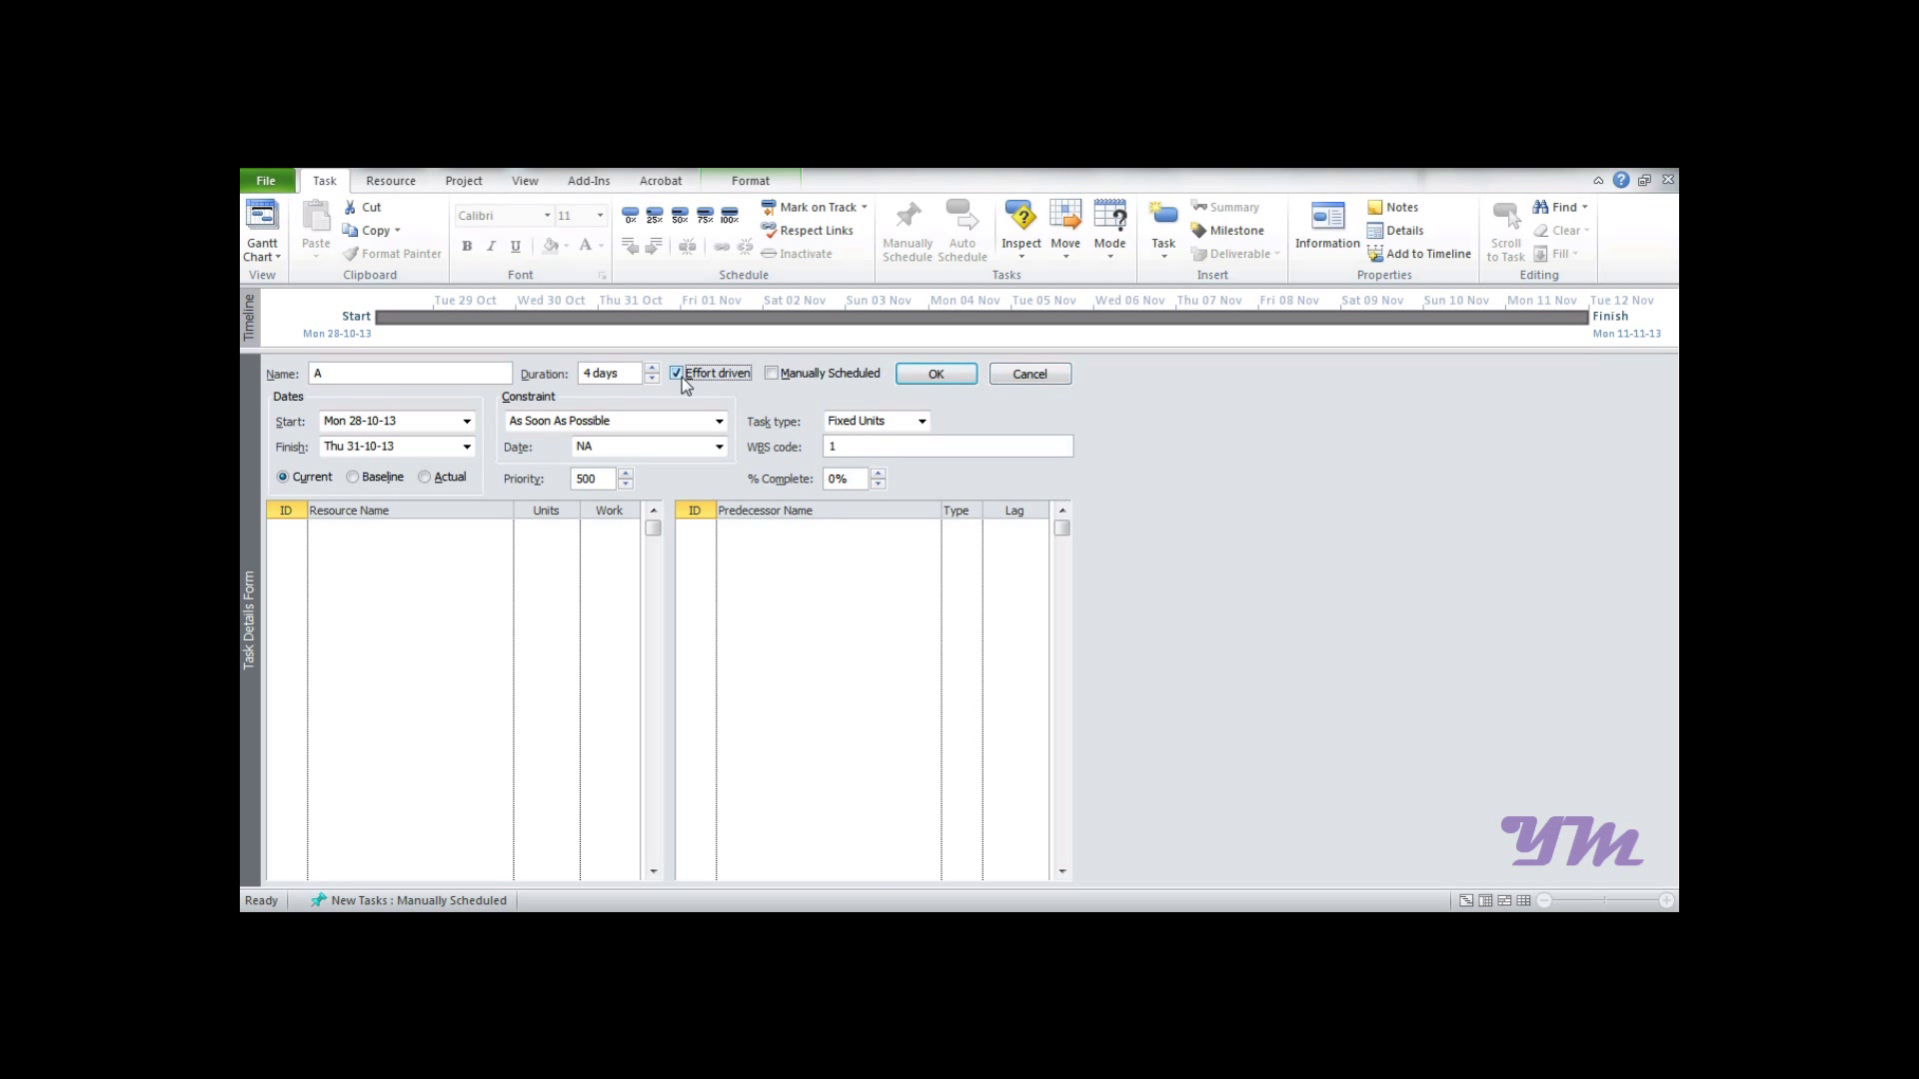
# Make task A fixed duration, not effort driven, and assign resource R at 9 units
pyautogui.click(675, 374)
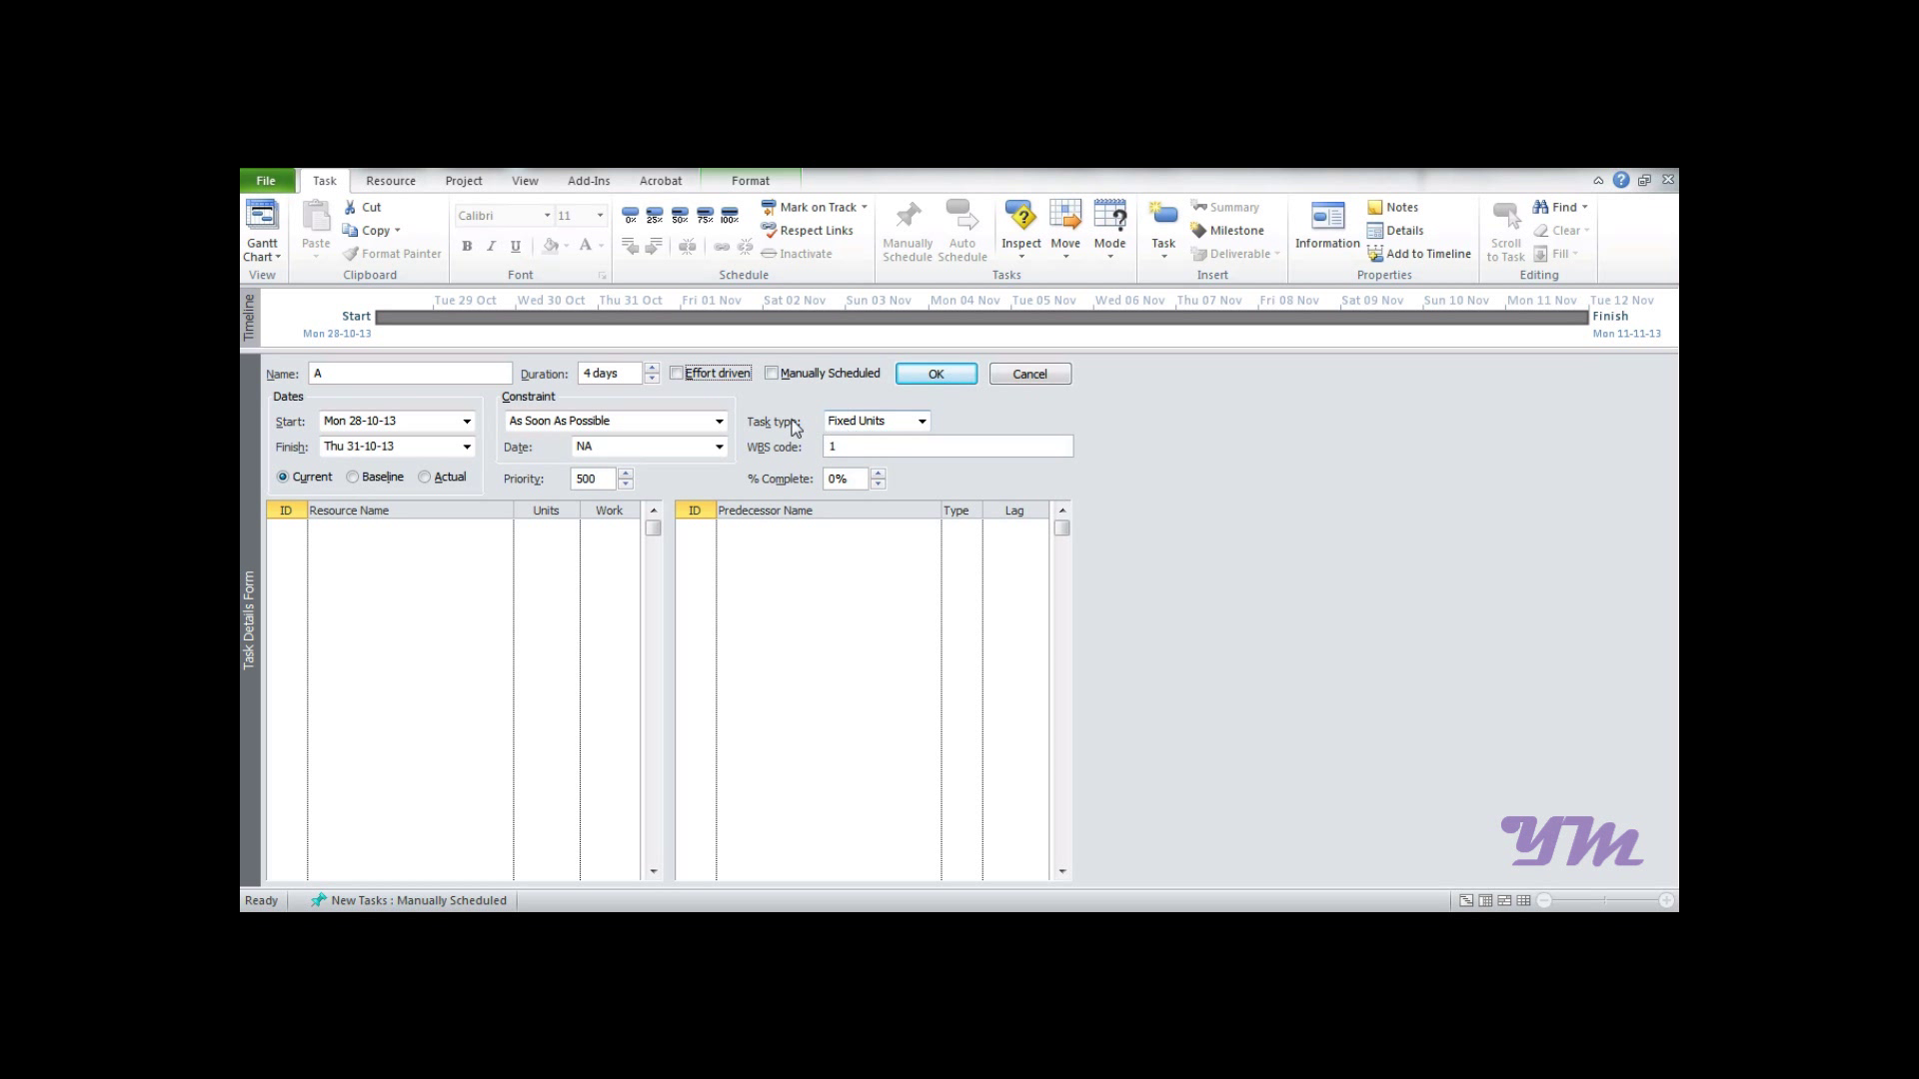
pyautogui.click(919, 421)
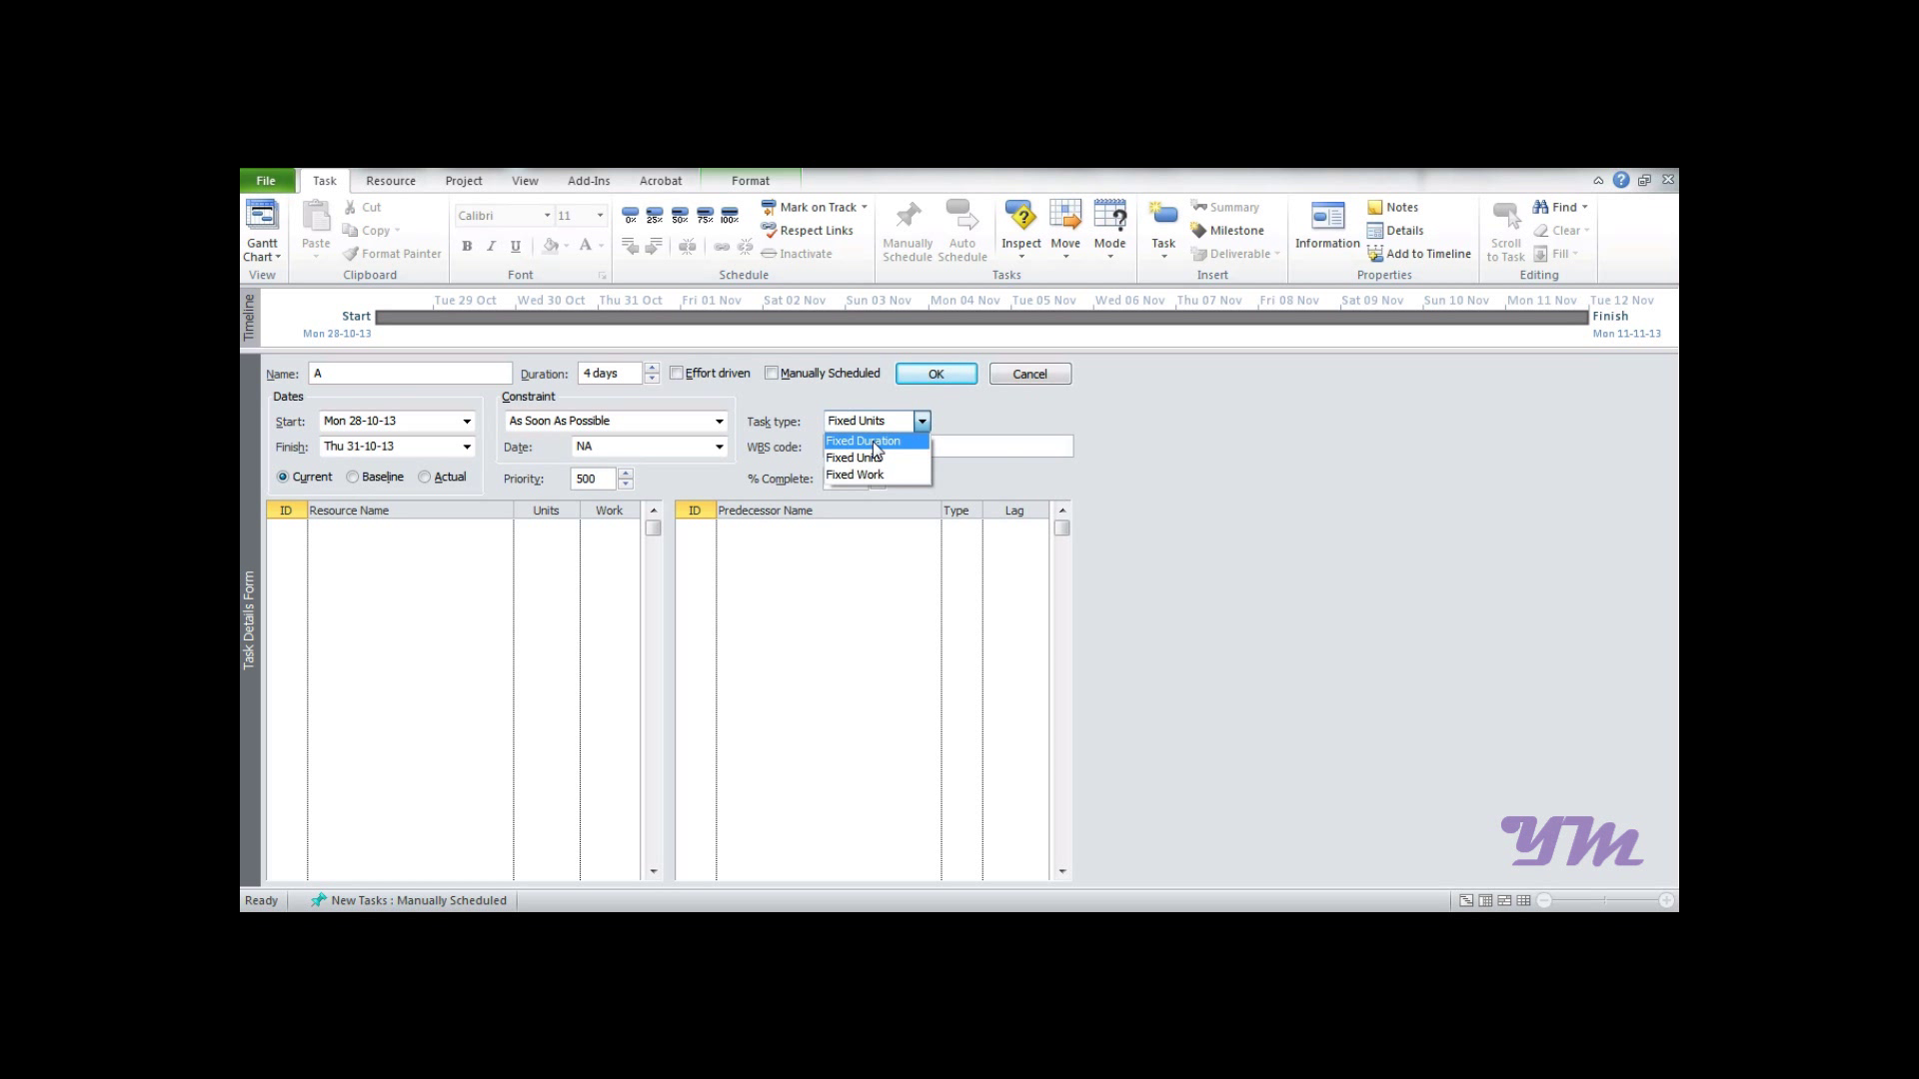
pyautogui.click(864, 440)
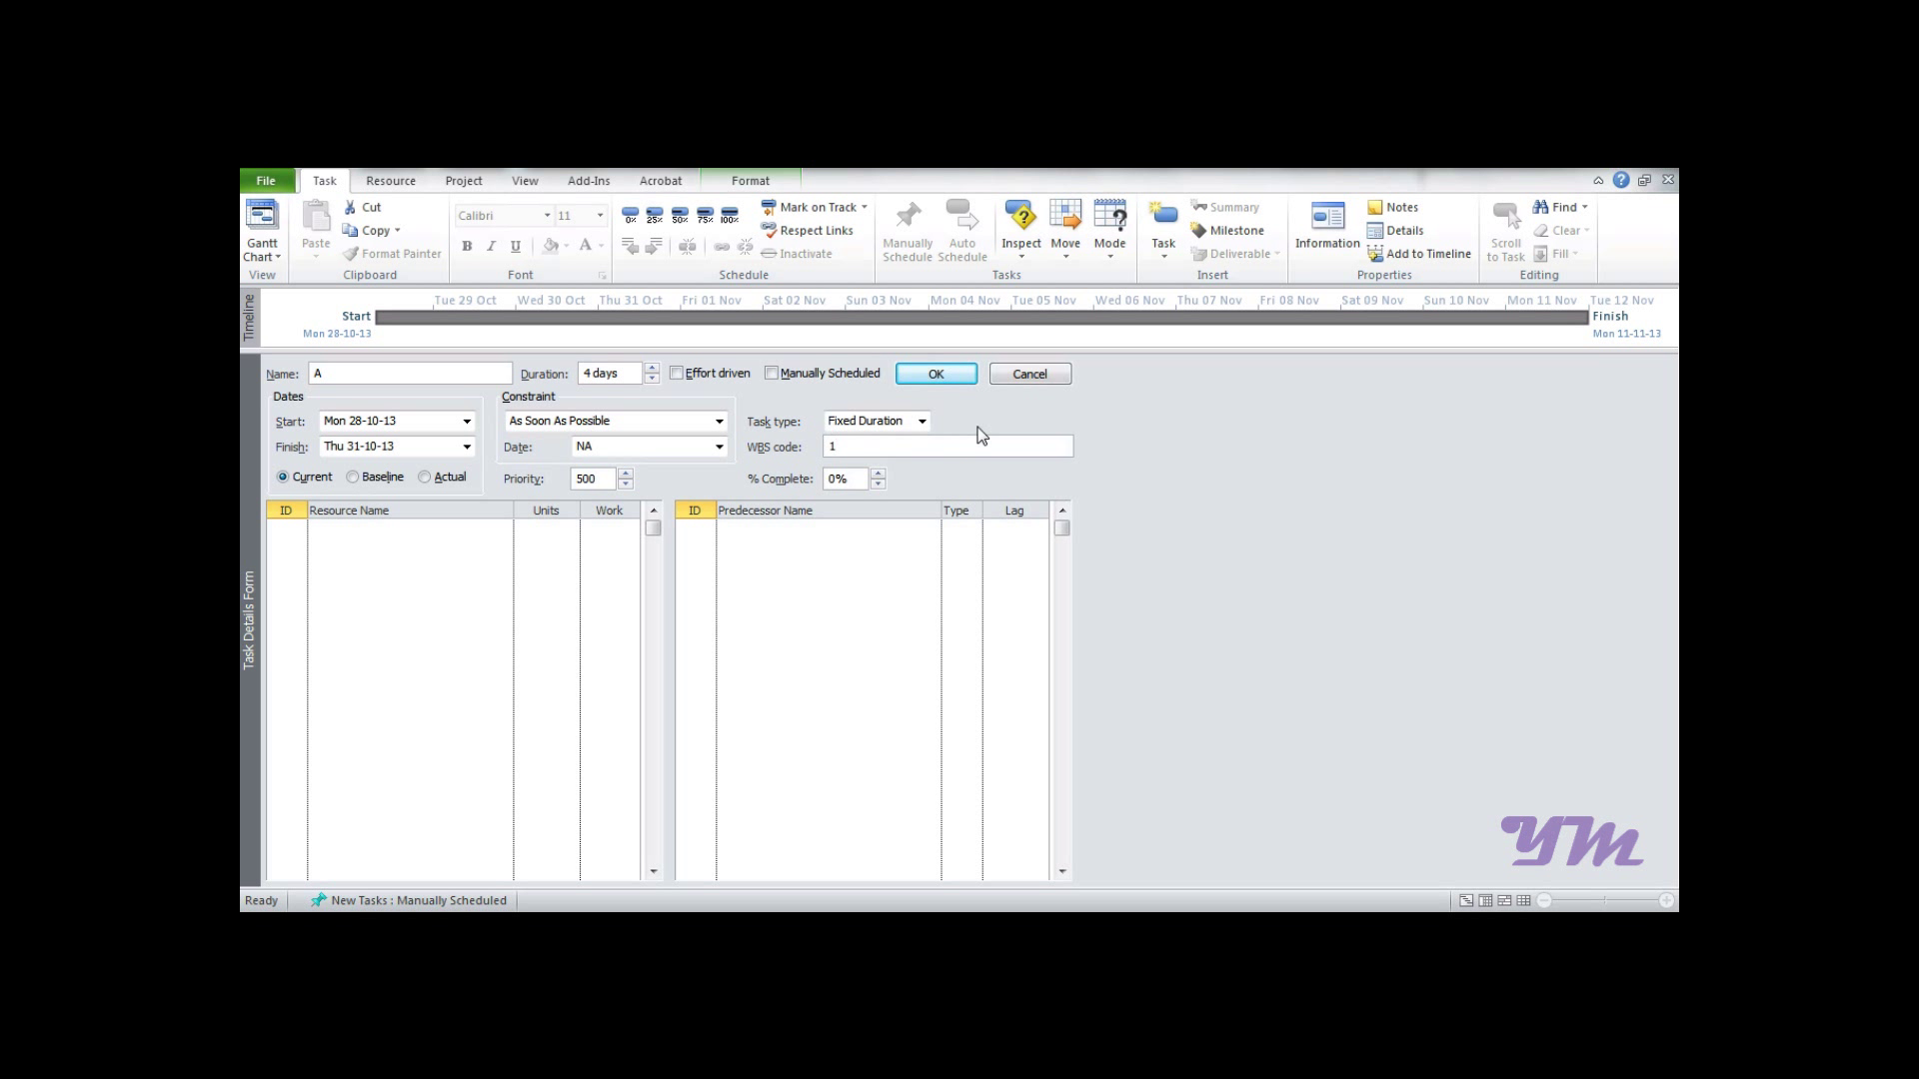
pyautogui.click(945, 446)
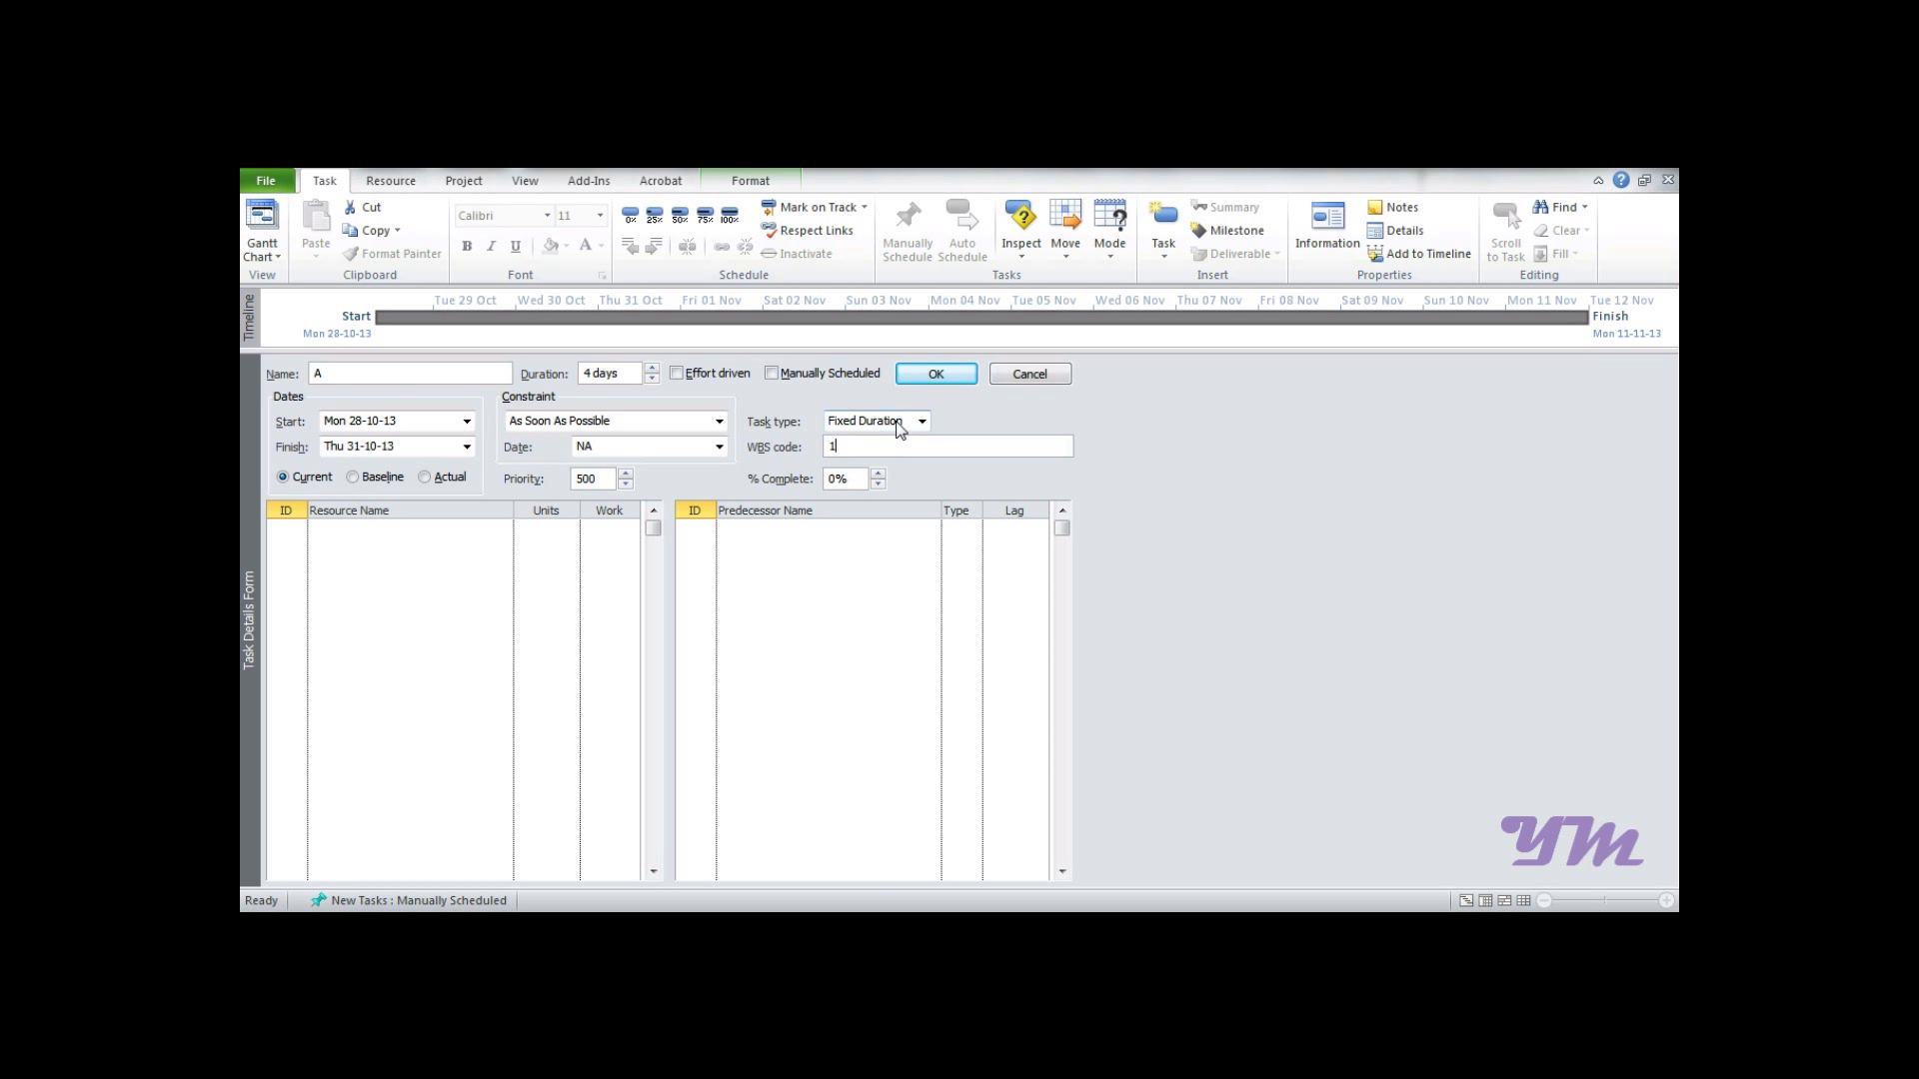
pyautogui.moveTo(933, 436)
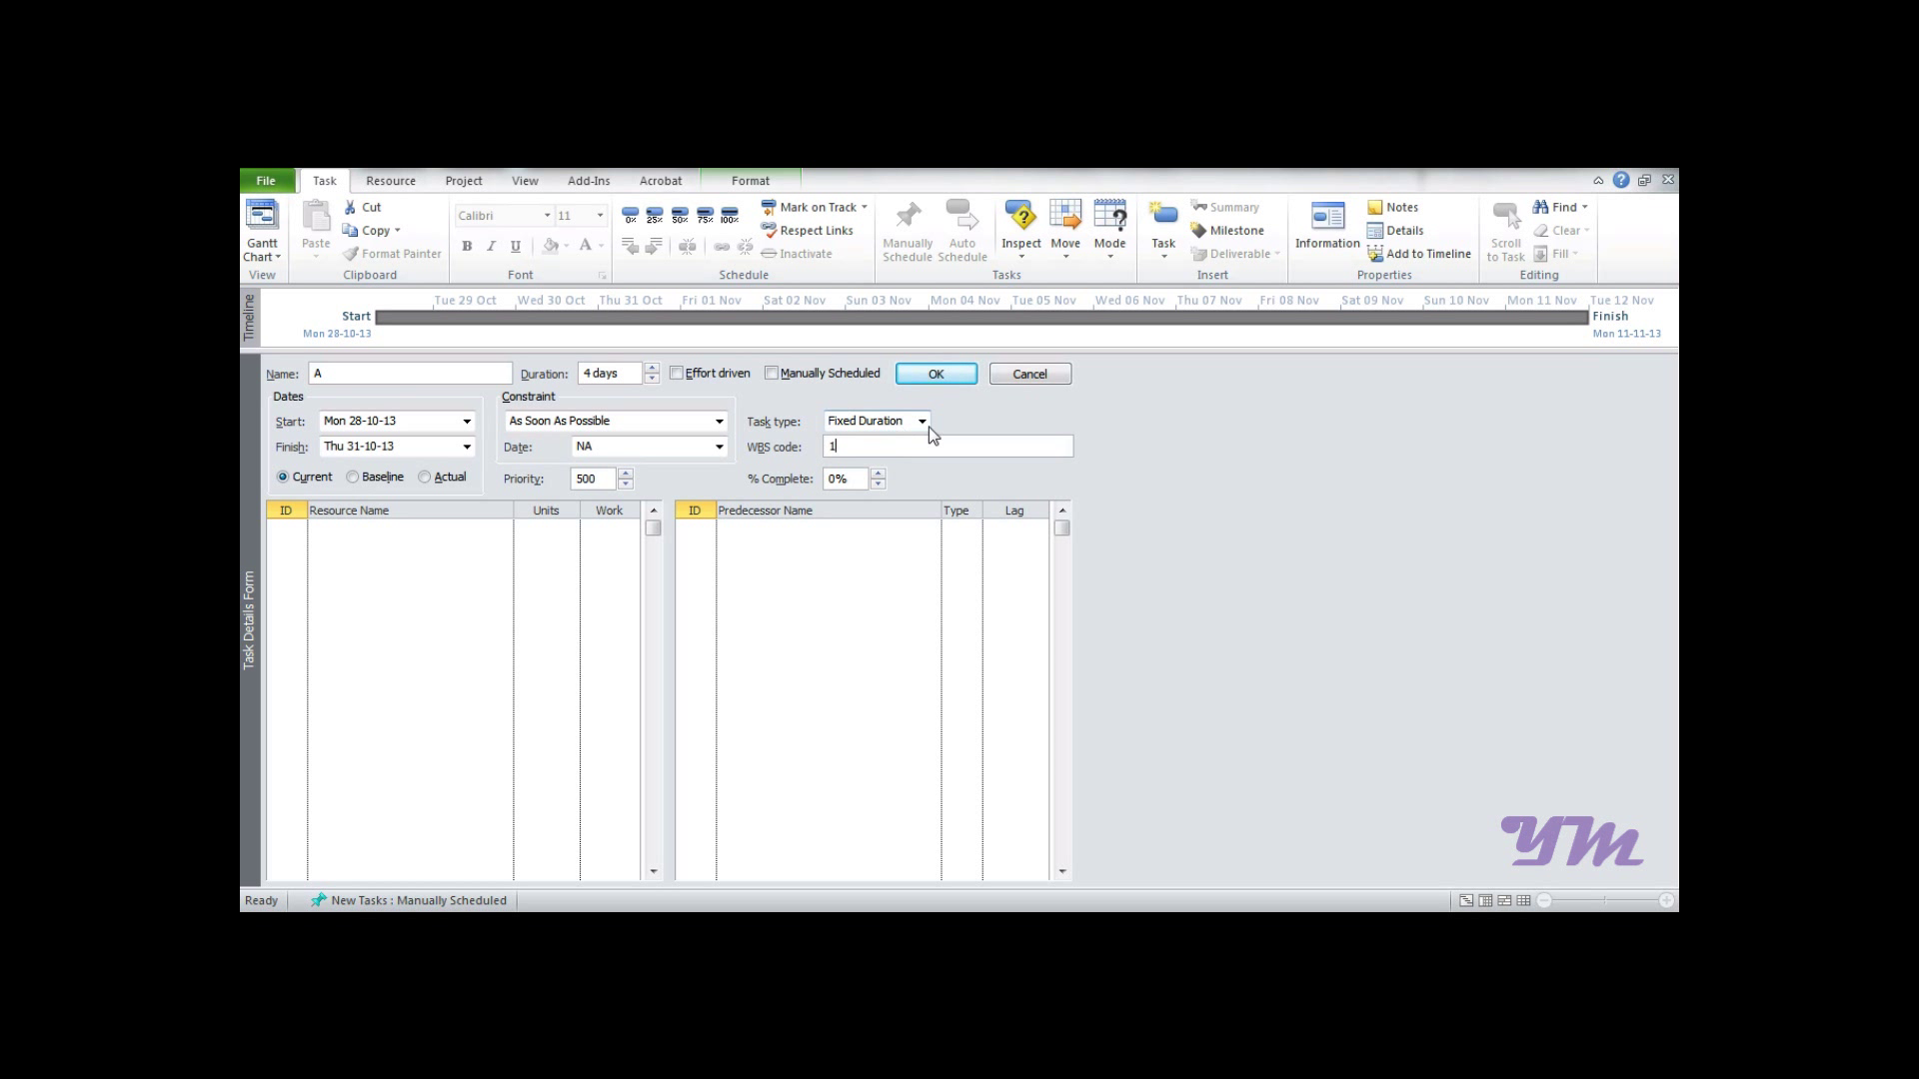
pyautogui.click(869, 422)
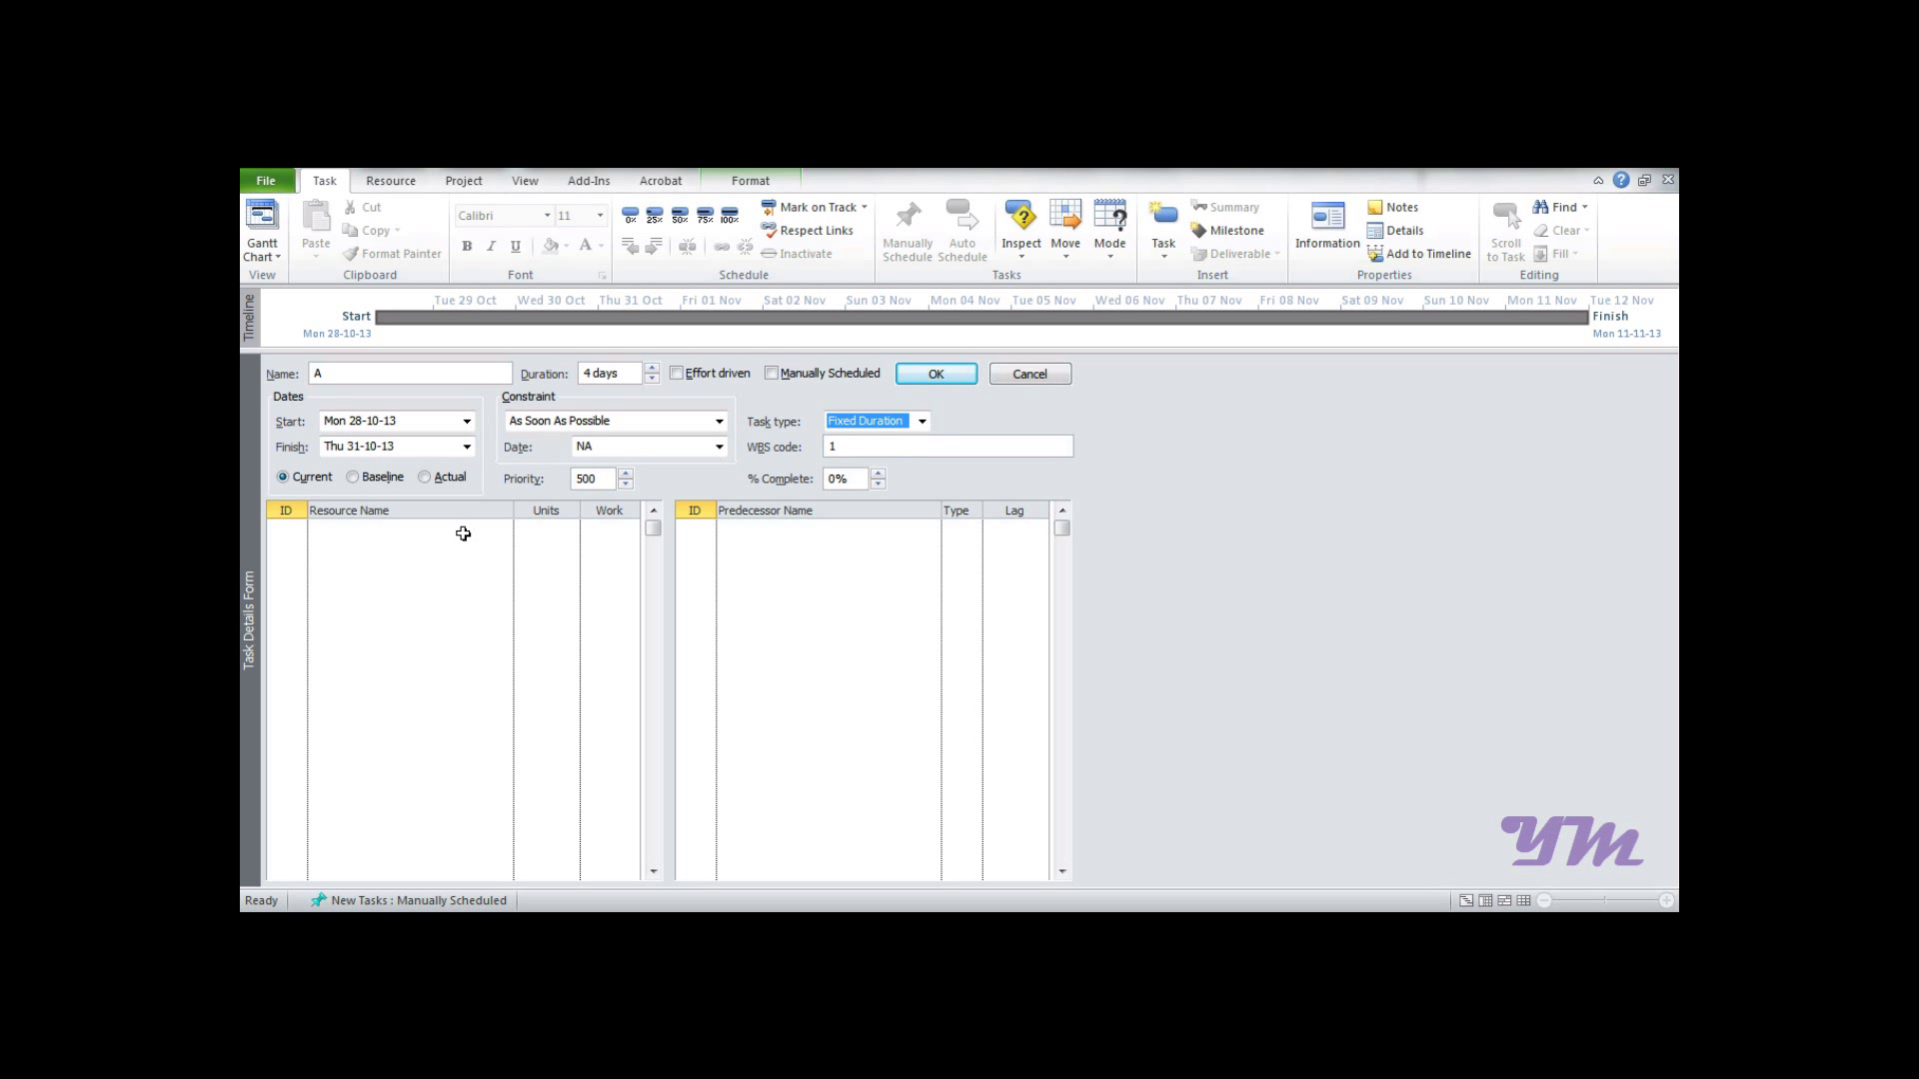
pyautogui.click(404, 526)
pyautogui.write('R')
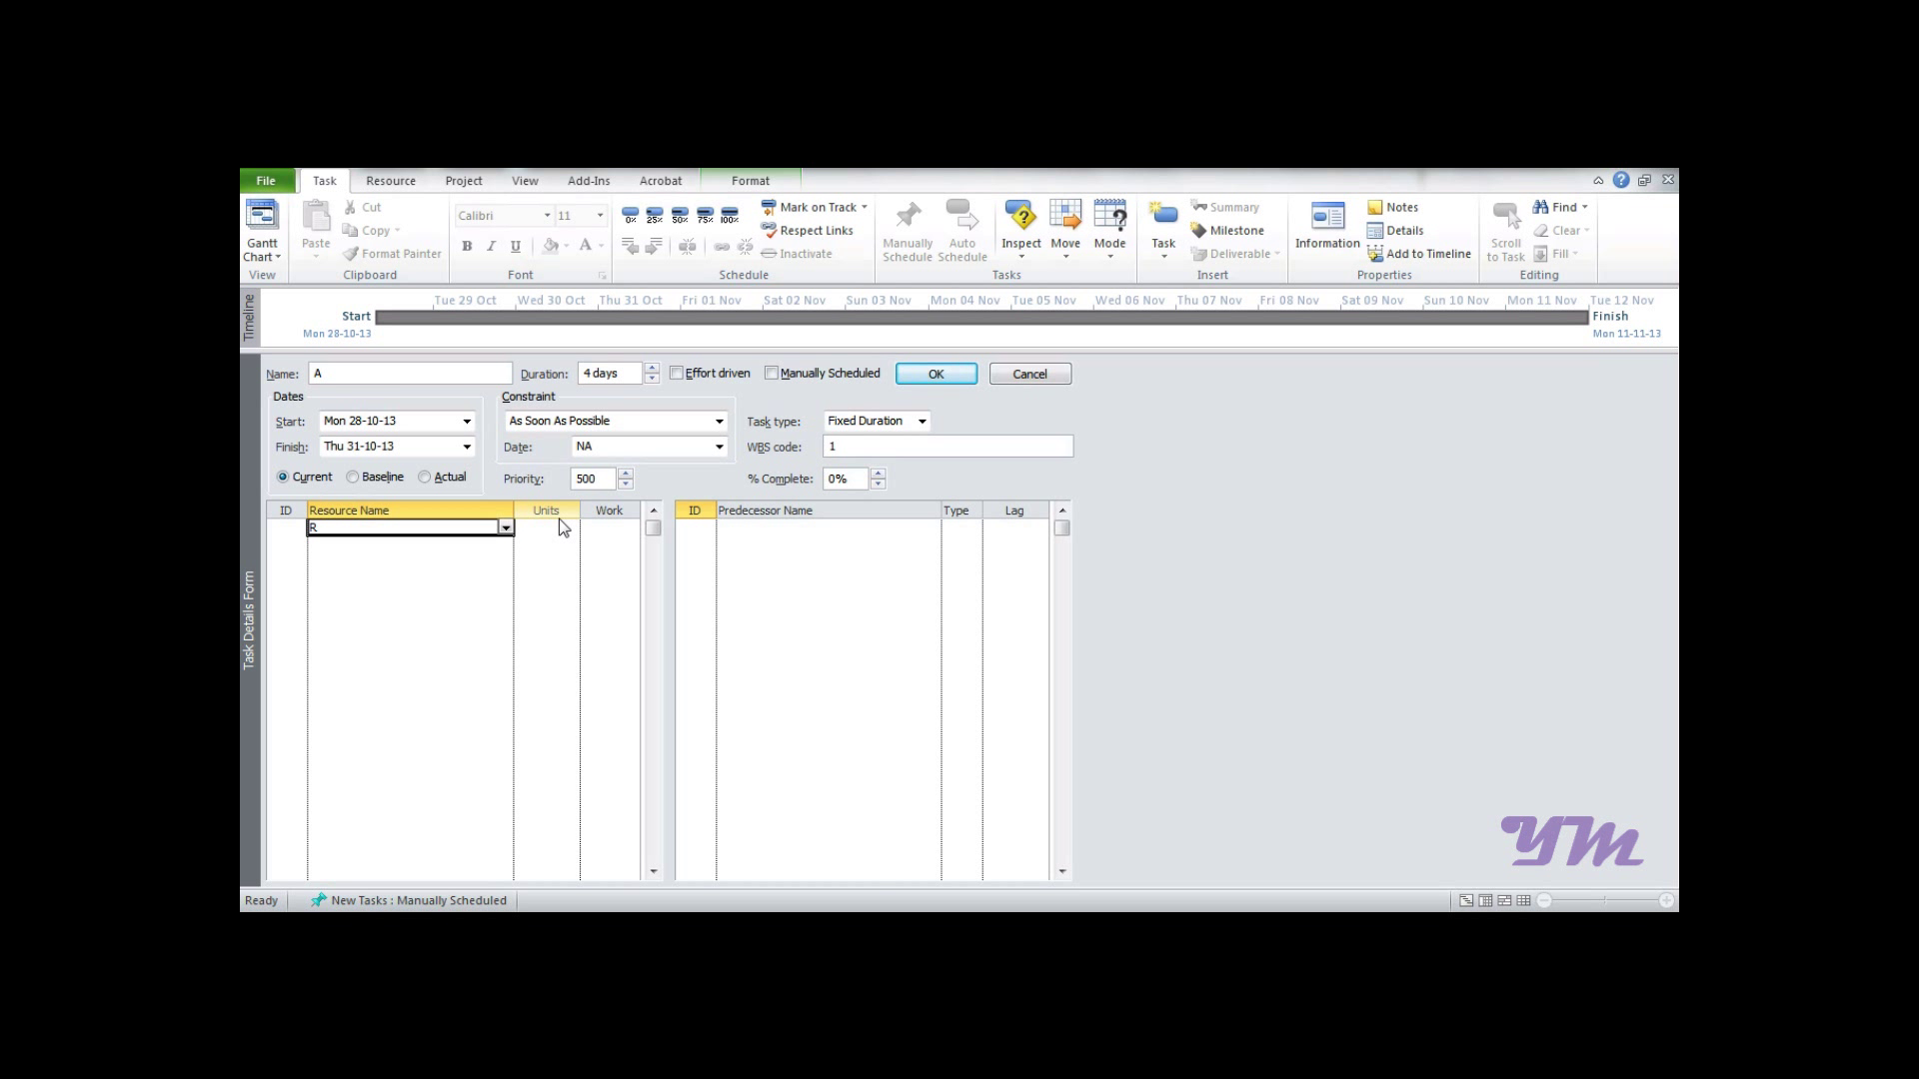
pyautogui.write('9')
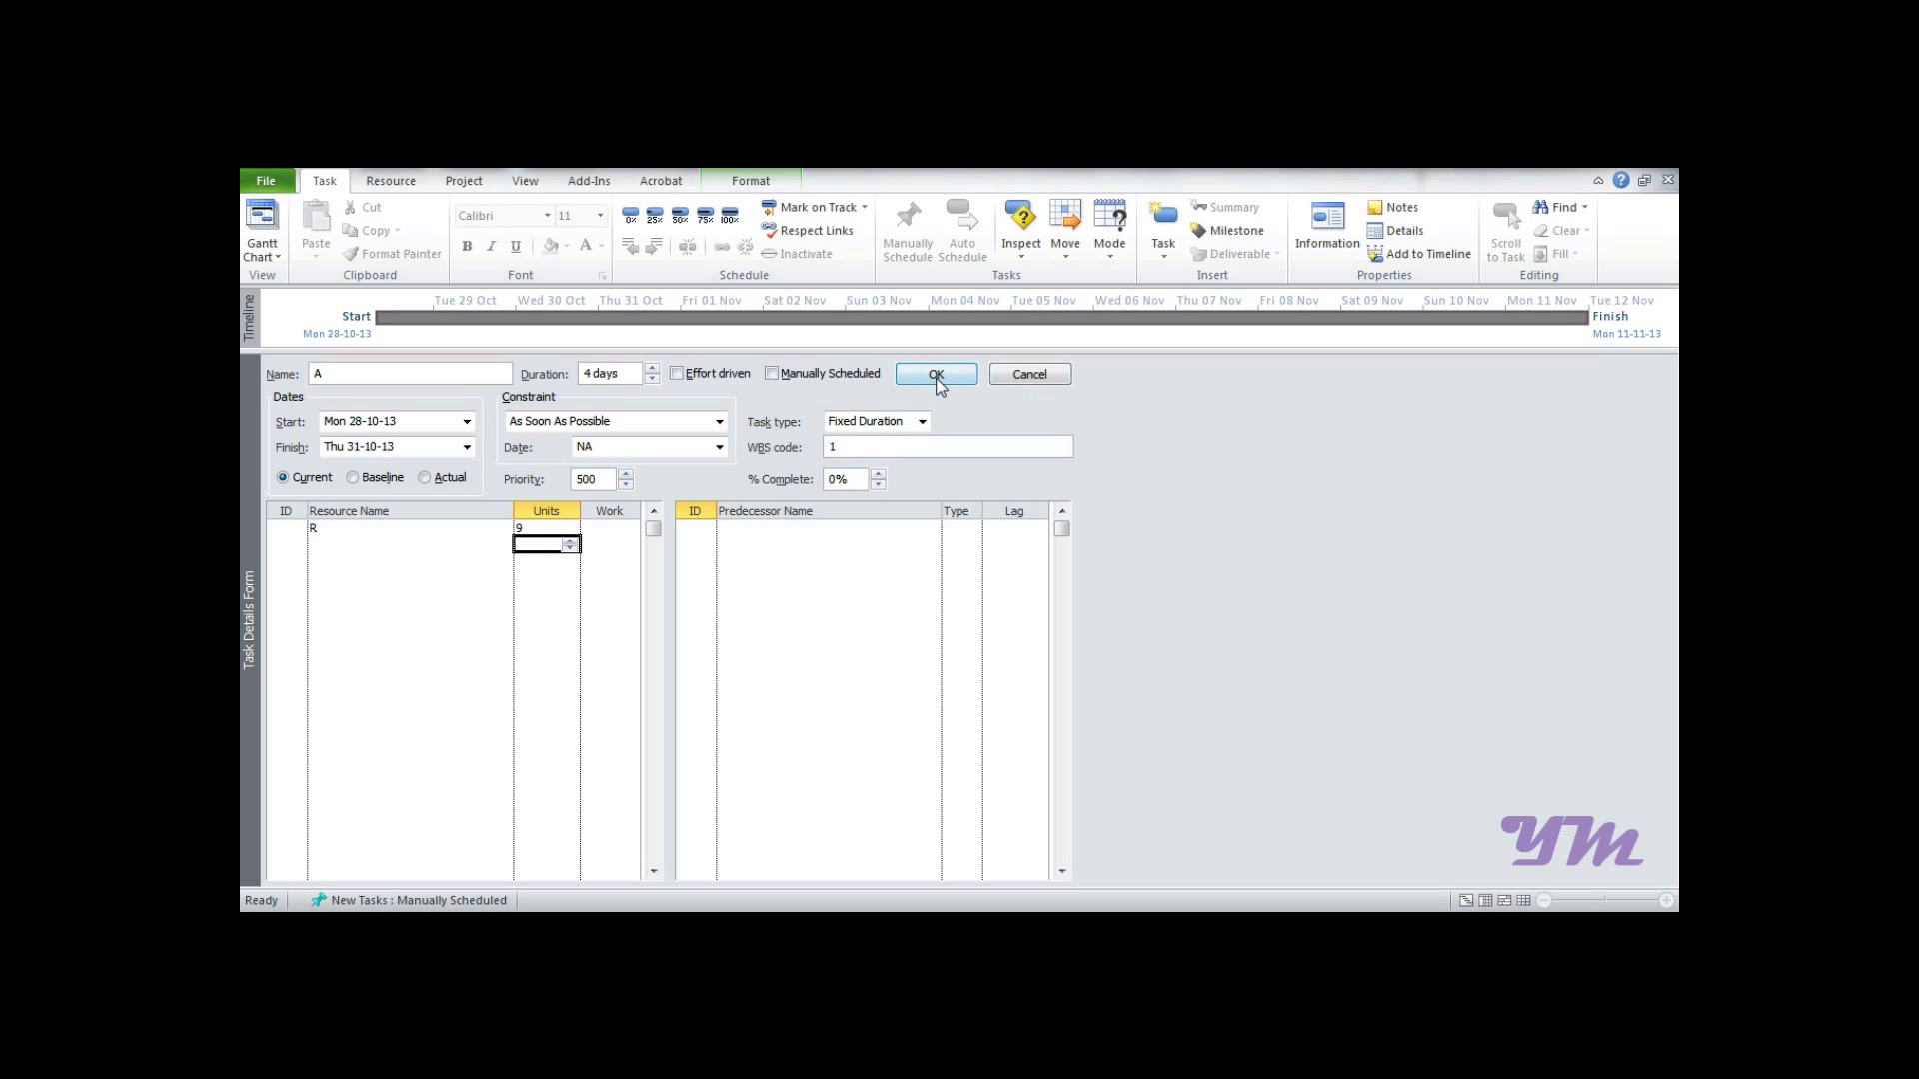
# Confirm task A, then give task B resource R and fixed-duration type
pyautogui.click(935, 373)
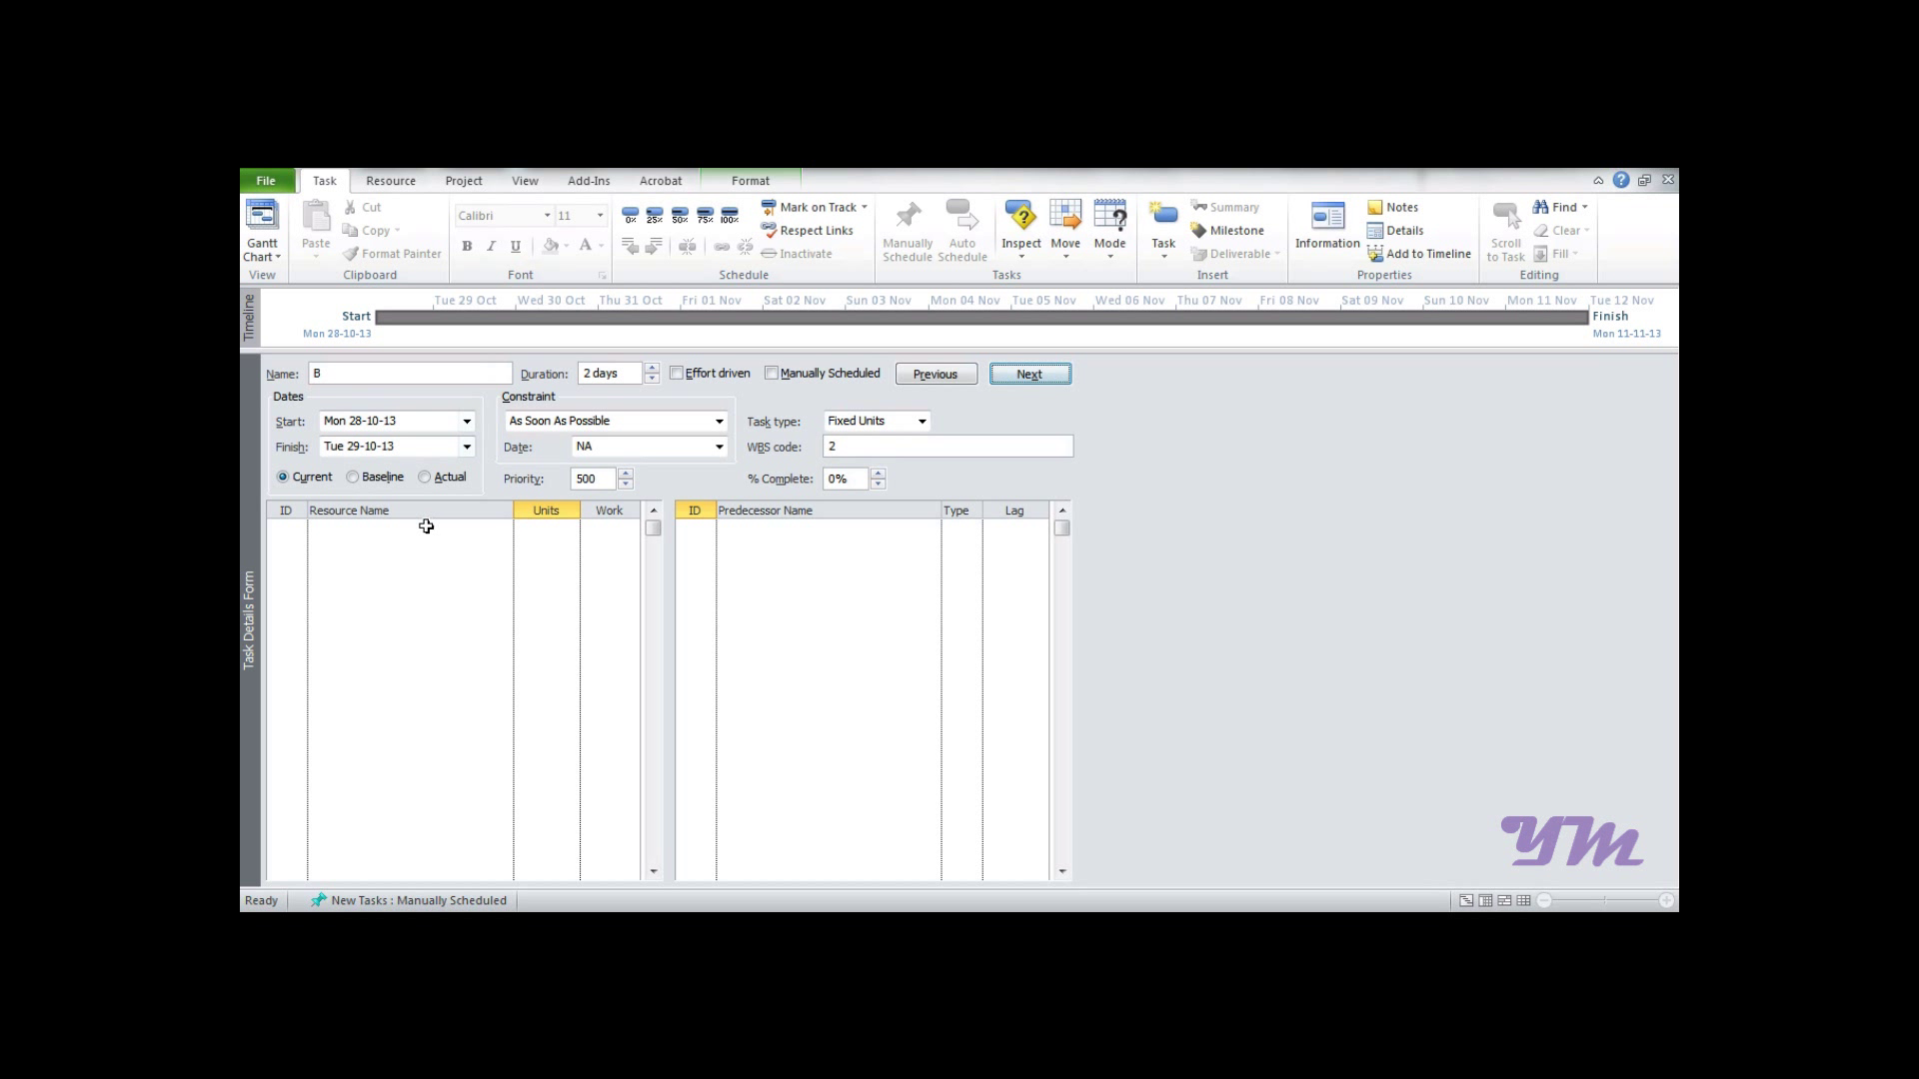
pyautogui.click(403, 528)
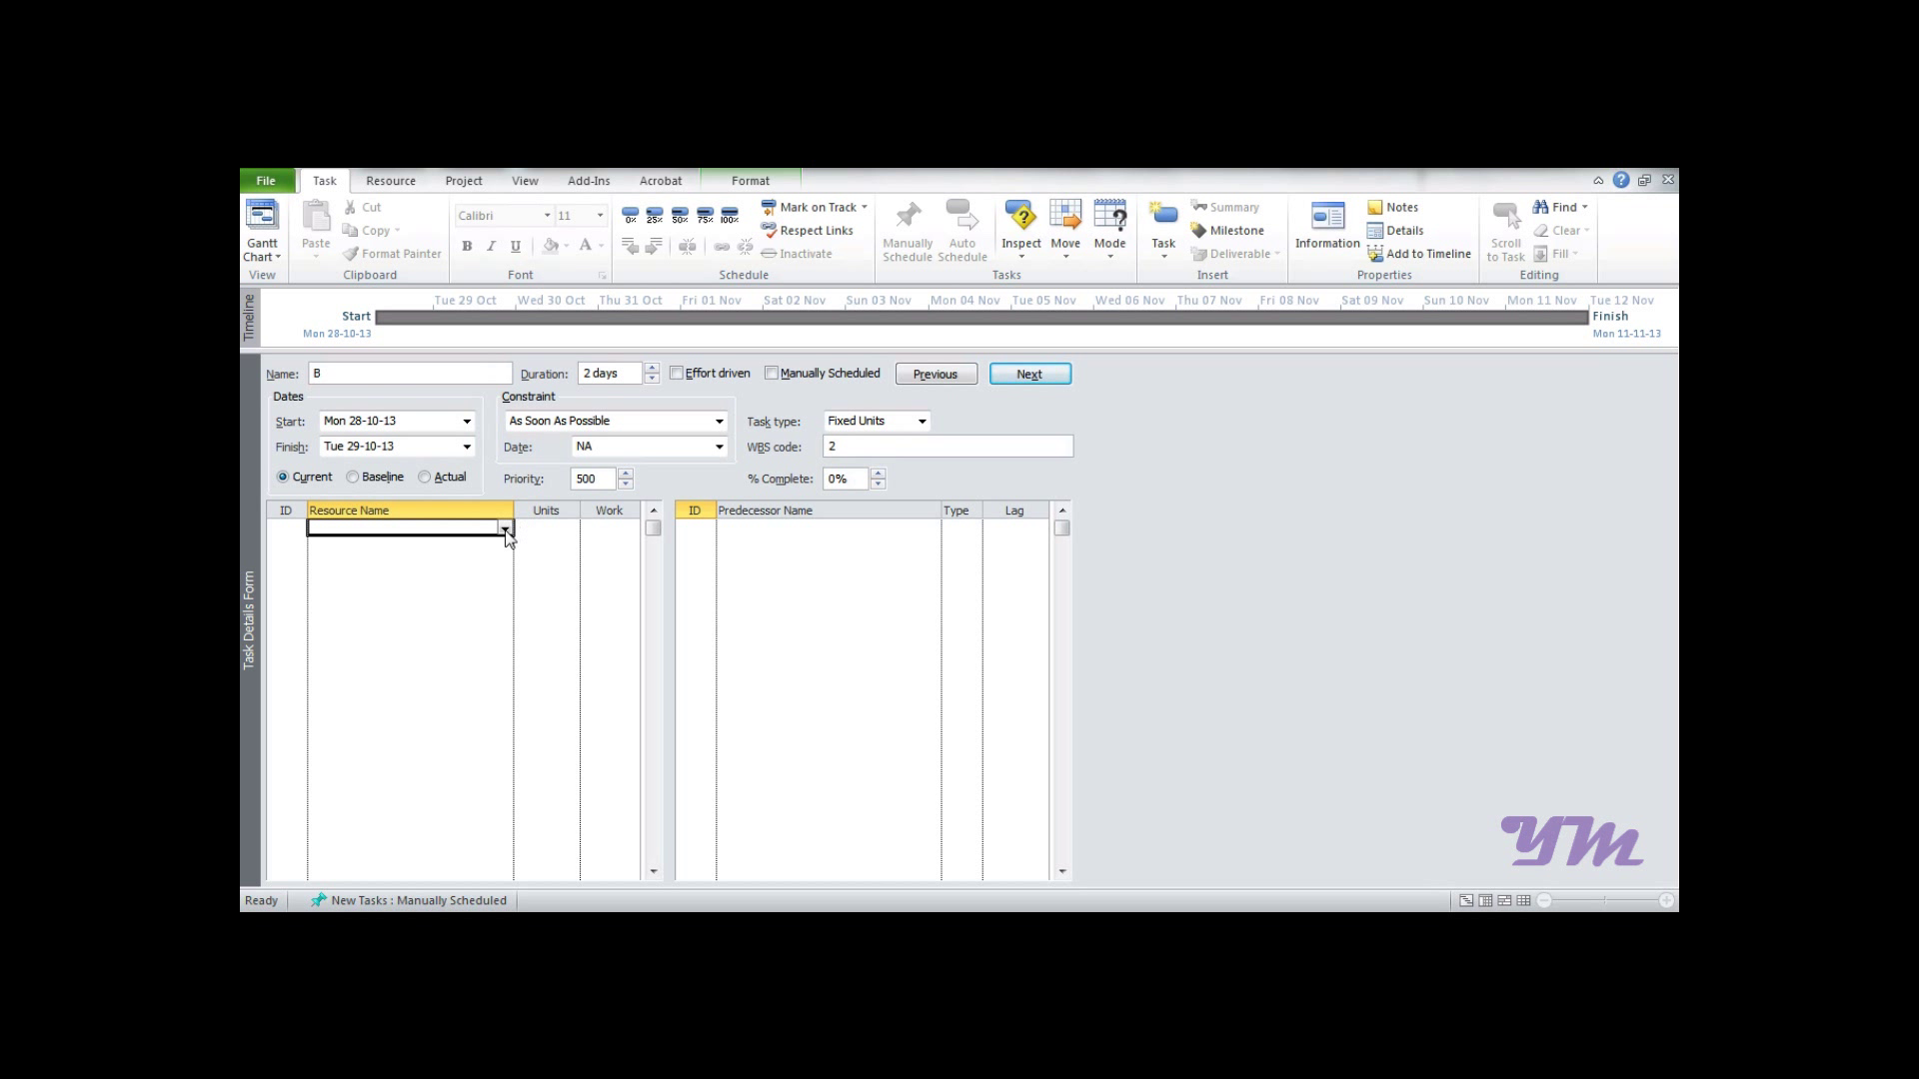
pyautogui.write('R')
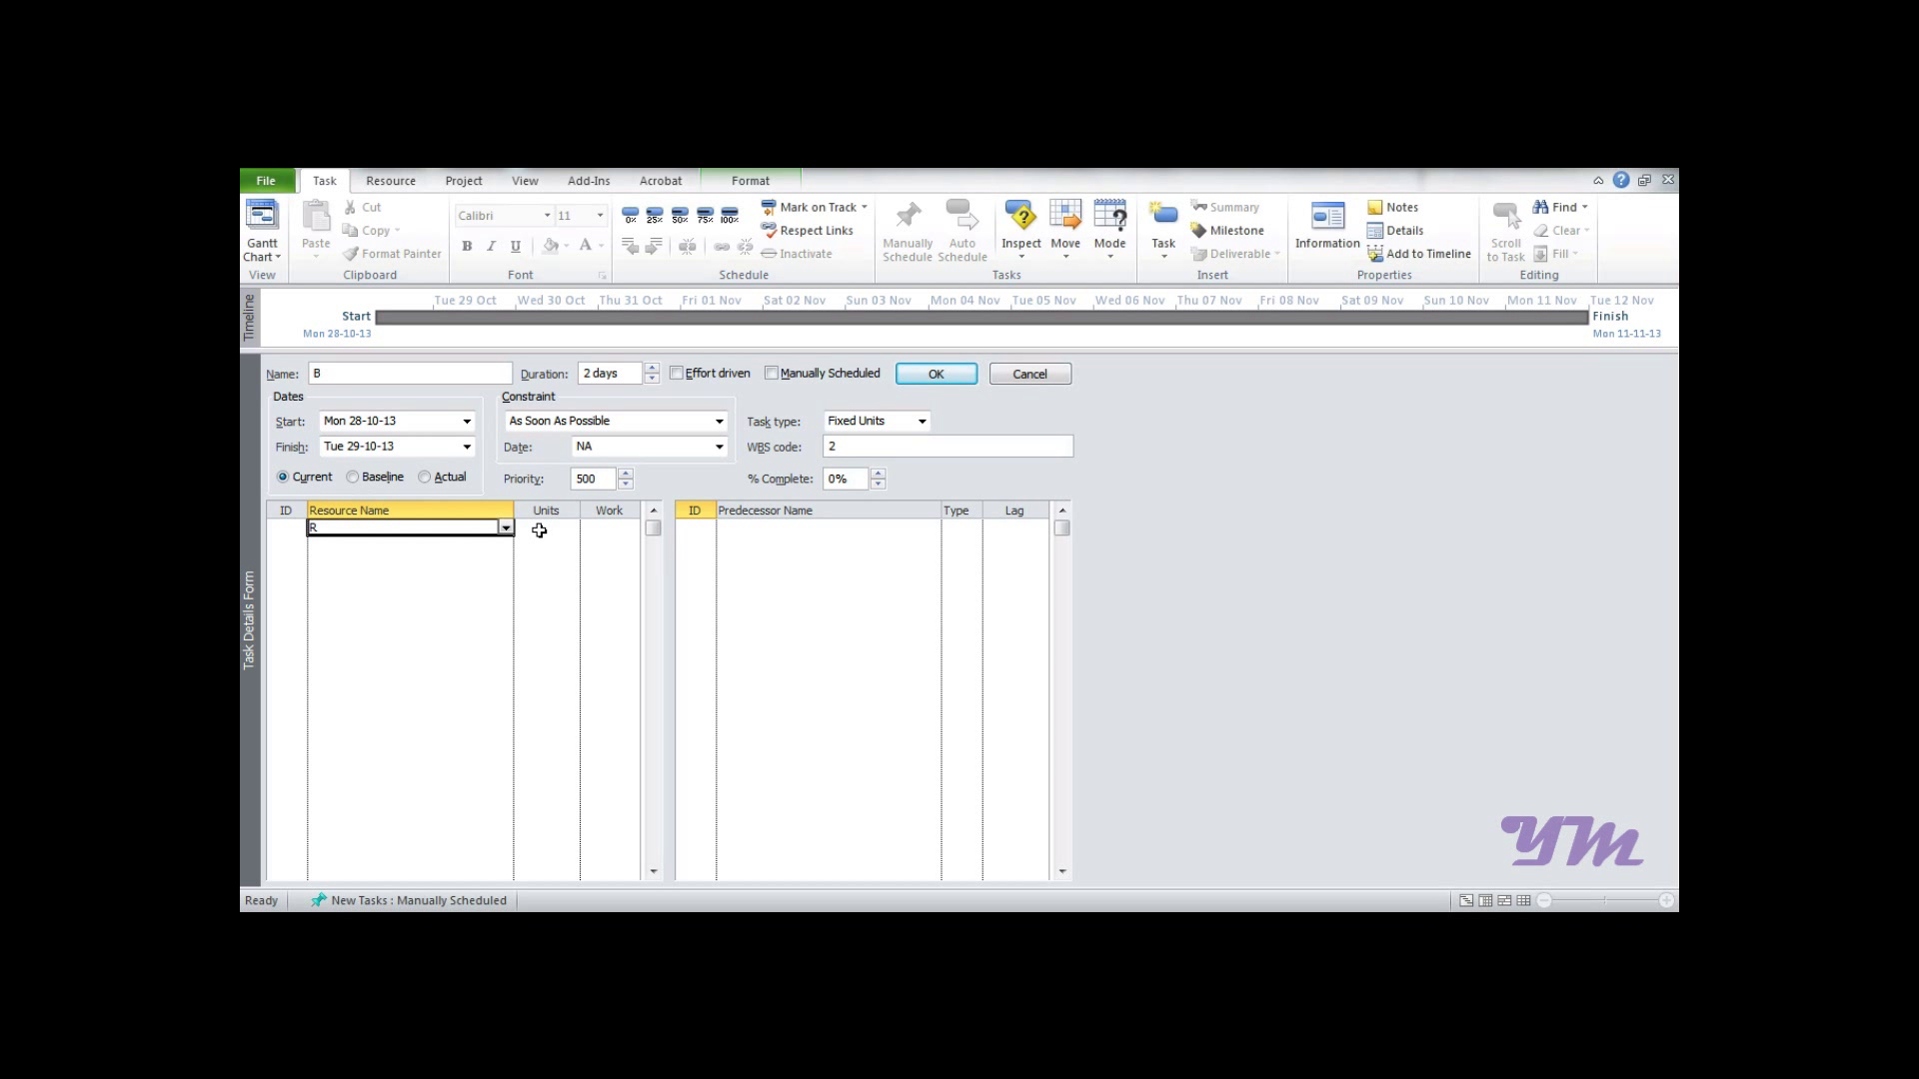
pyautogui.click(919, 420)
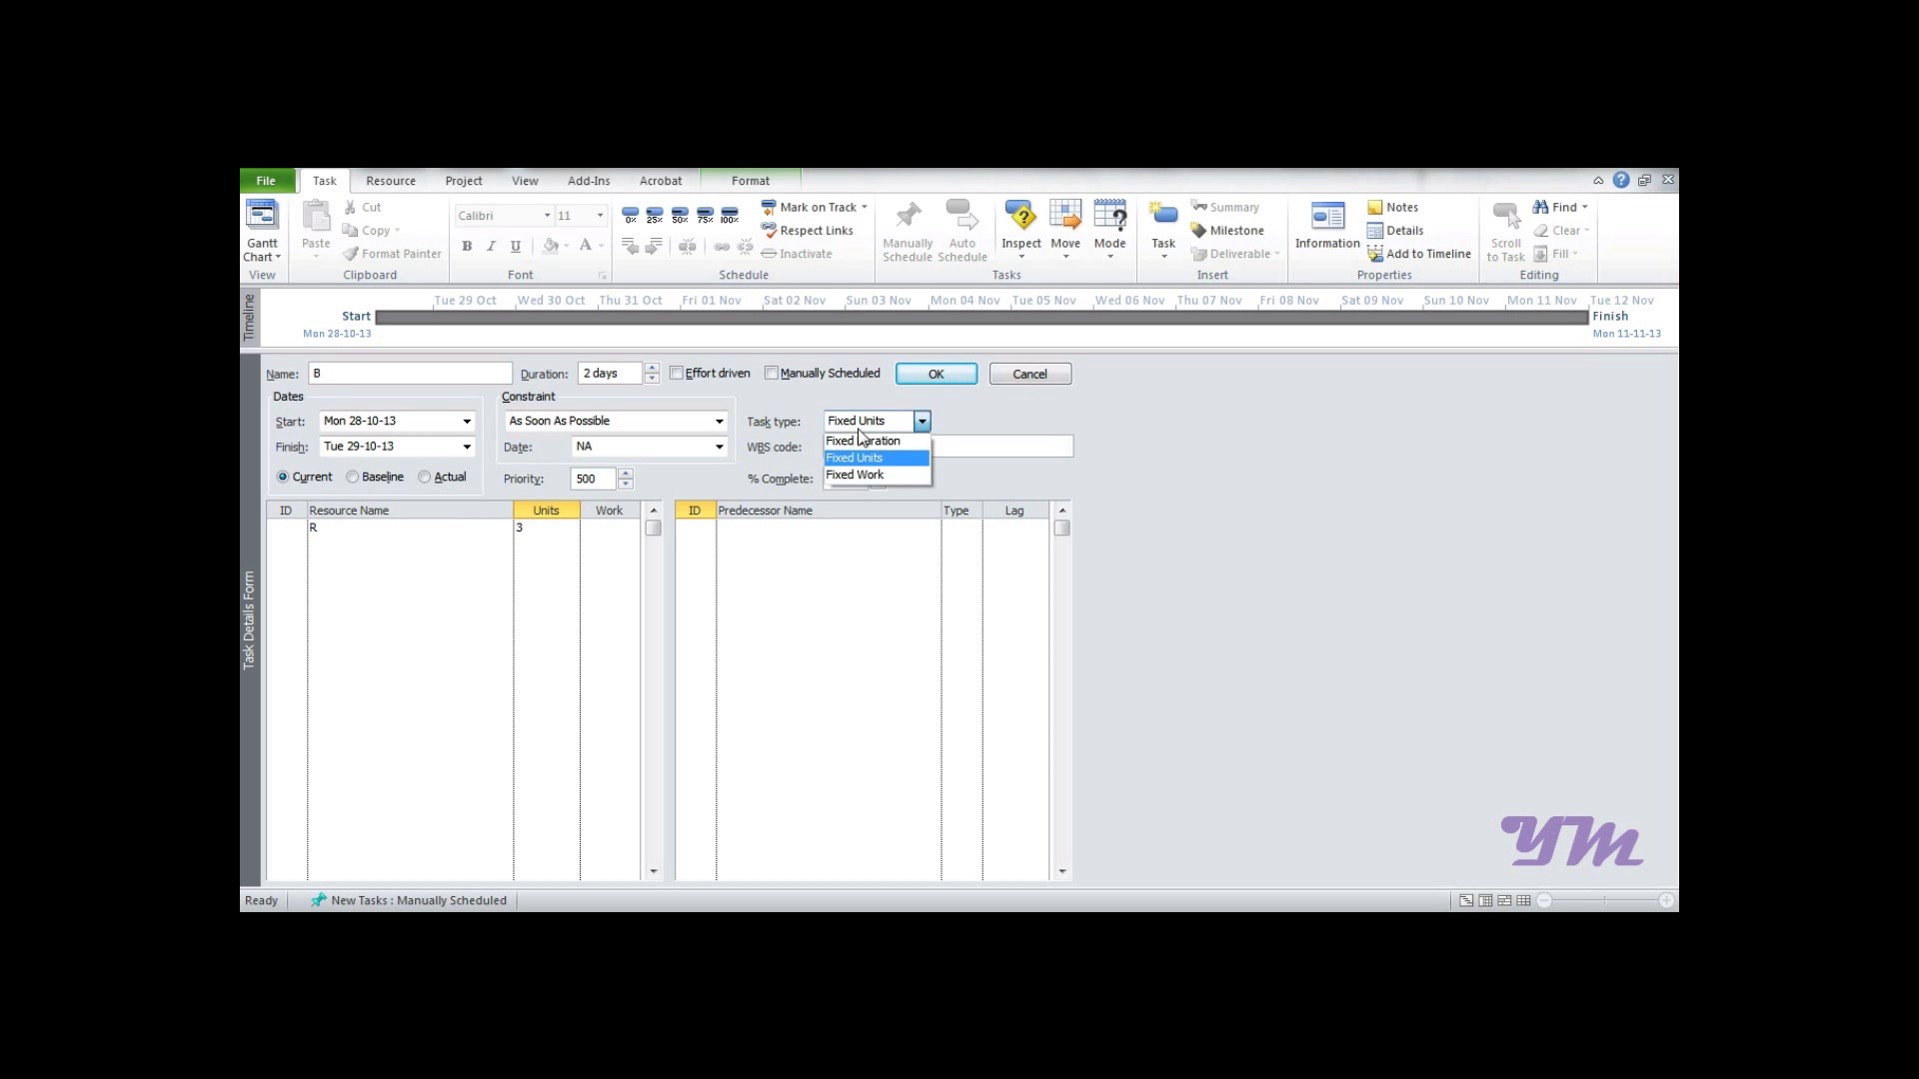
pyautogui.click(861, 440)
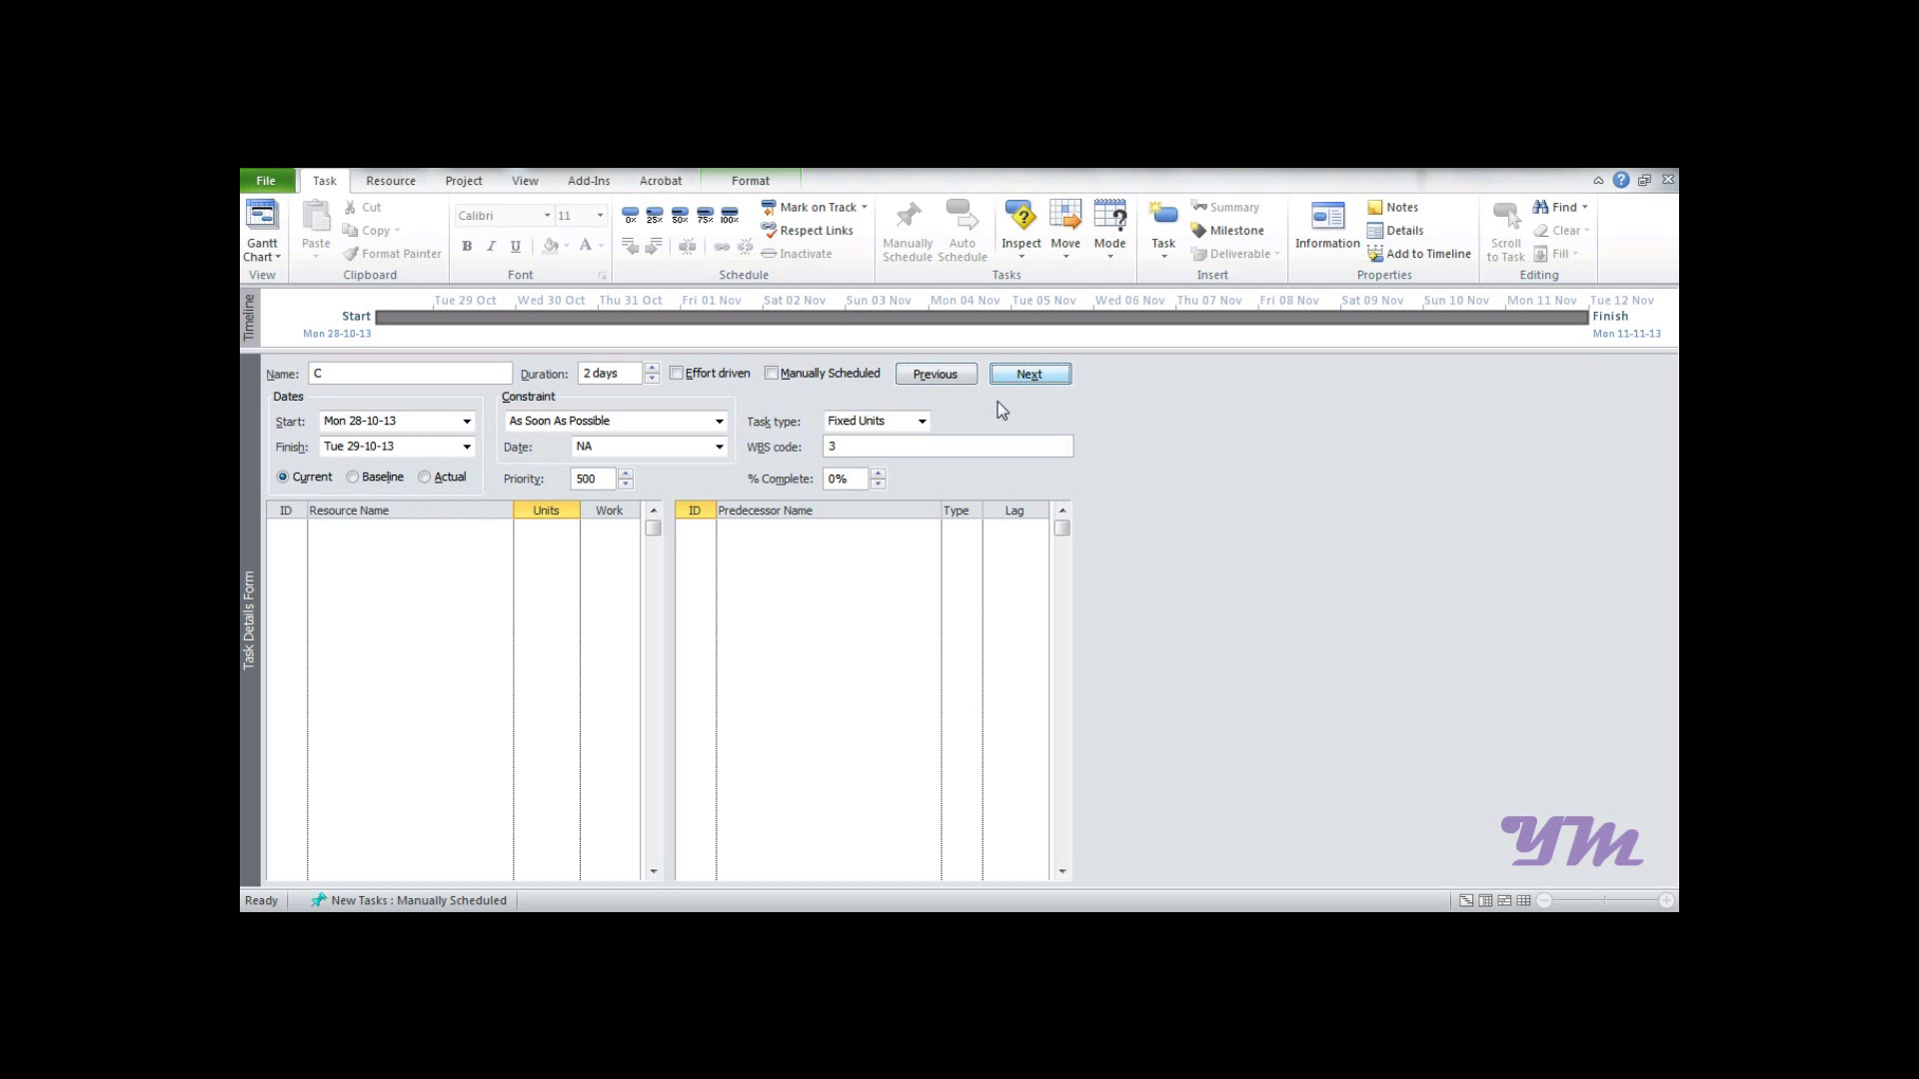
# Give tasks C, D and E resource R with fixed-duration type, then move on to task F
pyautogui.click(404, 528)
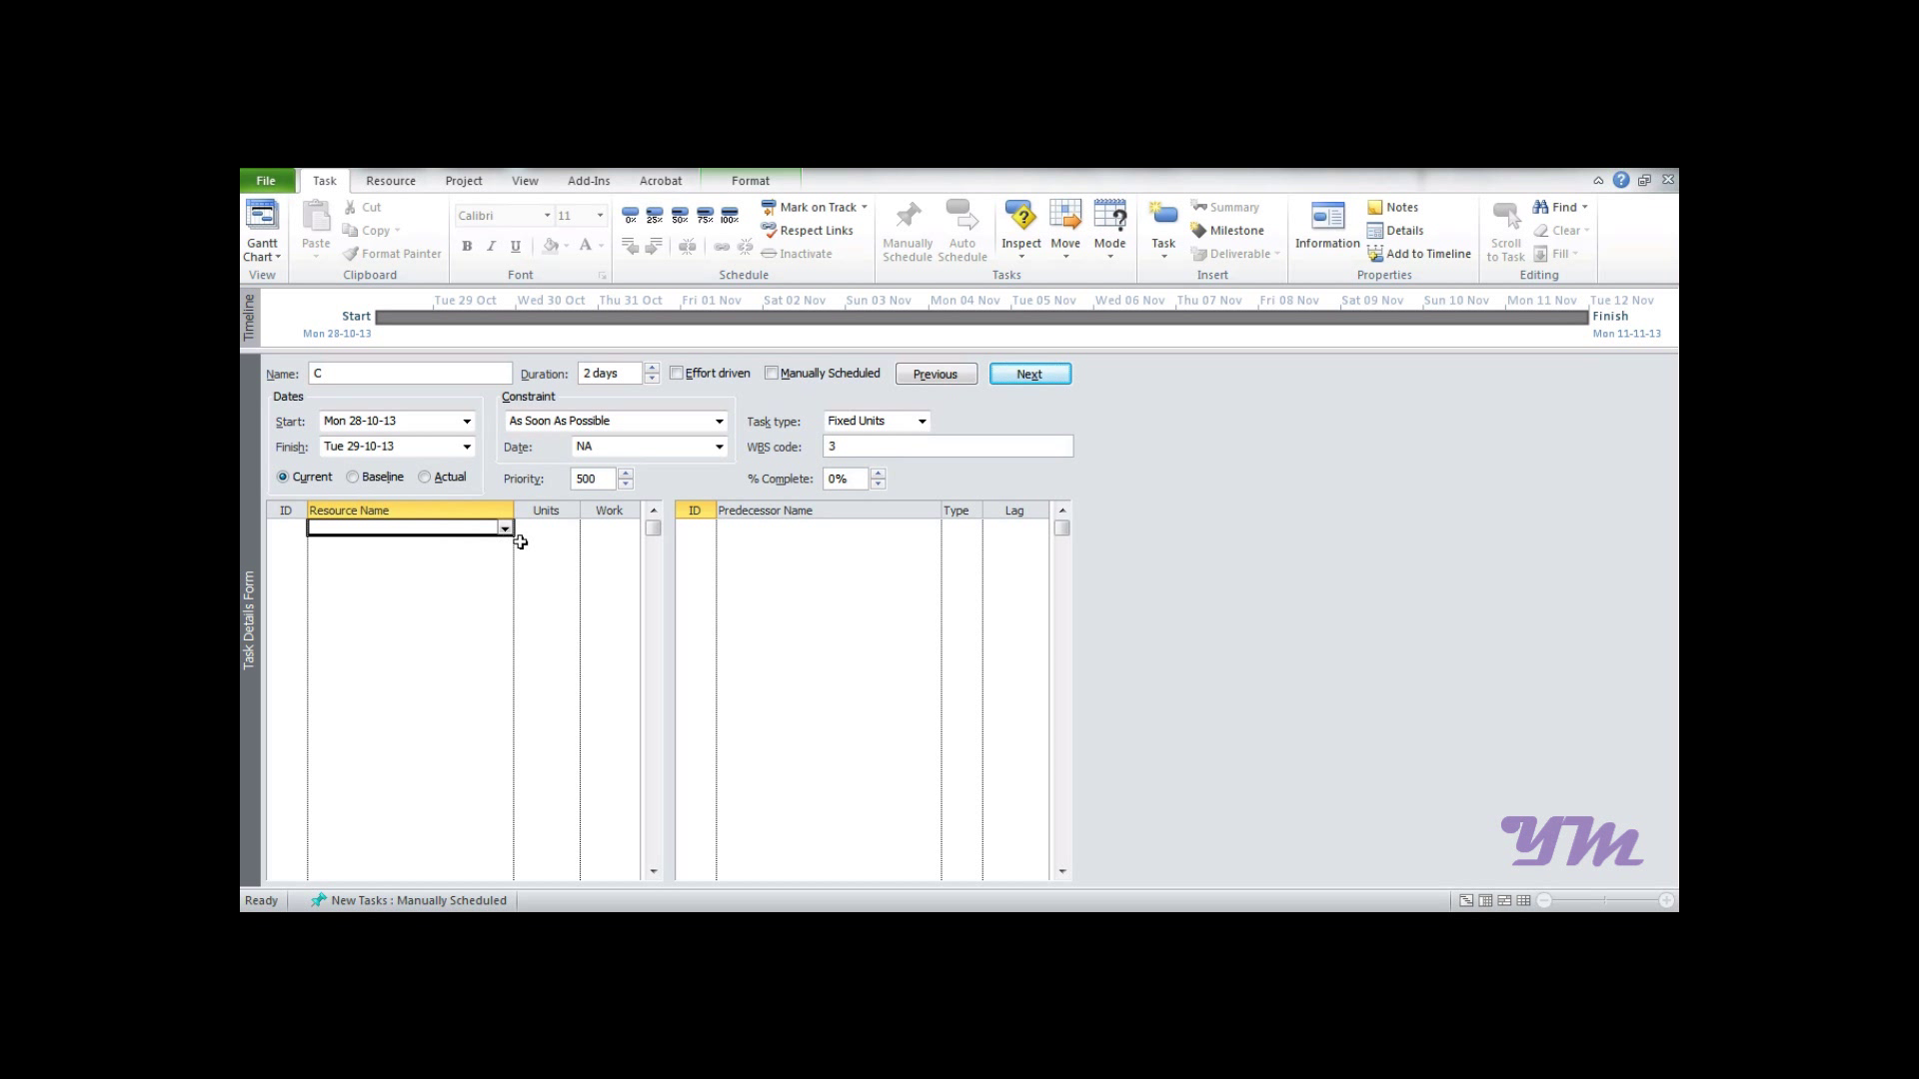
pyautogui.write('R')
pyautogui.click(545, 528)
pyautogui.write('6')
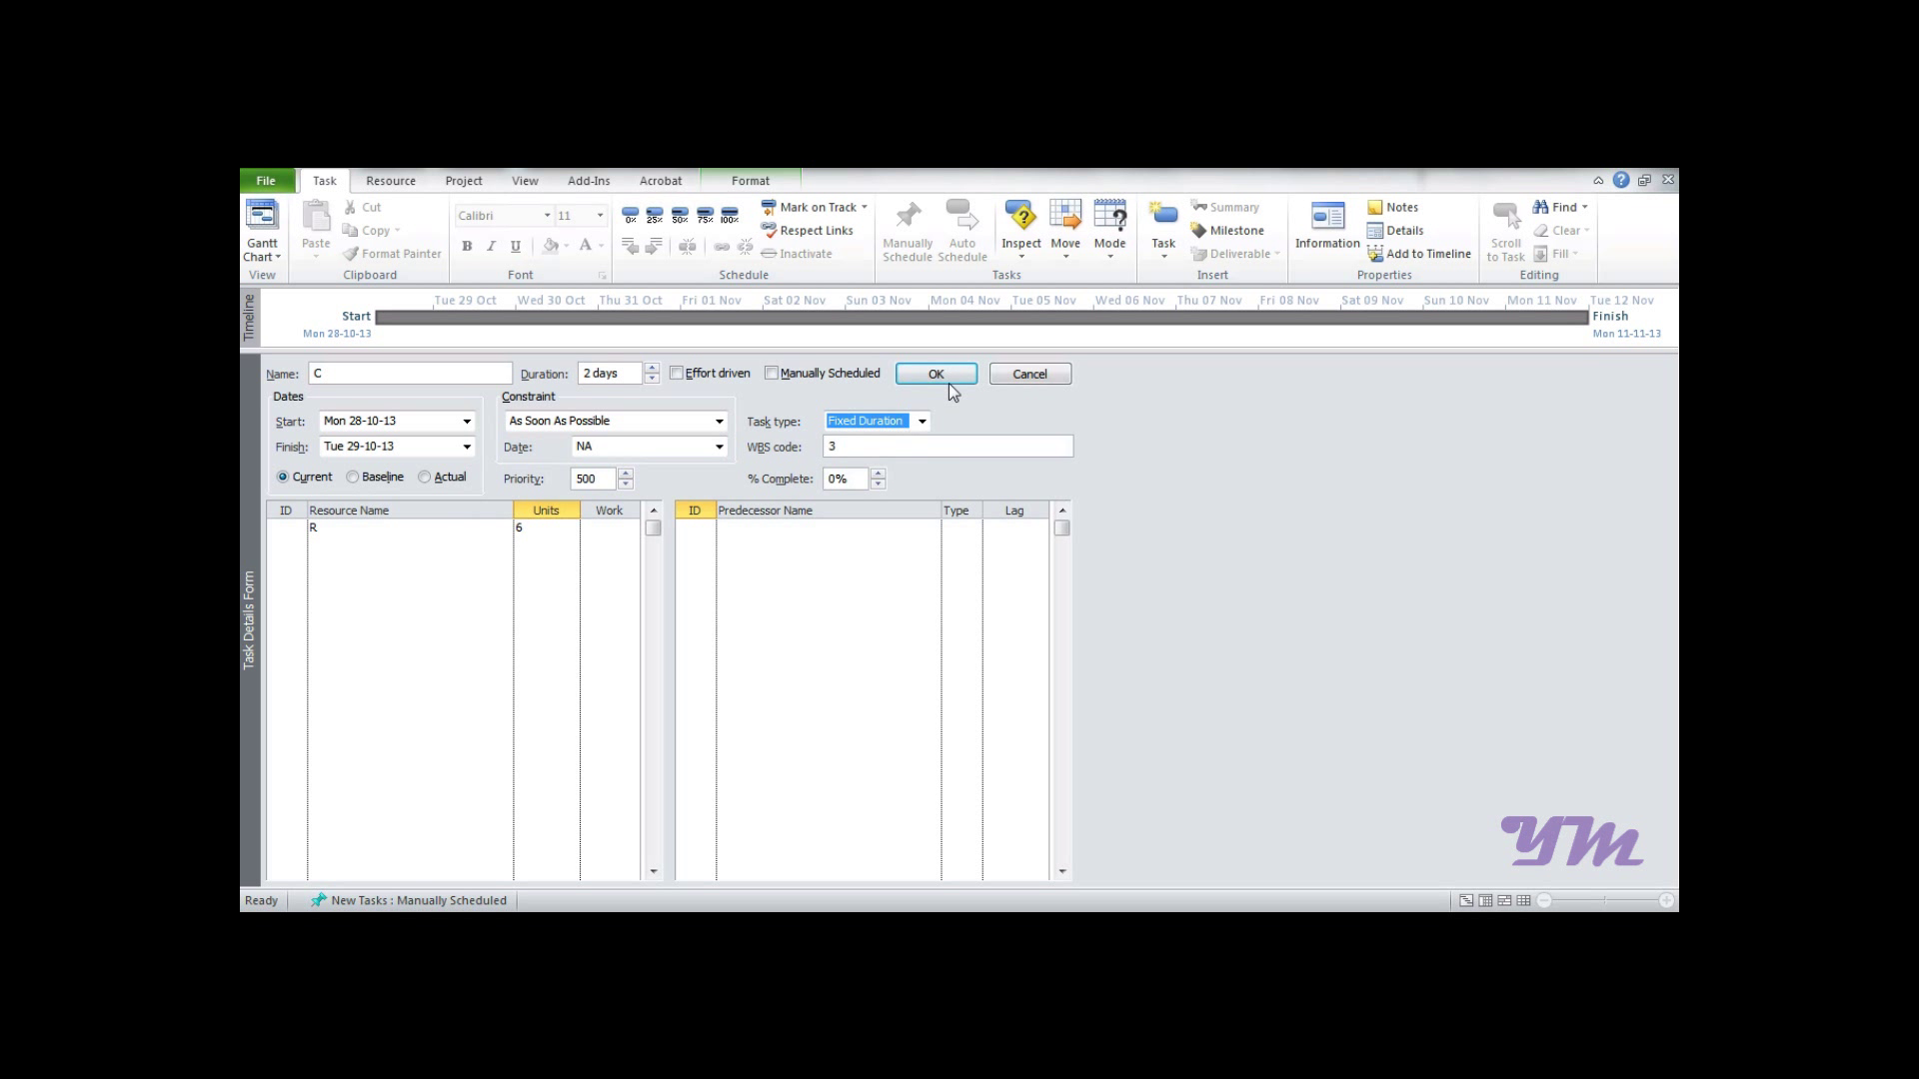
pyautogui.click(935, 374)
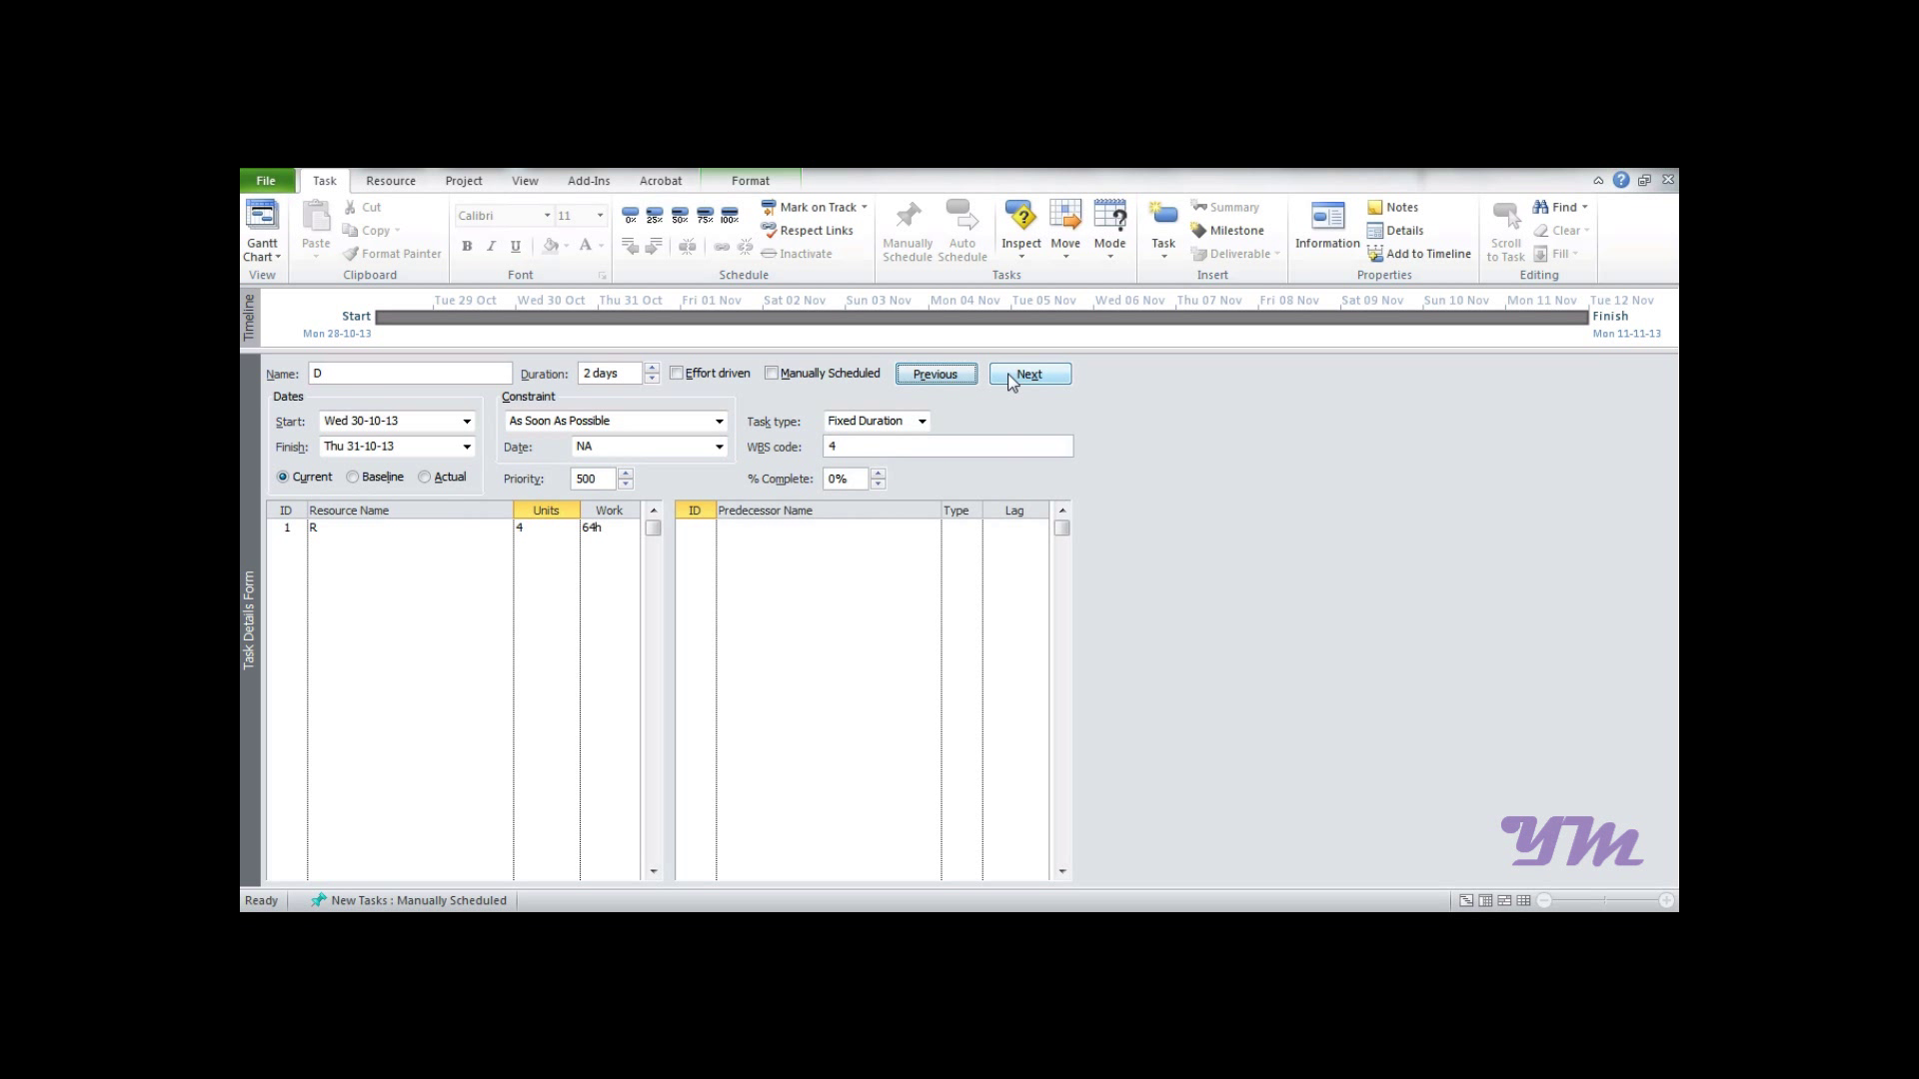
pyautogui.click(1027, 374)
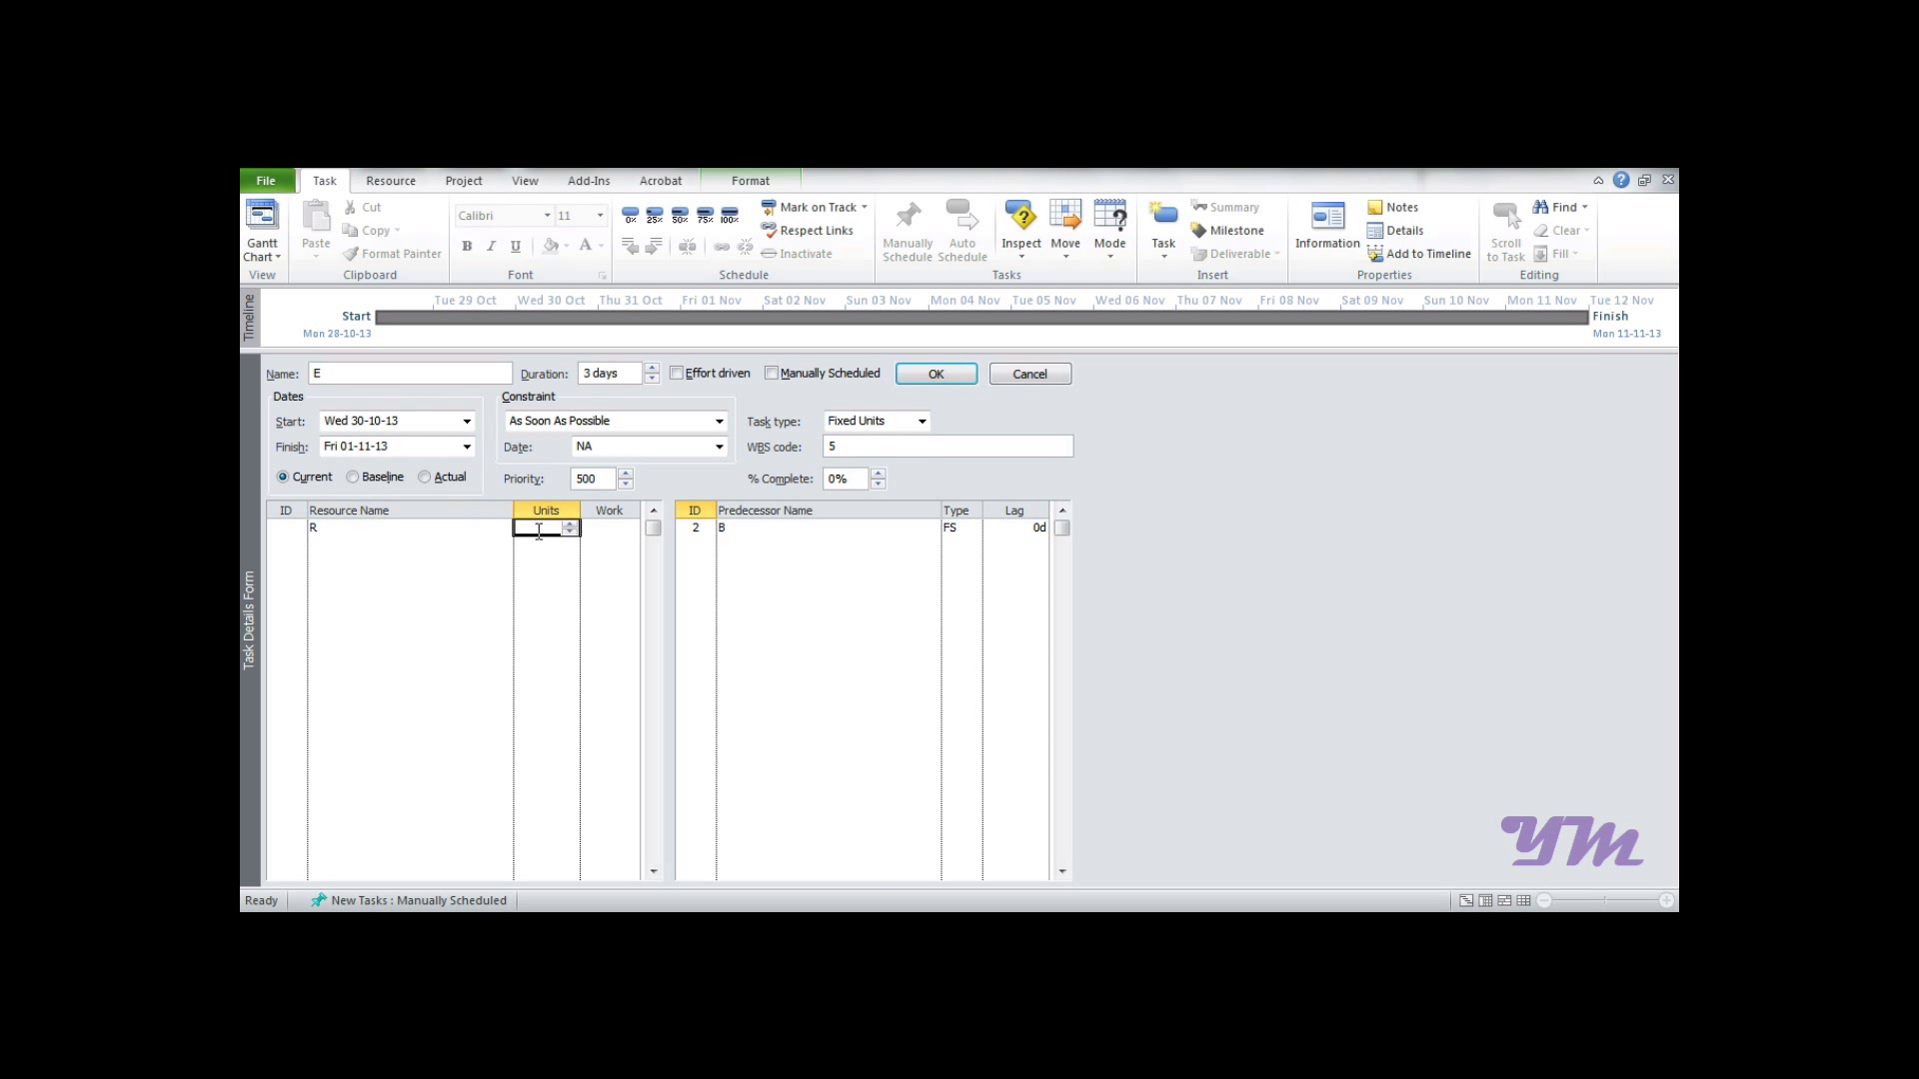
pyautogui.click(920, 420)
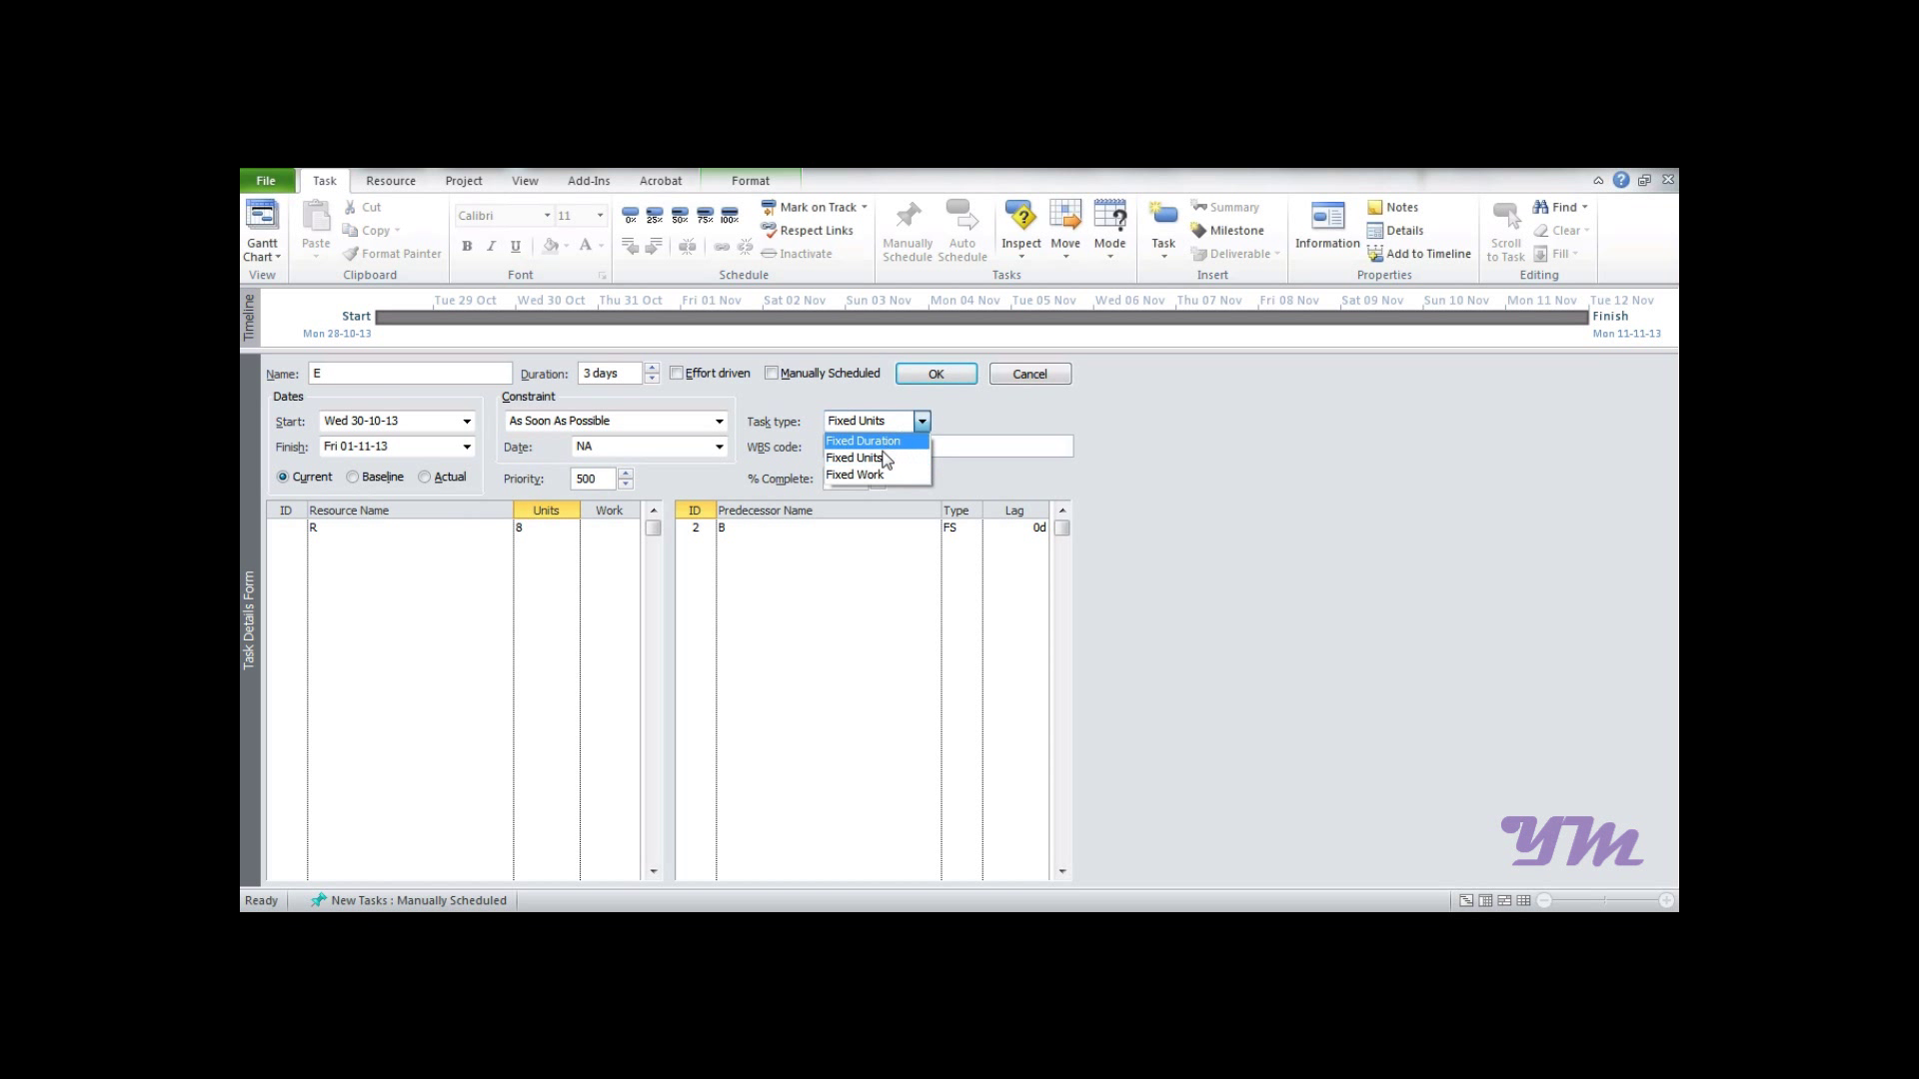
pyautogui.click(864, 440)
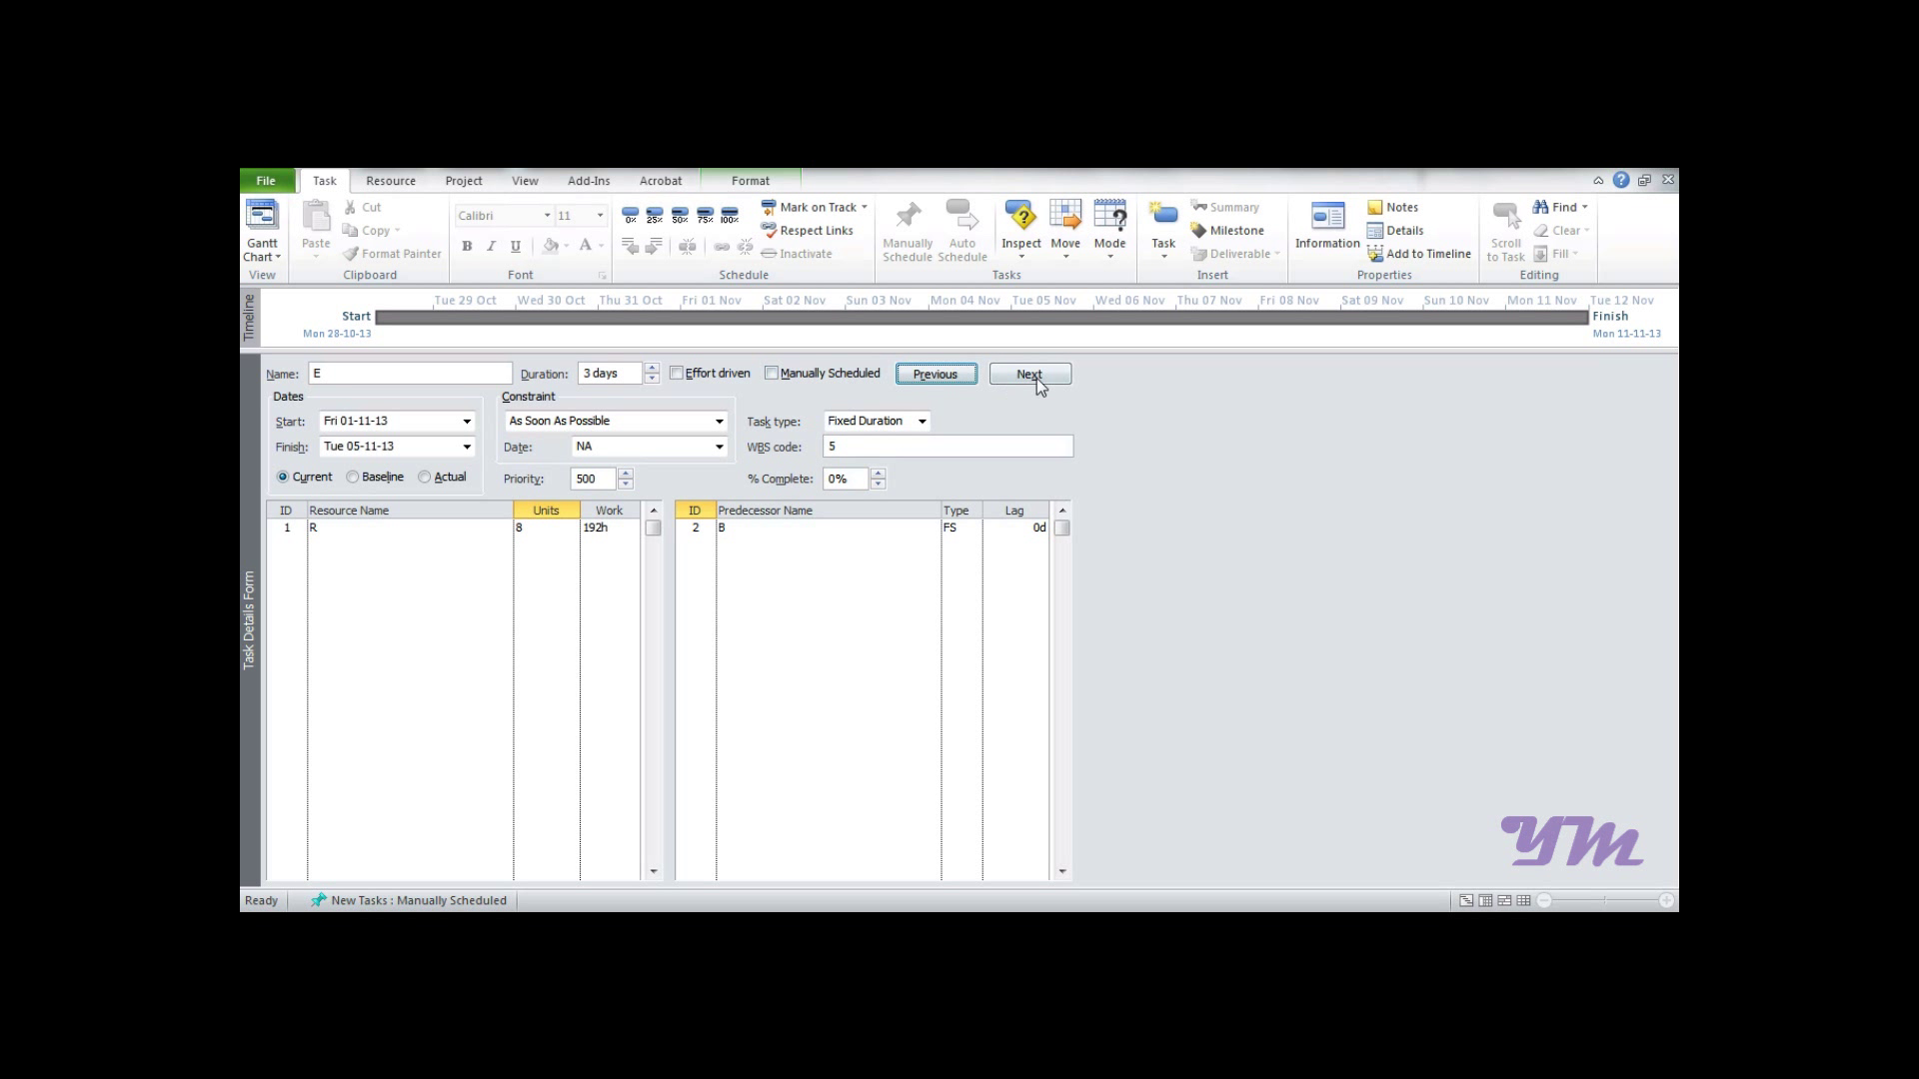
pyautogui.click(1030, 374)
pyautogui.write('R')
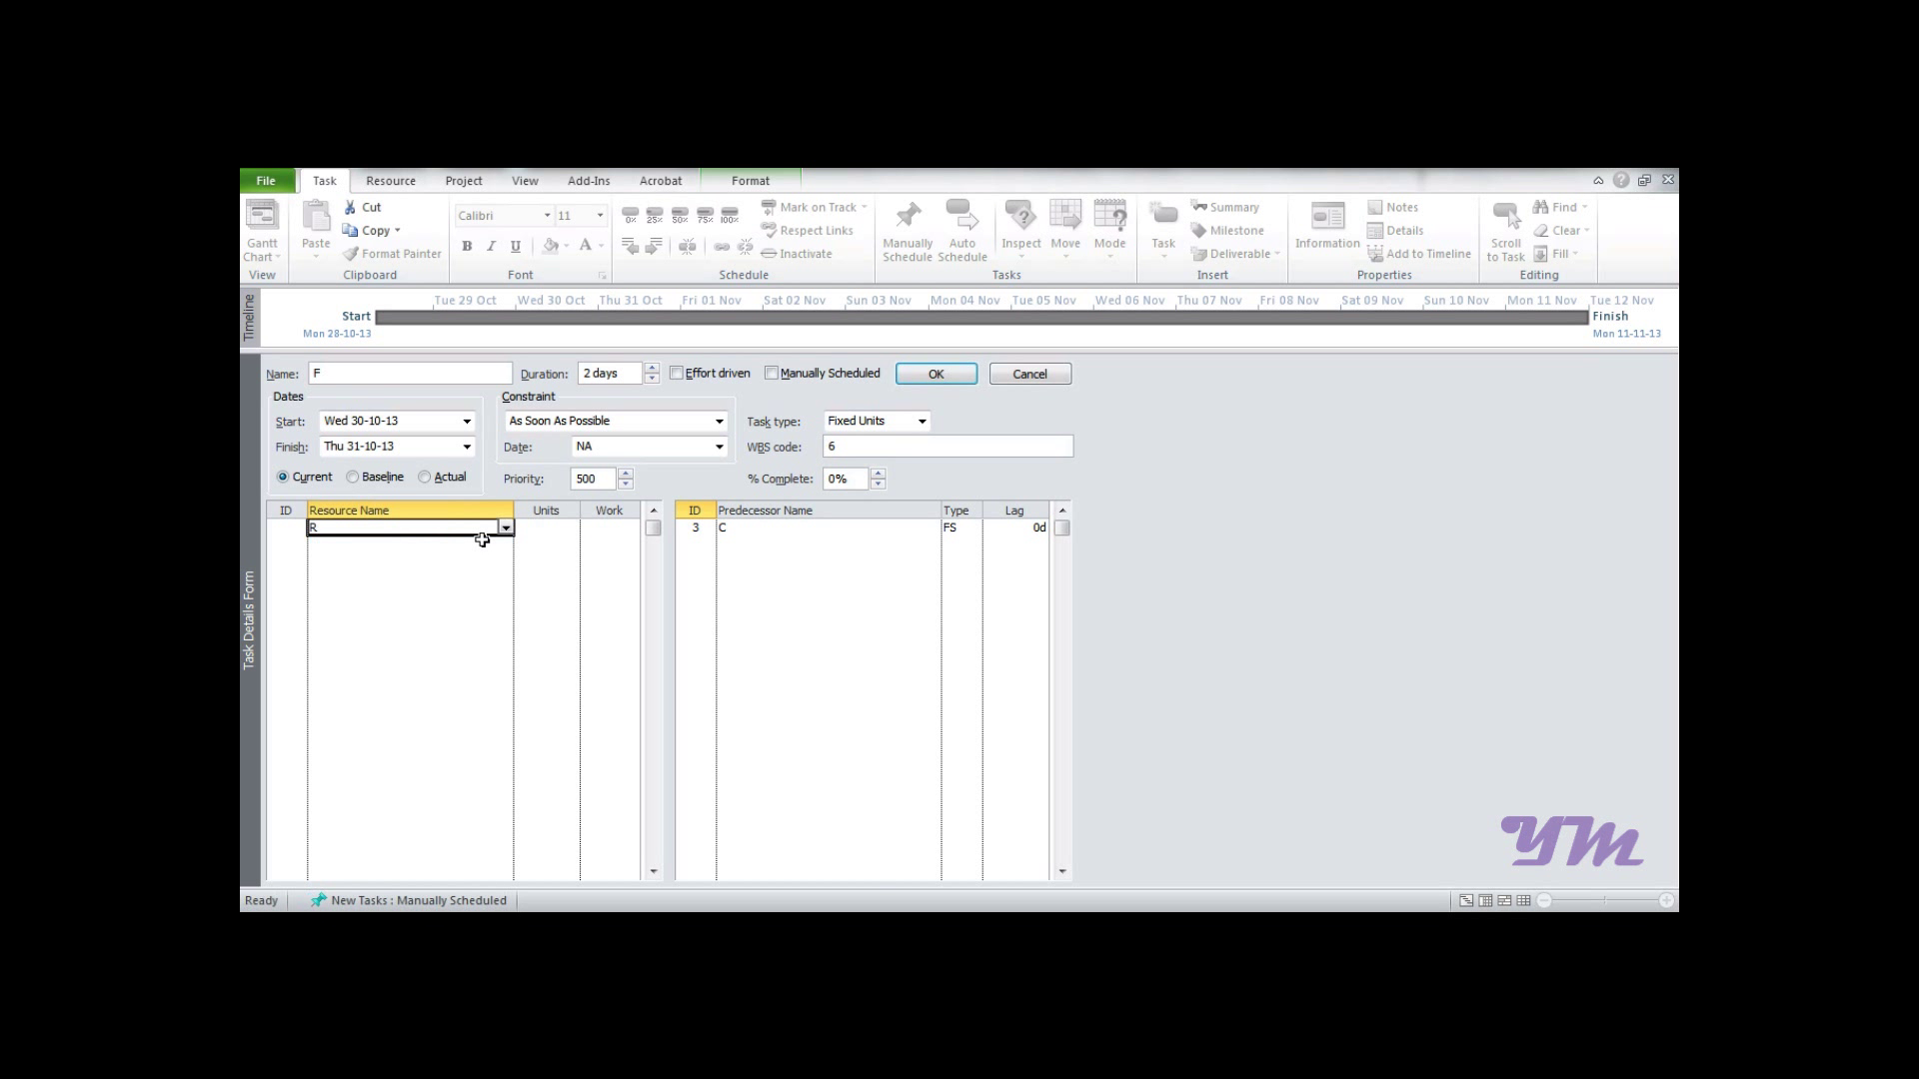
# Choose R for task F and stop at the unresolvable overallocation warning
pyautogui.click(922, 421)
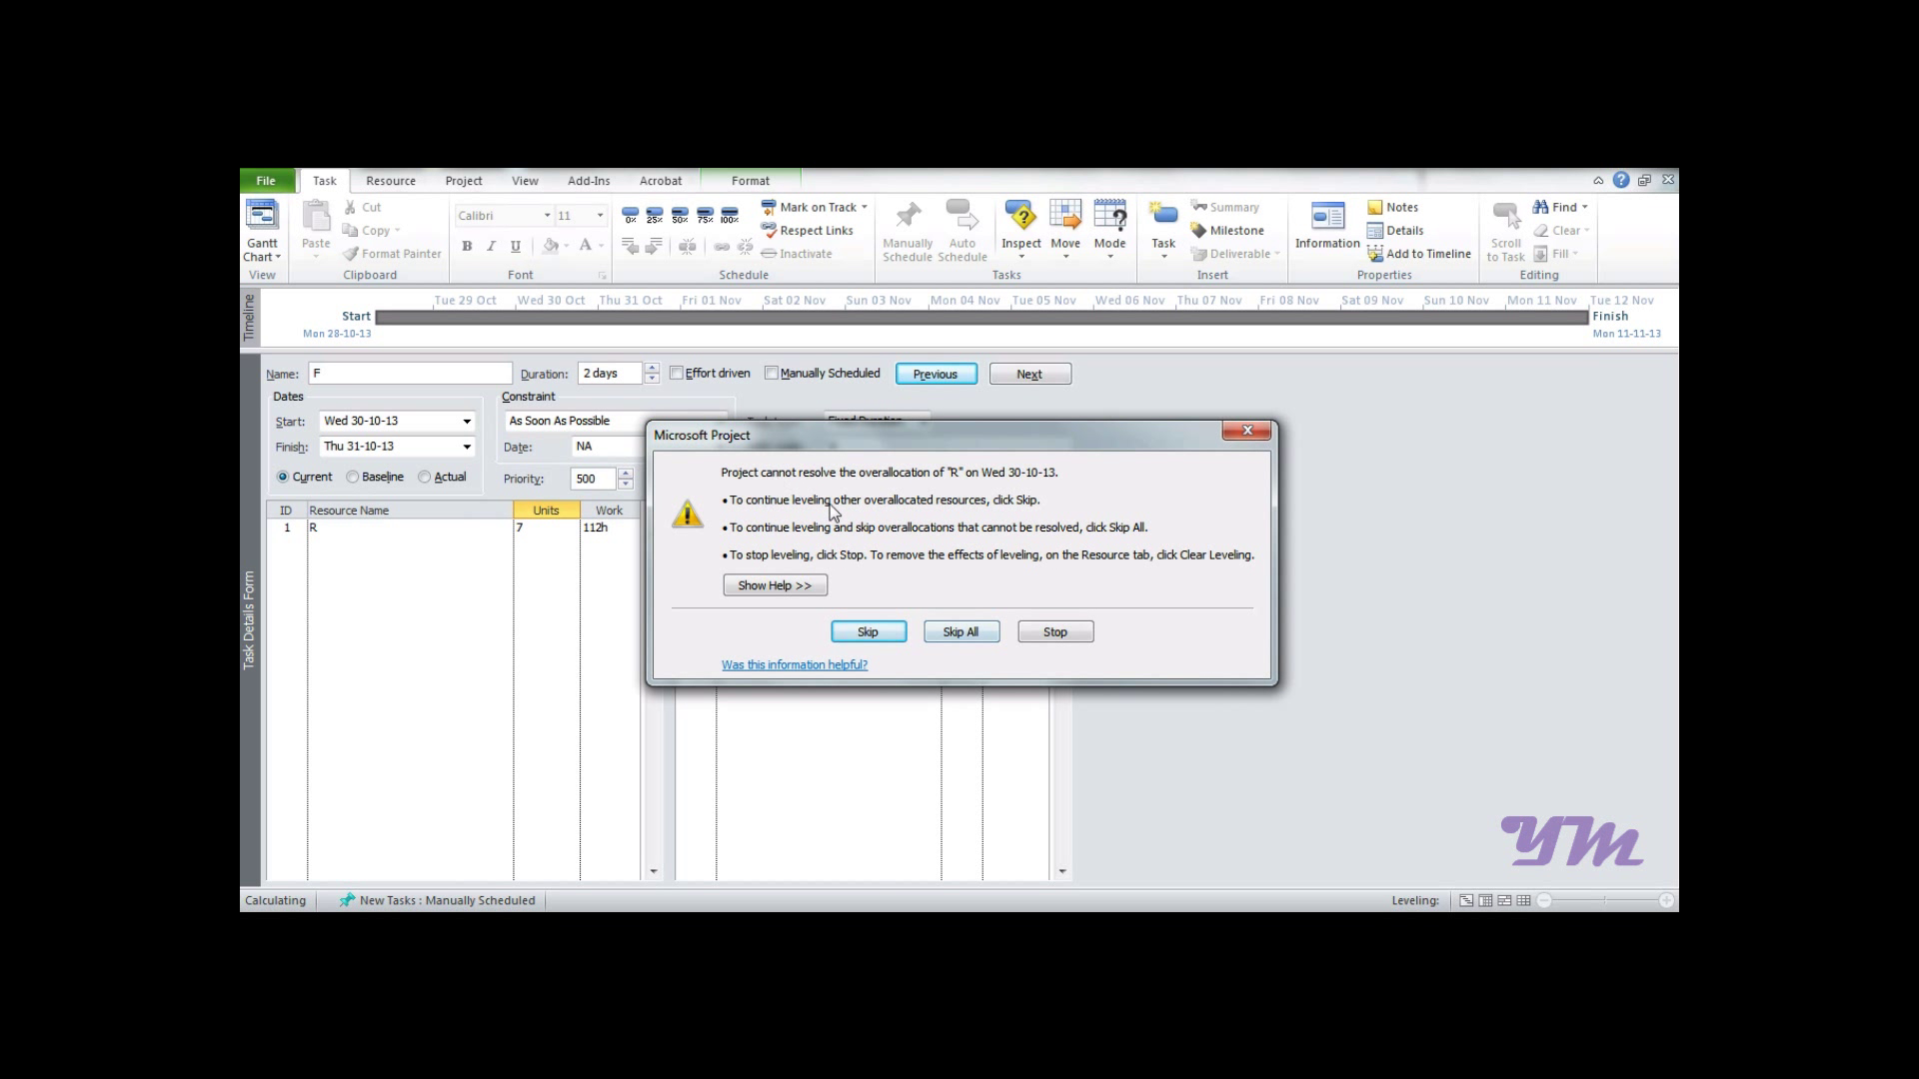
pyautogui.moveTo(956, 566)
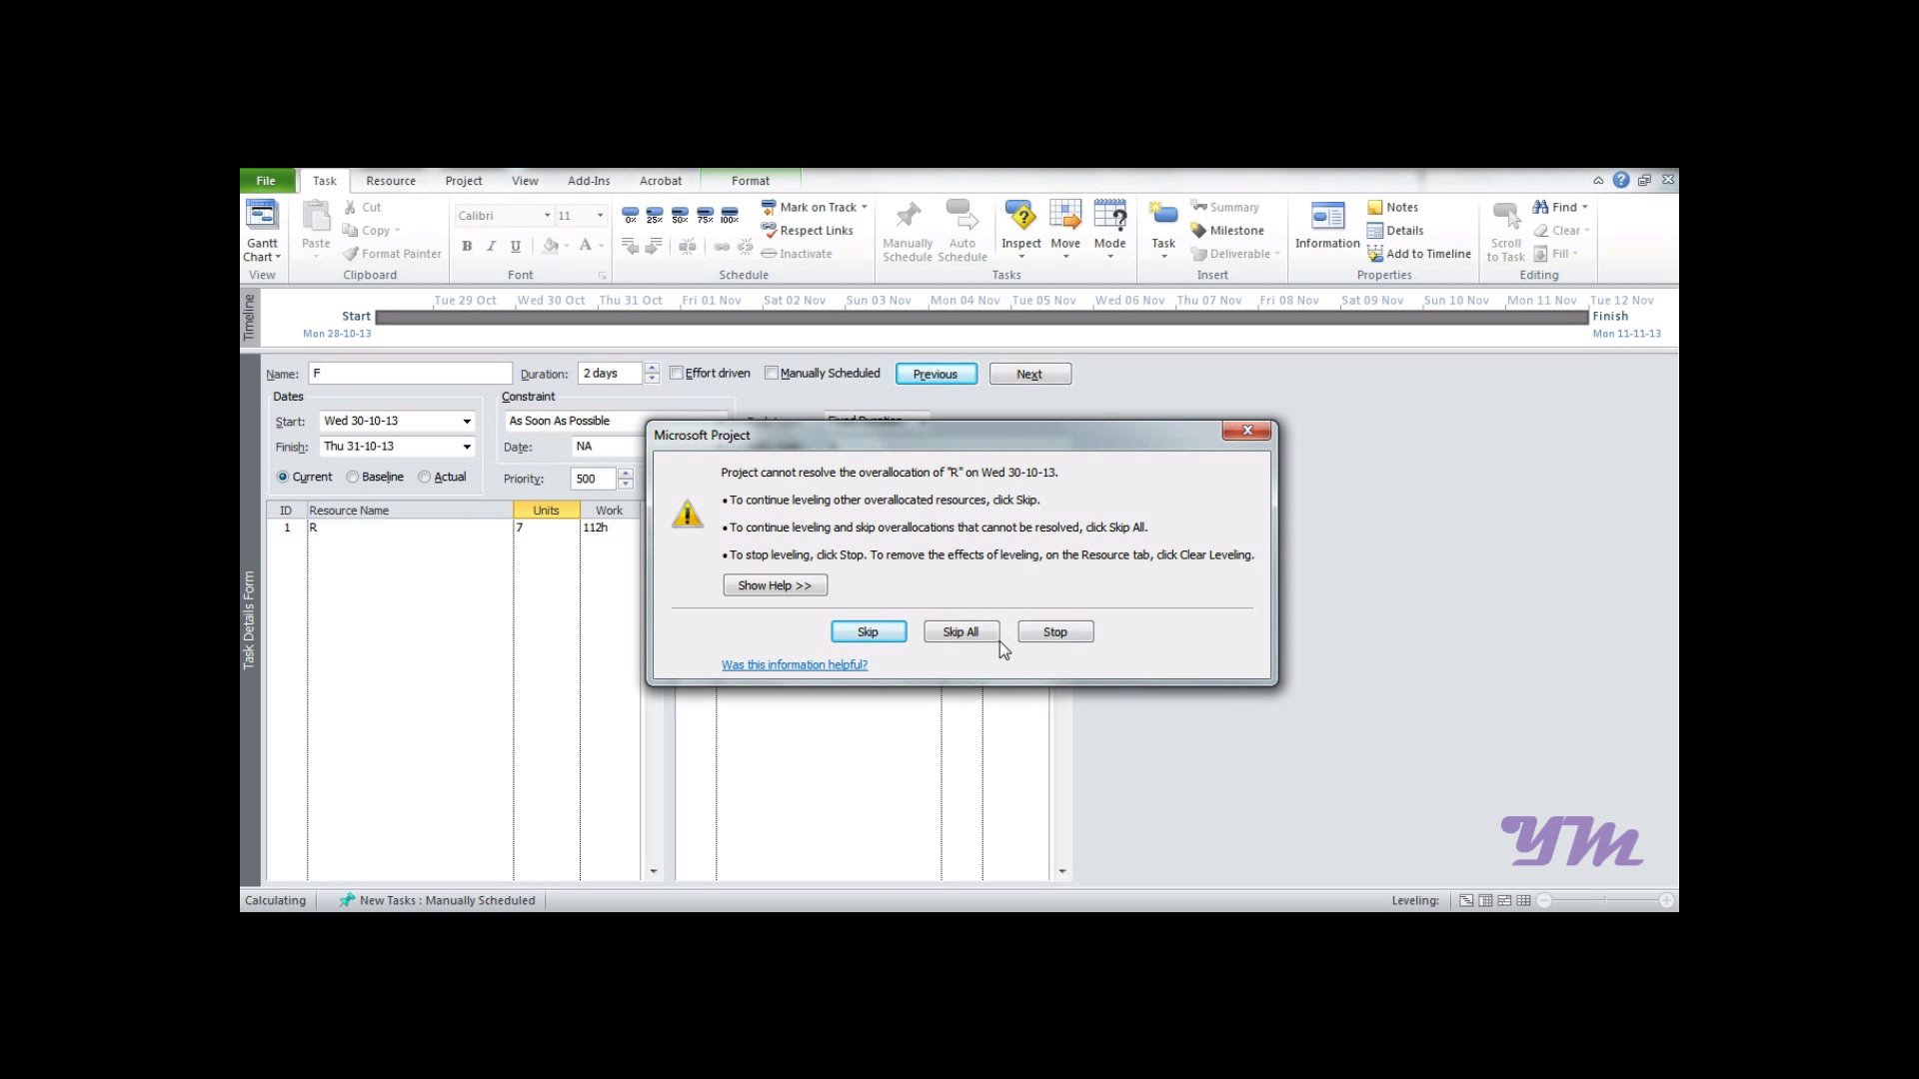
pyautogui.moveTo(961, 631)
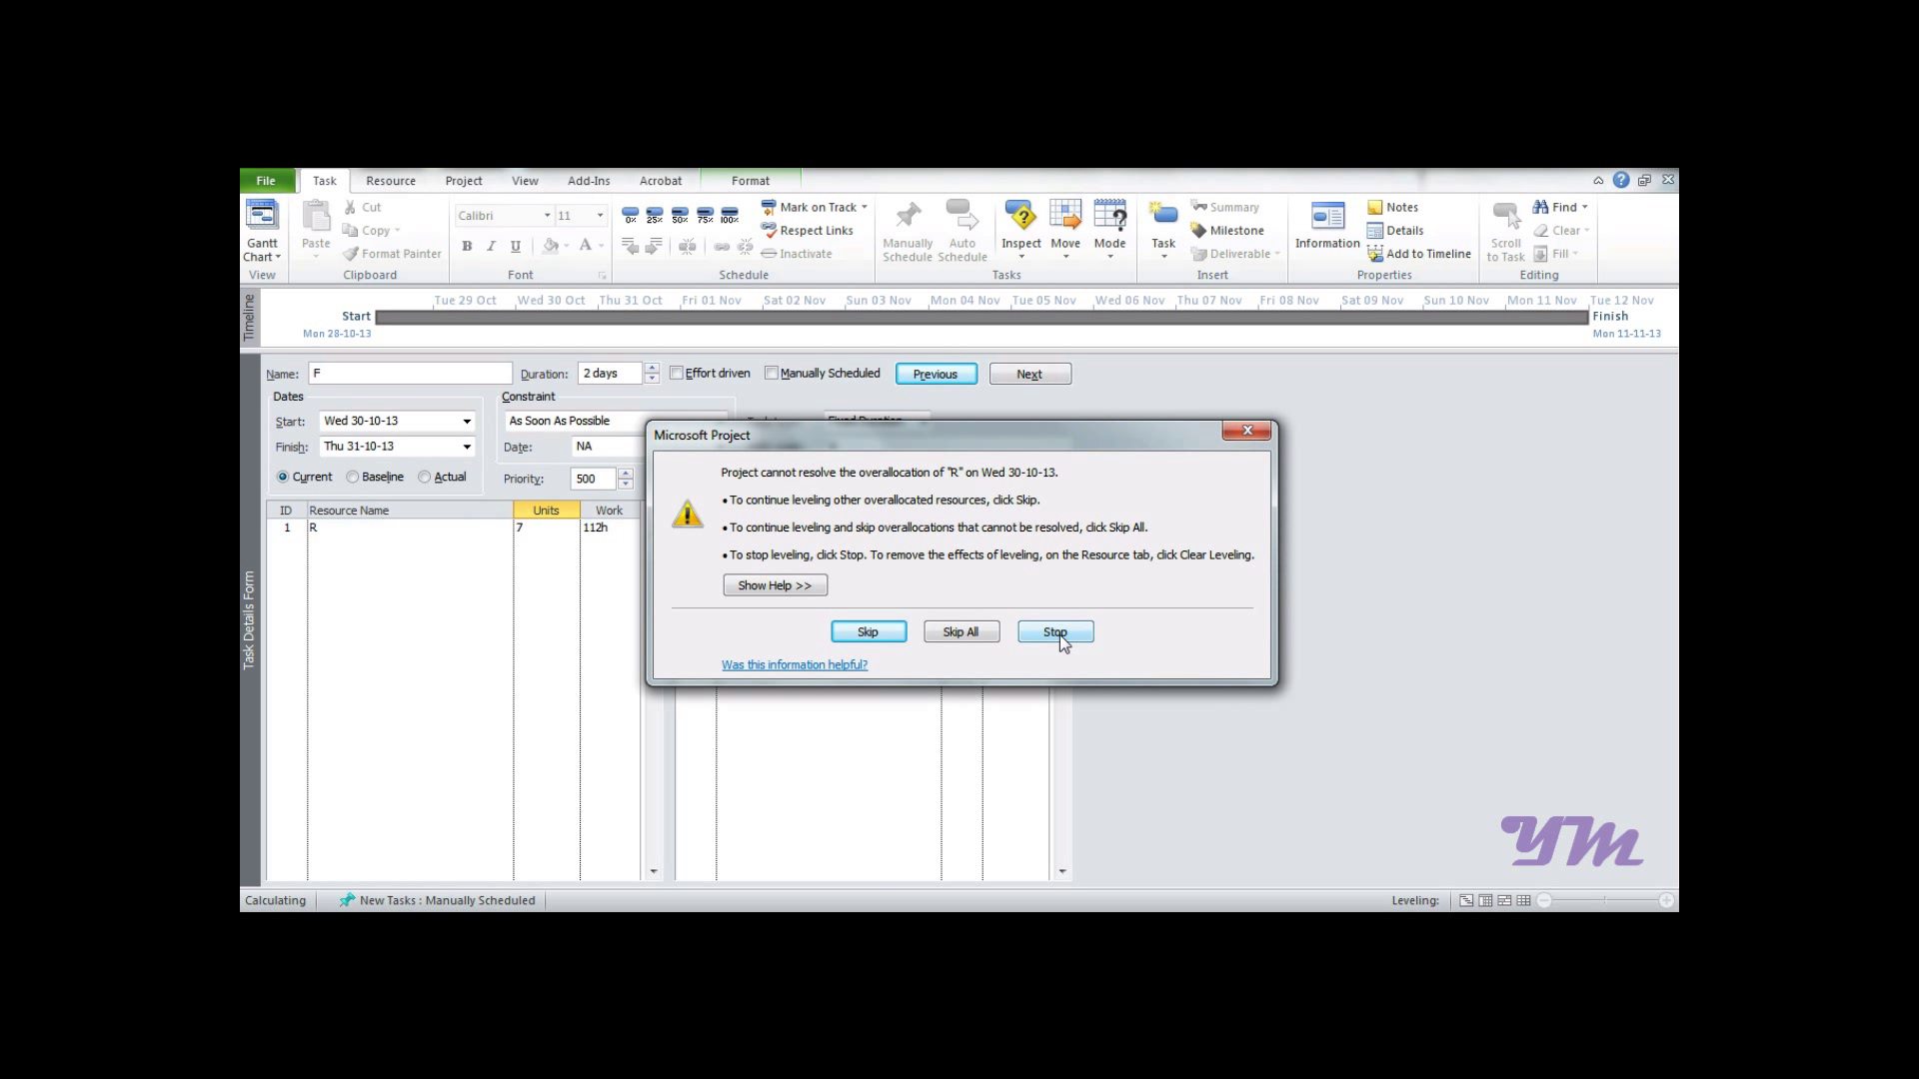
pyautogui.click(1053, 632)
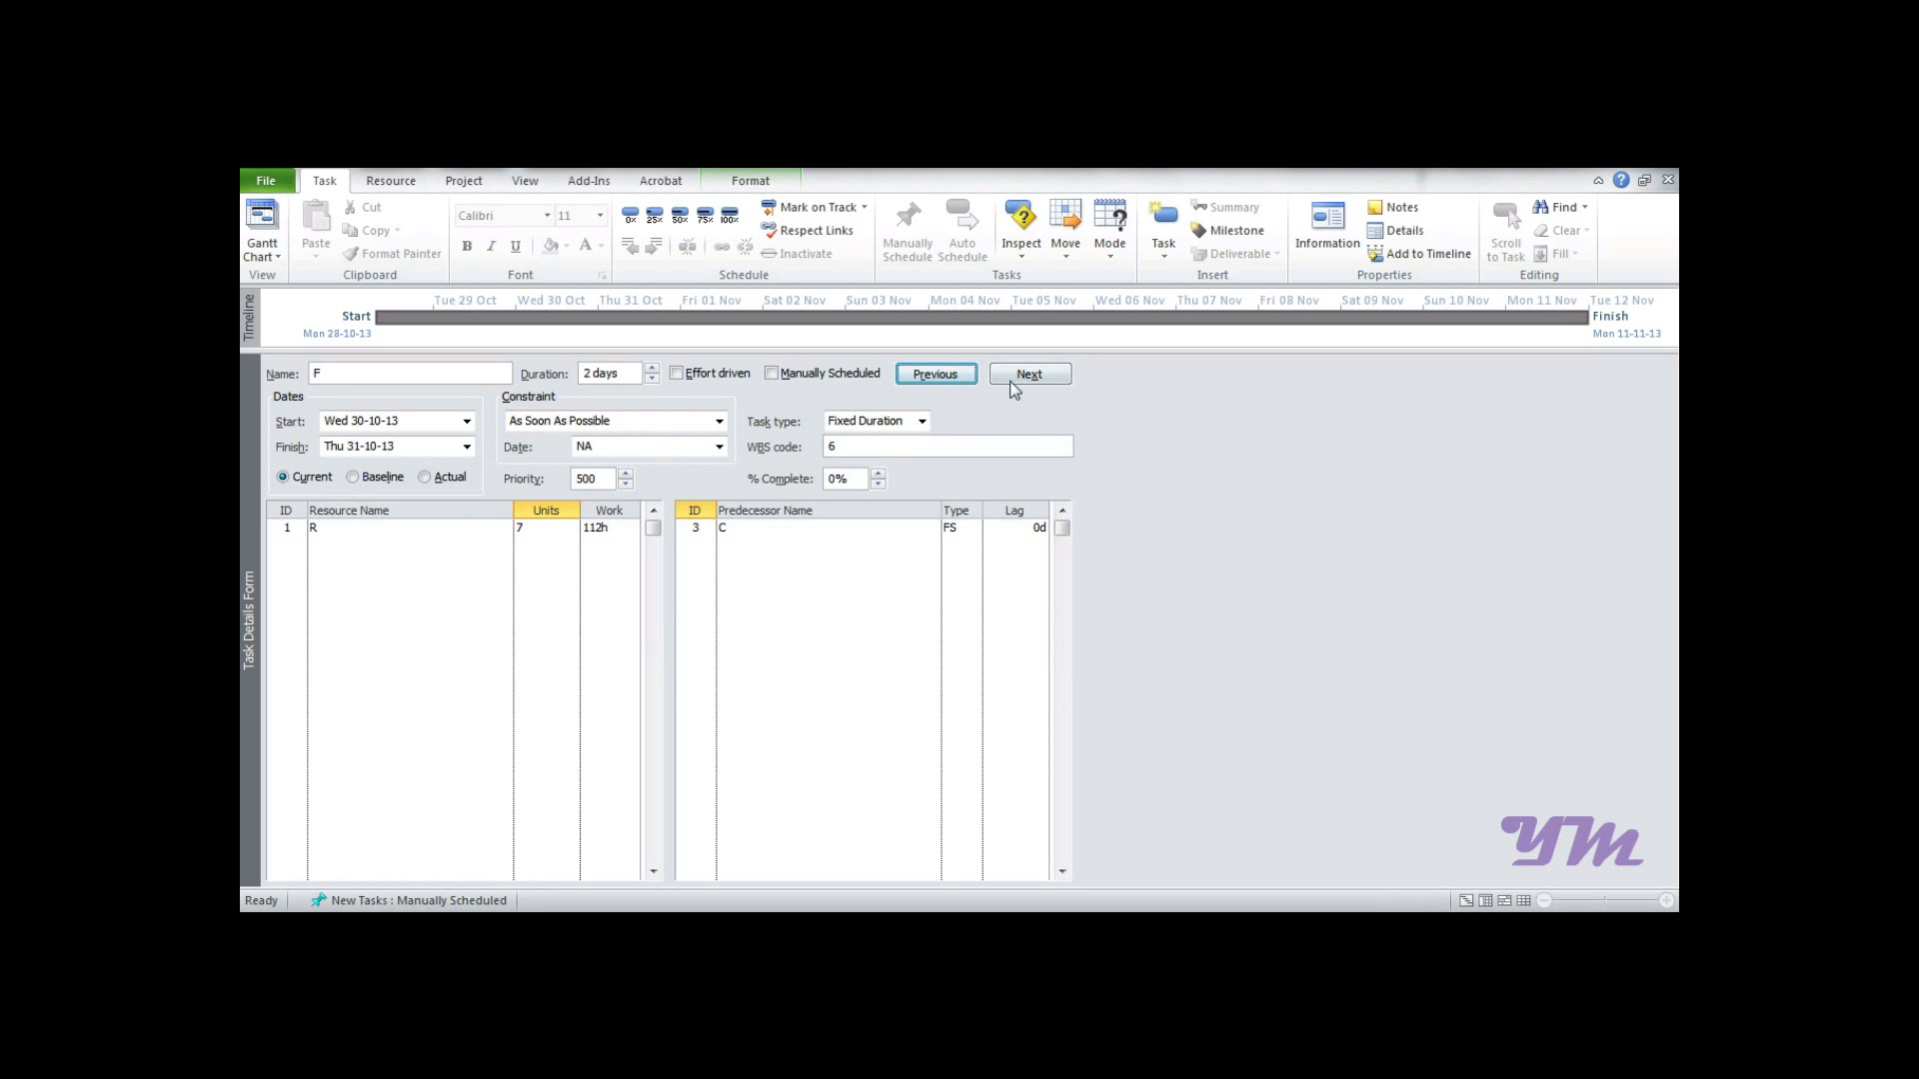
# Move on to task G and assign resource R to it
pyautogui.click(1027, 374)
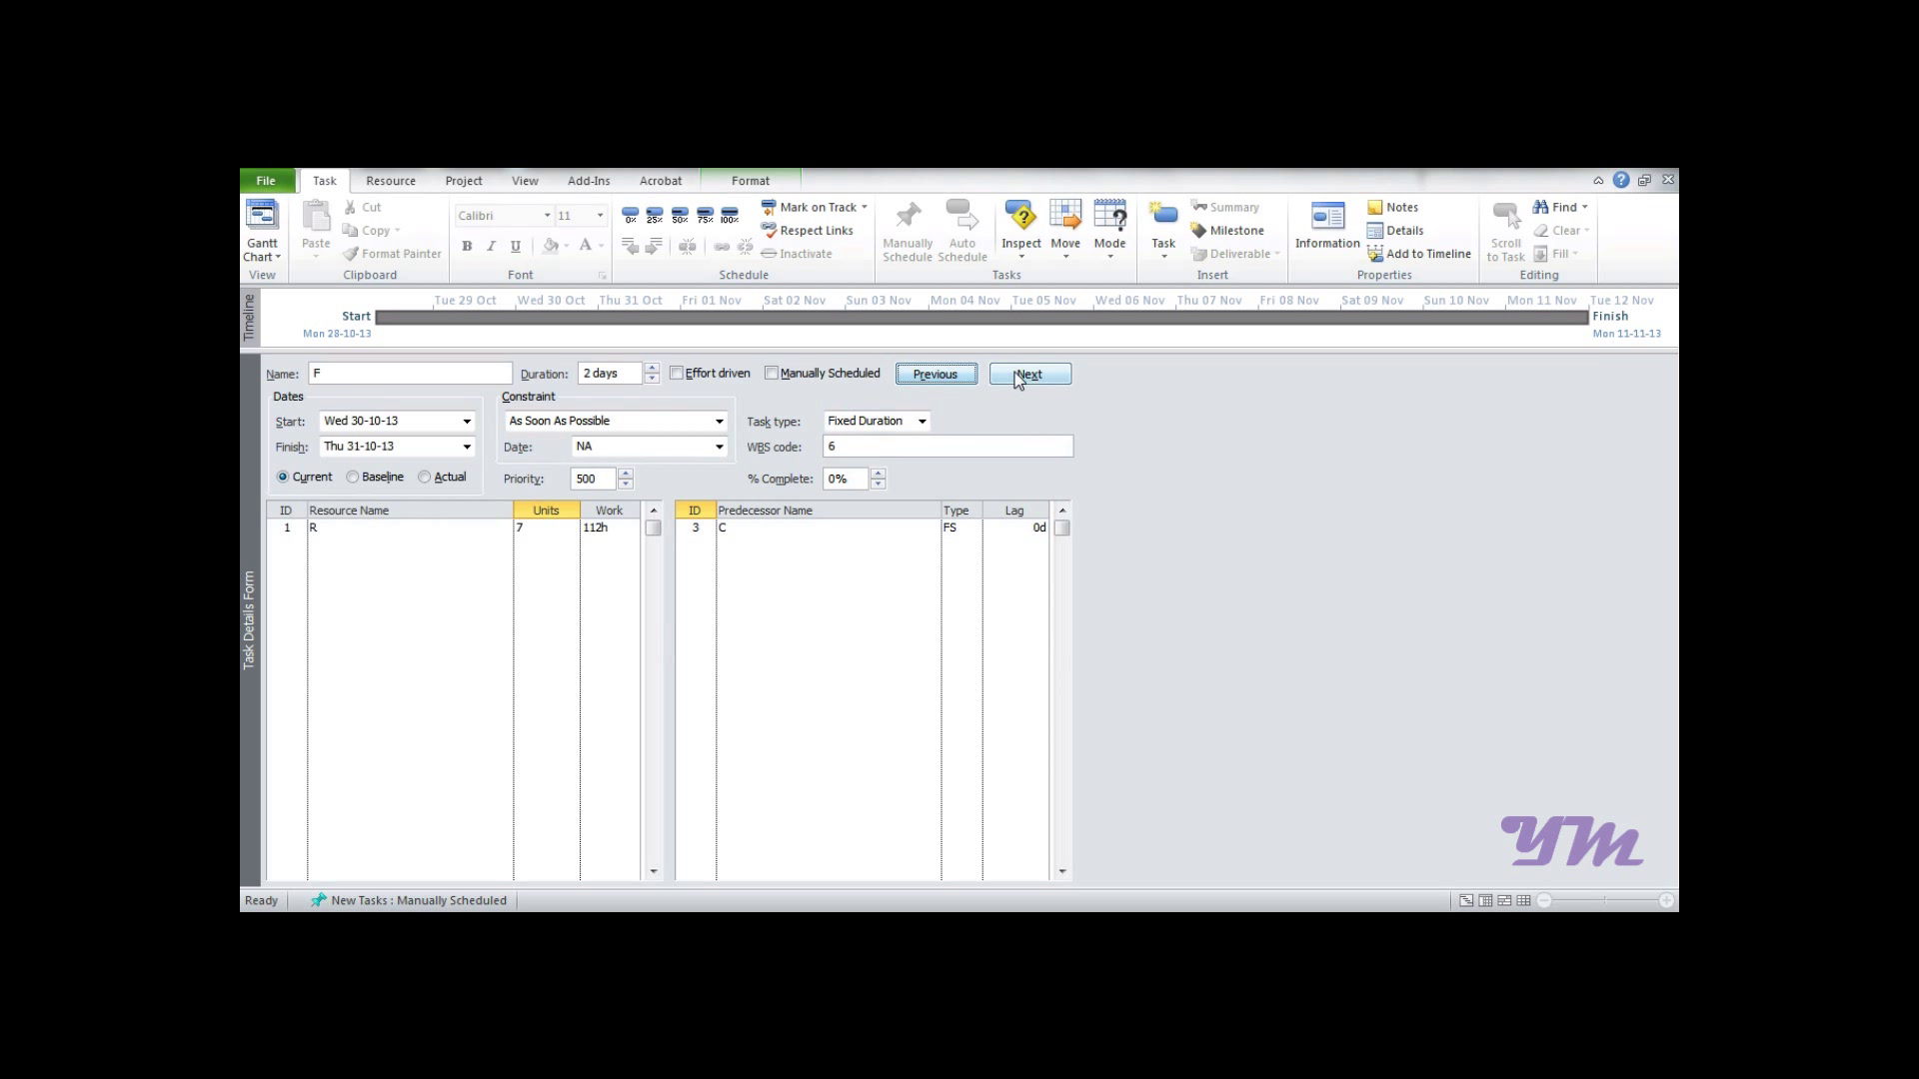
pyautogui.click(1028, 374)
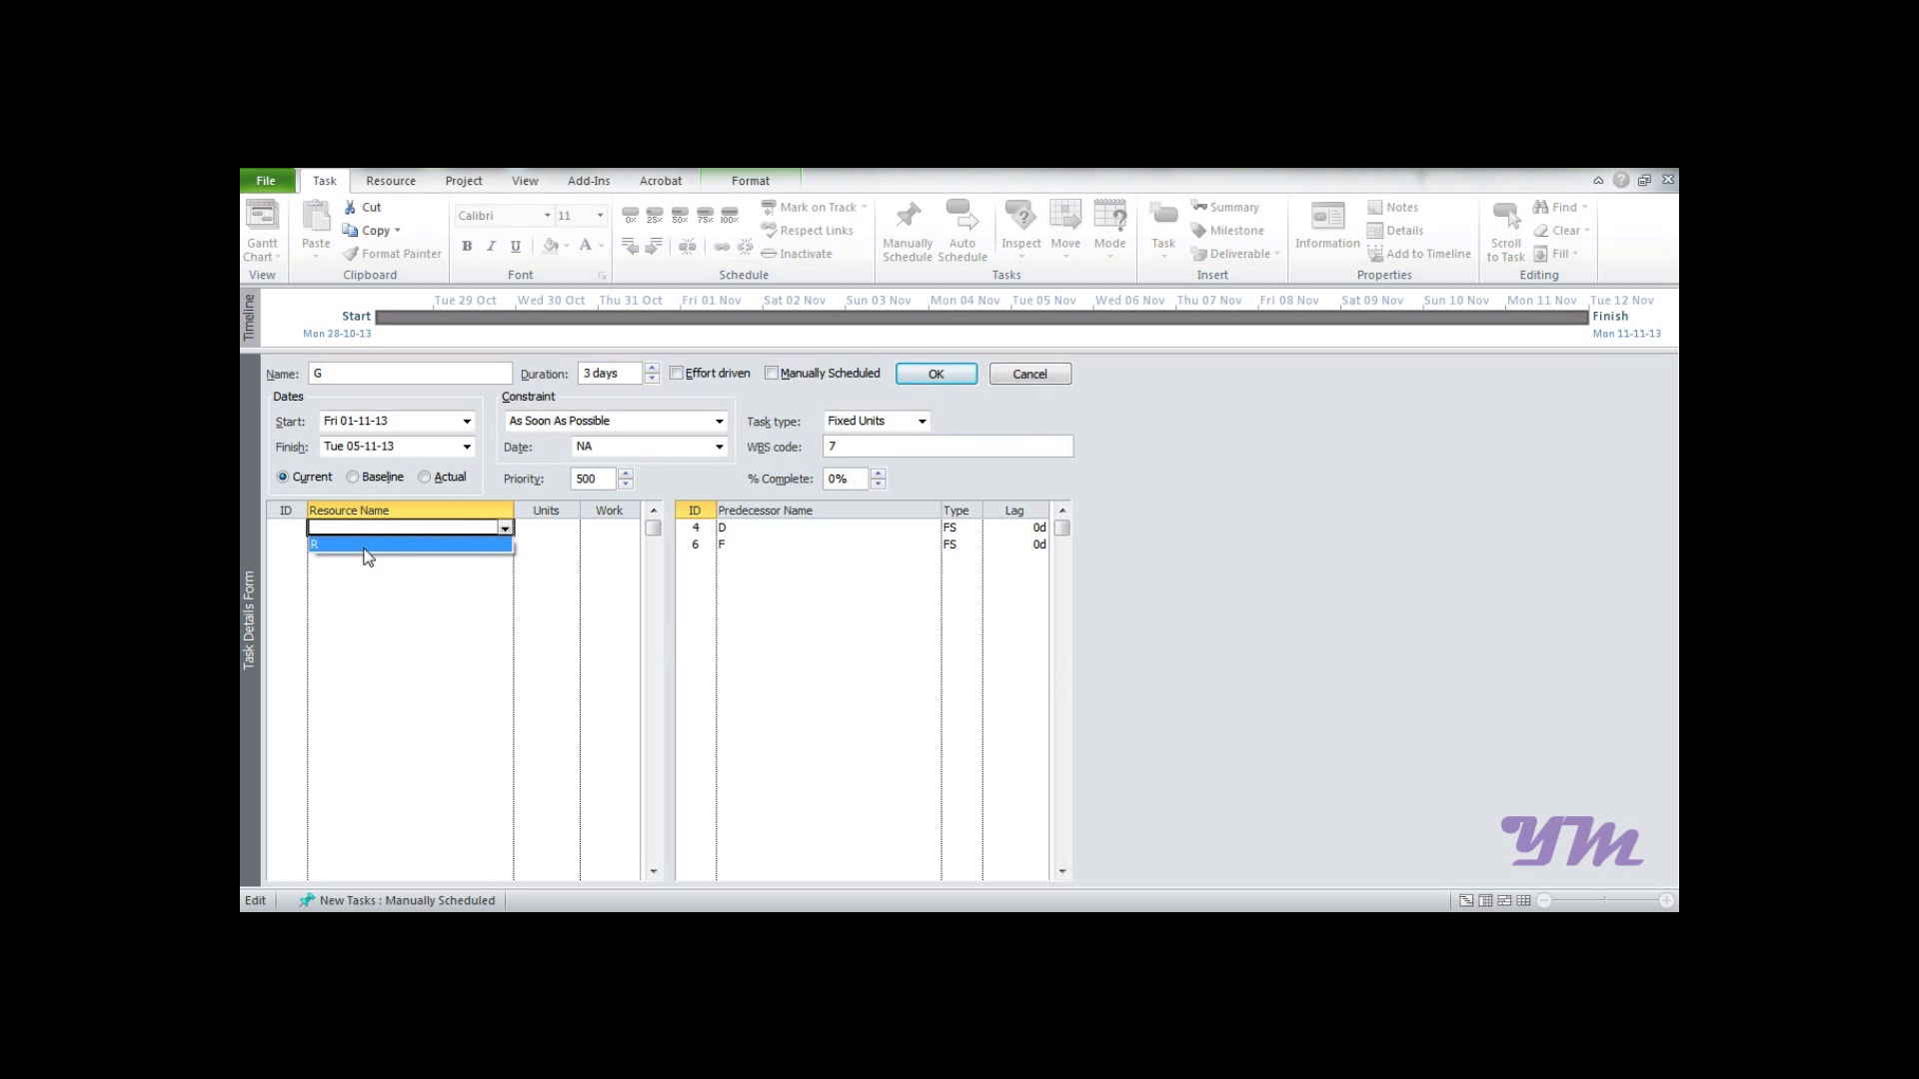
pyautogui.click(544, 528)
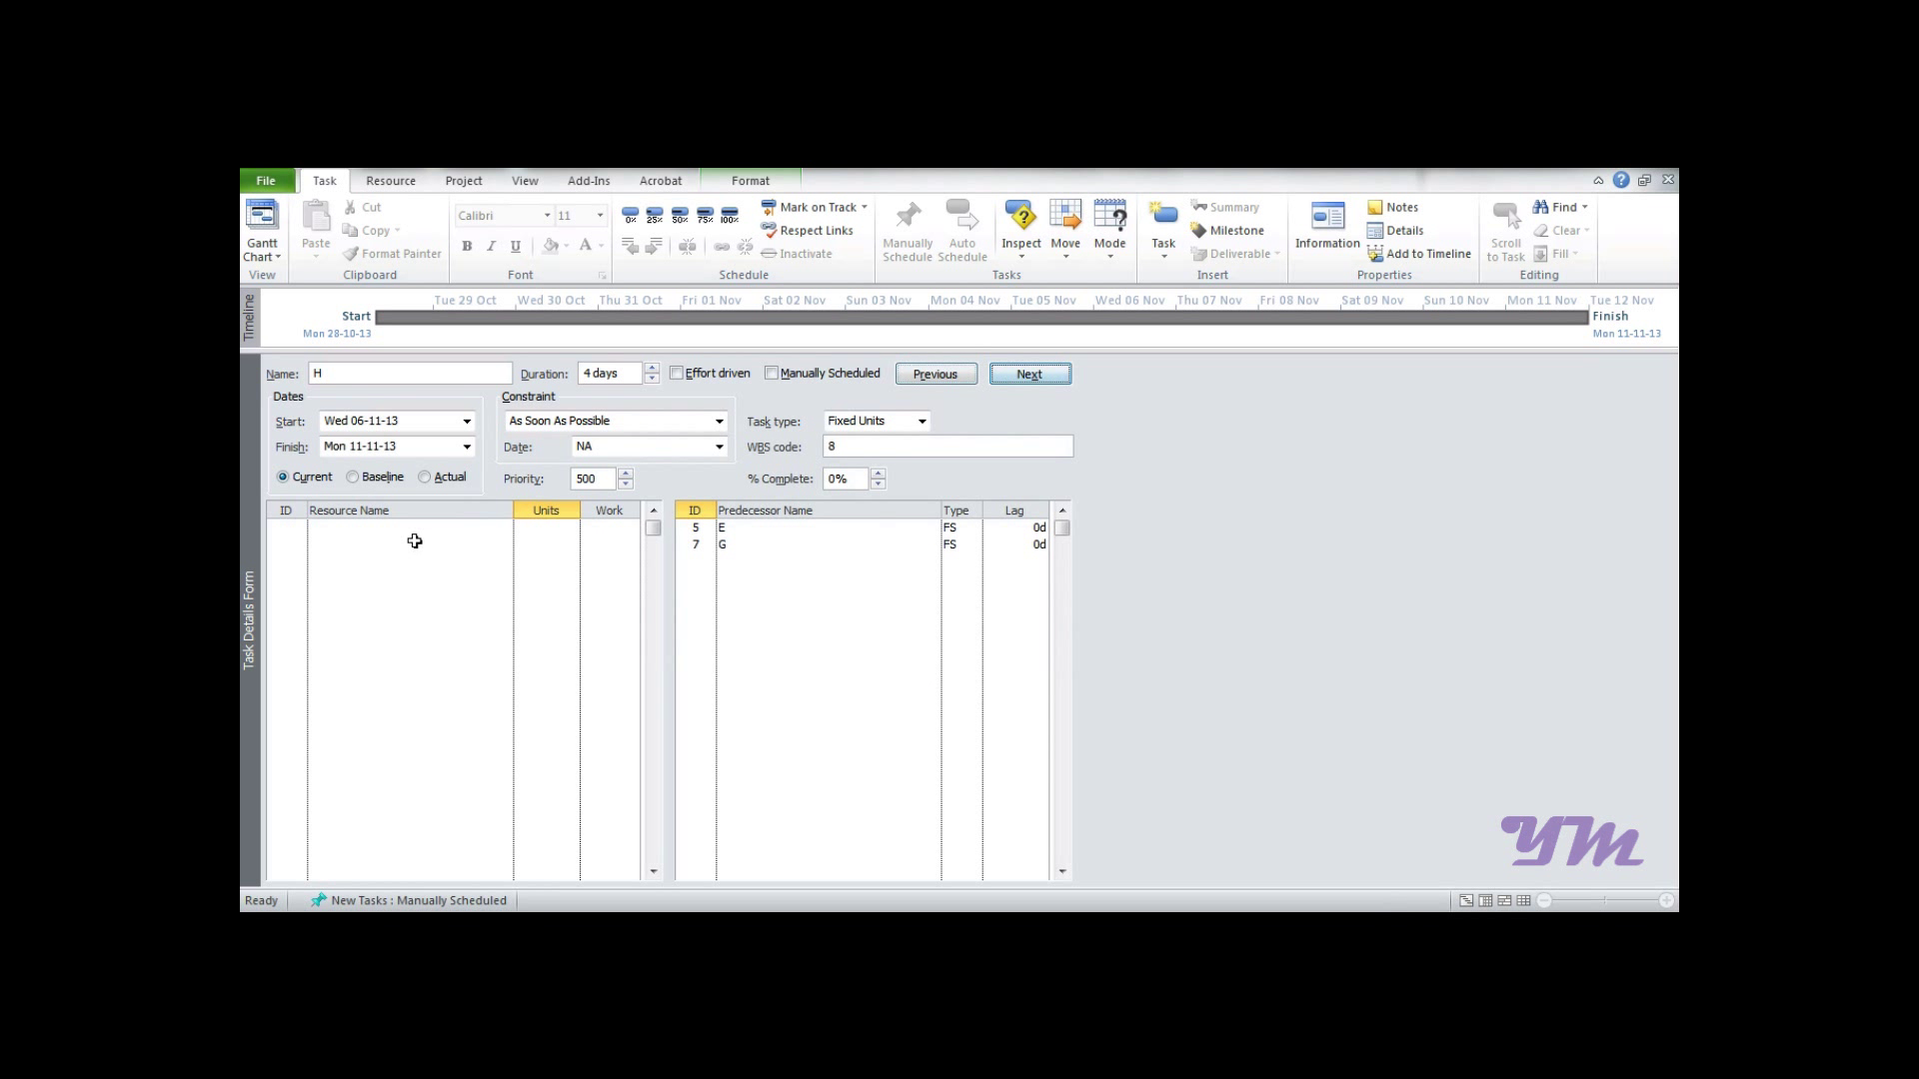
# Assign resource R to task H, confirm, and step to a blank task form
pyautogui.click(410, 528)
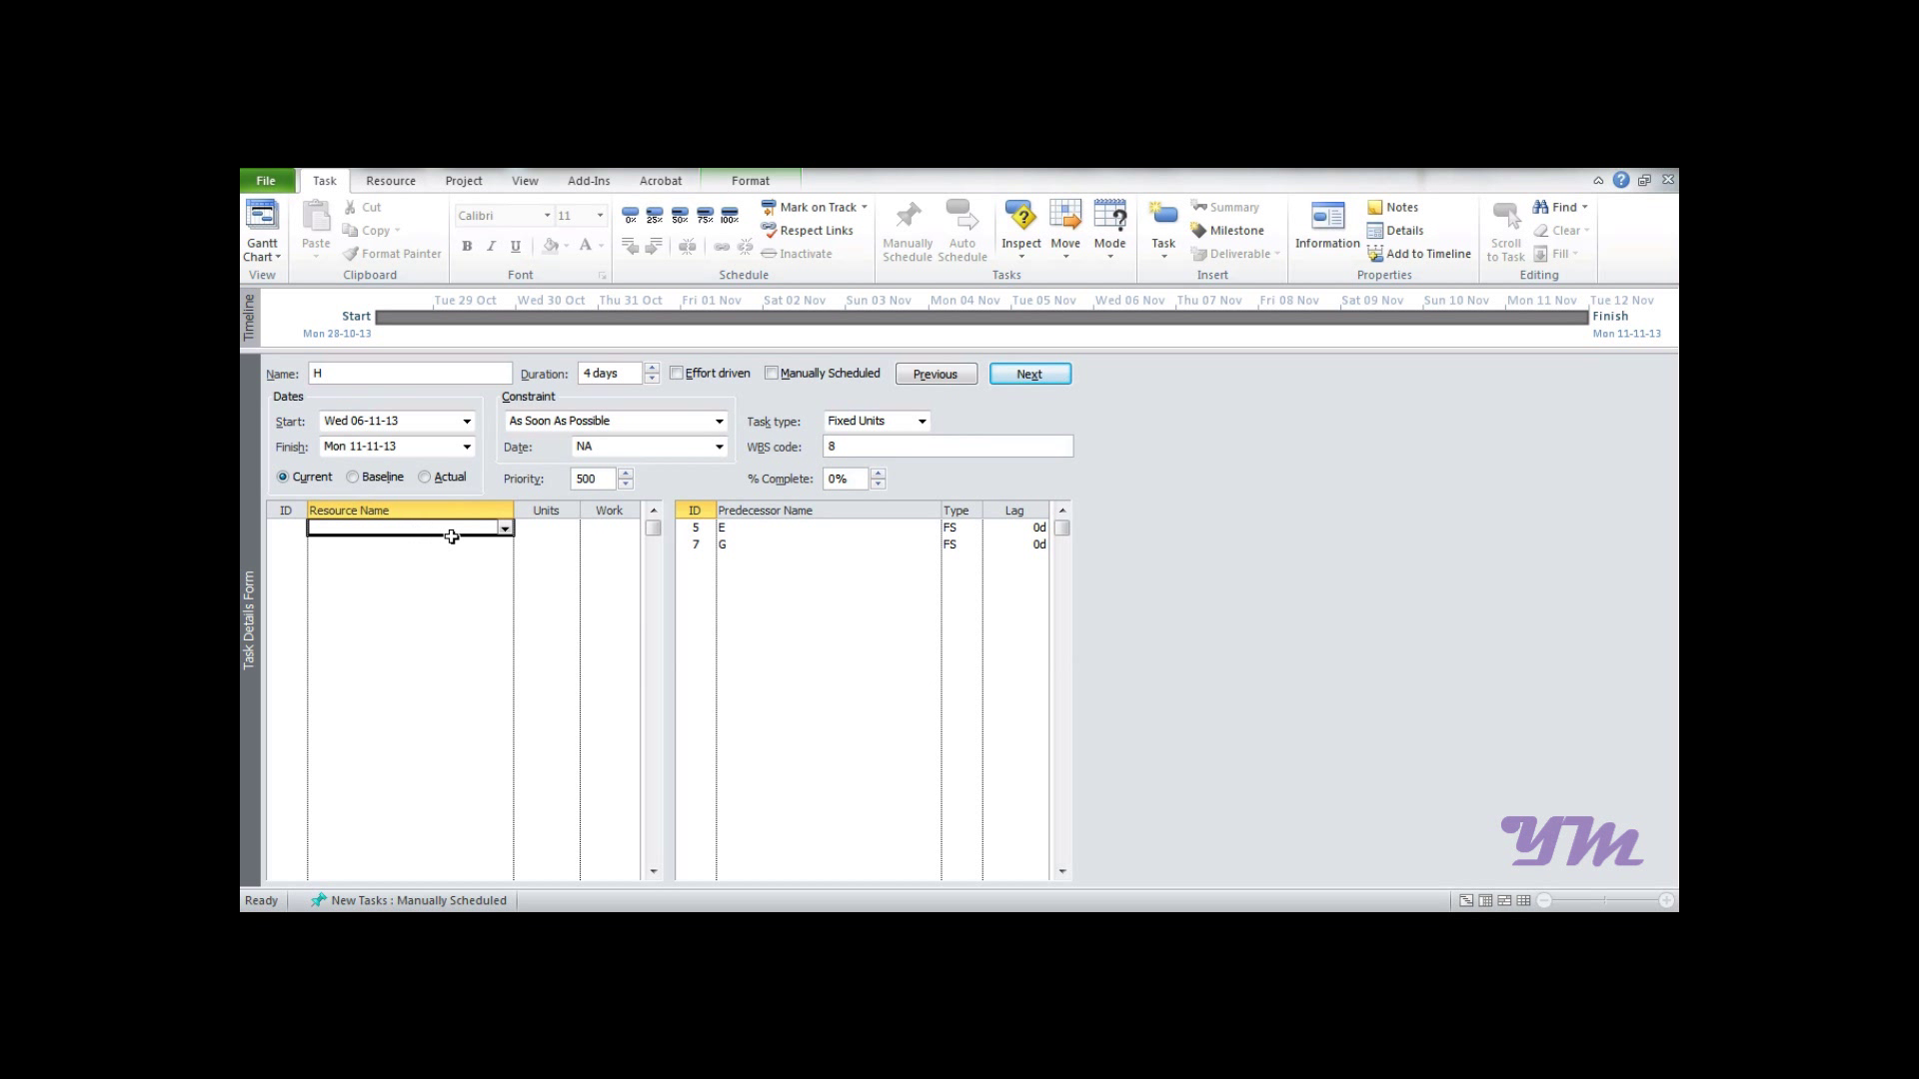
pyautogui.write('R')
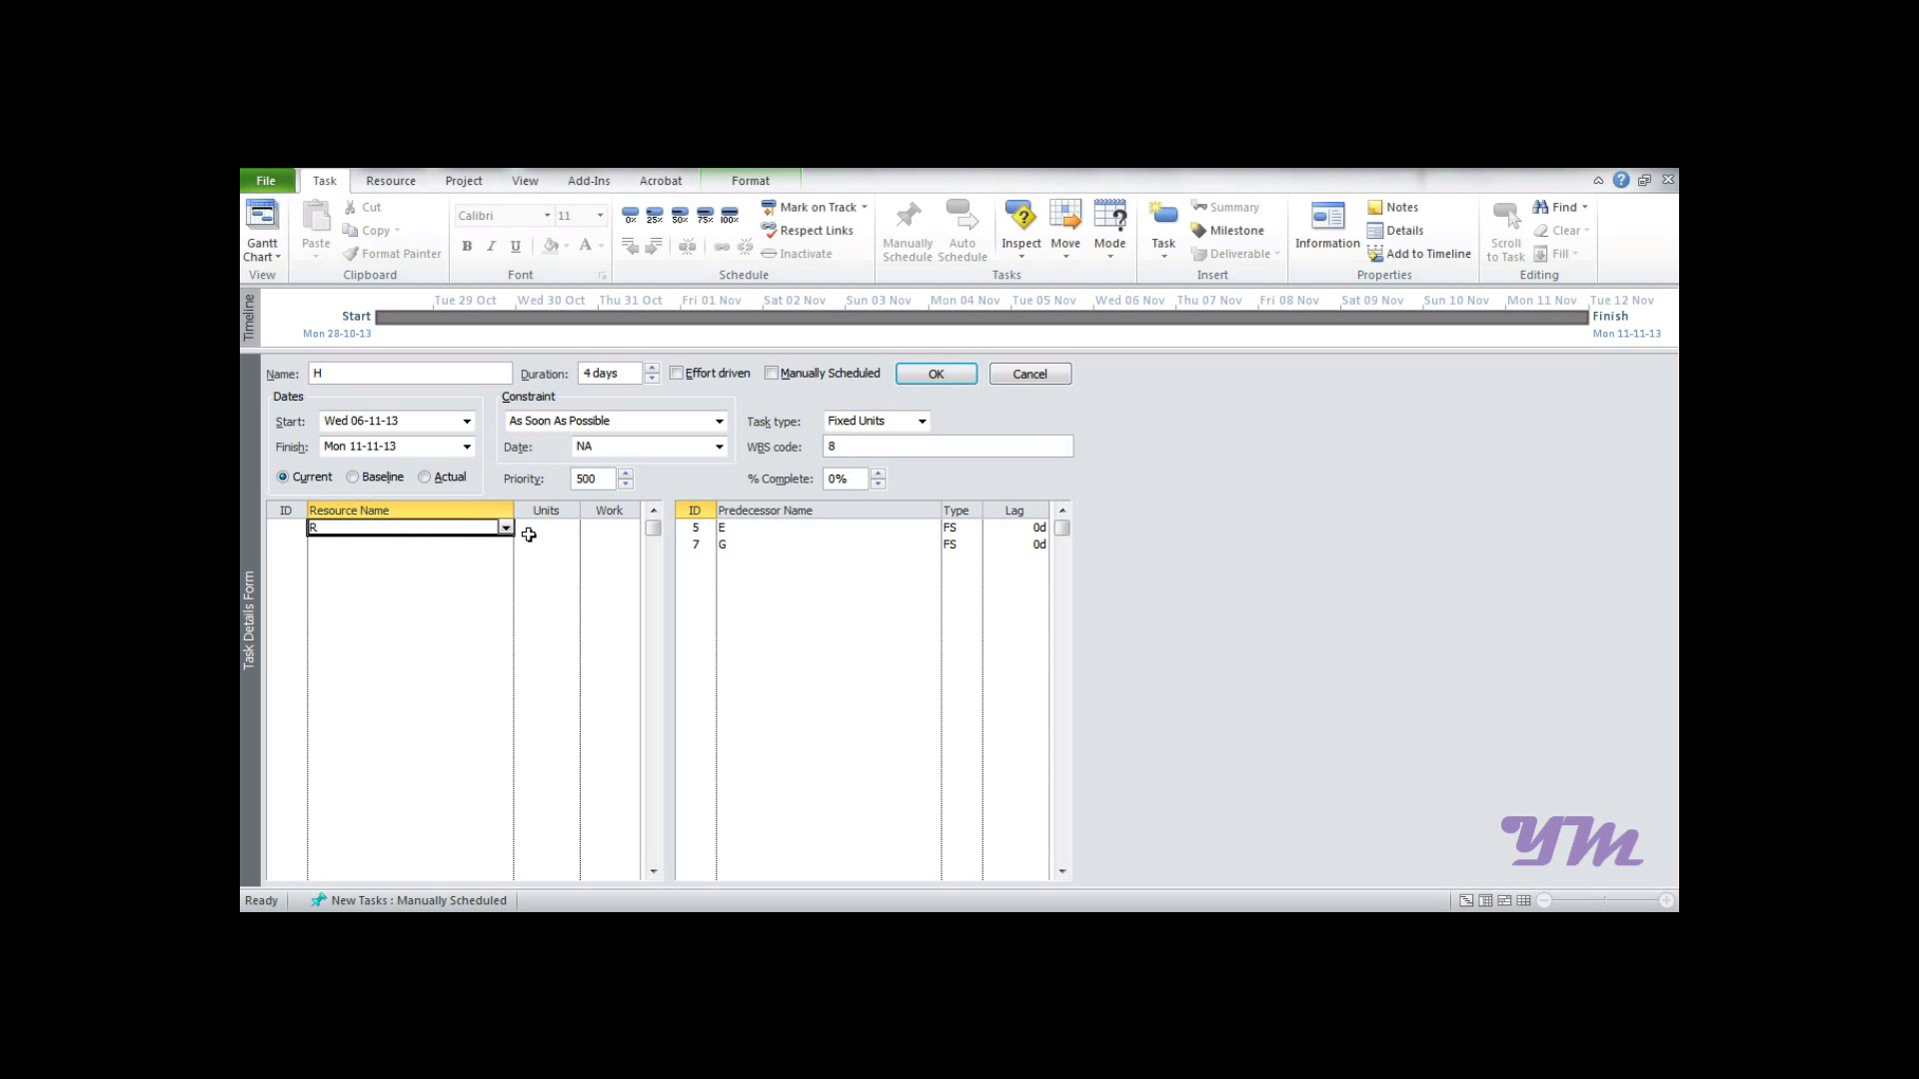
pyautogui.click(921, 421)
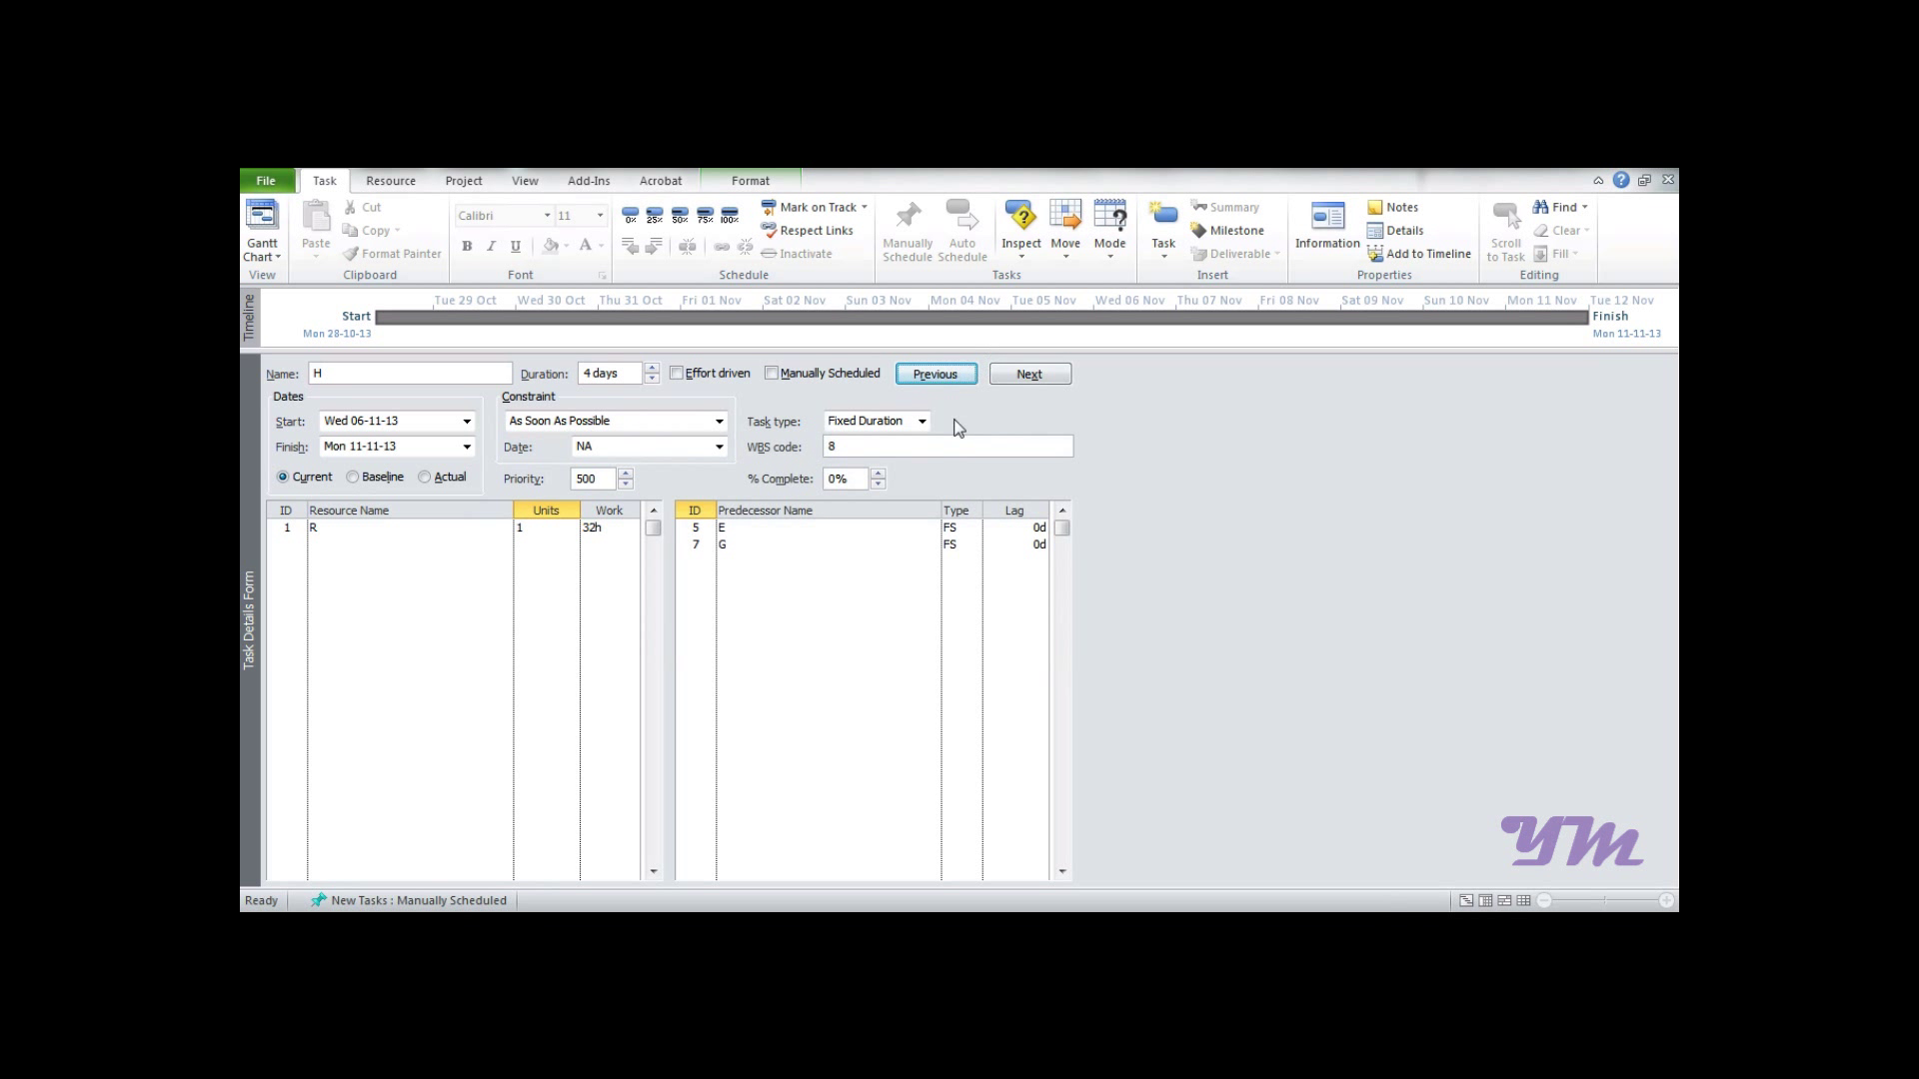
pyautogui.click(1027, 374)
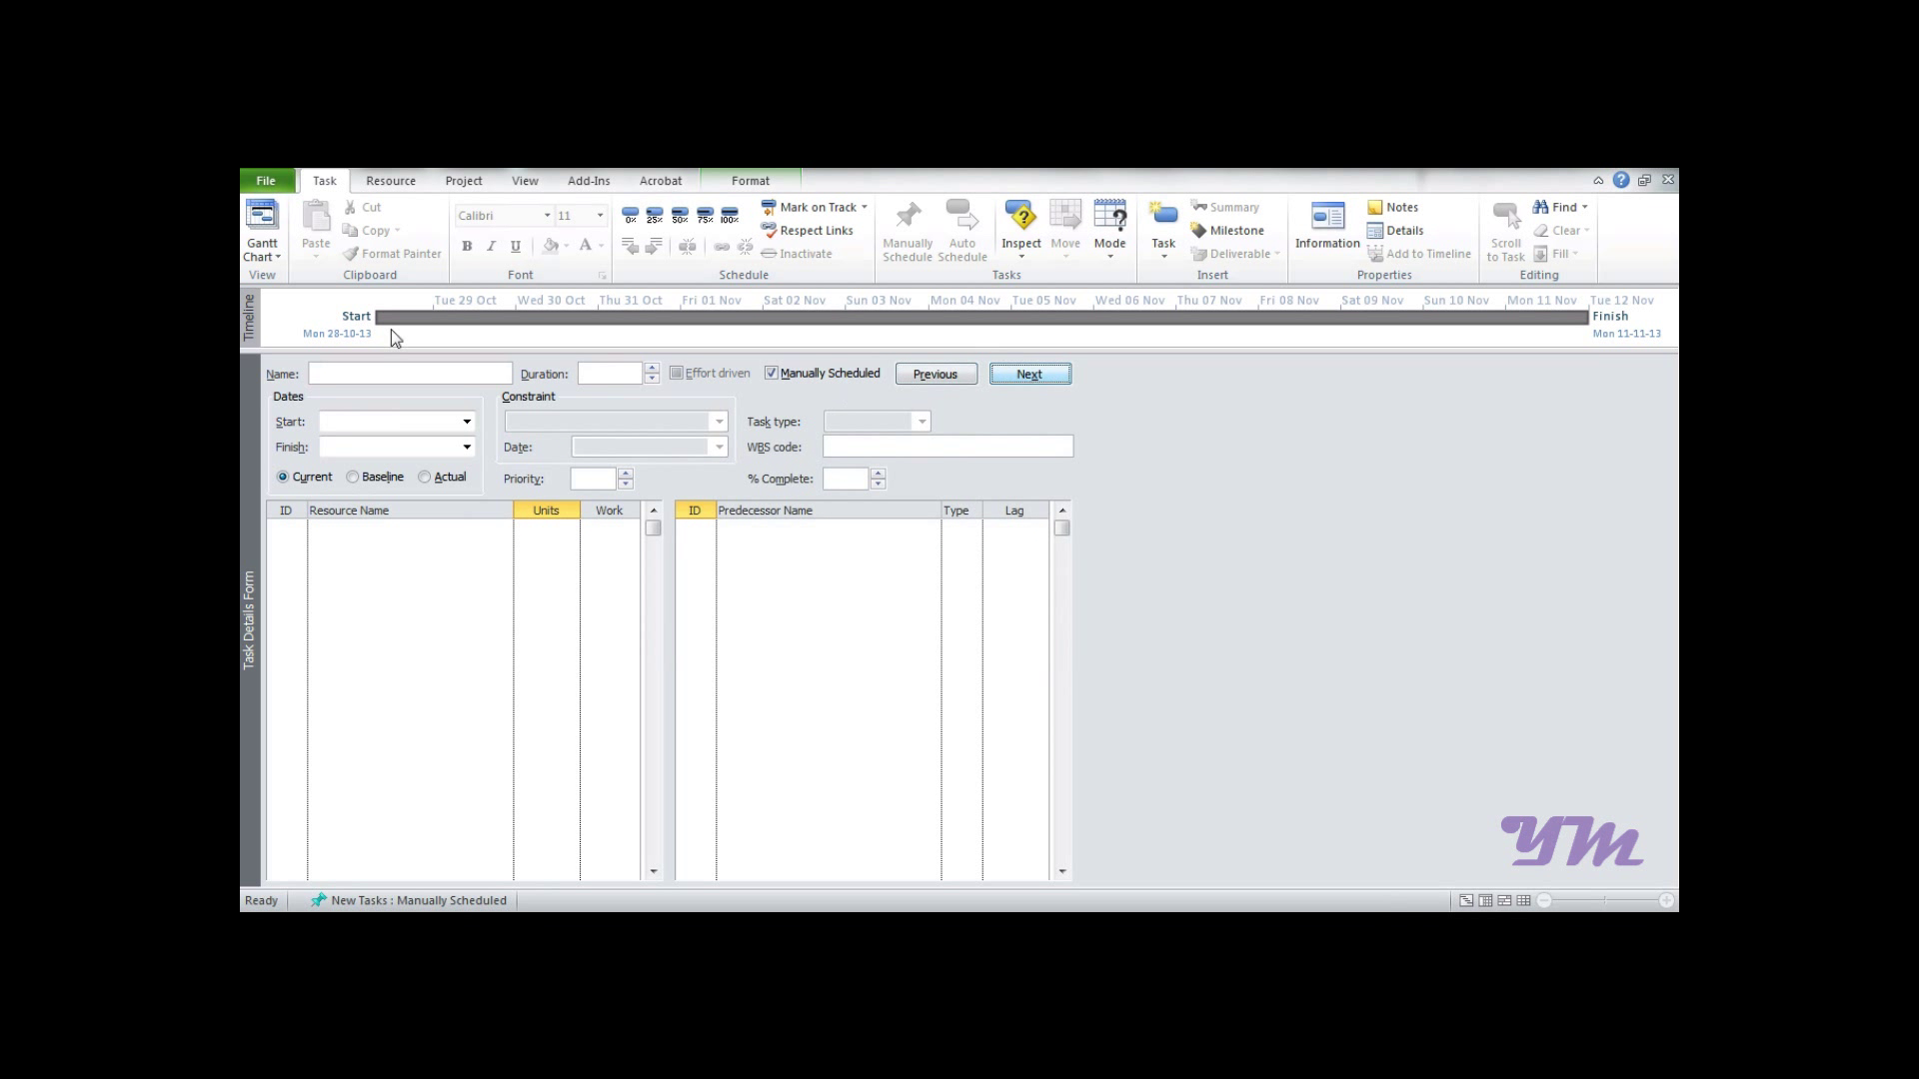
# Show the Detail Gantt listing tasks A–H with R's unit counts and total slack
pyautogui.click(260, 226)
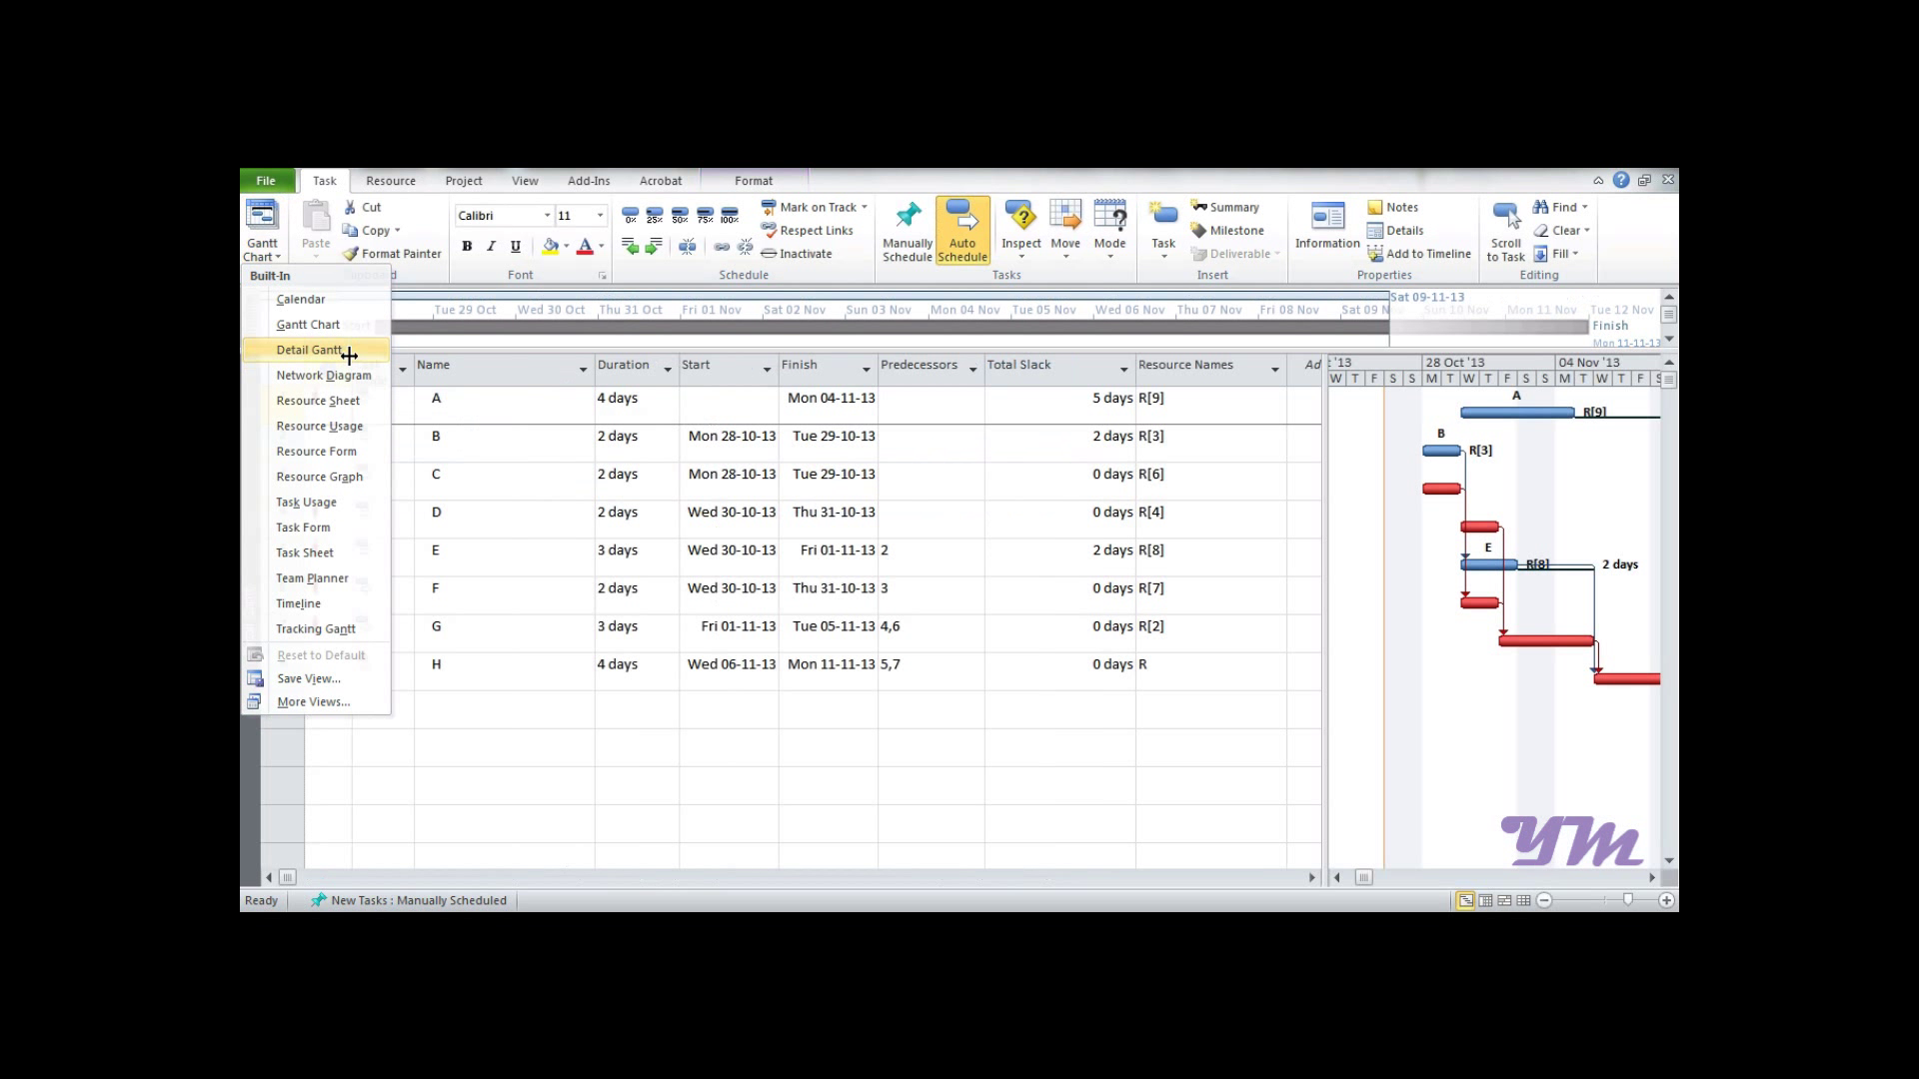
pyautogui.click(308, 350)
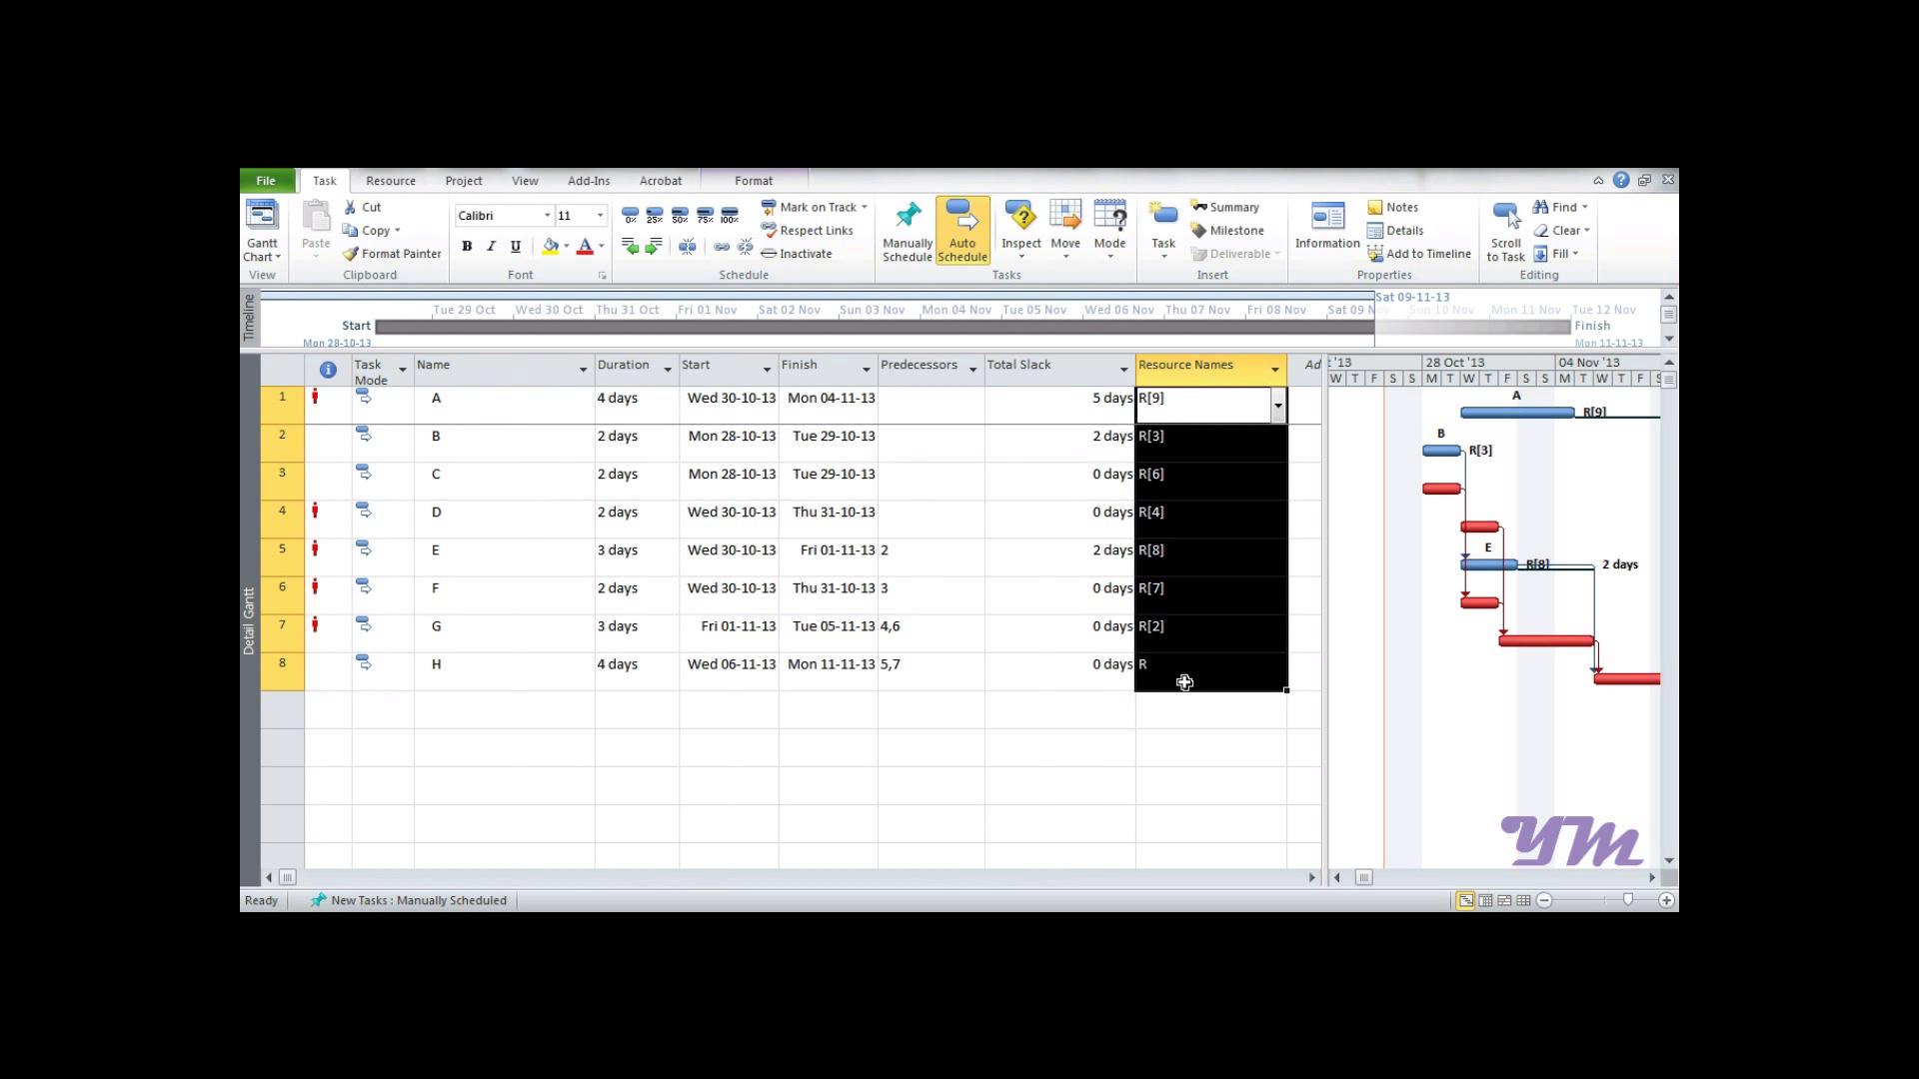
pyautogui.moveTo(1515, 464)
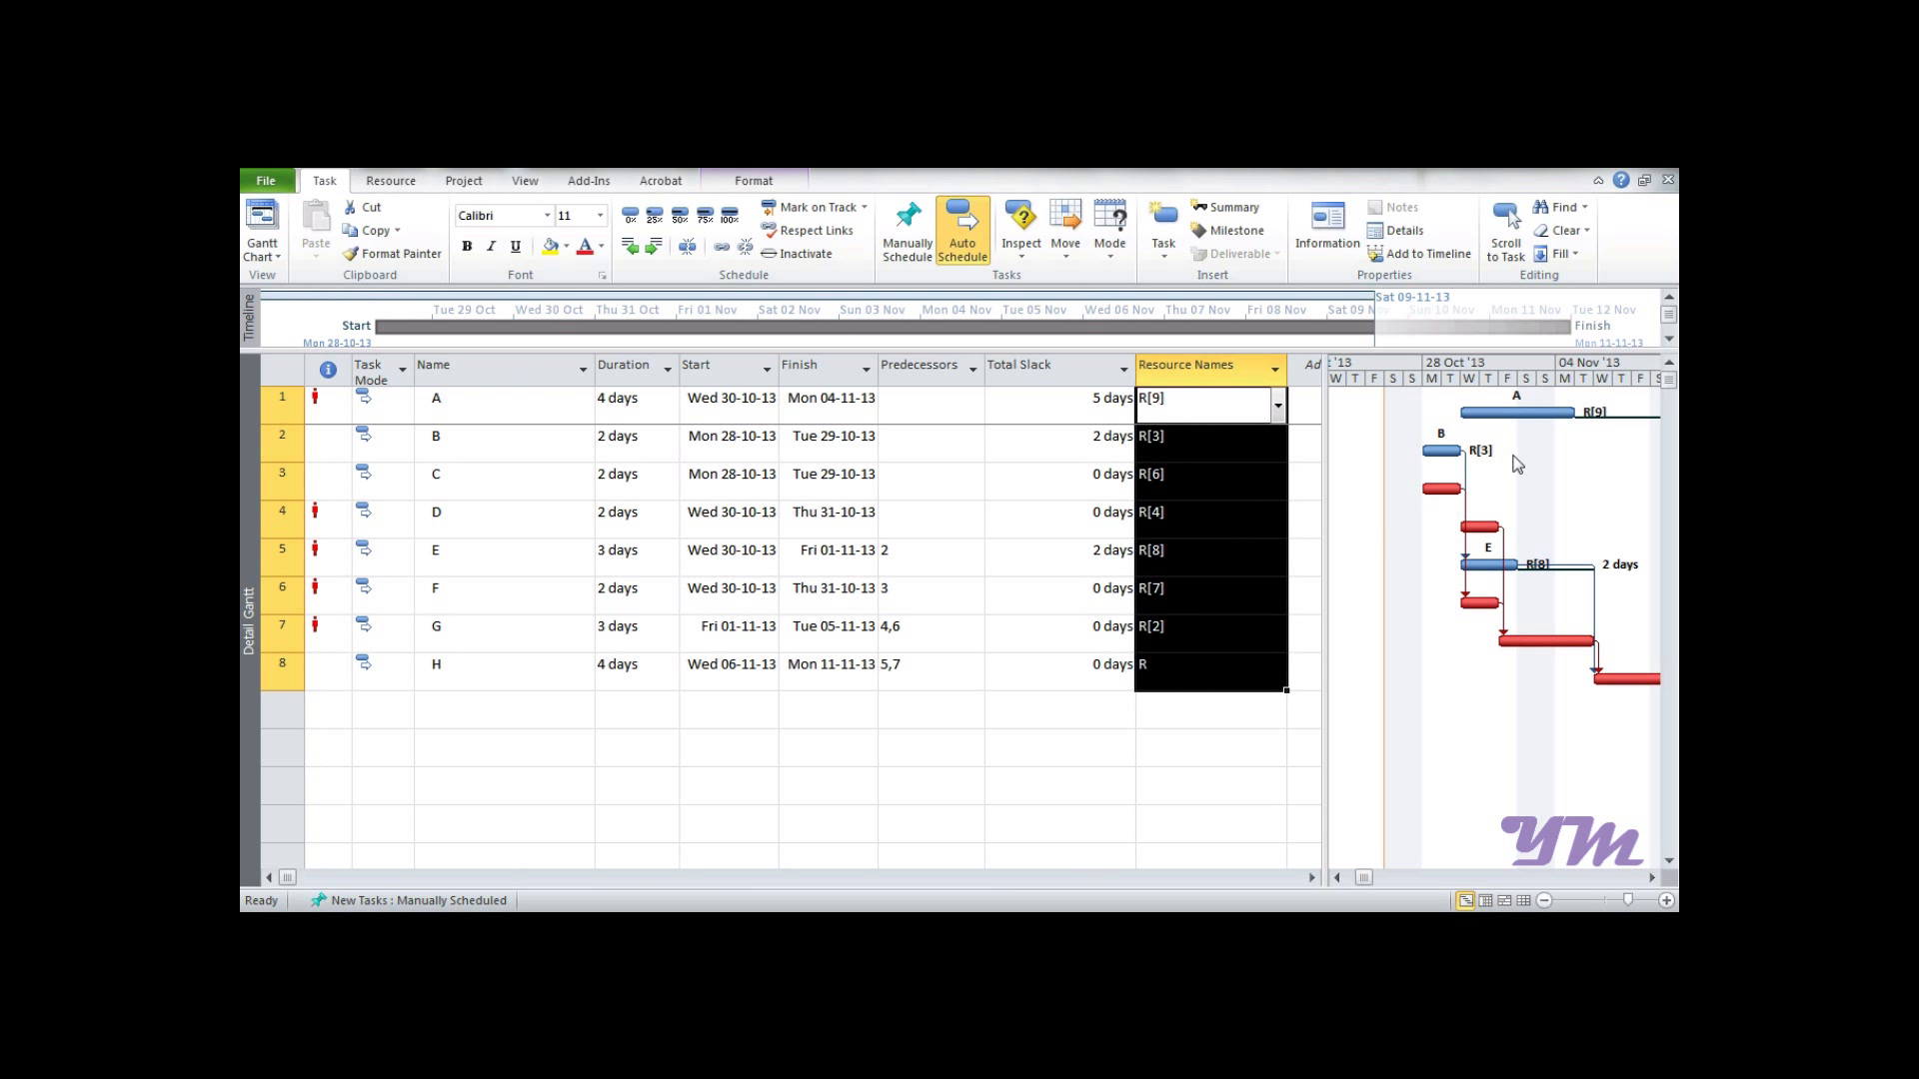
pyautogui.moveTo(1519, 480)
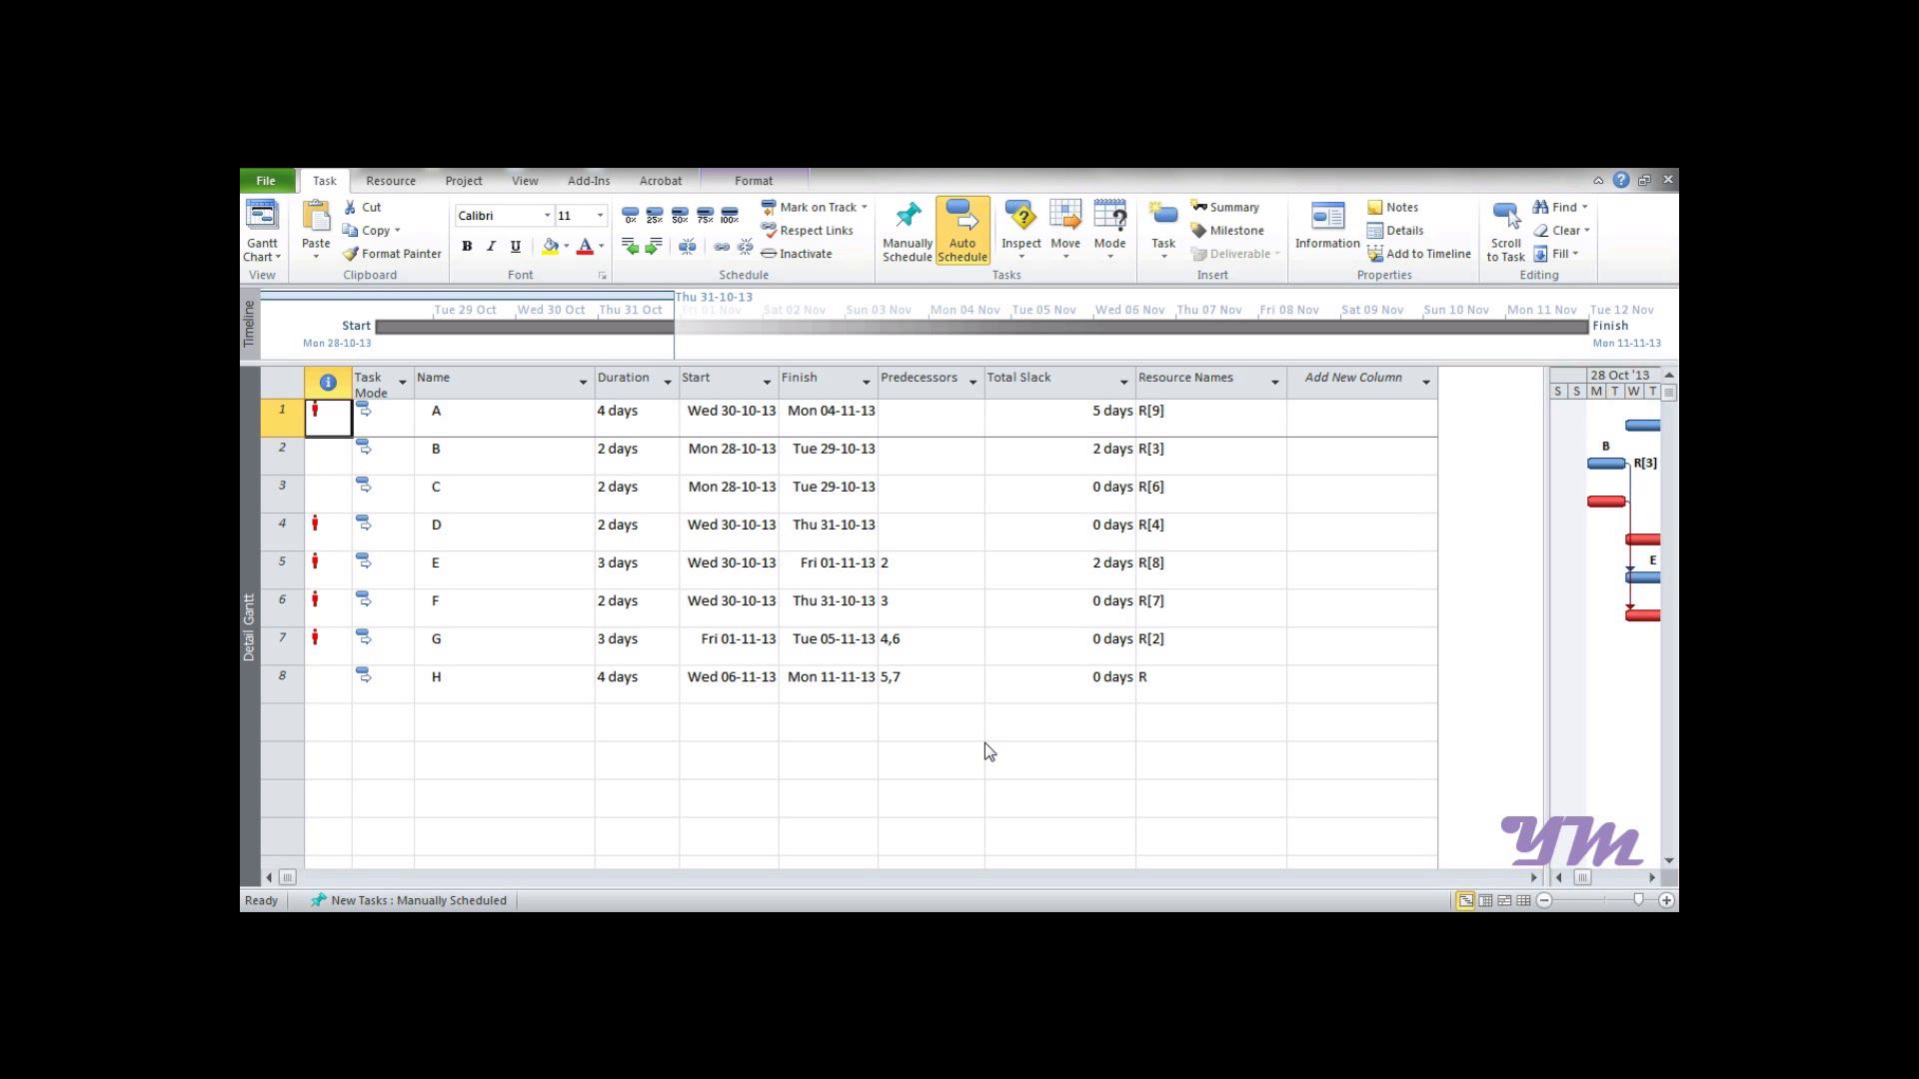
# Show R's resource graph via Other Views, revealing overallocation peaks of 28, 28 and 19 units
pyautogui.click(326, 416)
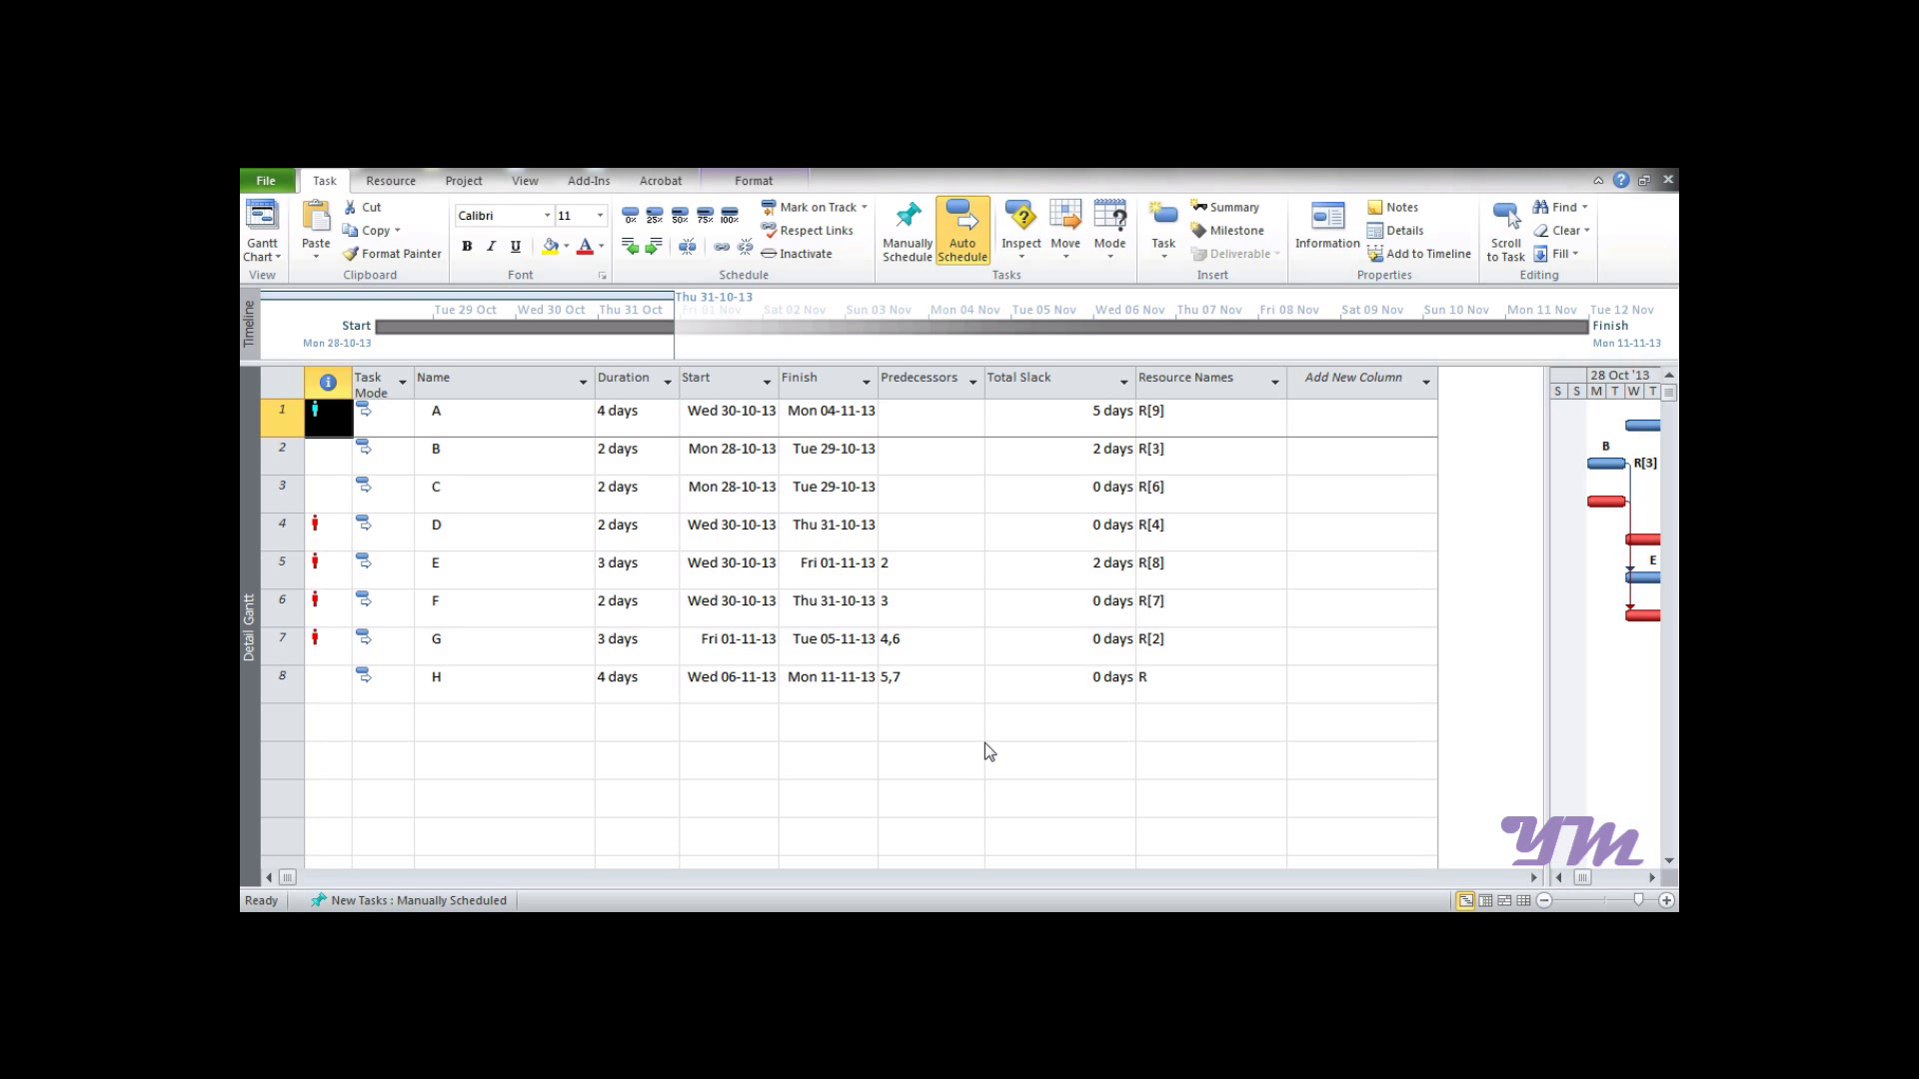
pyautogui.moveTo(254, 477)
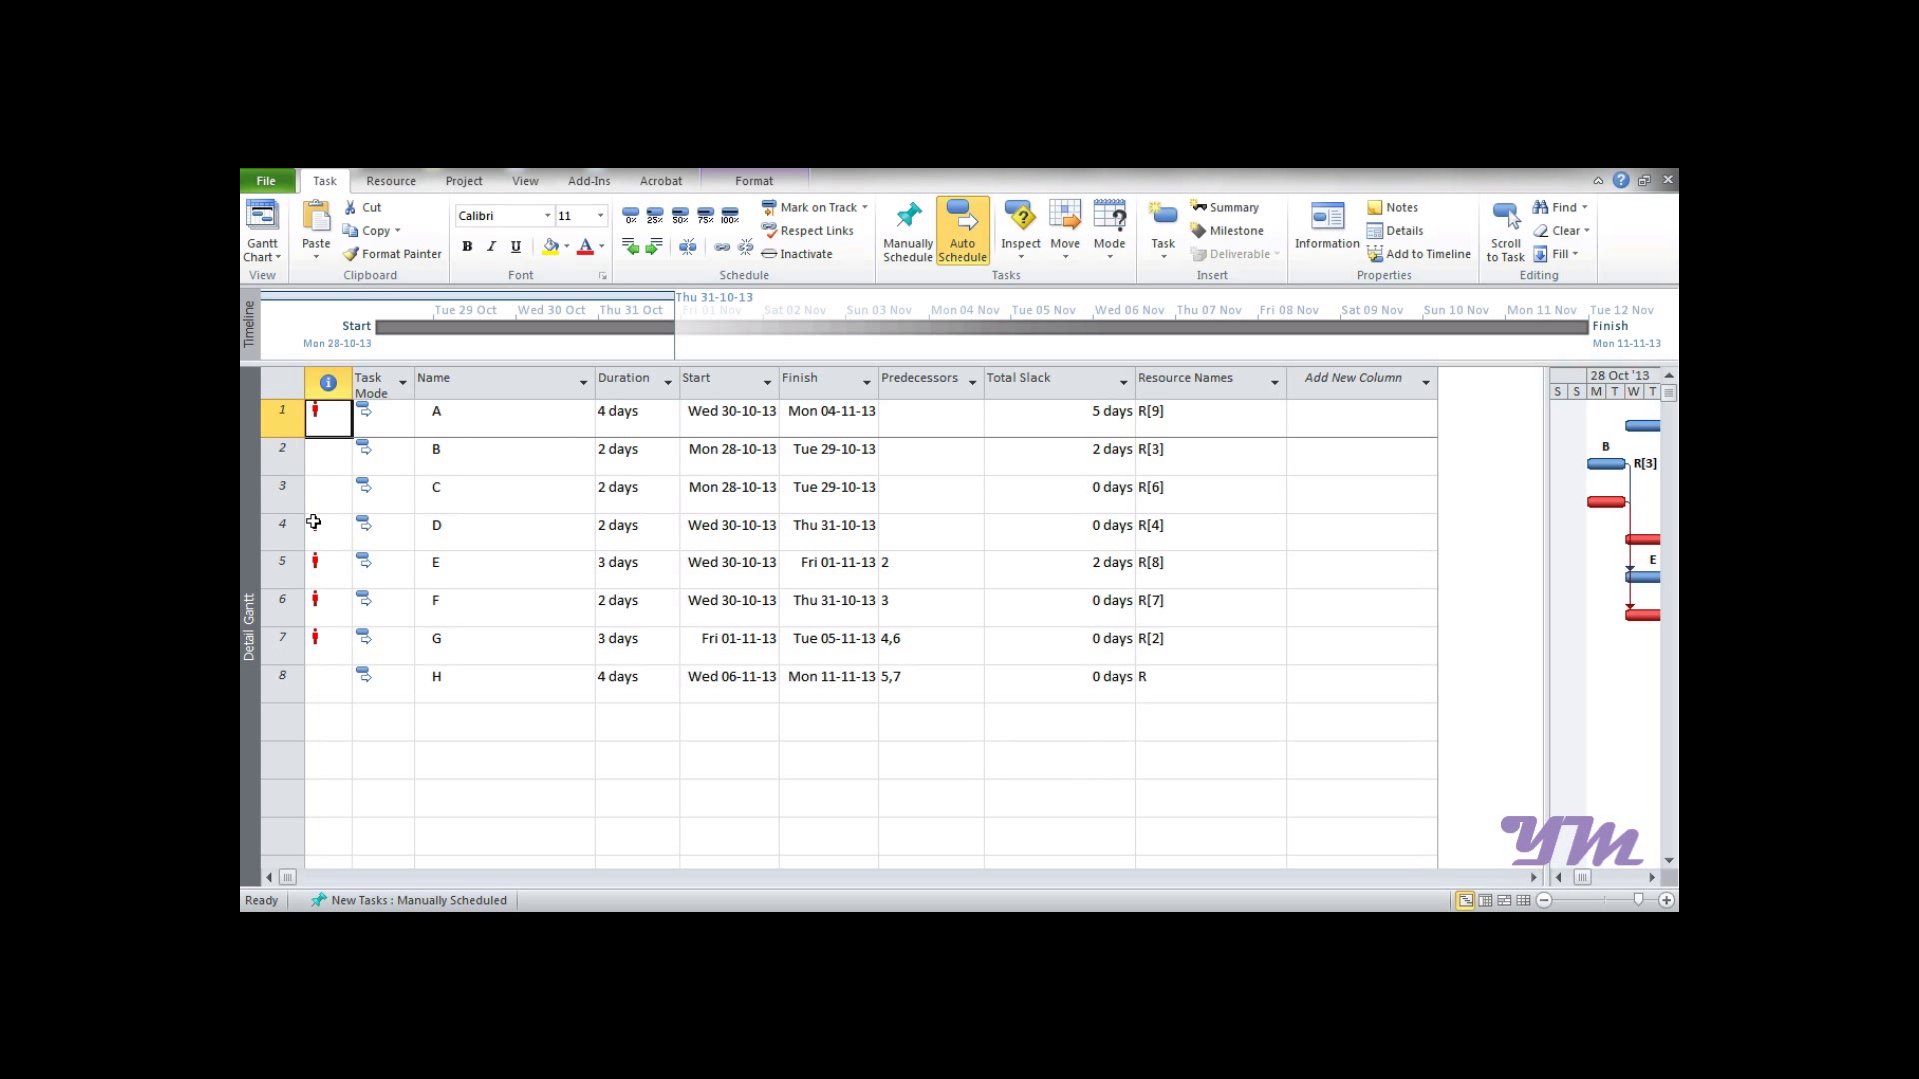
pyautogui.click(326, 602)
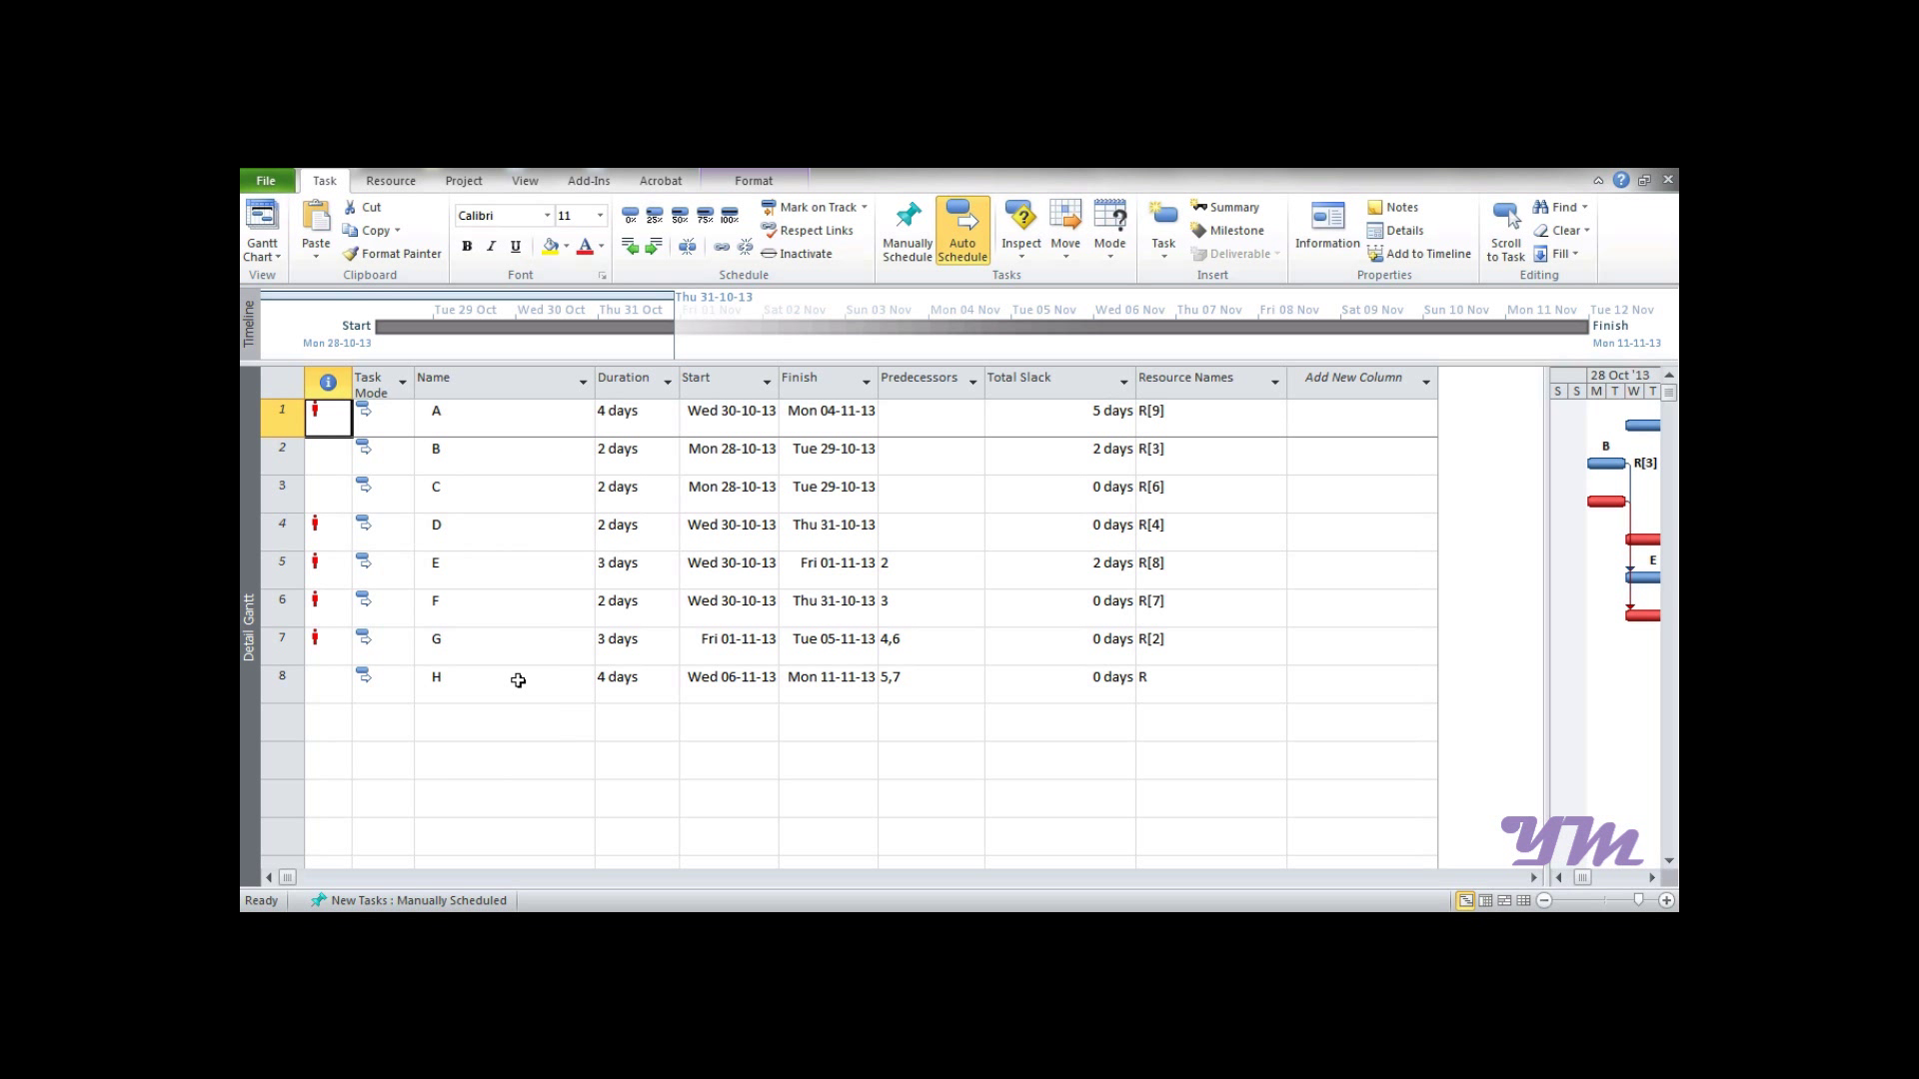
pyautogui.moveTo(316, 524)
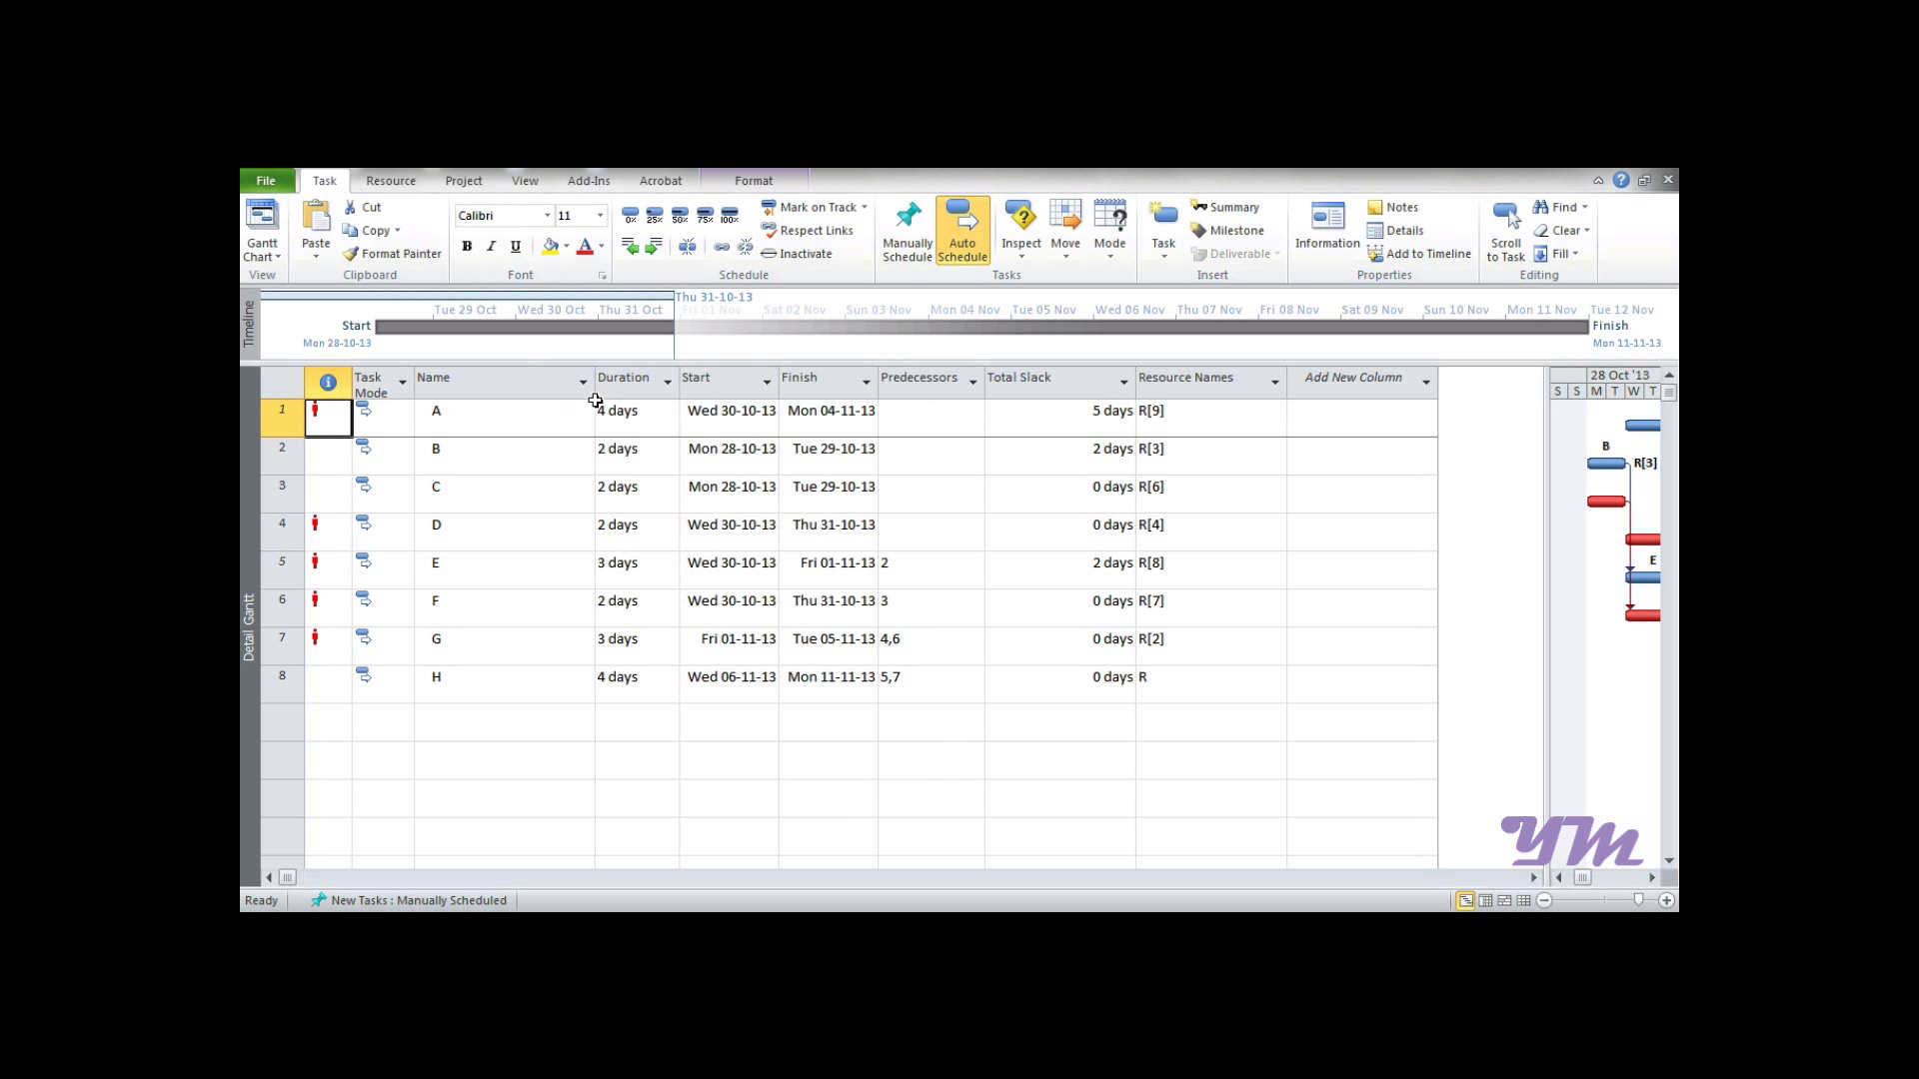
pyautogui.click(524, 179)
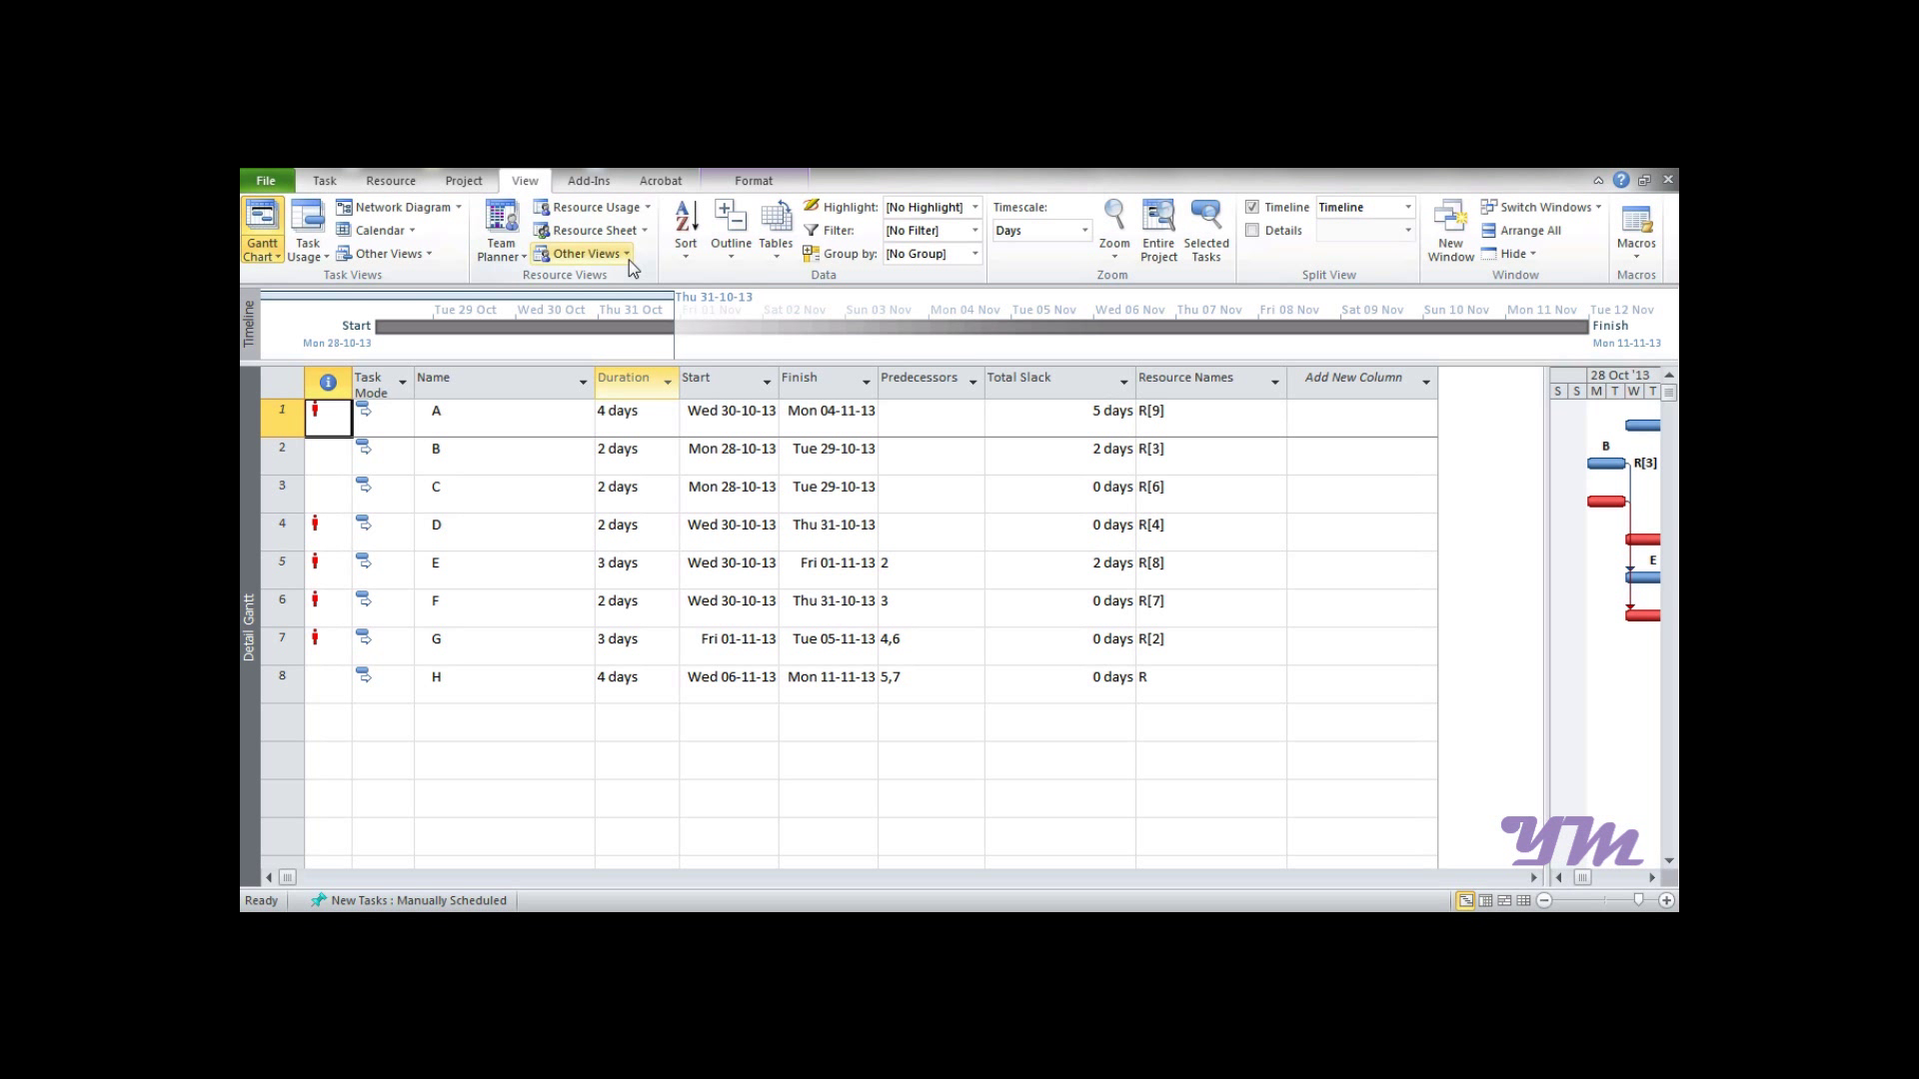
pyautogui.click(591, 253)
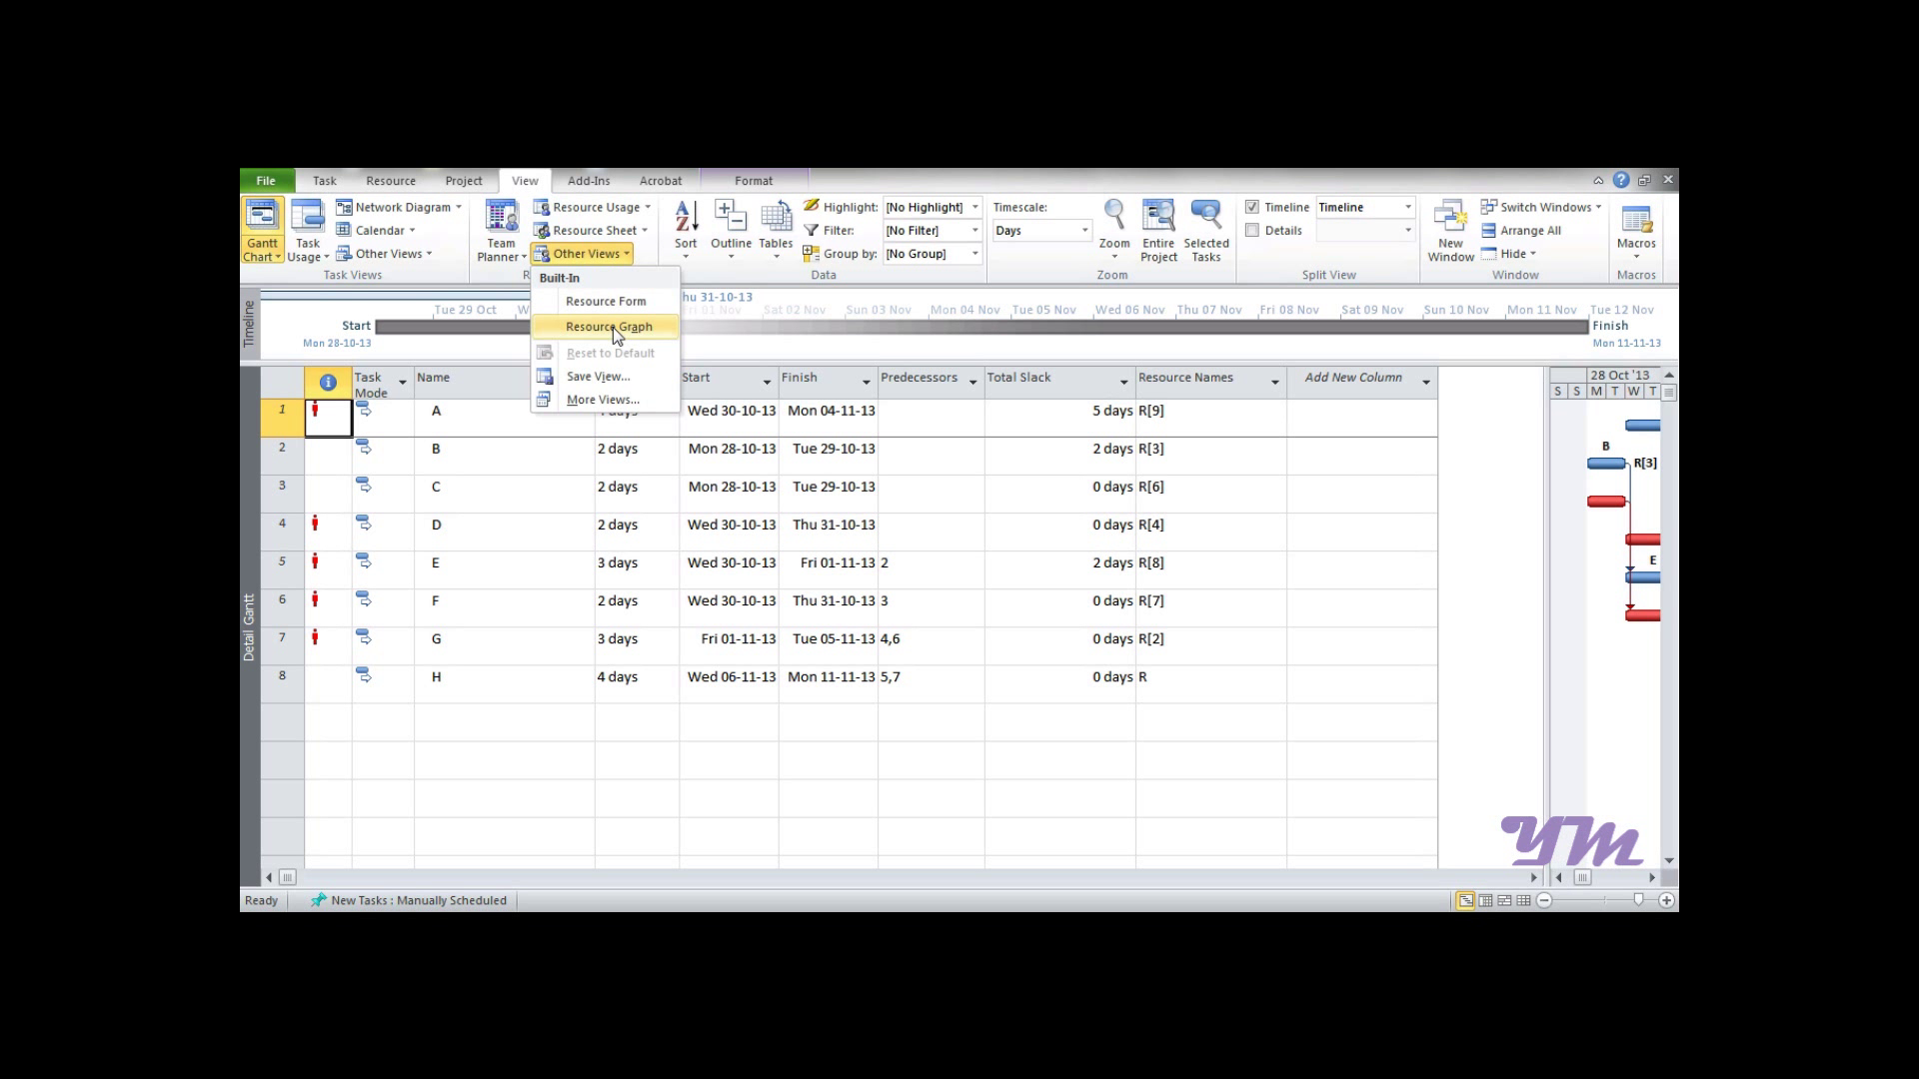
pyautogui.click(608, 326)
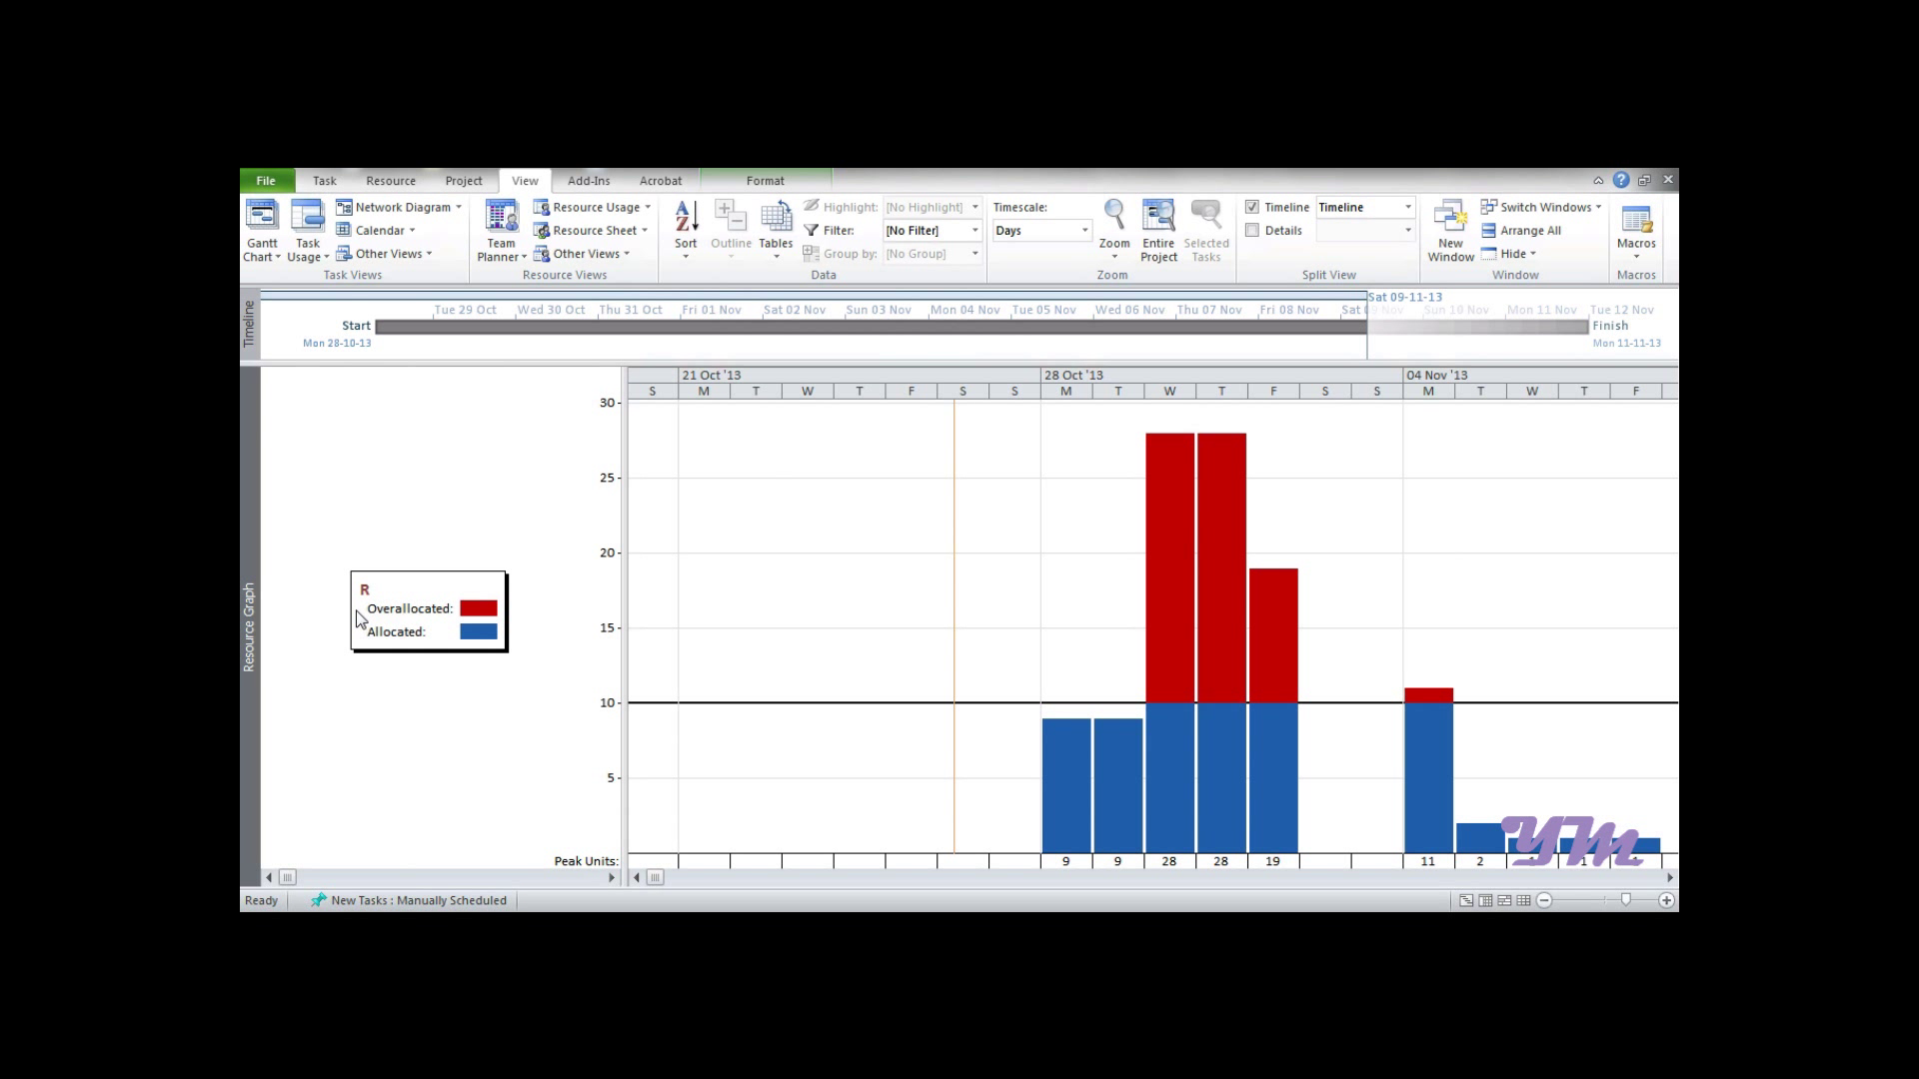
pyautogui.moveTo(466, 614)
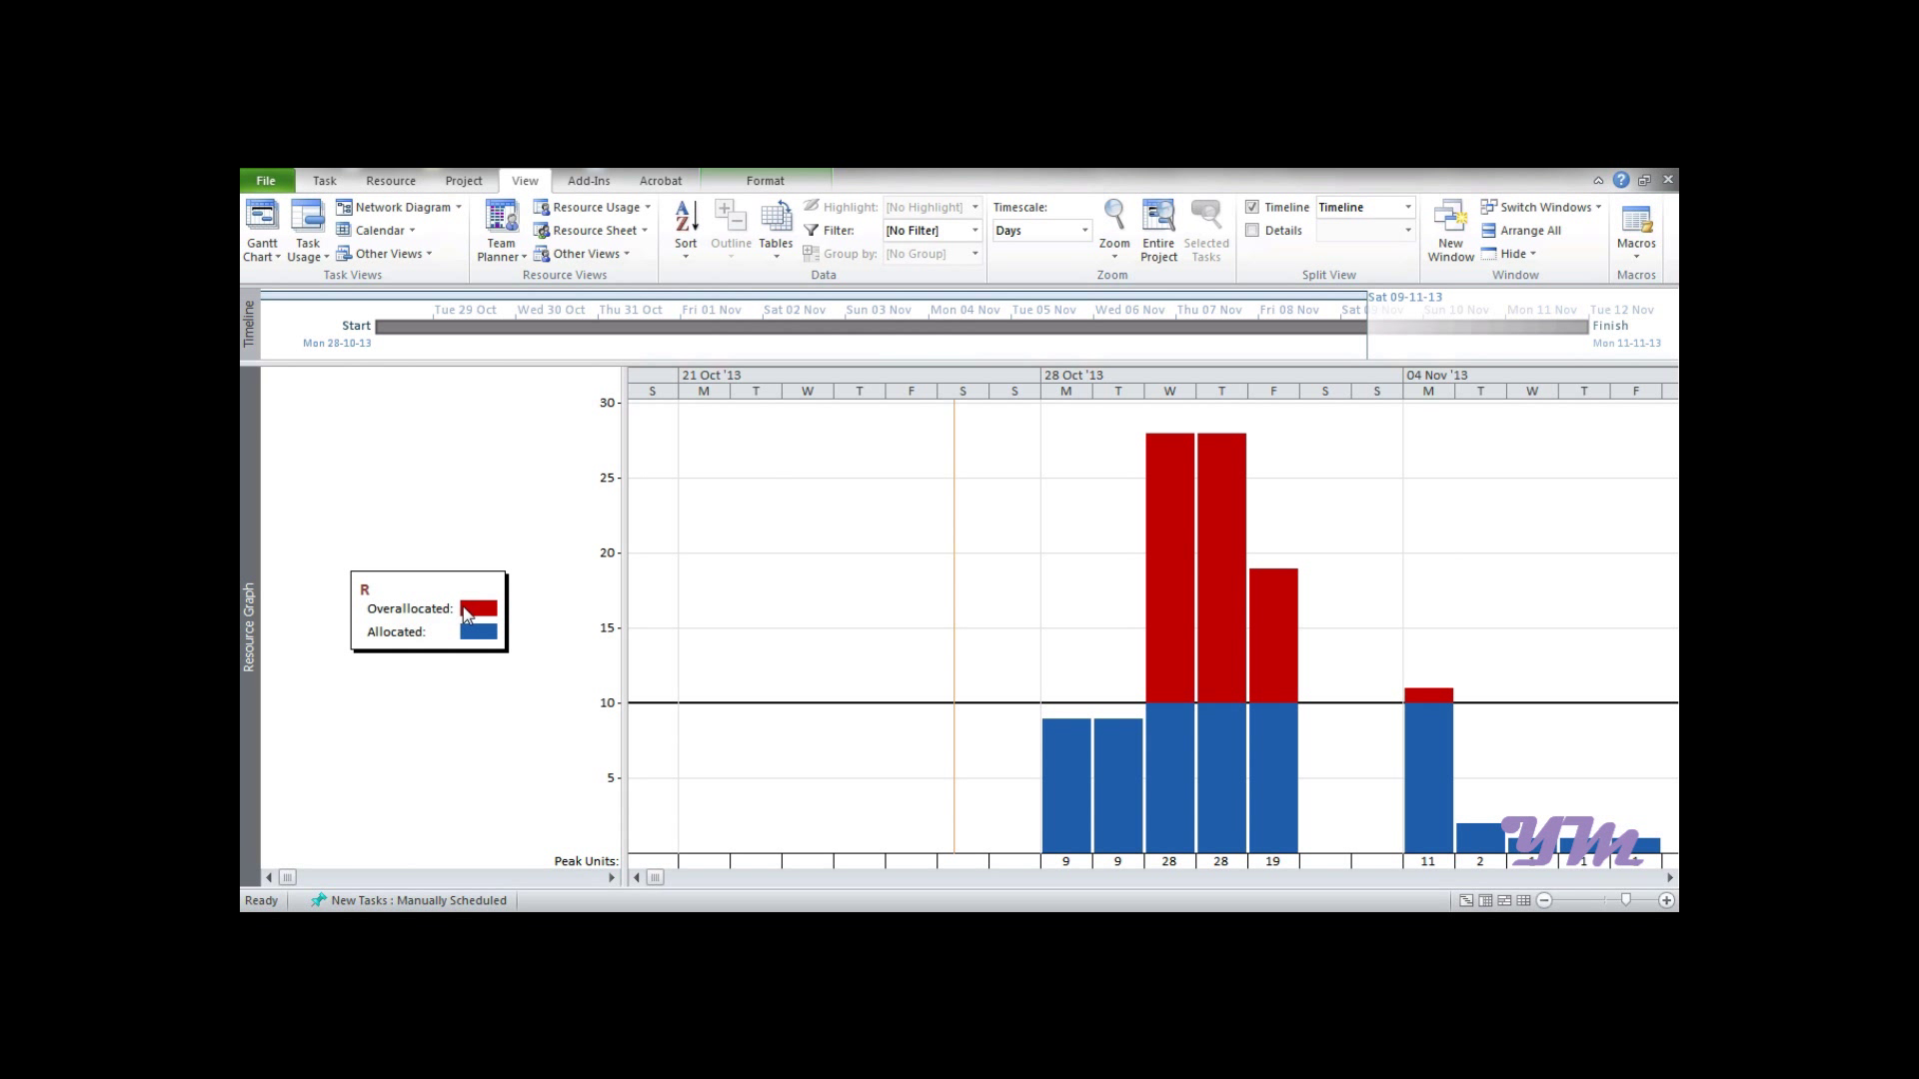
pyautogui.moveTo(1365, 446)
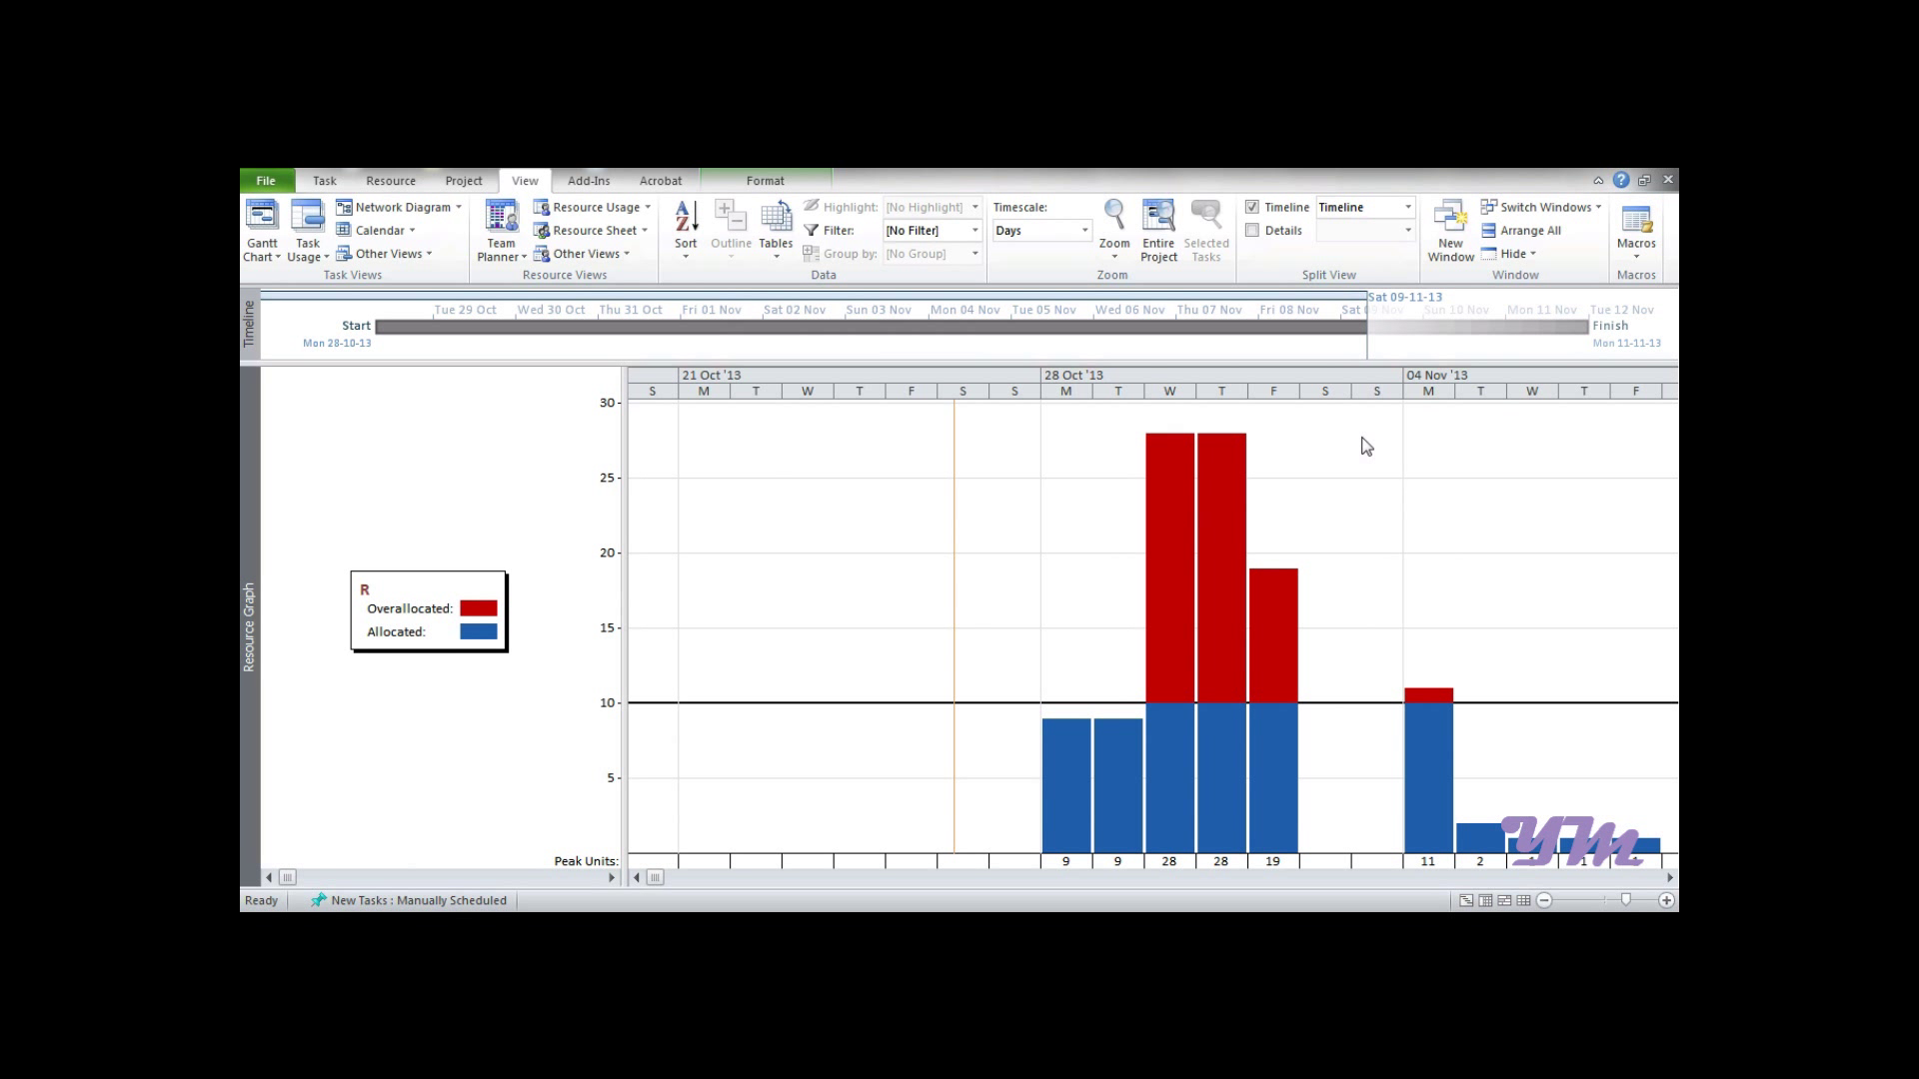
pyautogui.moveTo(1032, 882)
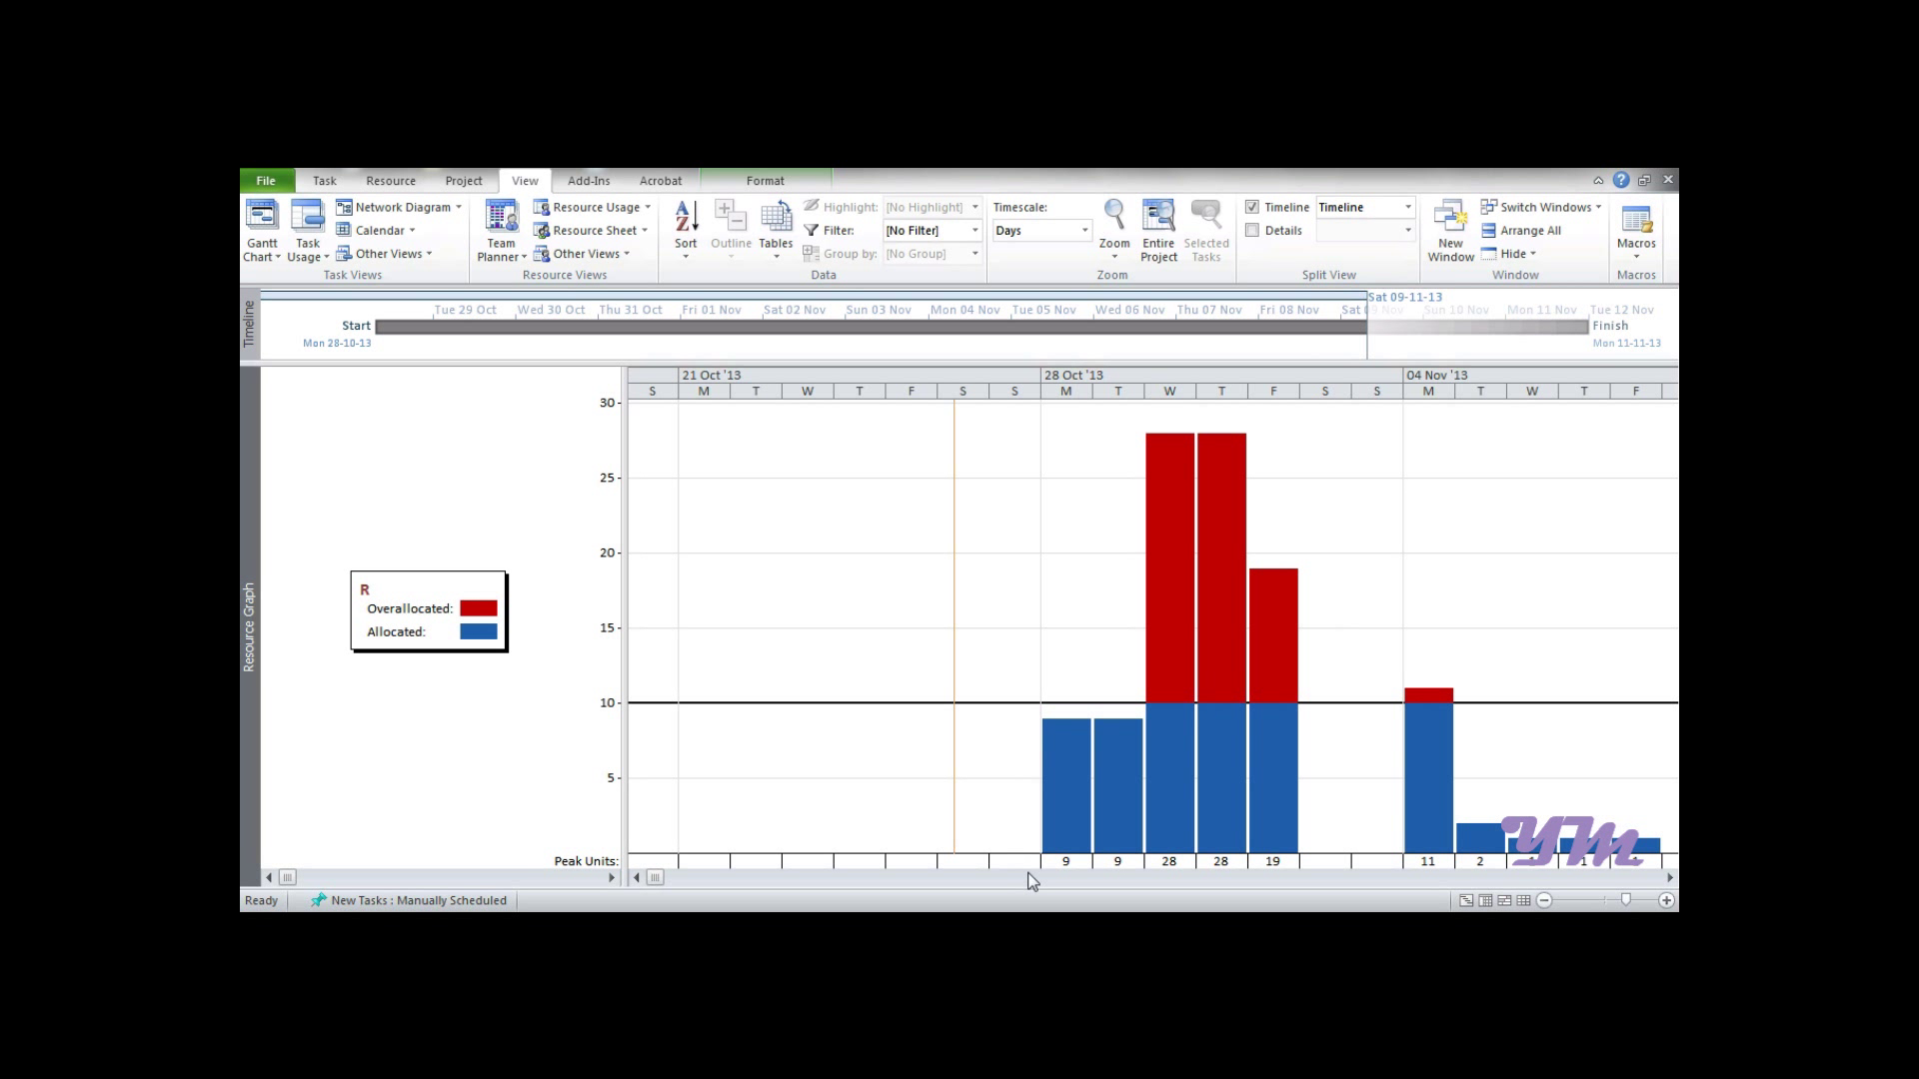
pyautogui.moveTo(1050, 739)
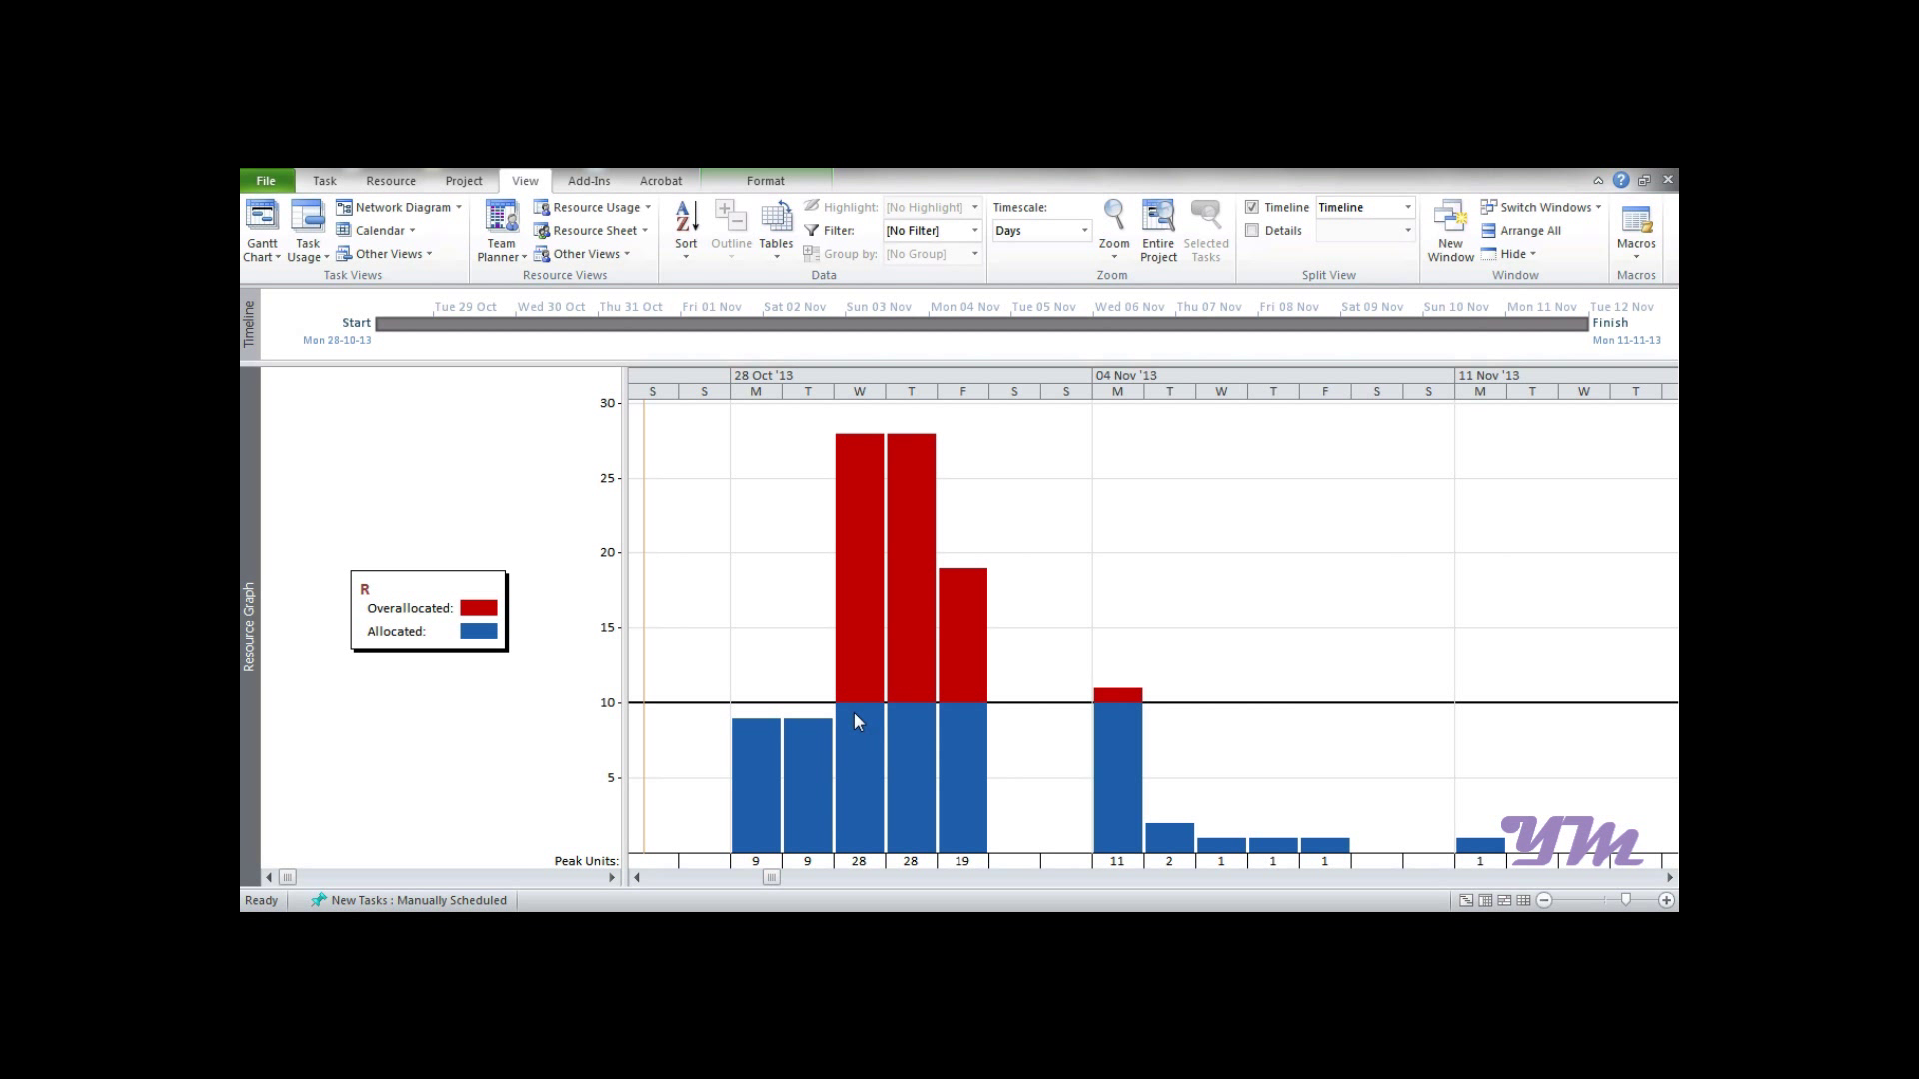
pyautogui.moveTo(830, 697)
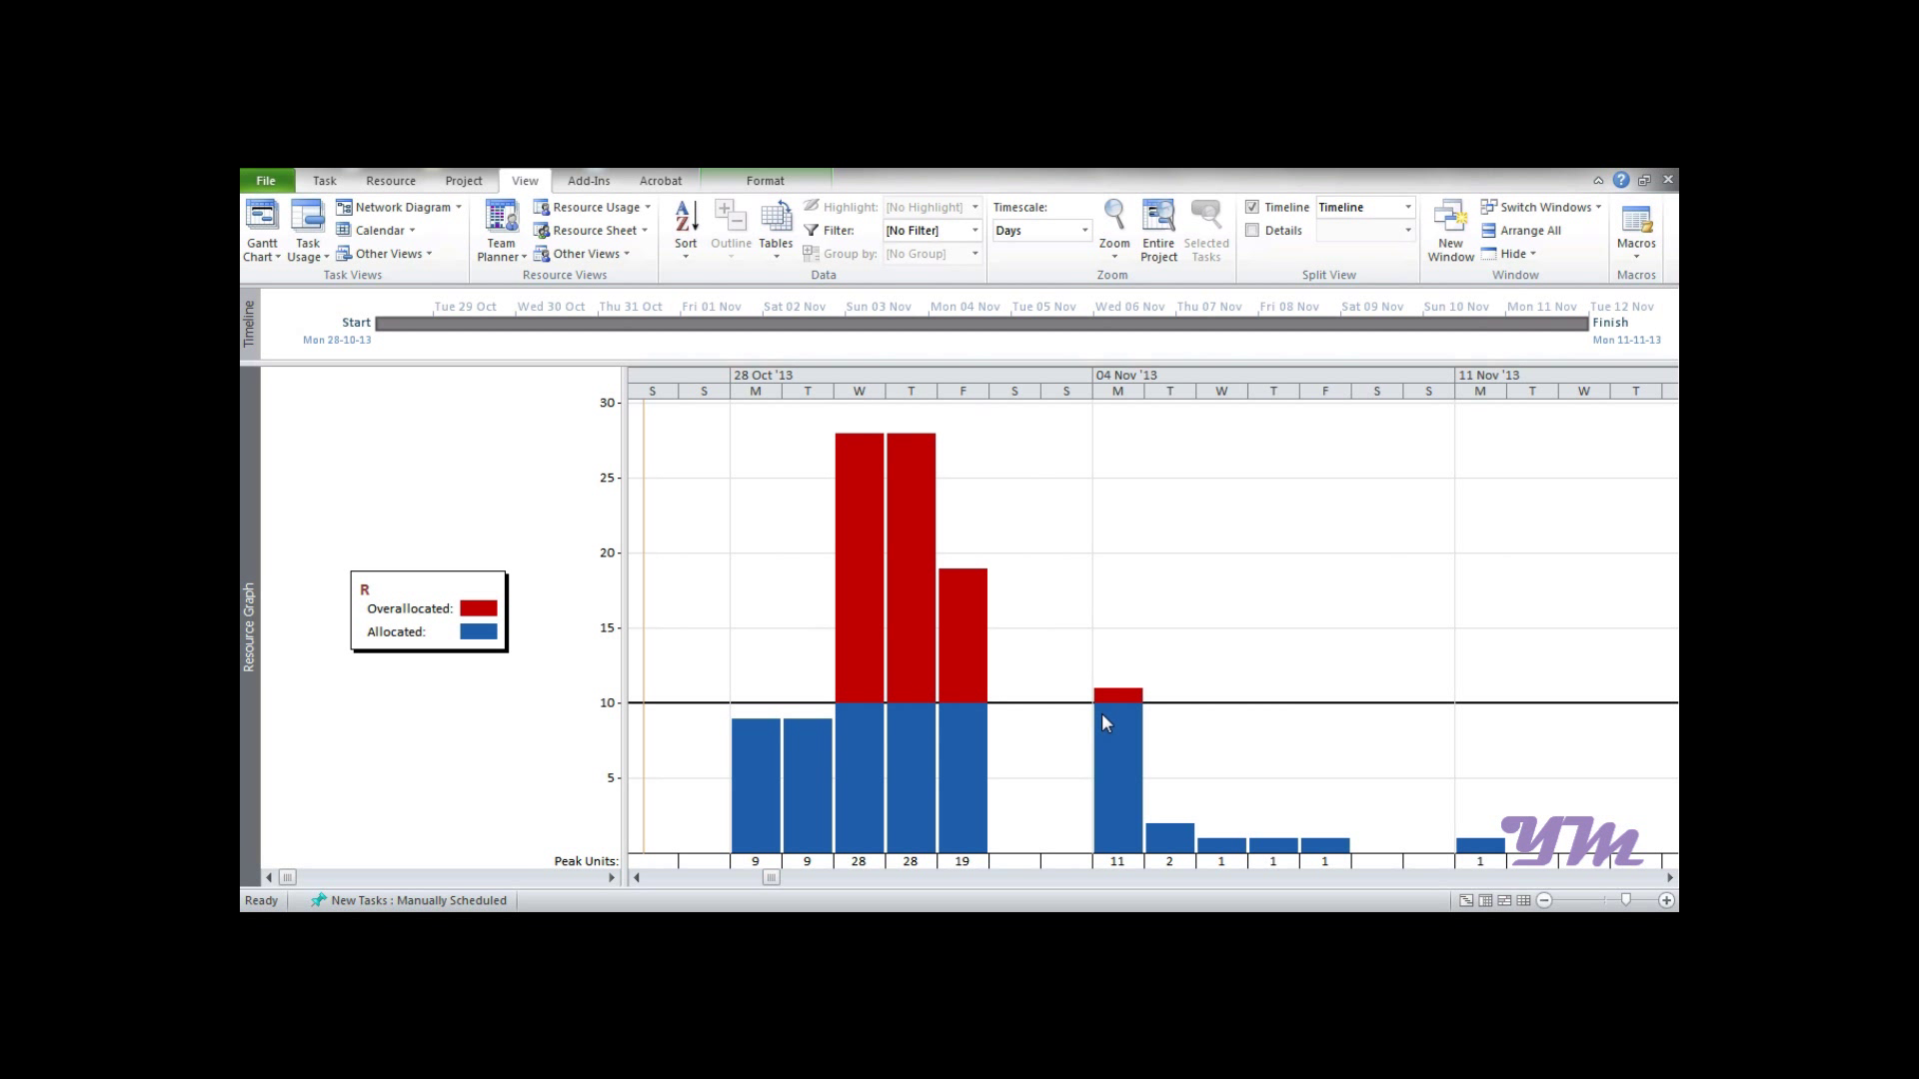
pyautogui.moveTo(1405, 814)
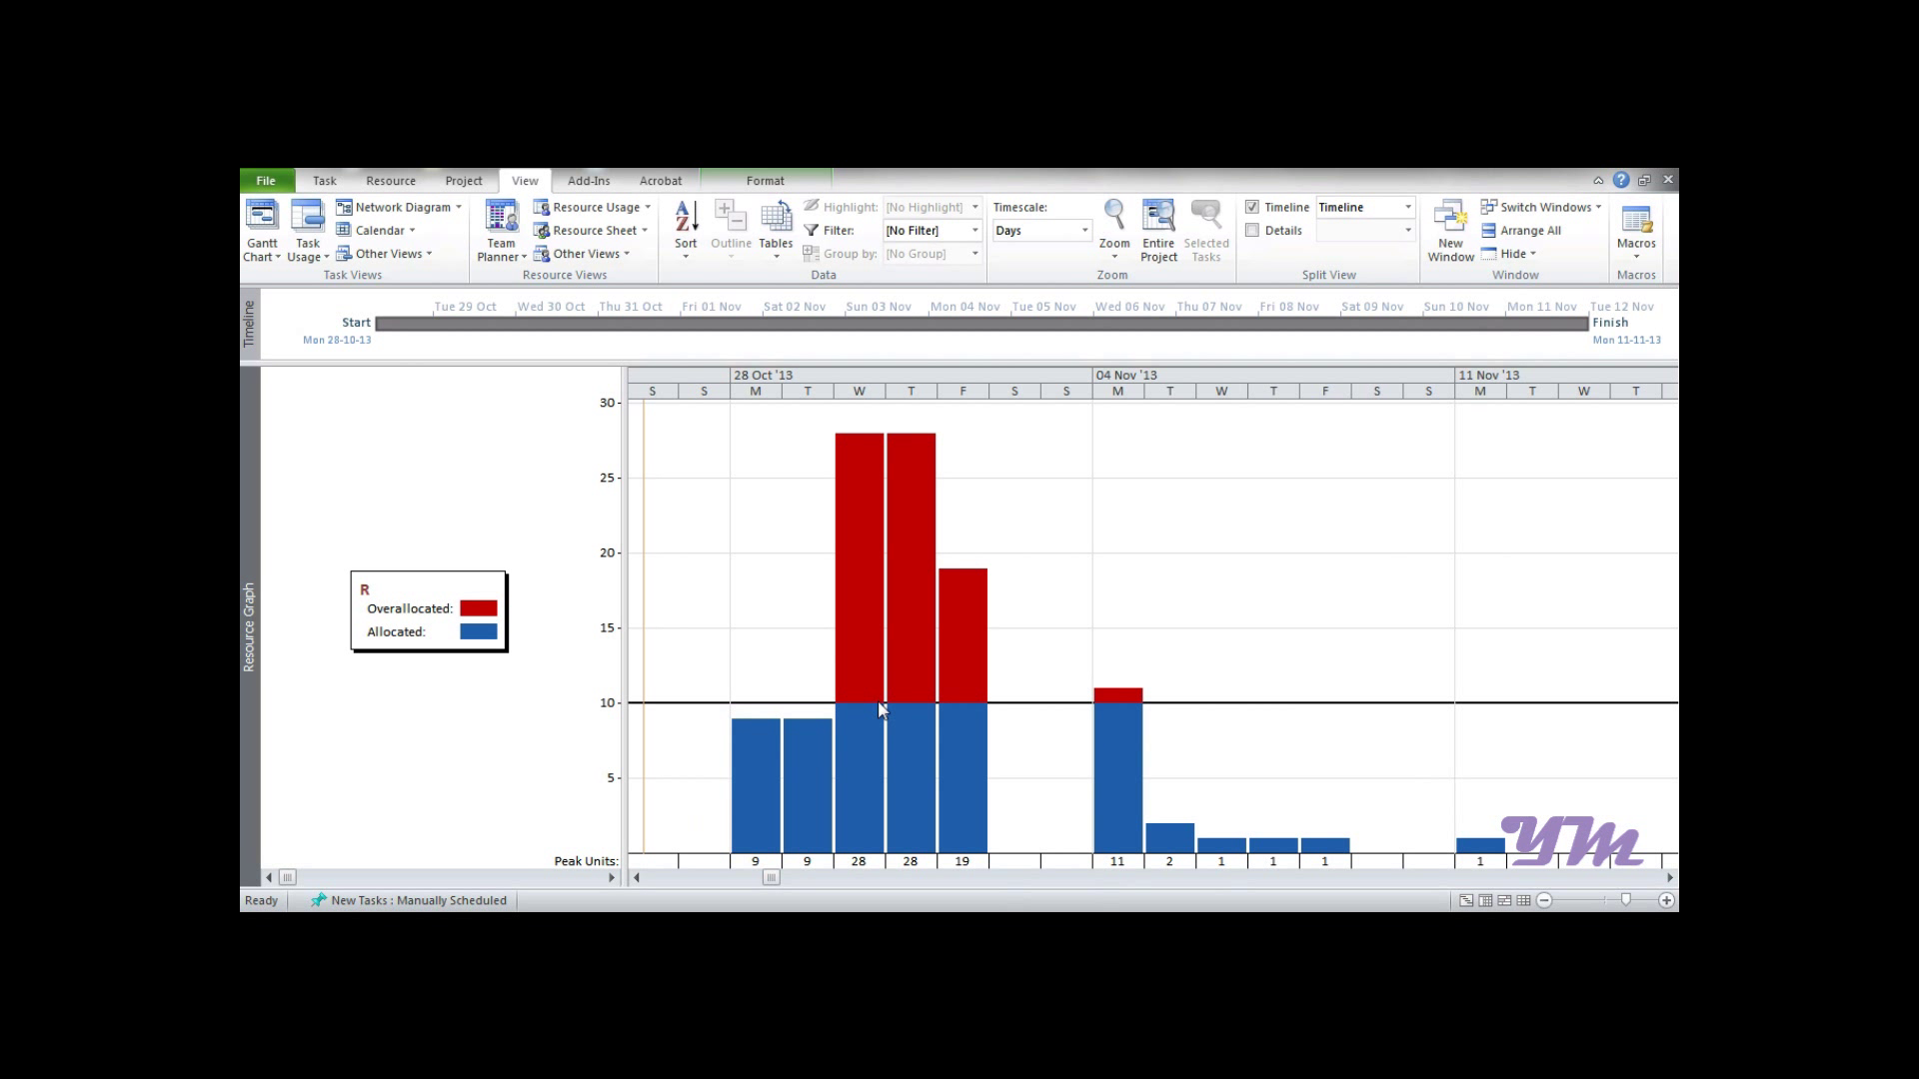
pyautogui.moveTo(669, 816)
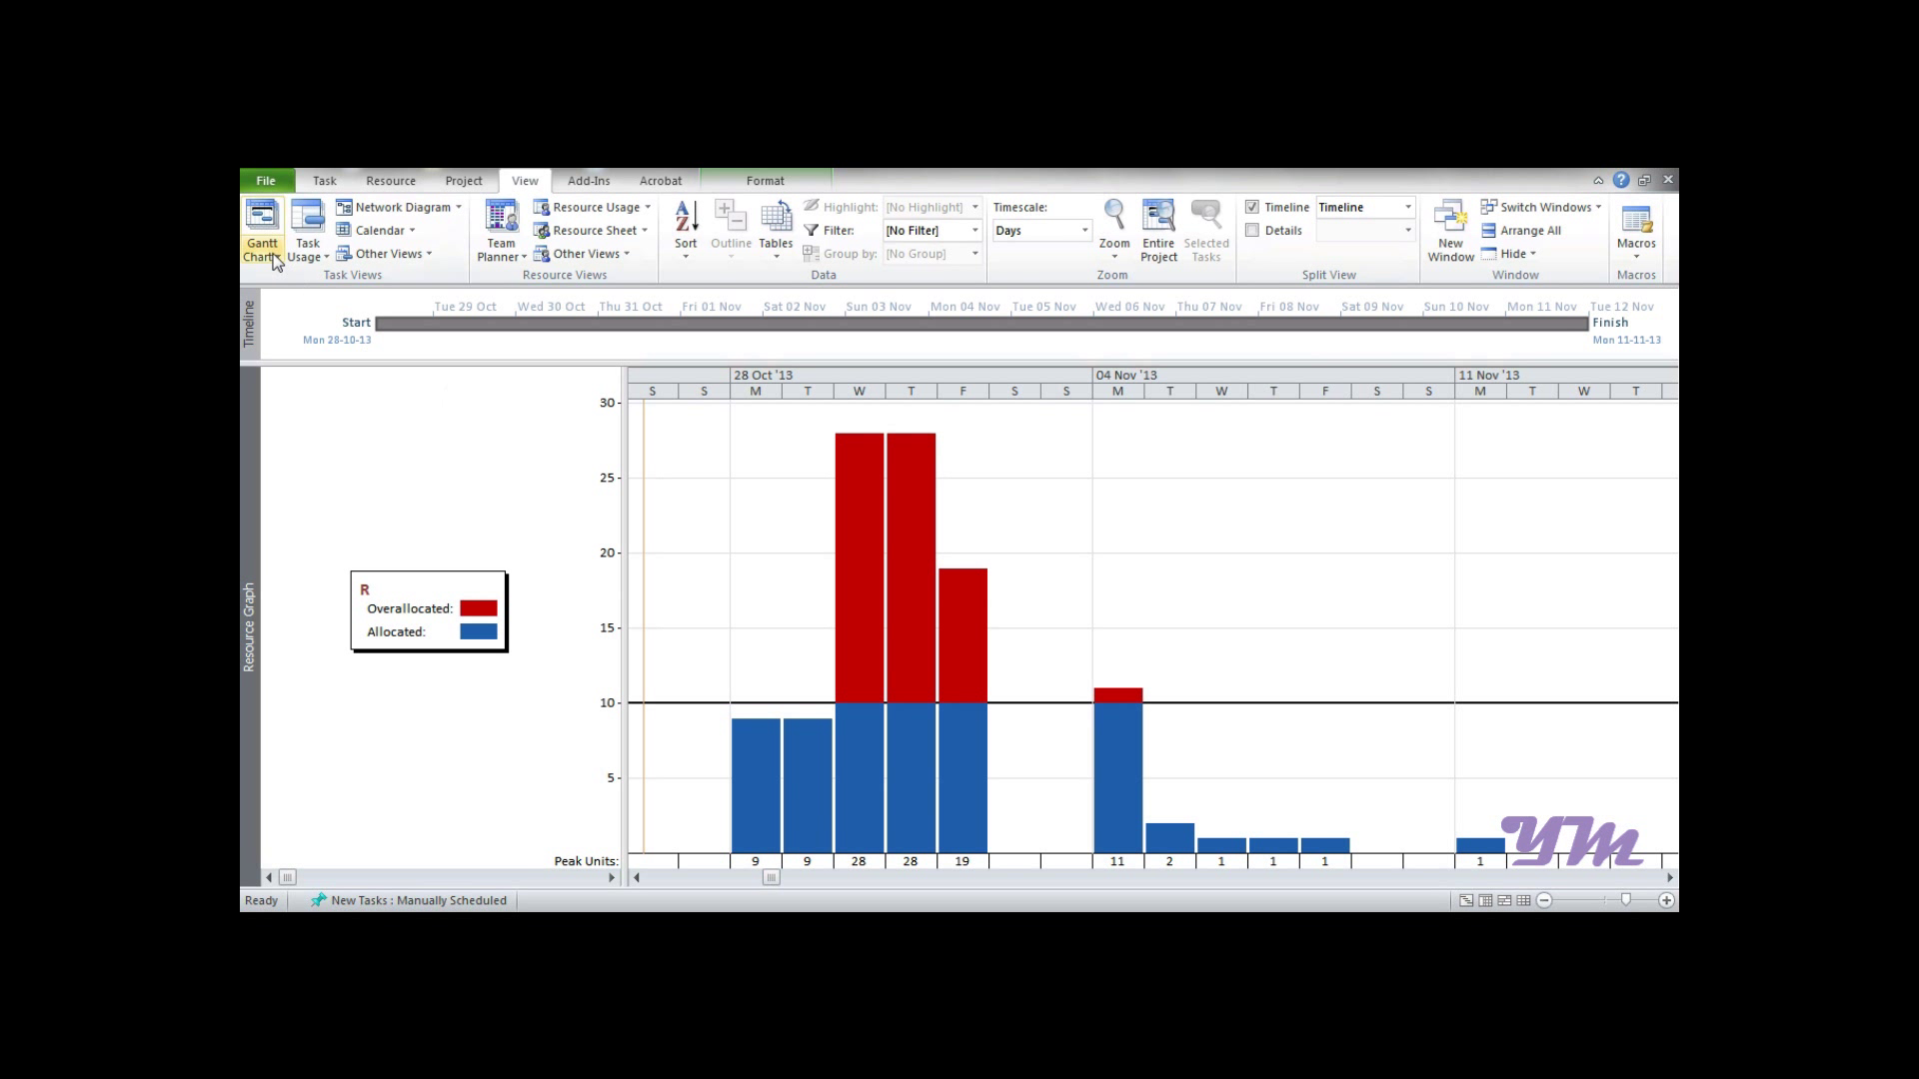
pyautogui.click(260, 229)
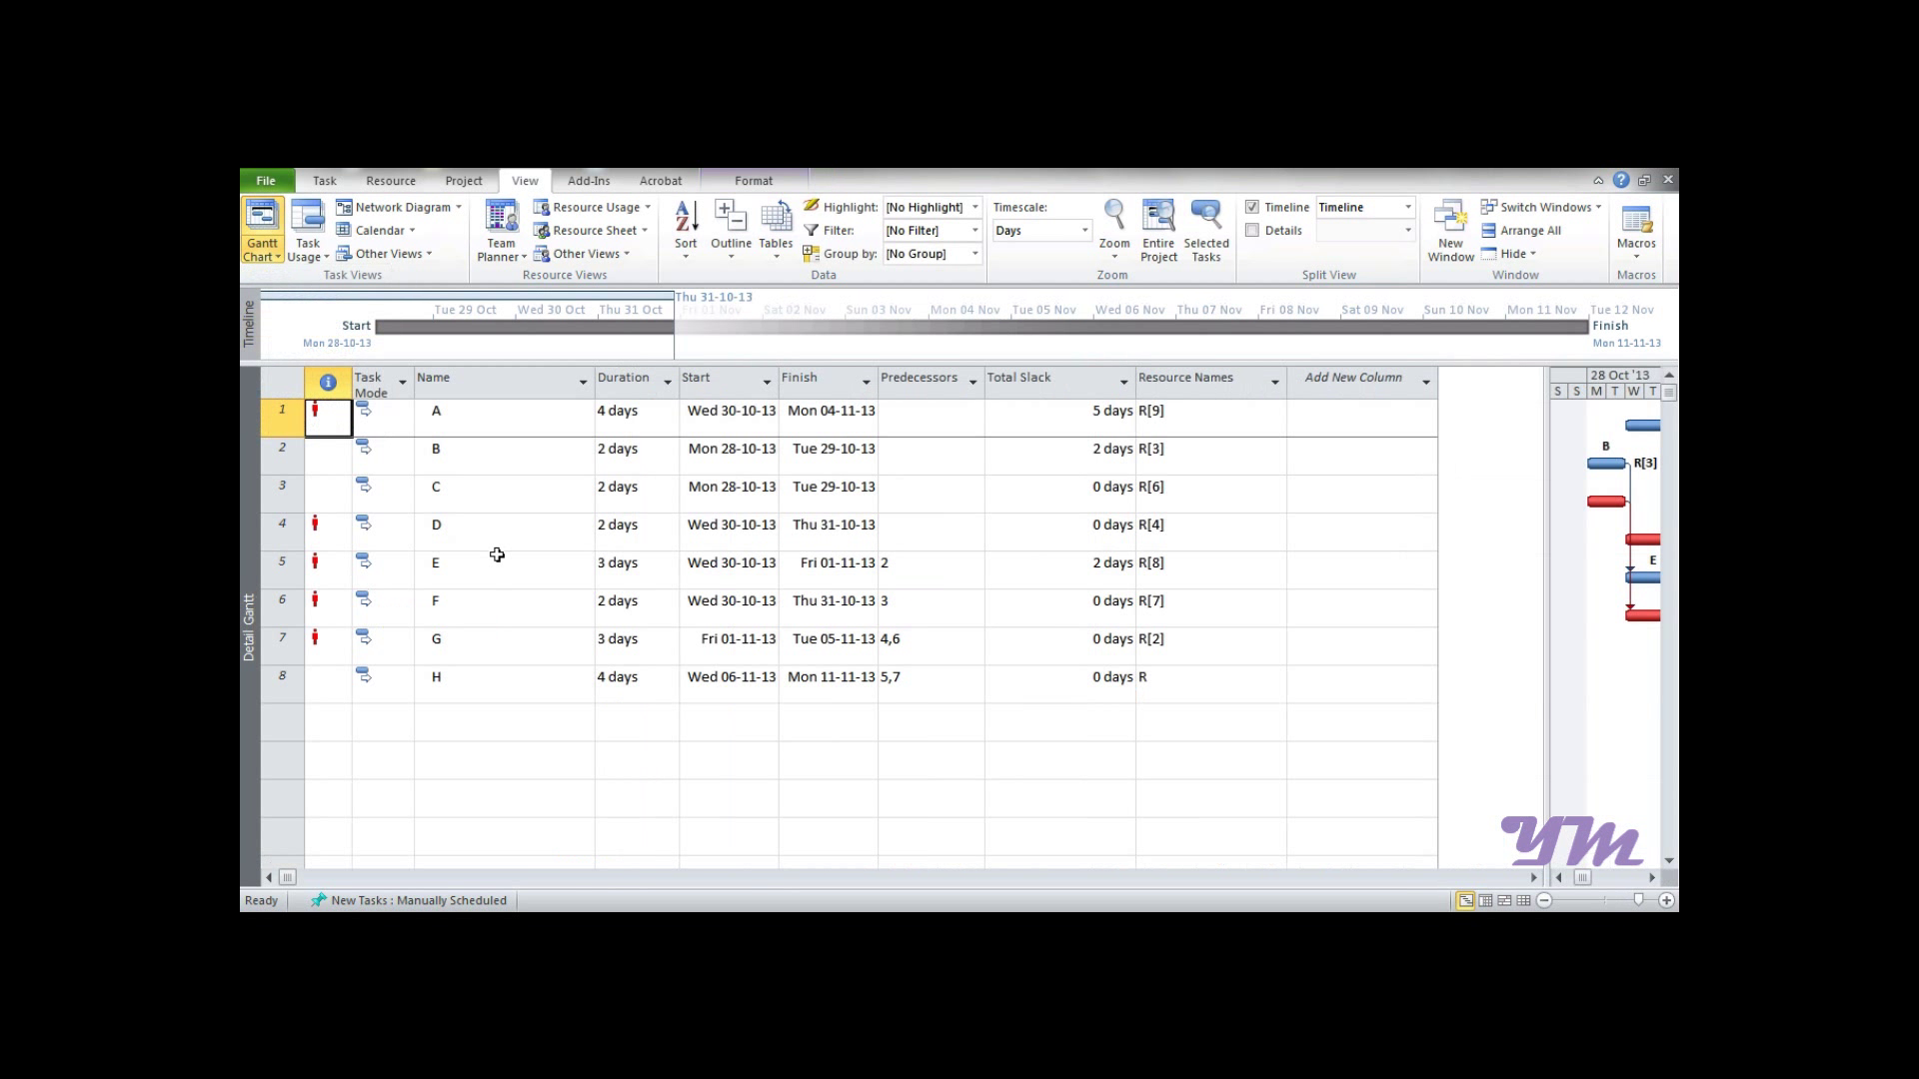
pyautogui.moveTo(1463, 631)
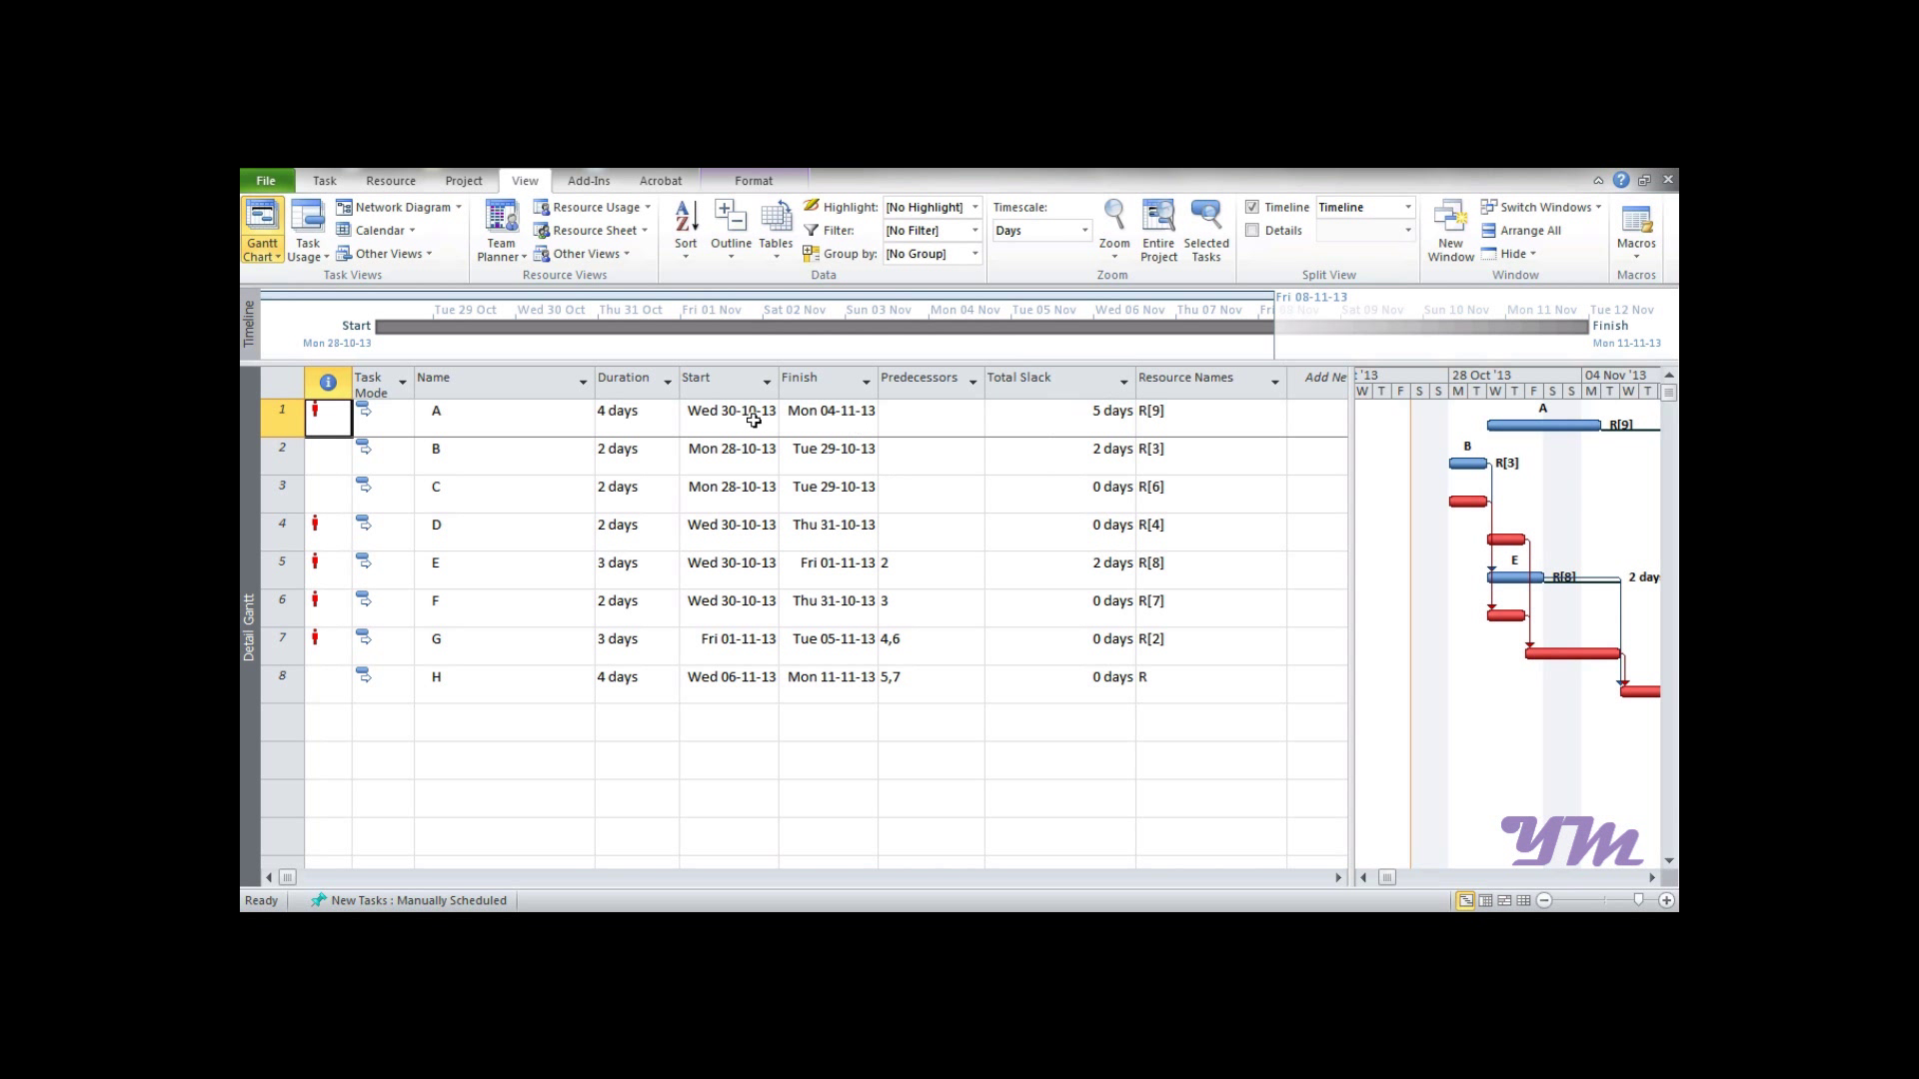
pyautogui.moveTo(961, 557)
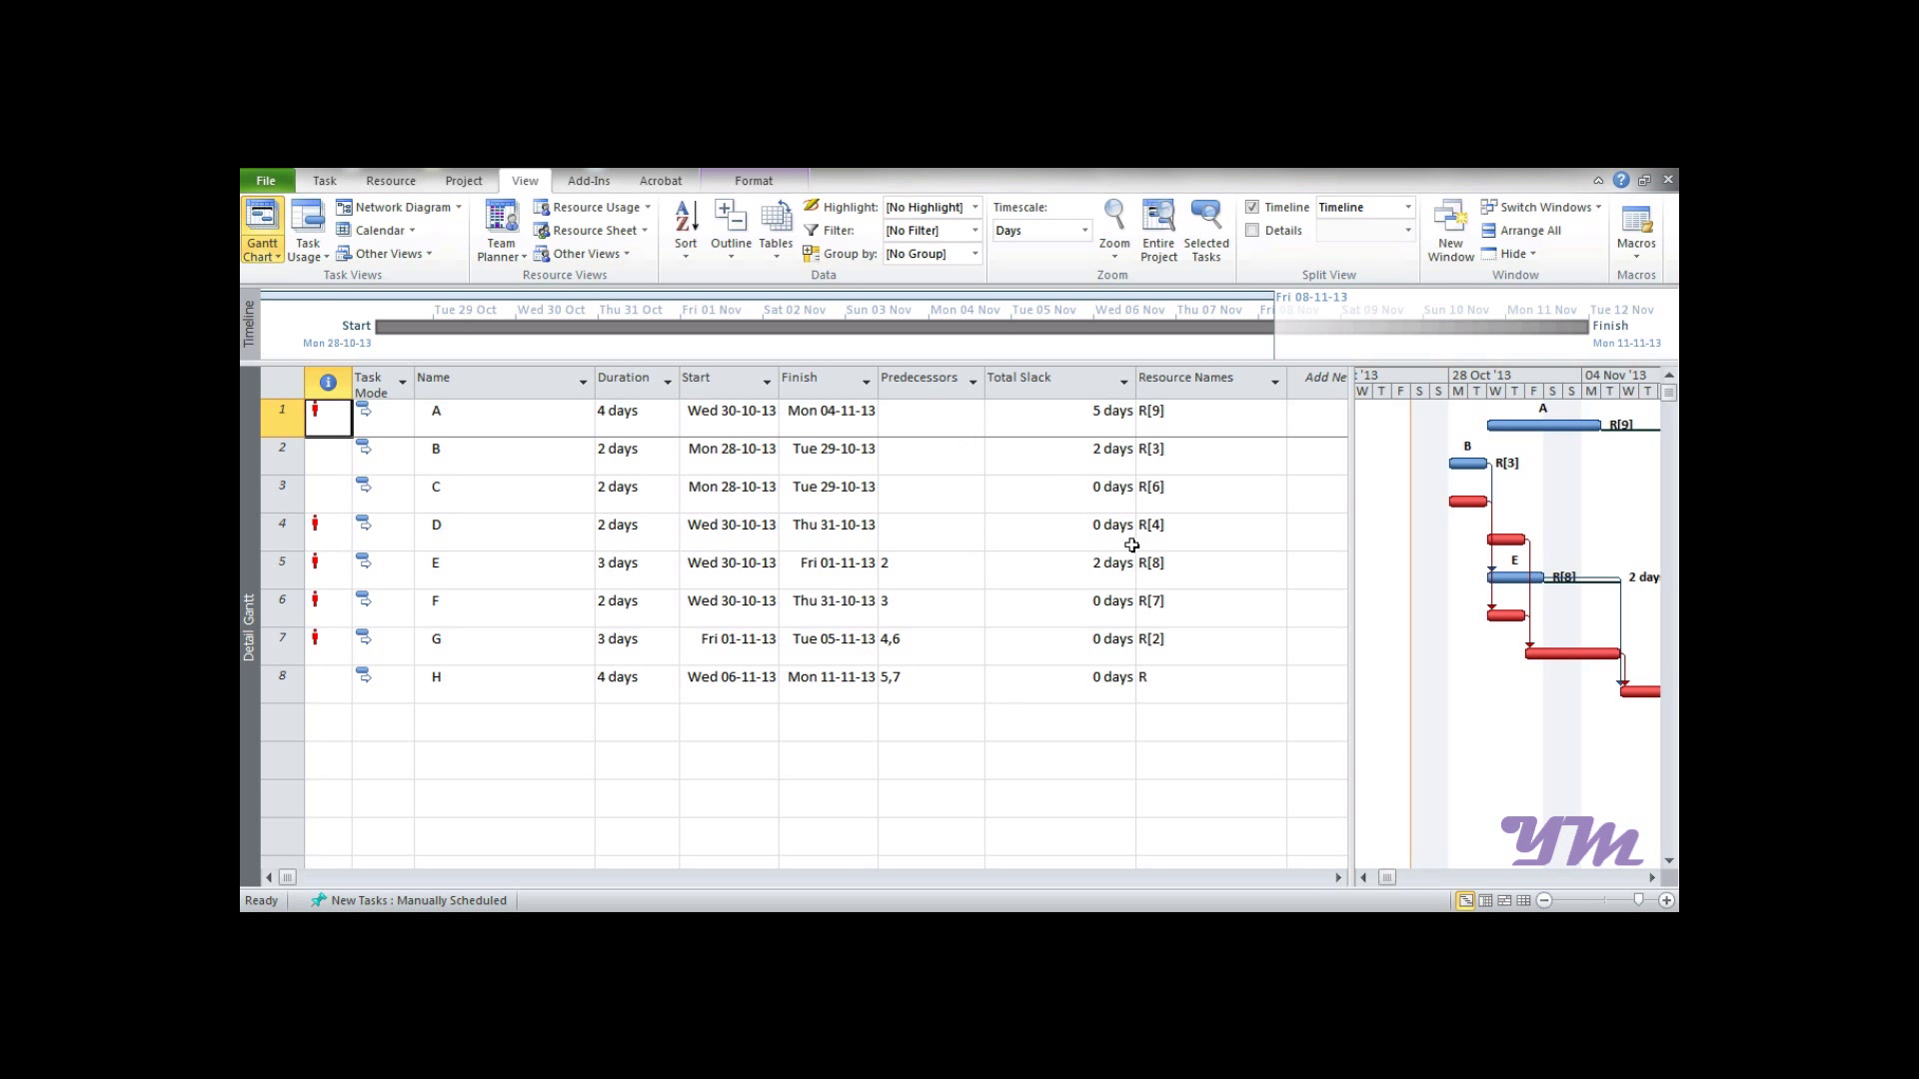
pyautogui.moveTo(1127, 753)
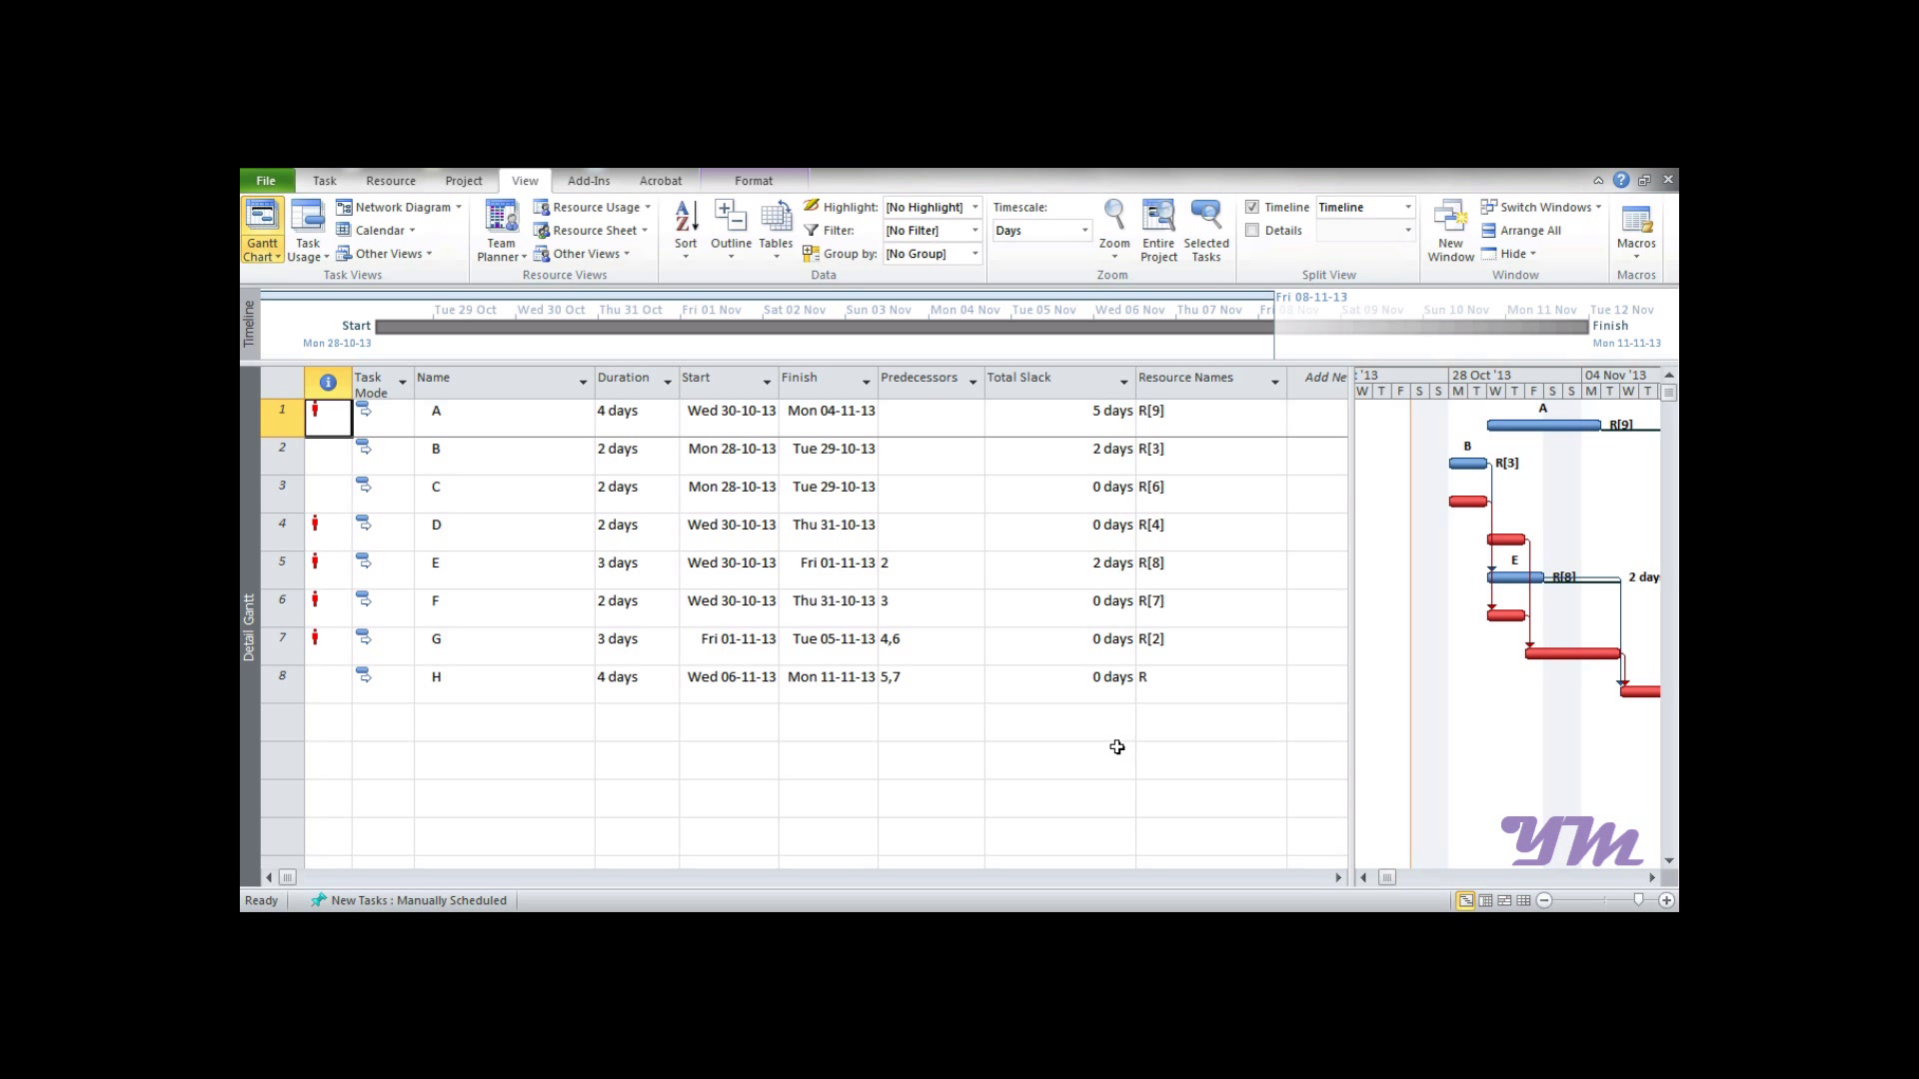
pyautogui.moveTo(948, 711)
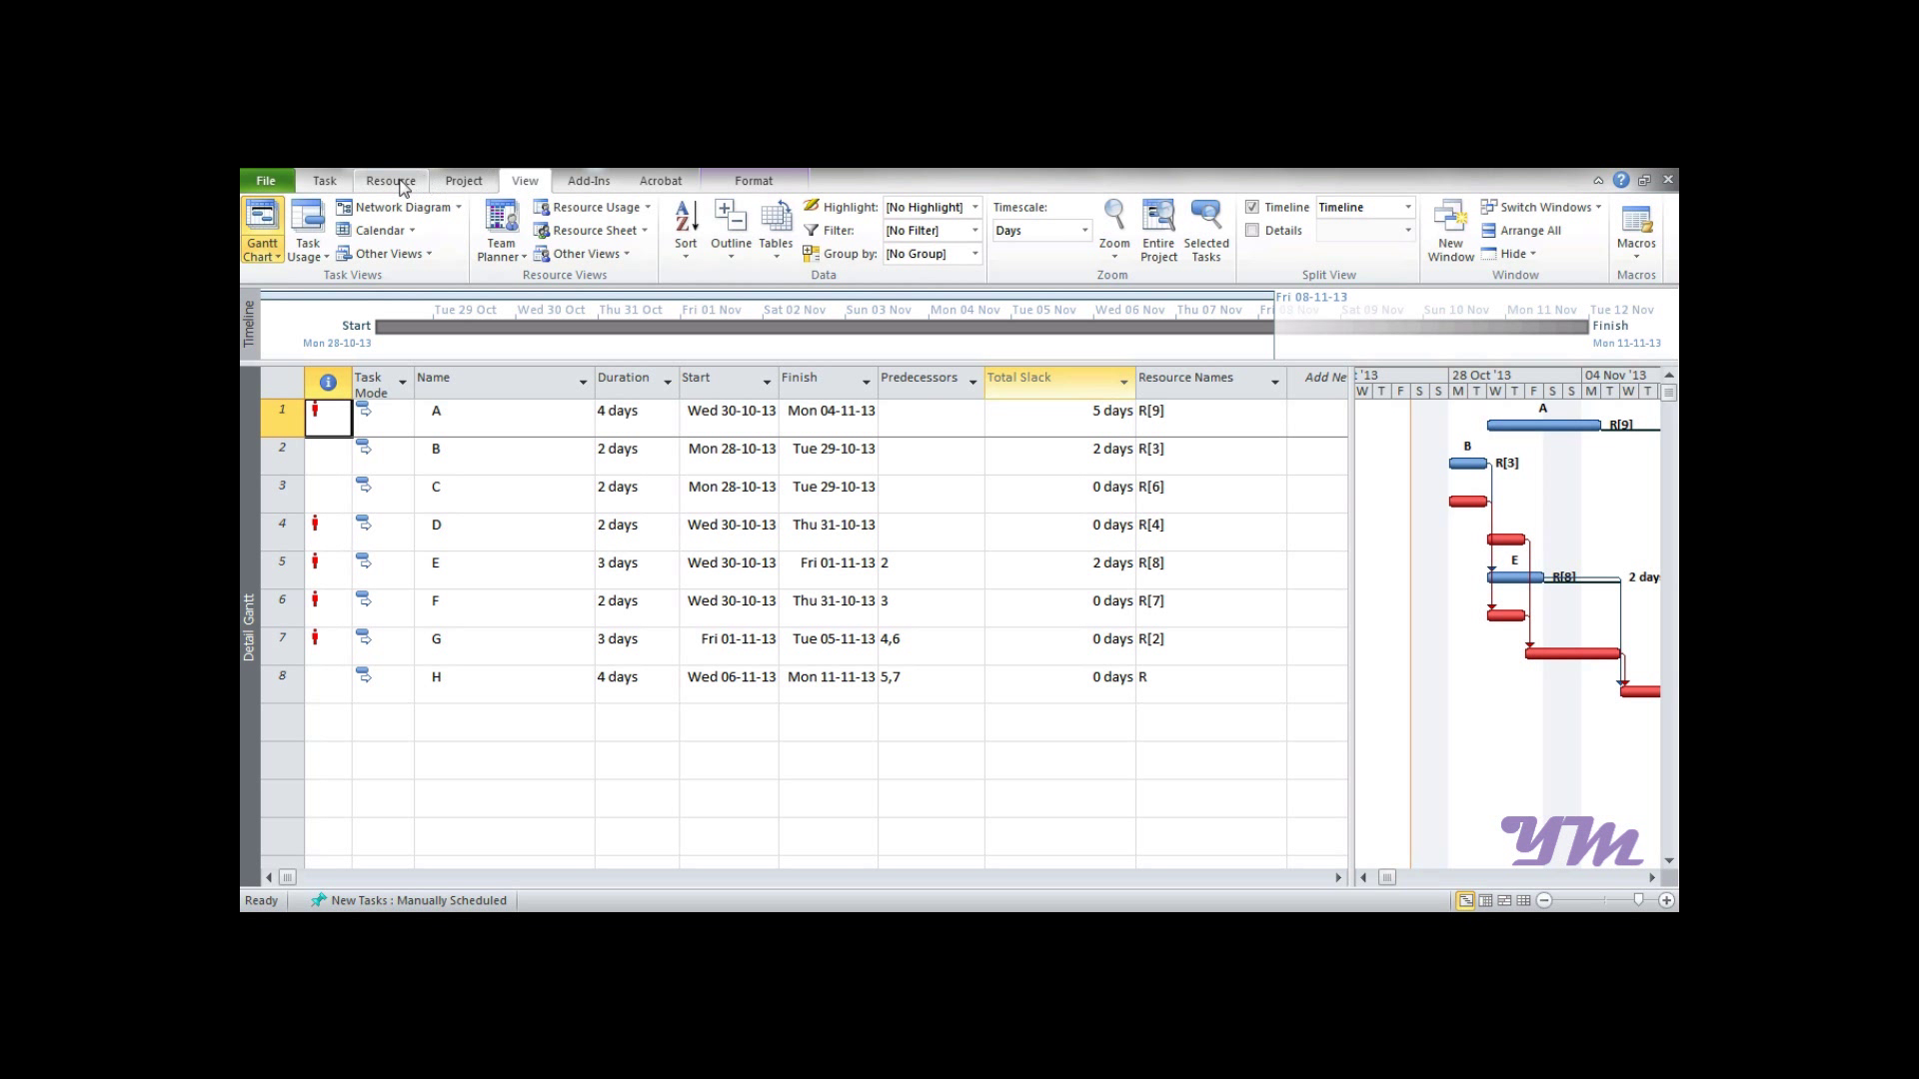
# Level R across the whole project within available slack only, skipping unresolvable overallocations
pyautogui.click(390, 180)
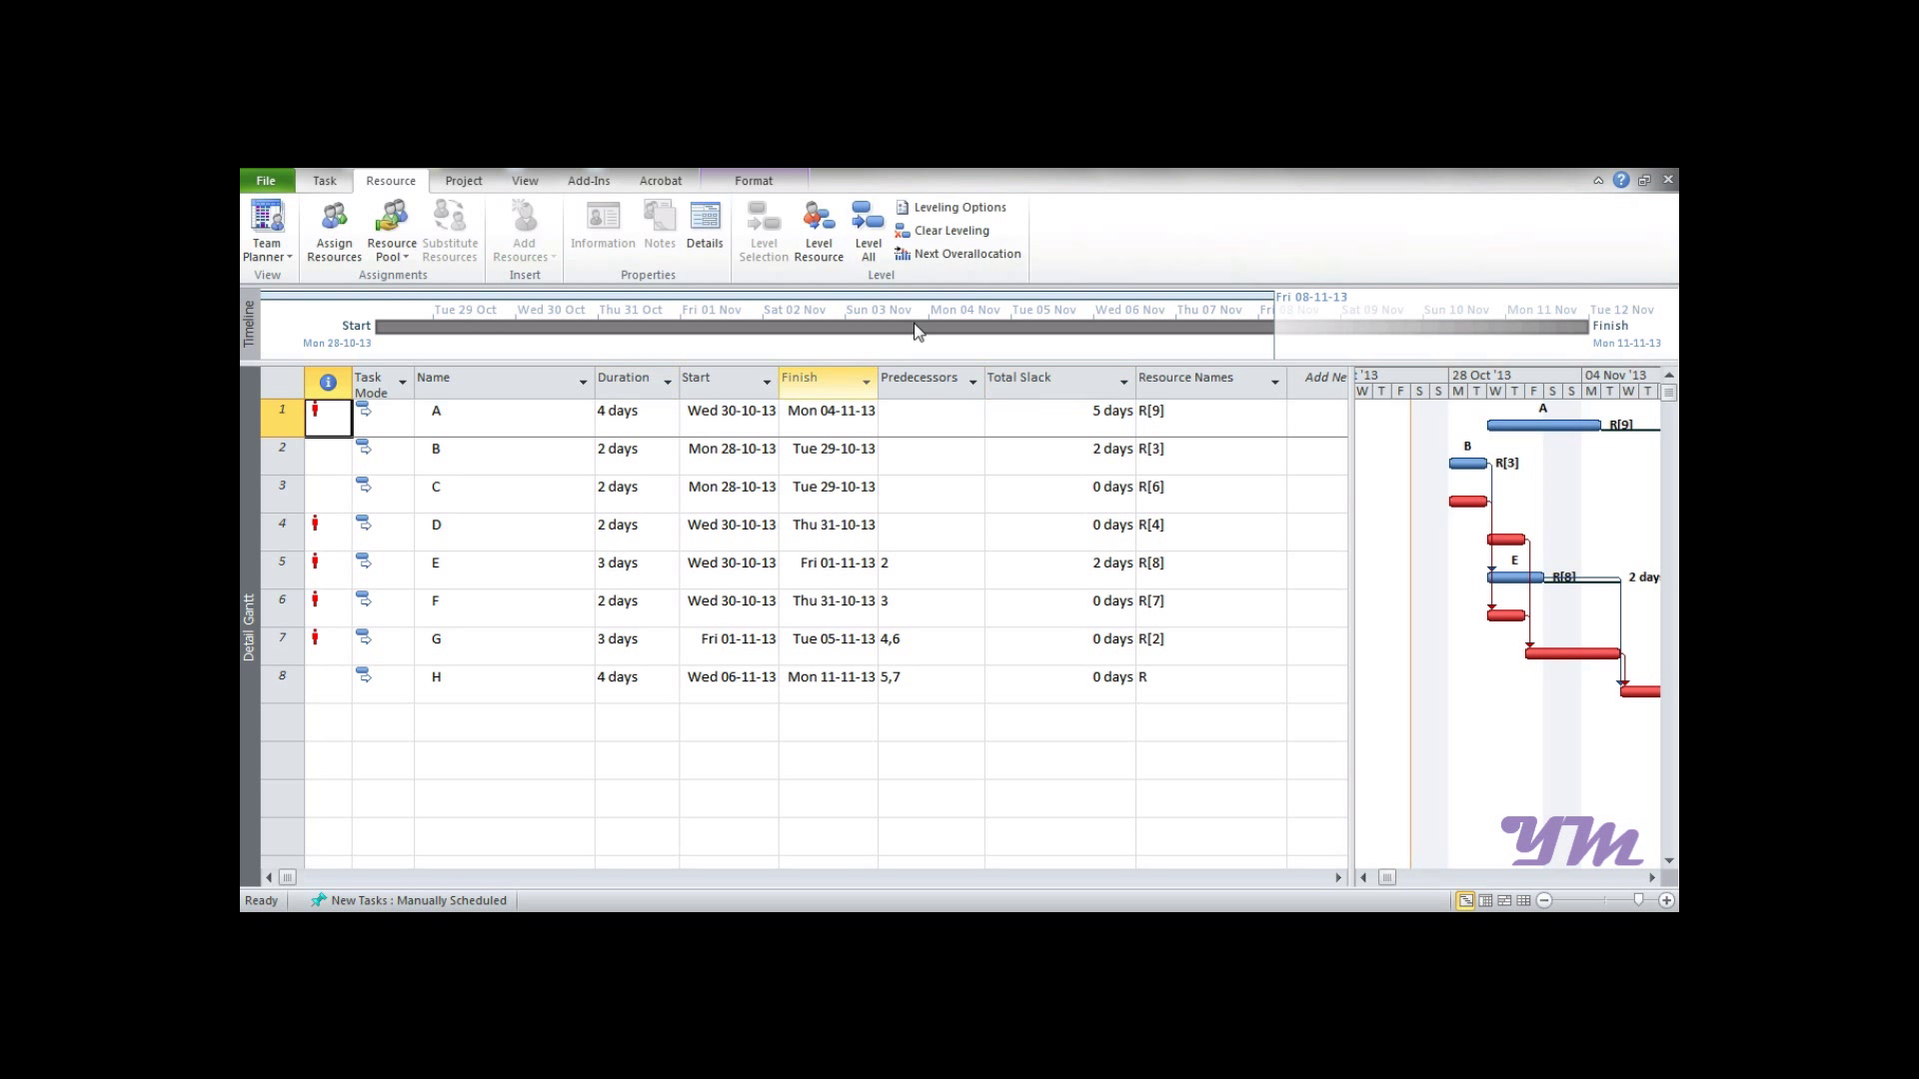
pyautogui.moveTo(958, 206)
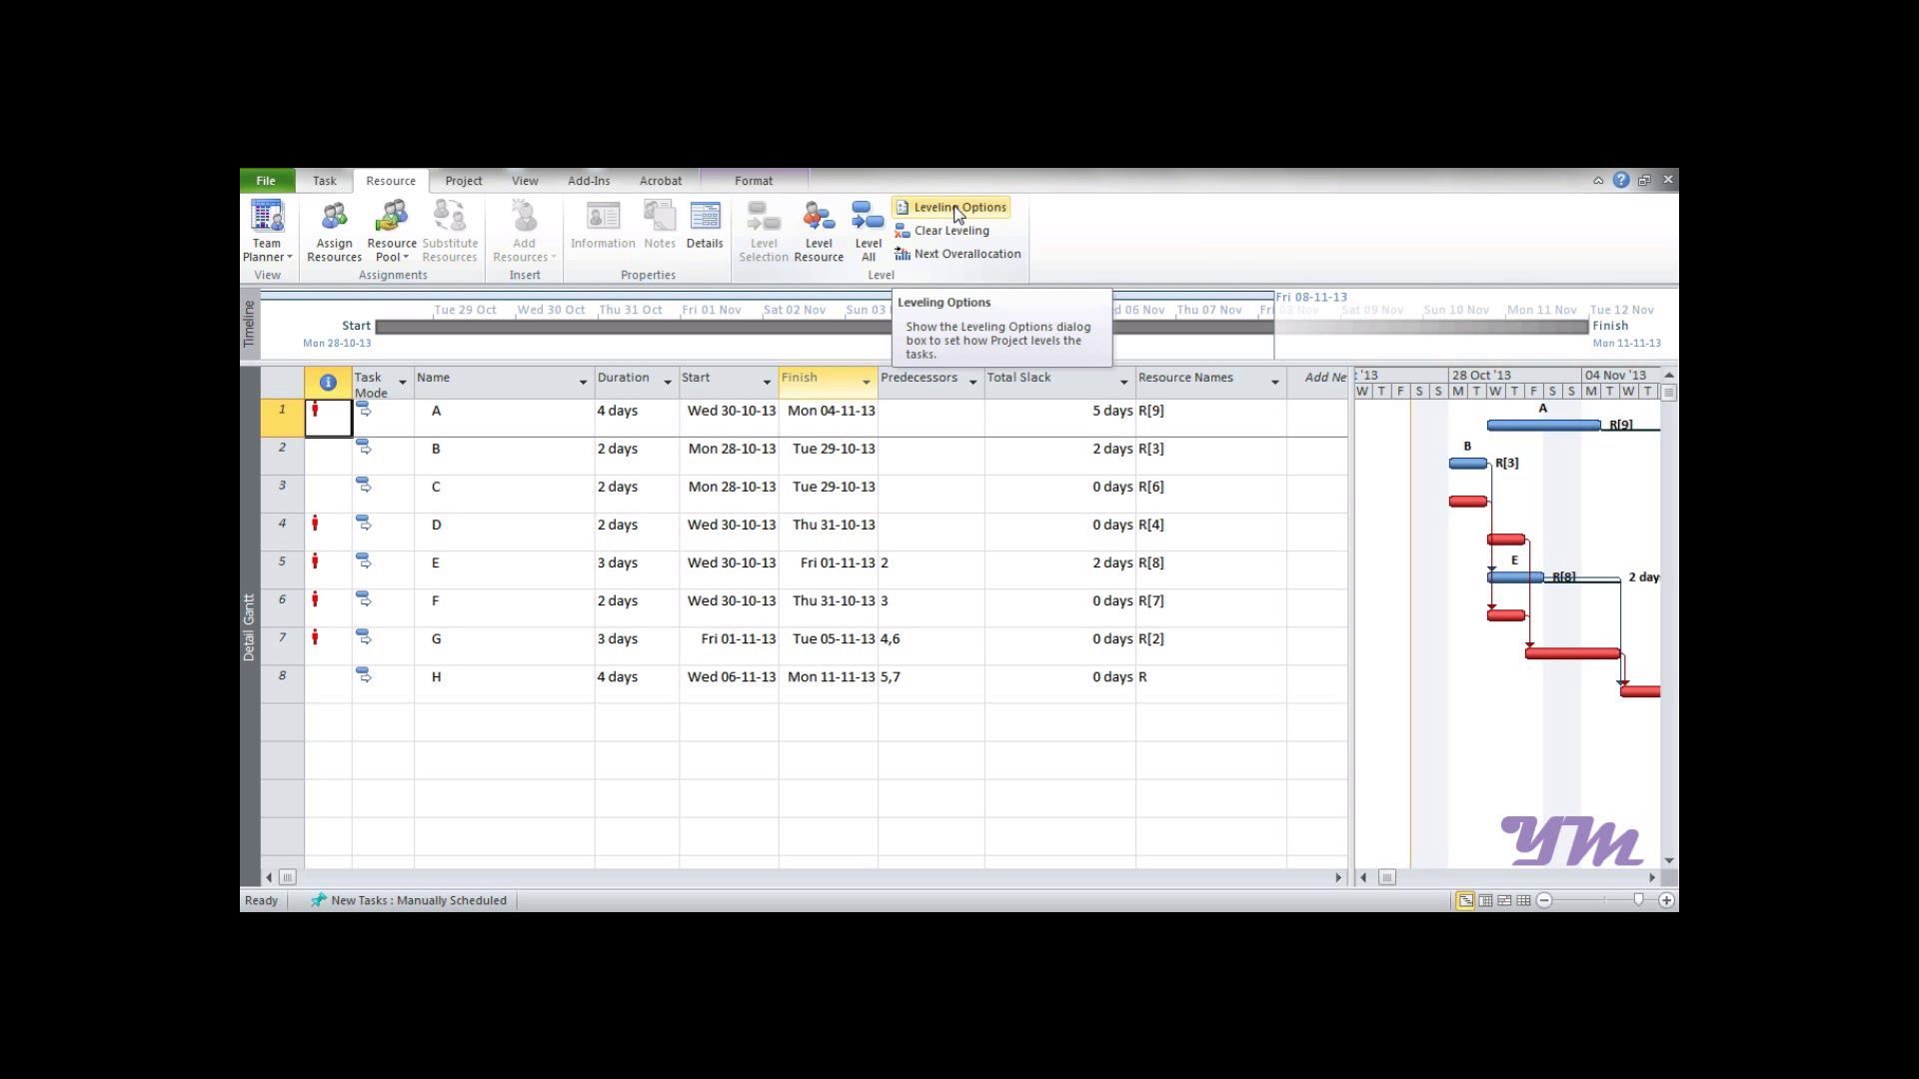
pyautogui.click(957, 206)
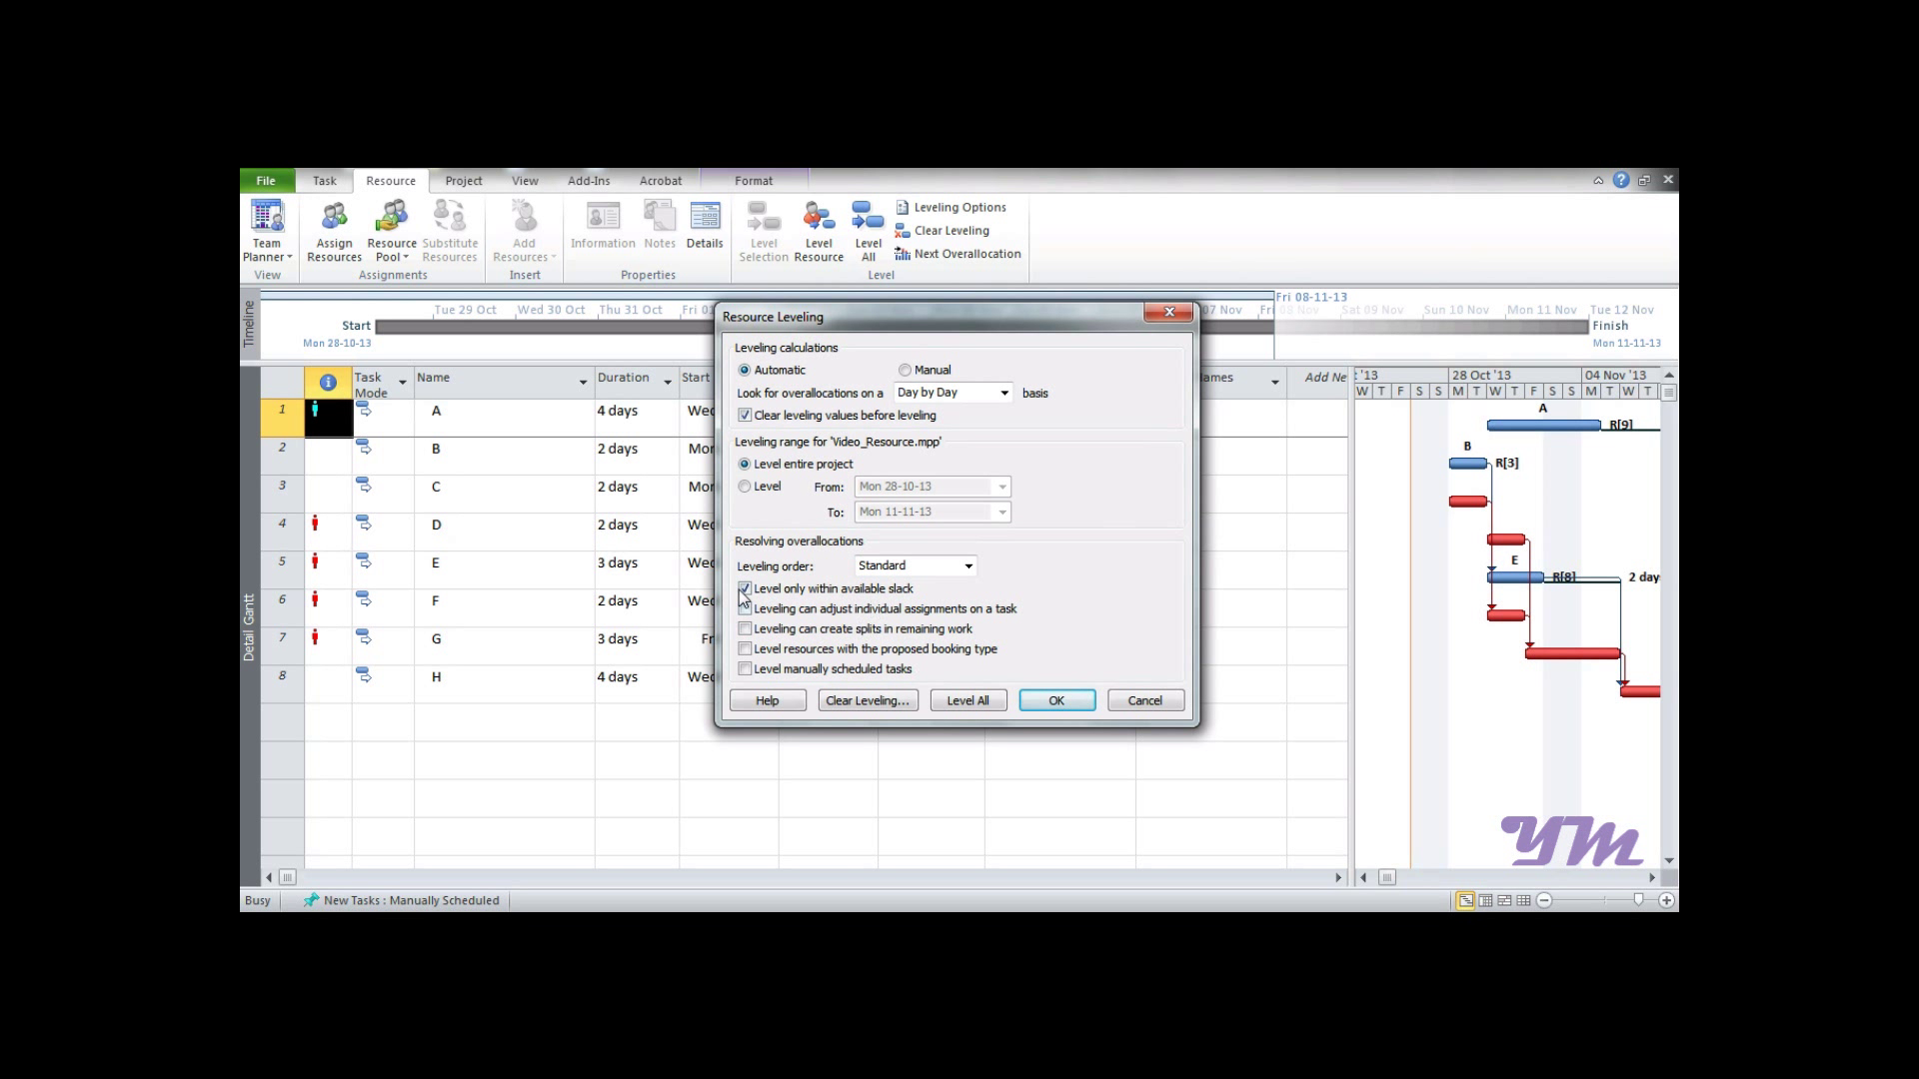
pyautogui.click(744, 588)
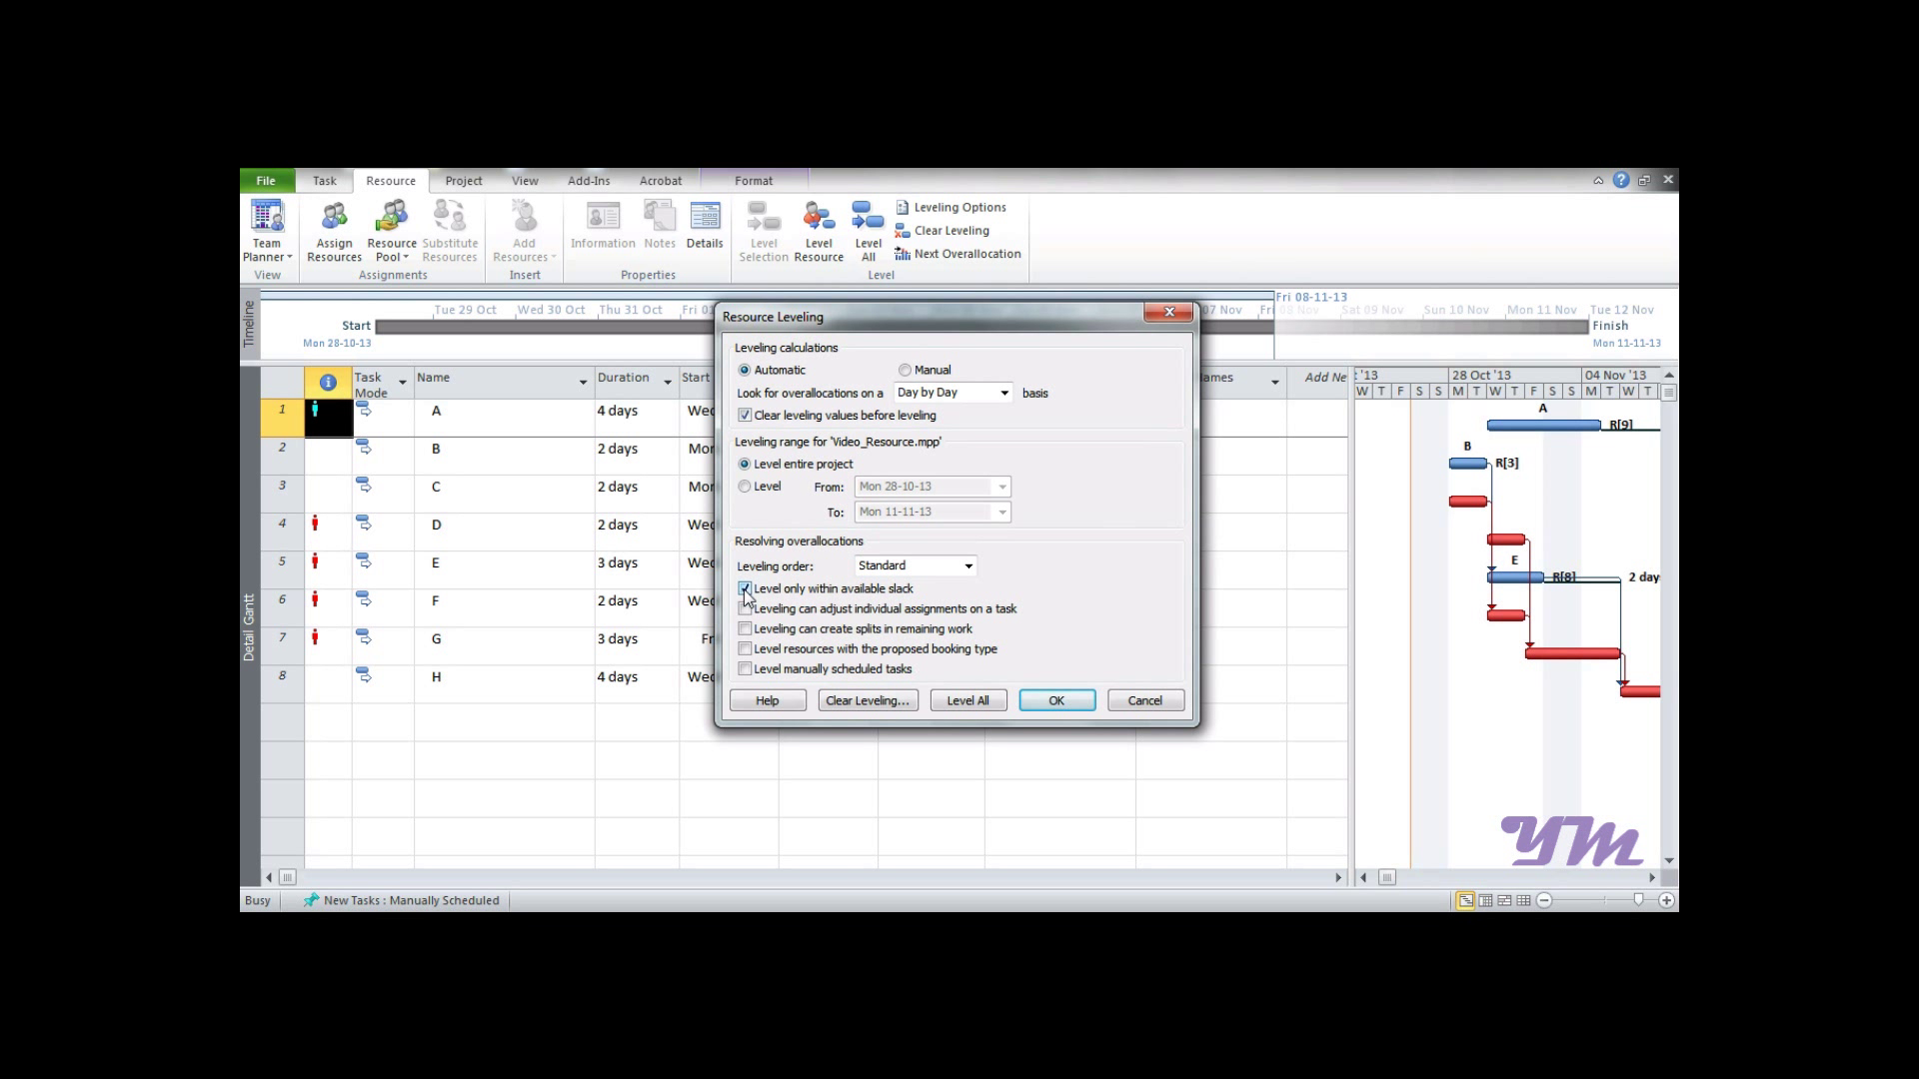
pyautogui.moveTo(837, 599)
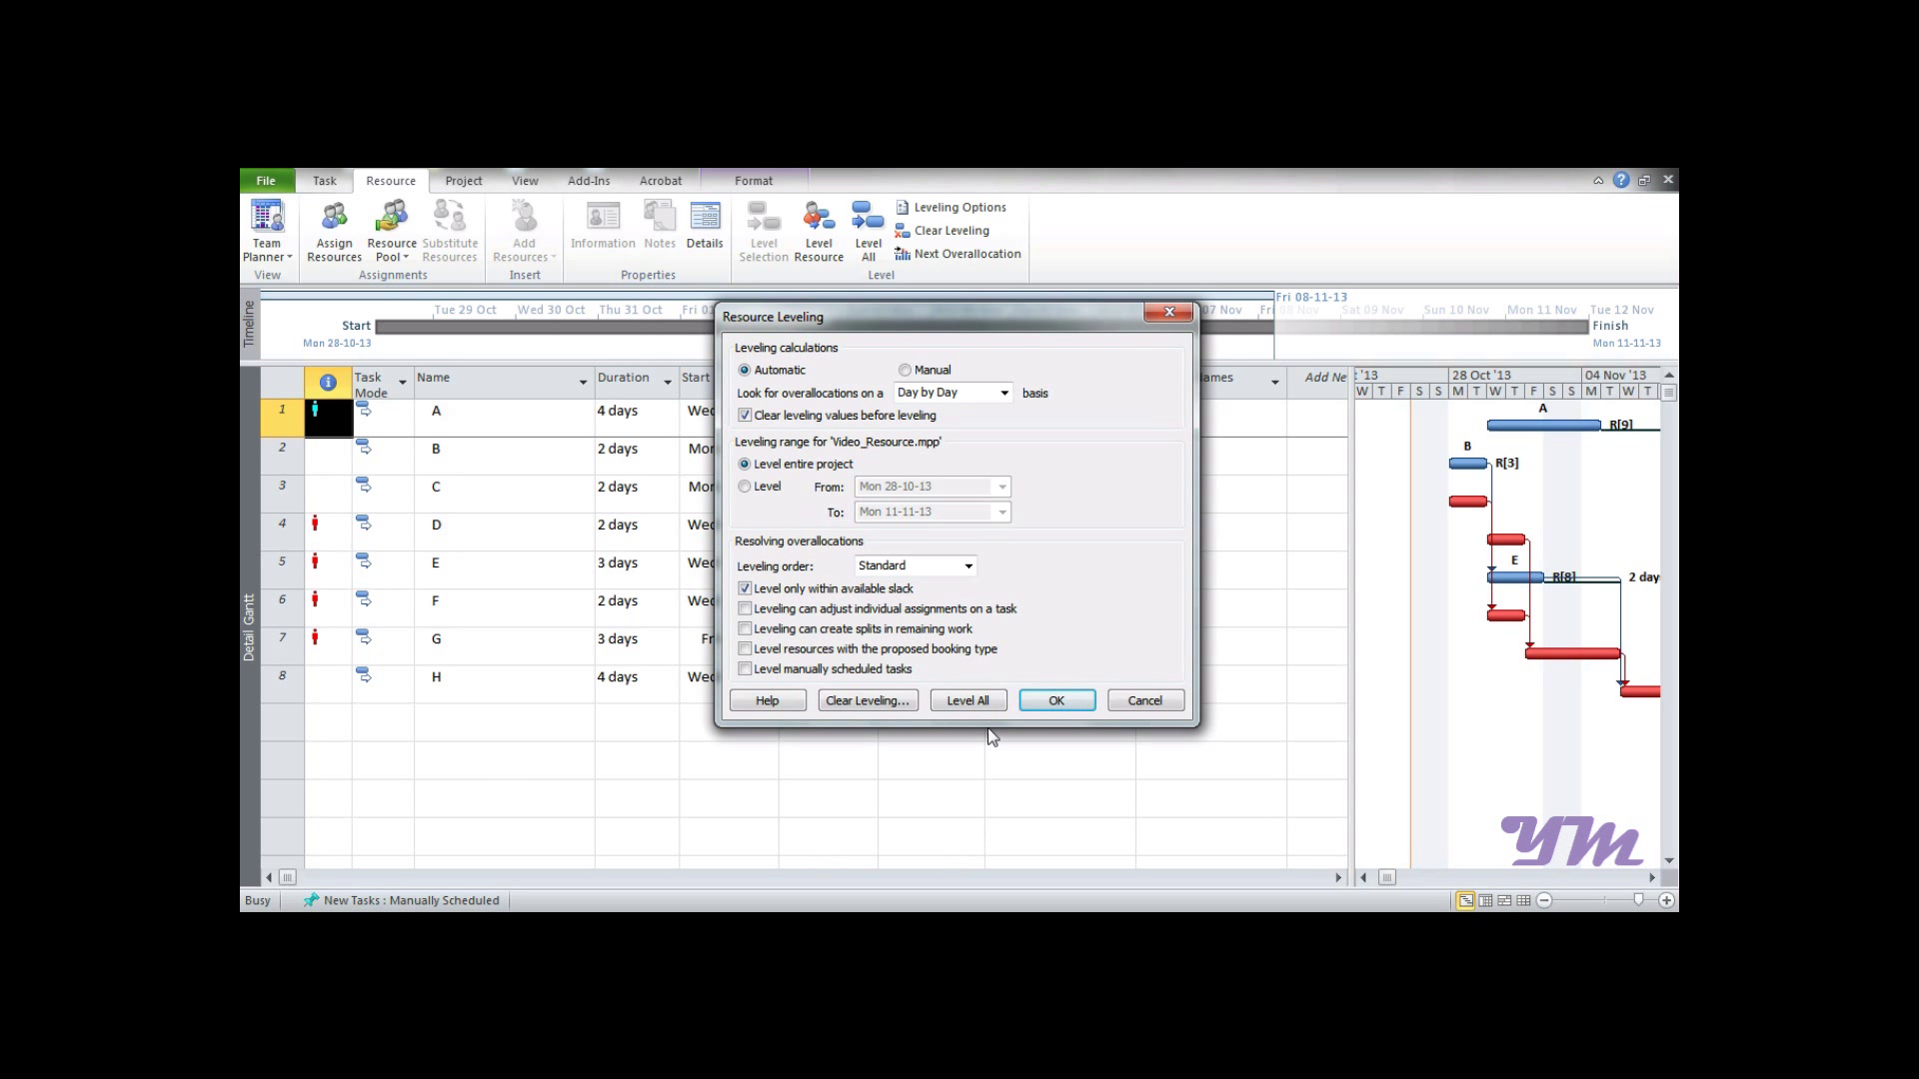
pyautogui.click(1055, 700)
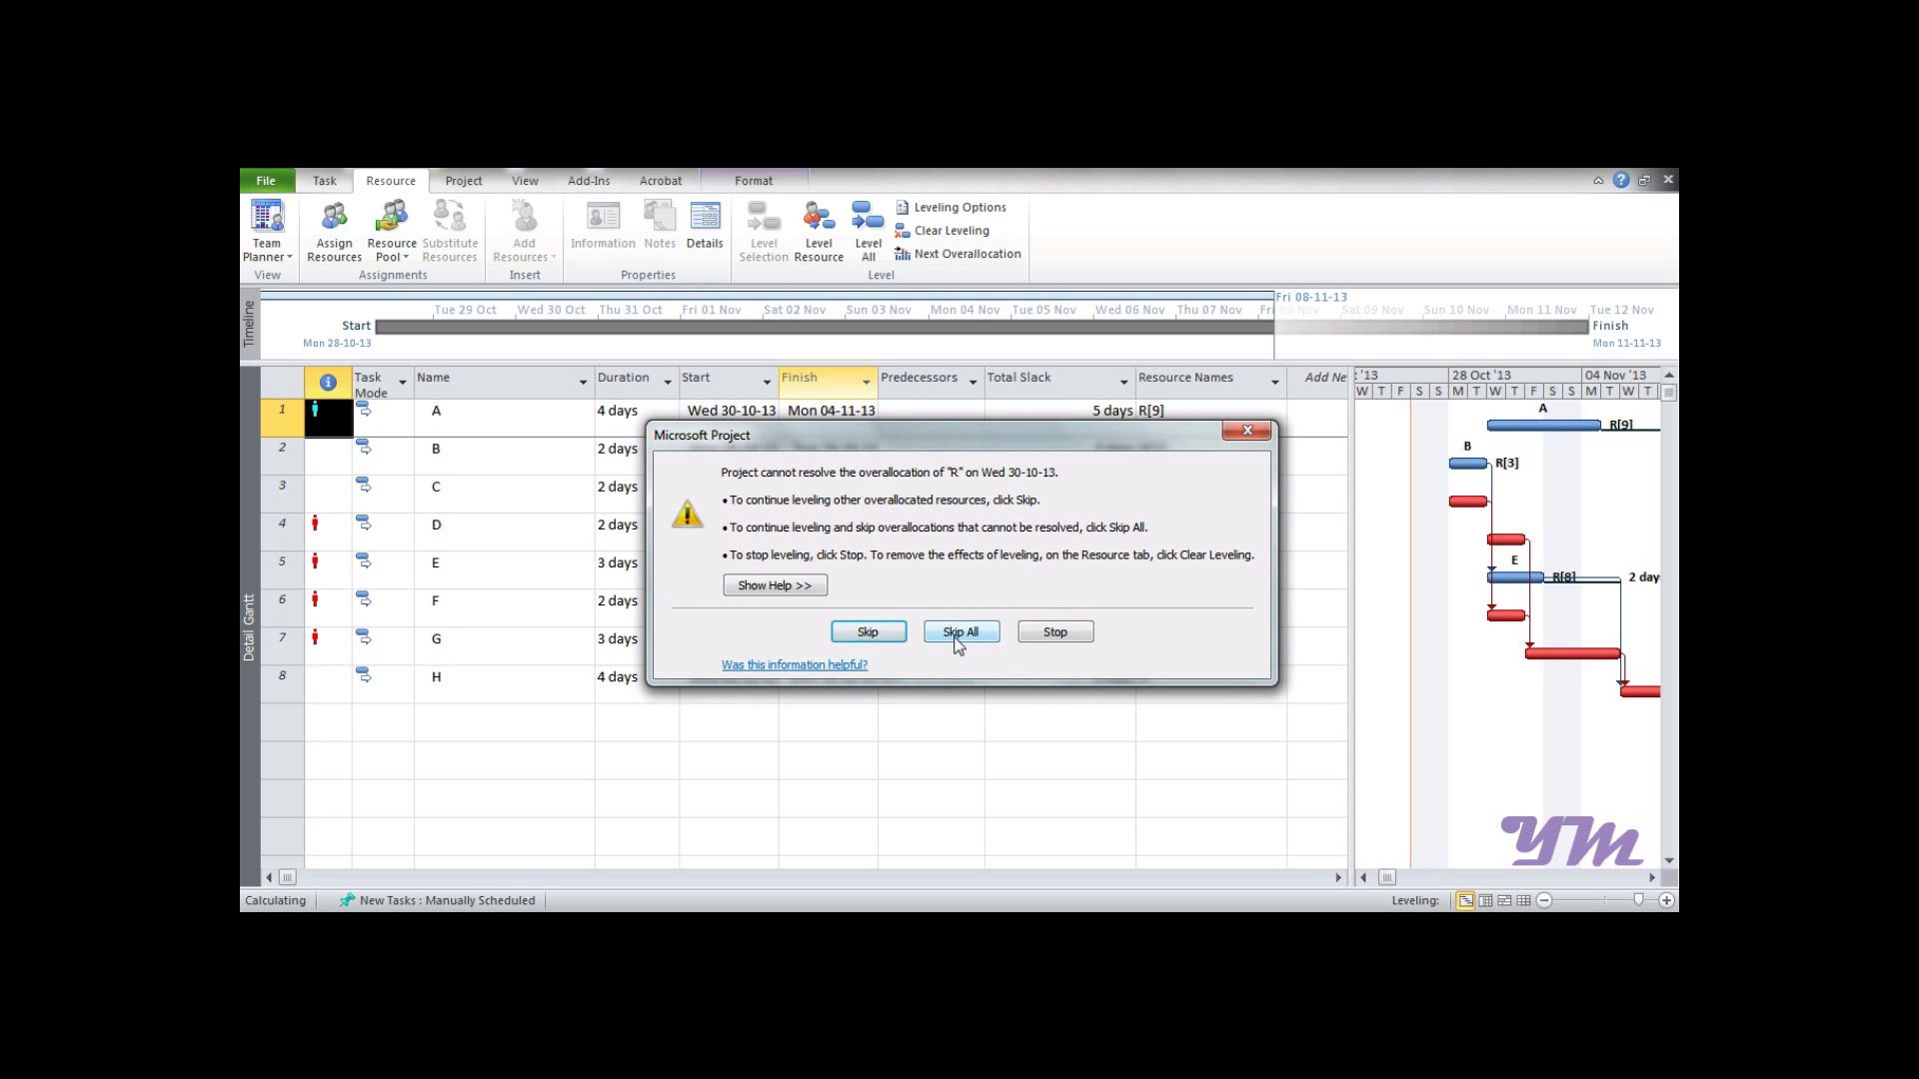
pyautogui.click(961, 631)
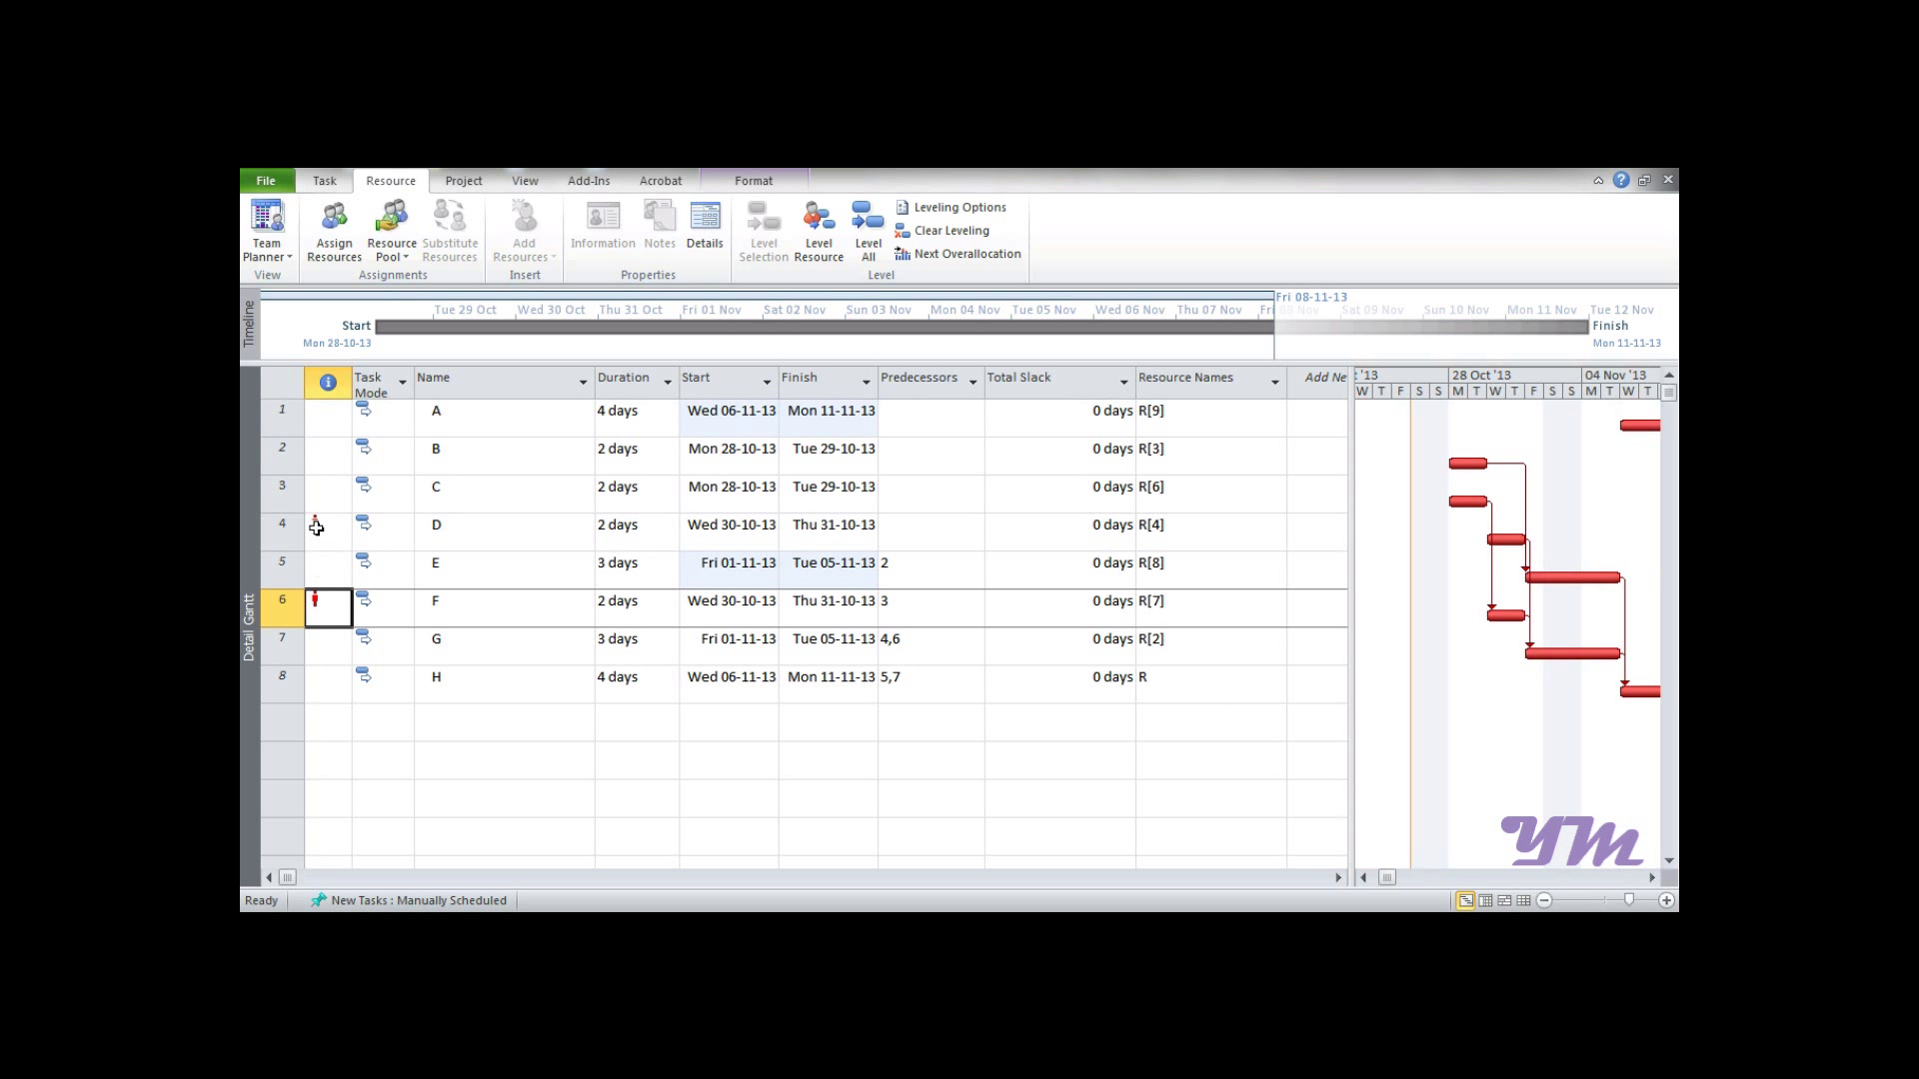
# Show resource R's allocation graph from Other Views, revealing 9–10 units most days and 11 on two
pyautogui.click(325, 524)
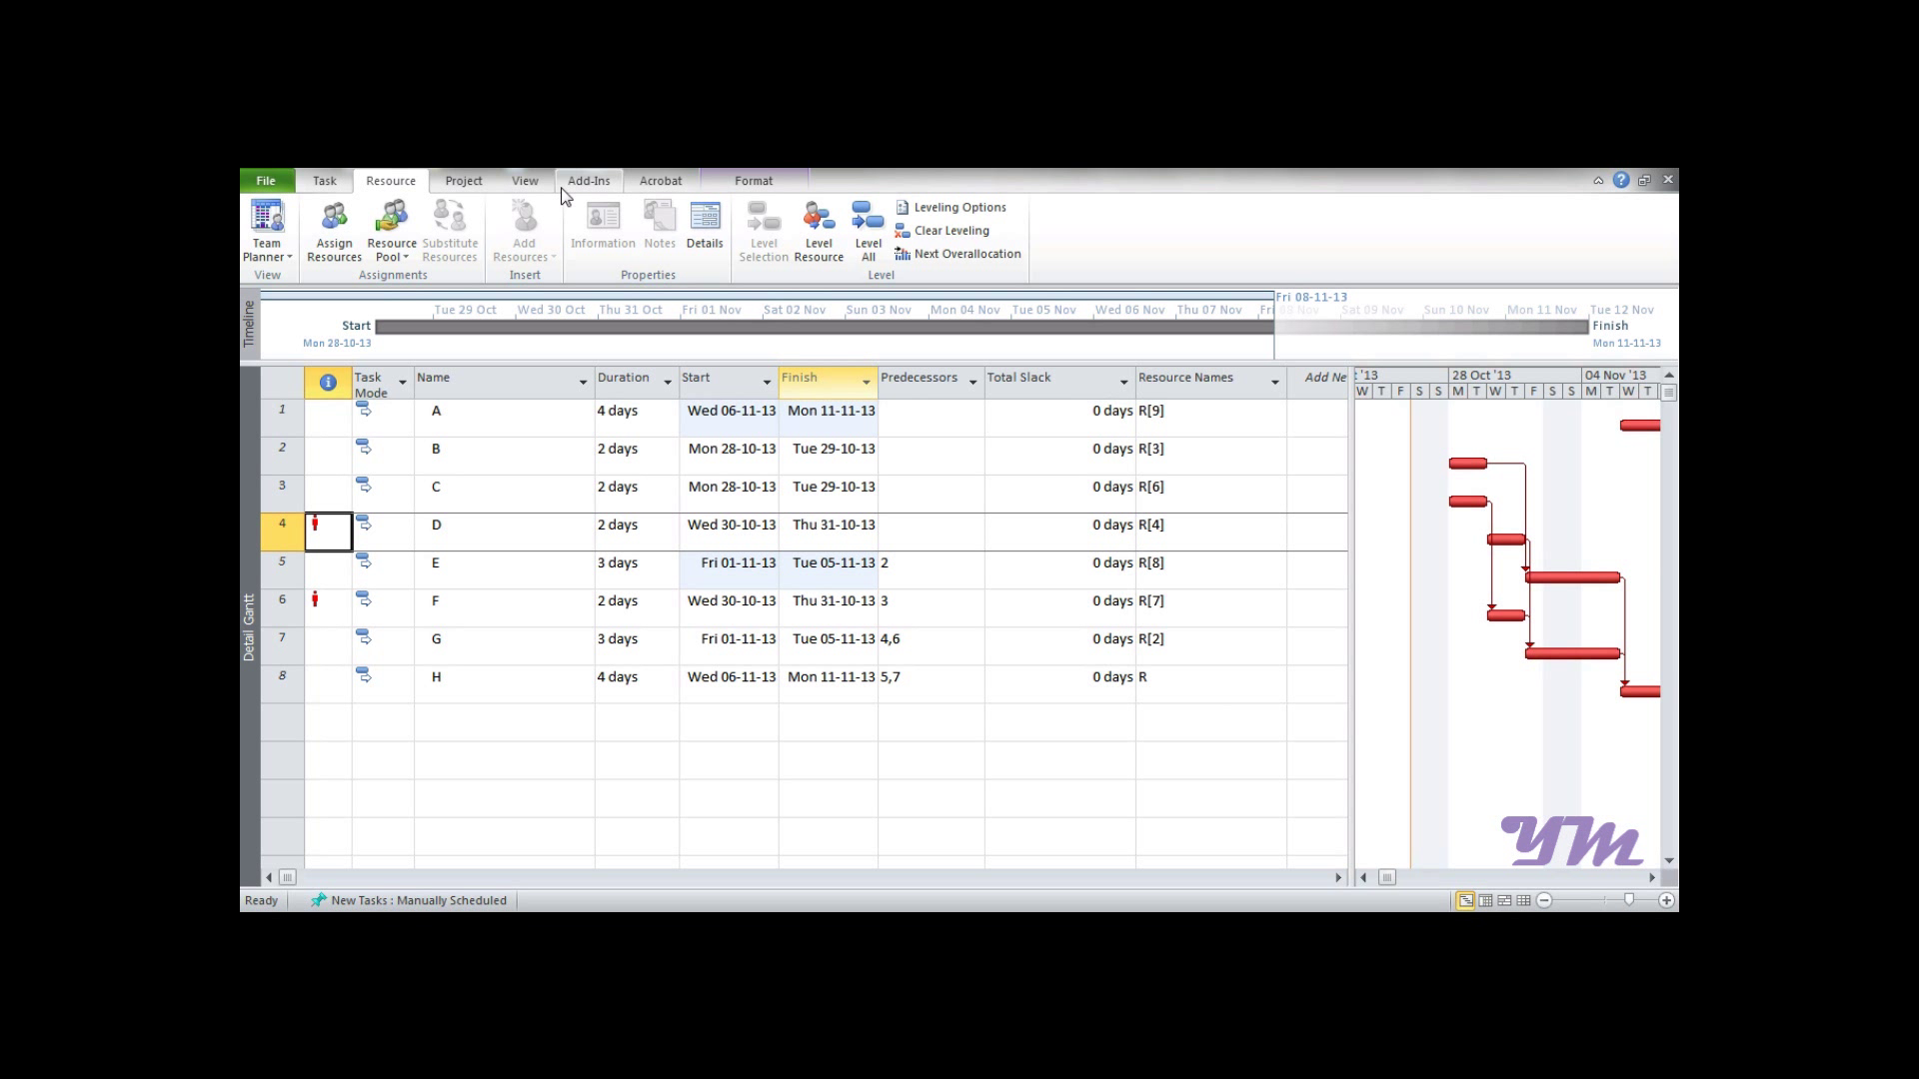
pyautogui.moveTo(526, 180)
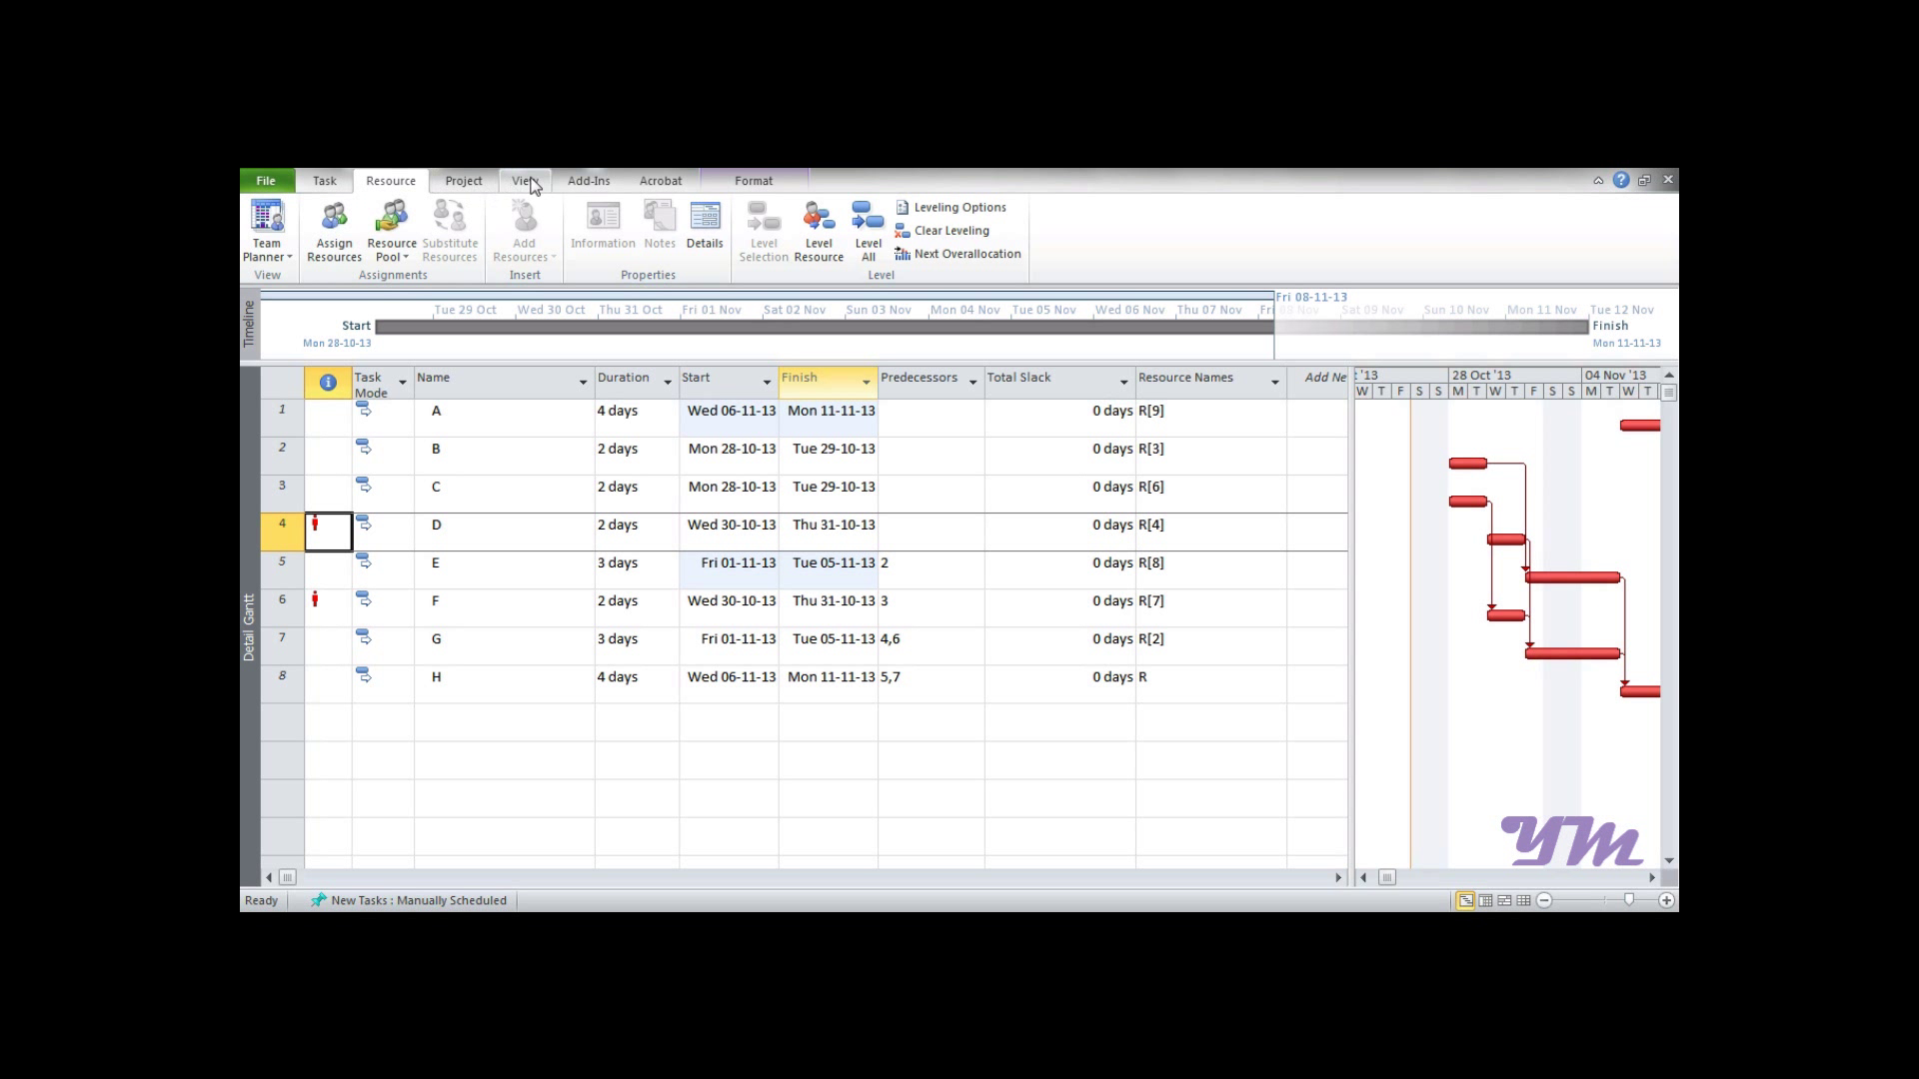
pyautogui.click(526, 180)
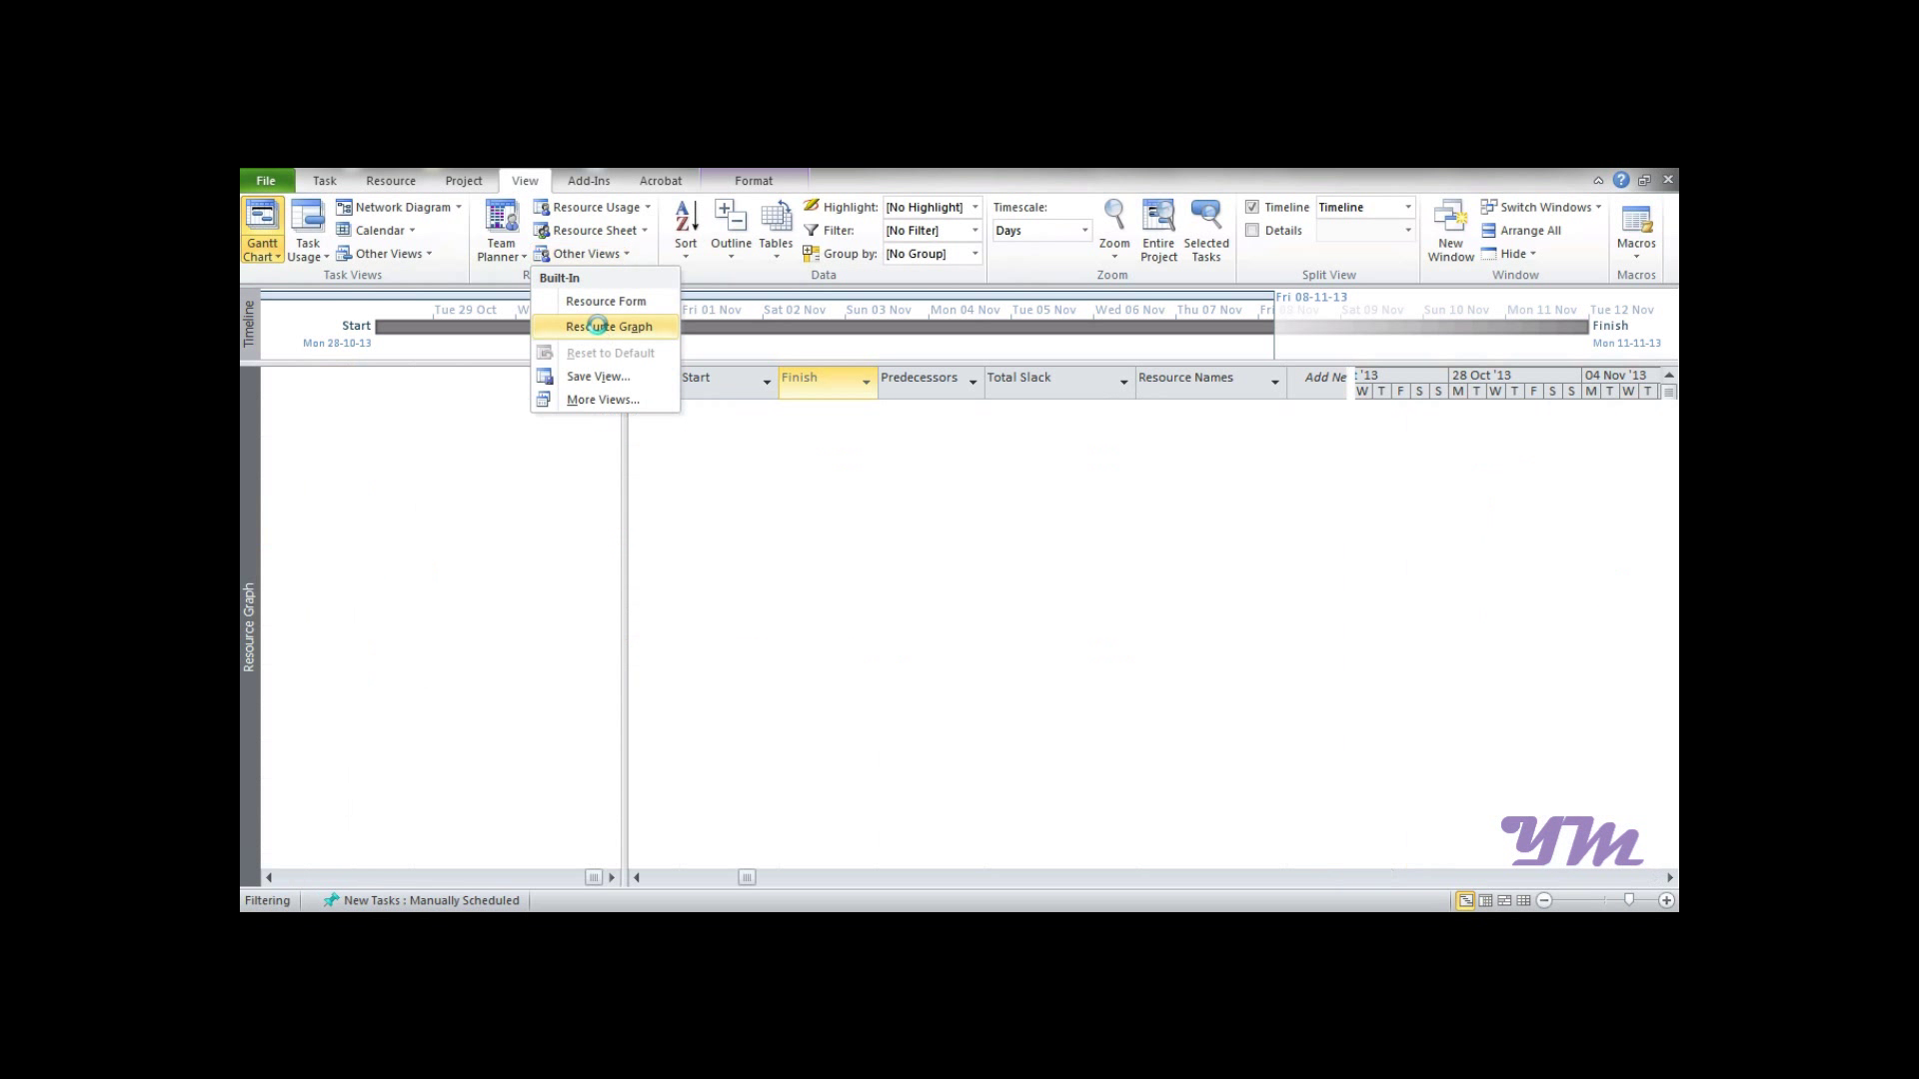
pyautogui.click(605, 325)
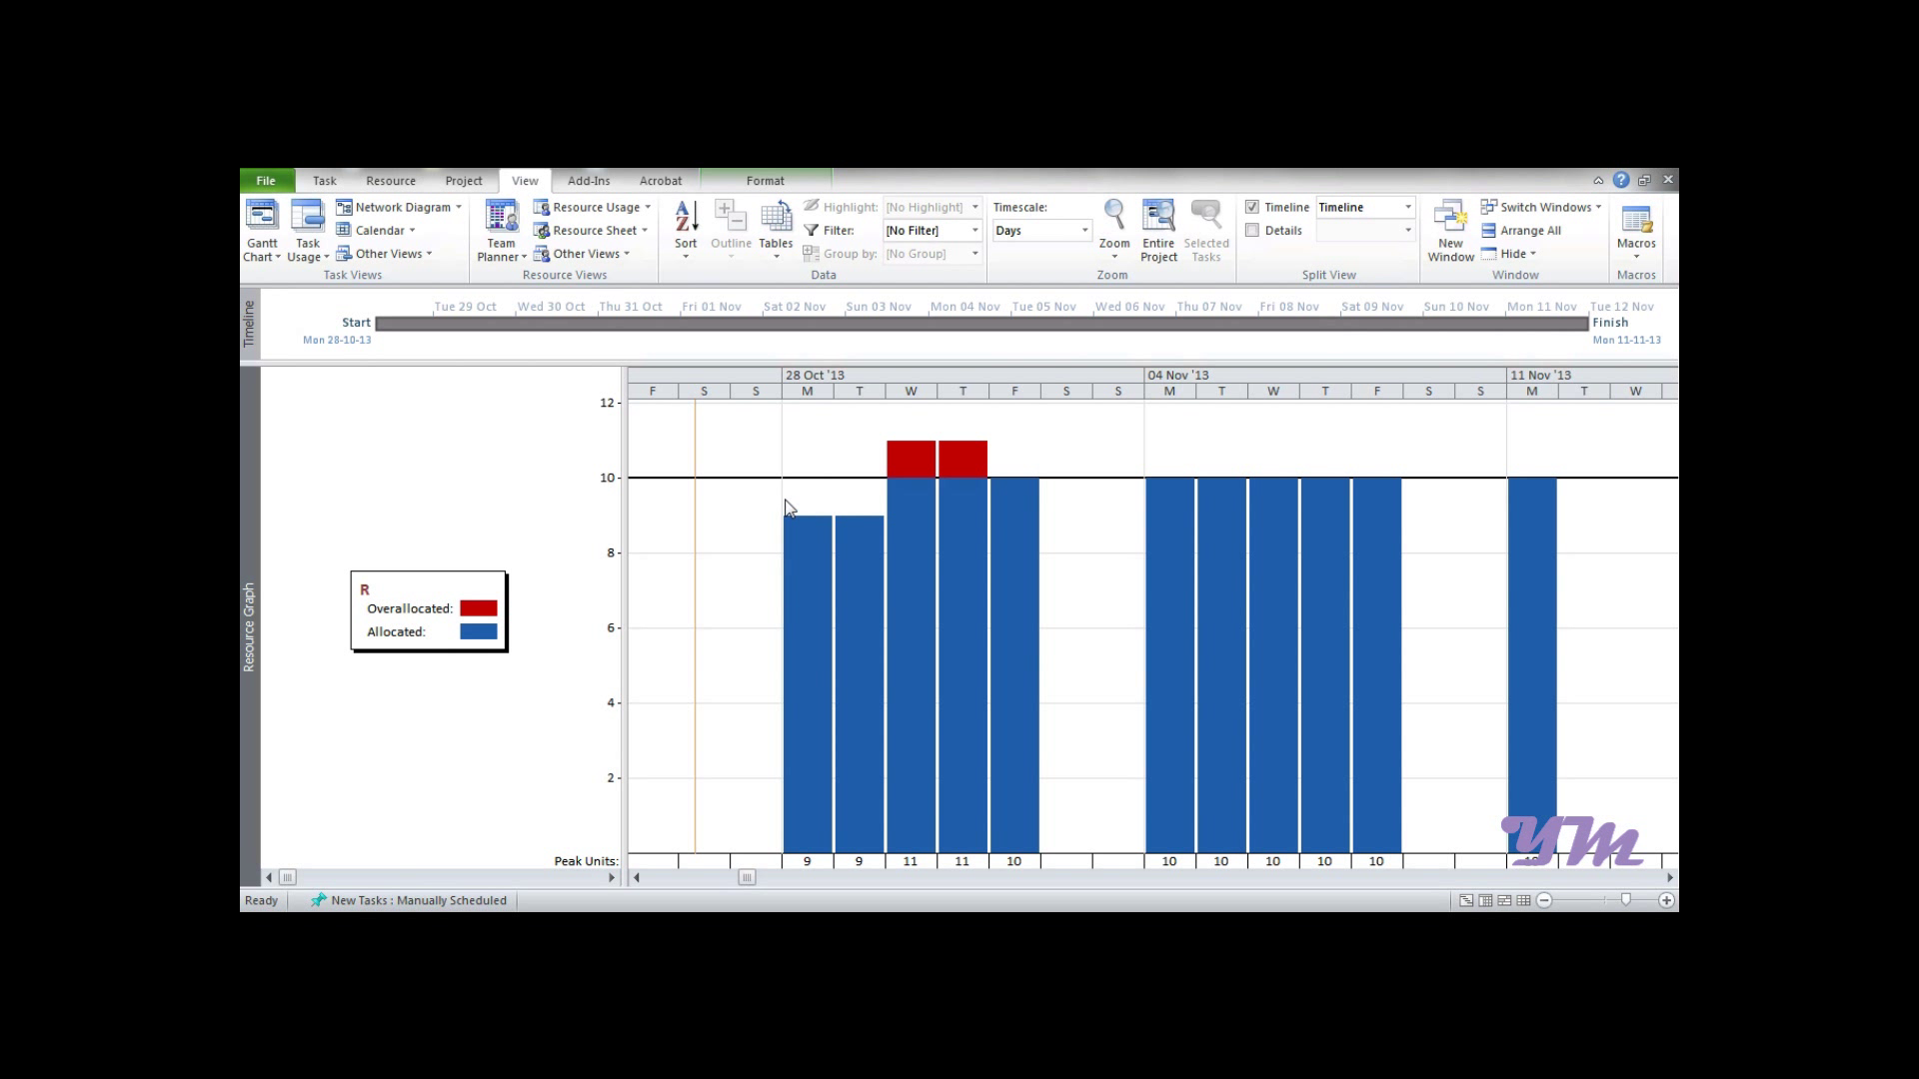
pyautogui.moveTo(866, 612)
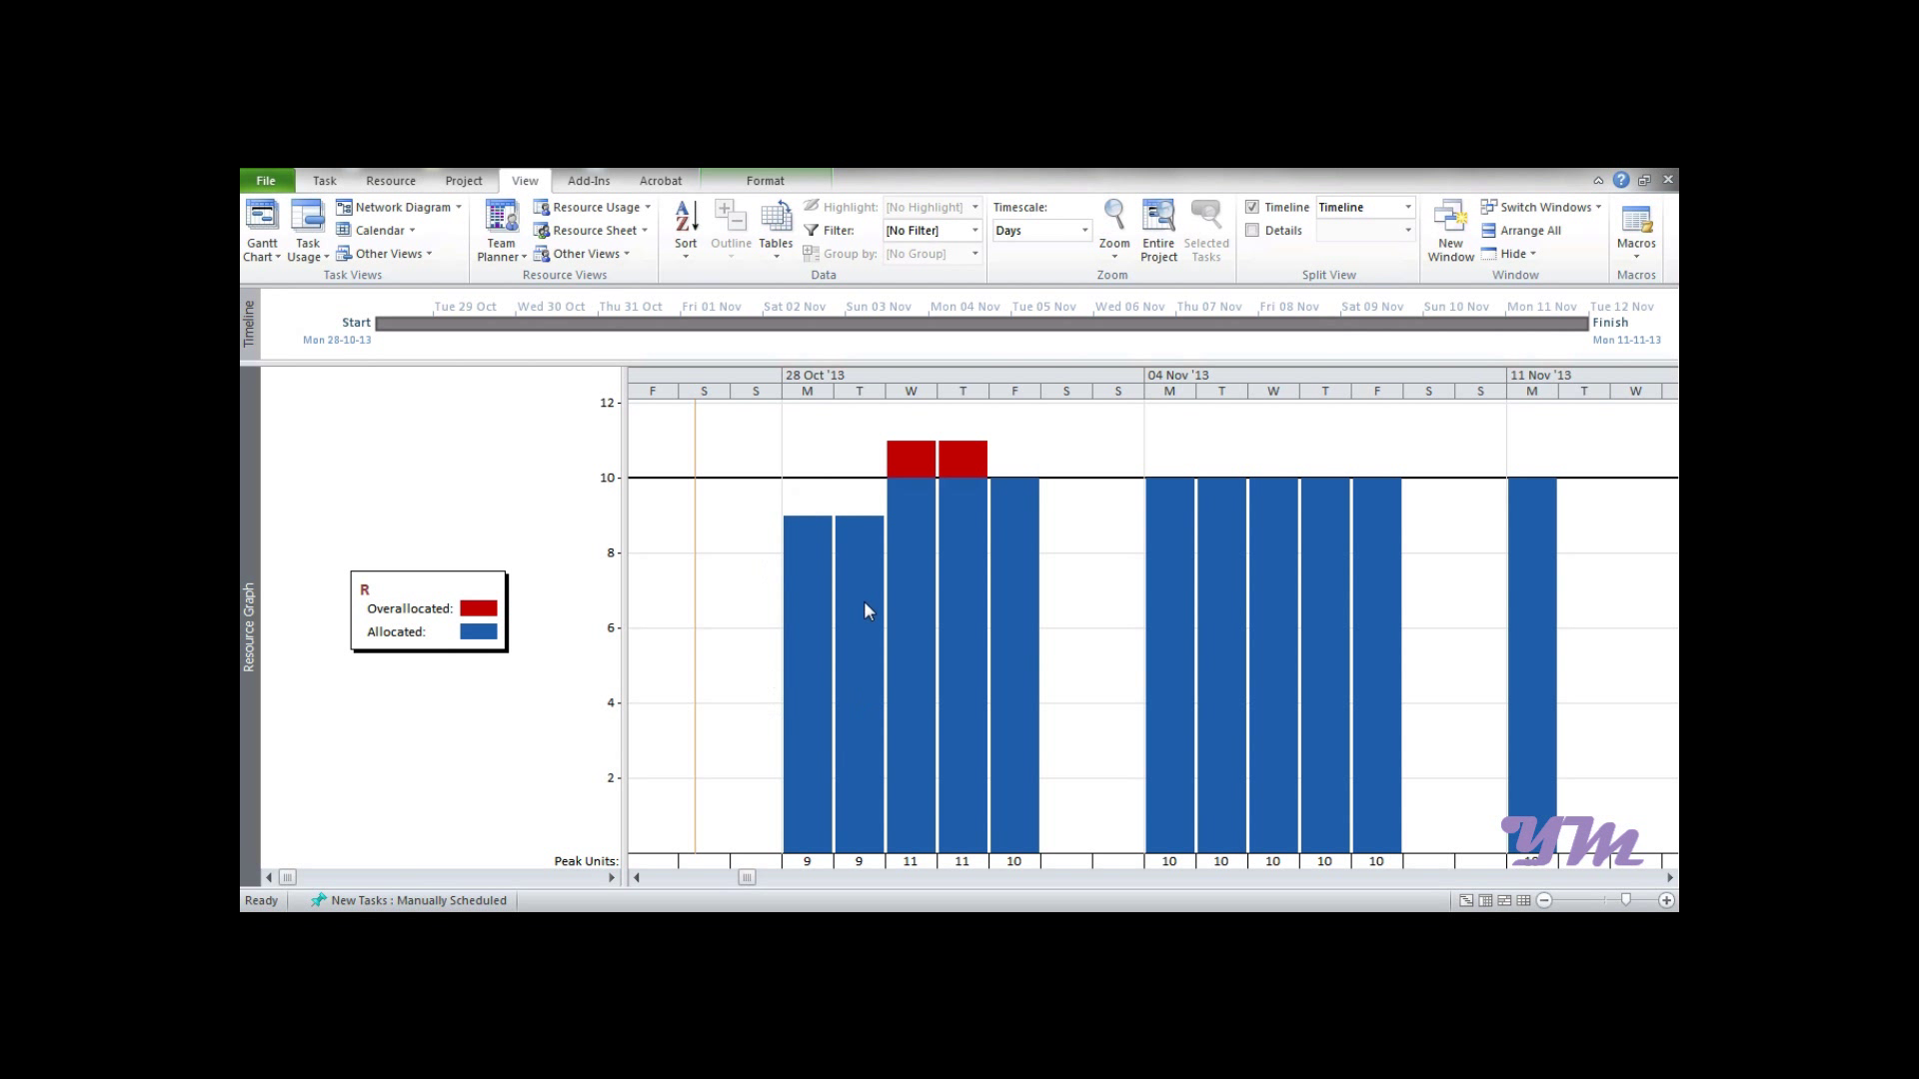
pyautogui.moveTo(830, 597)
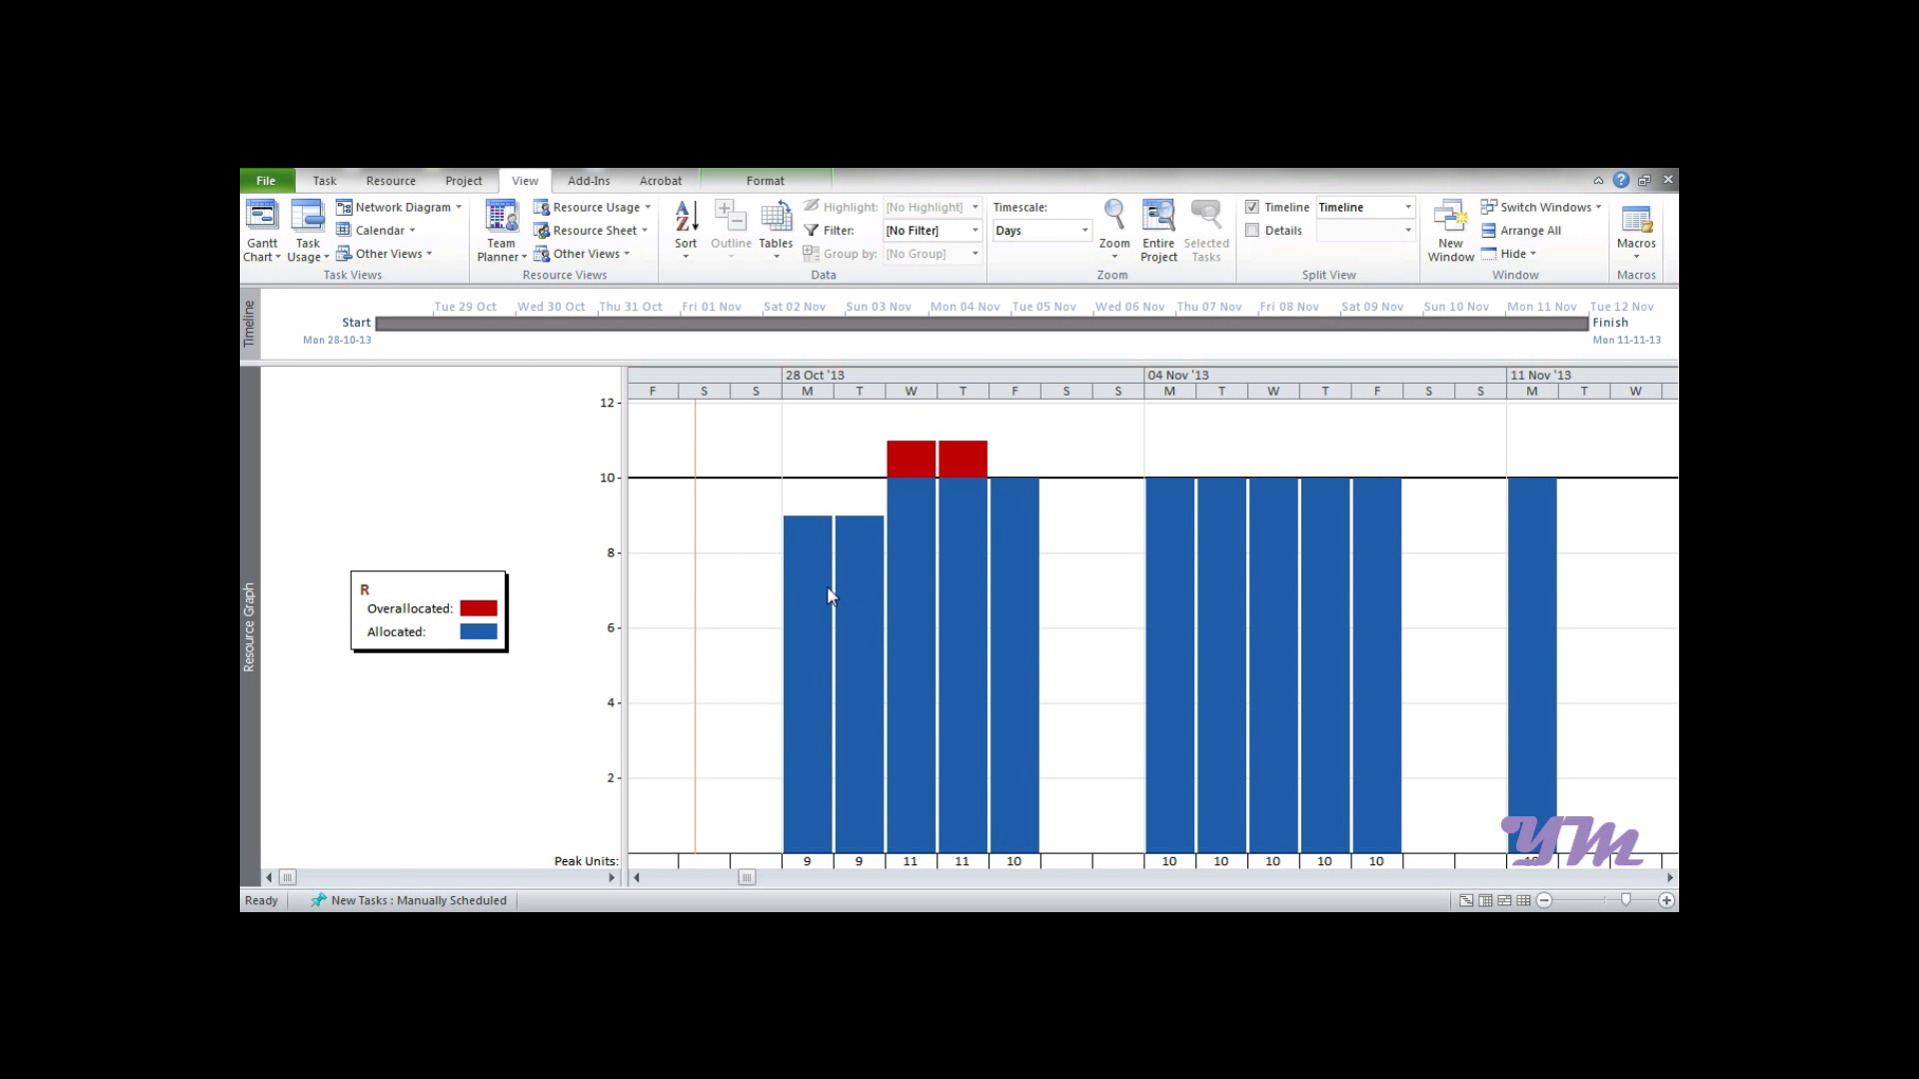
pyautogui.moveTo(973, 511)
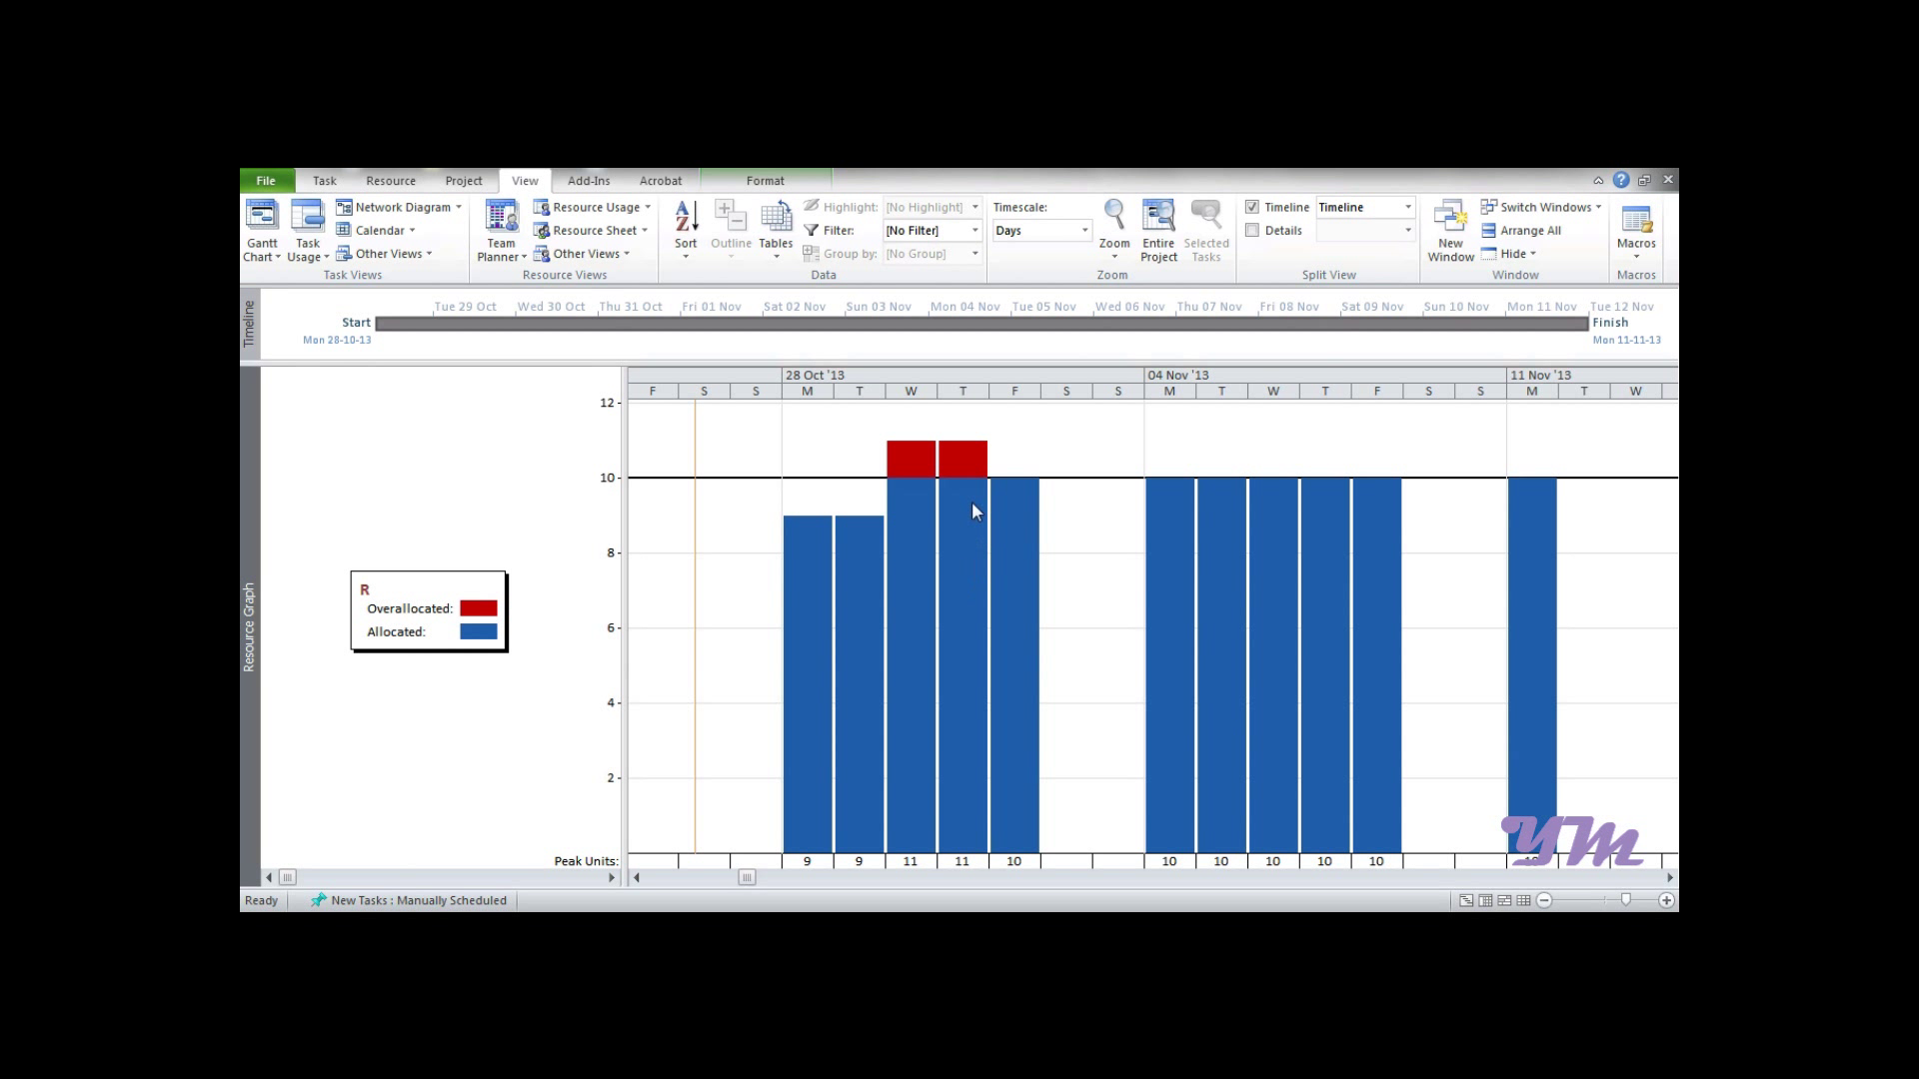
pyautogui.moveTo(984, 426)
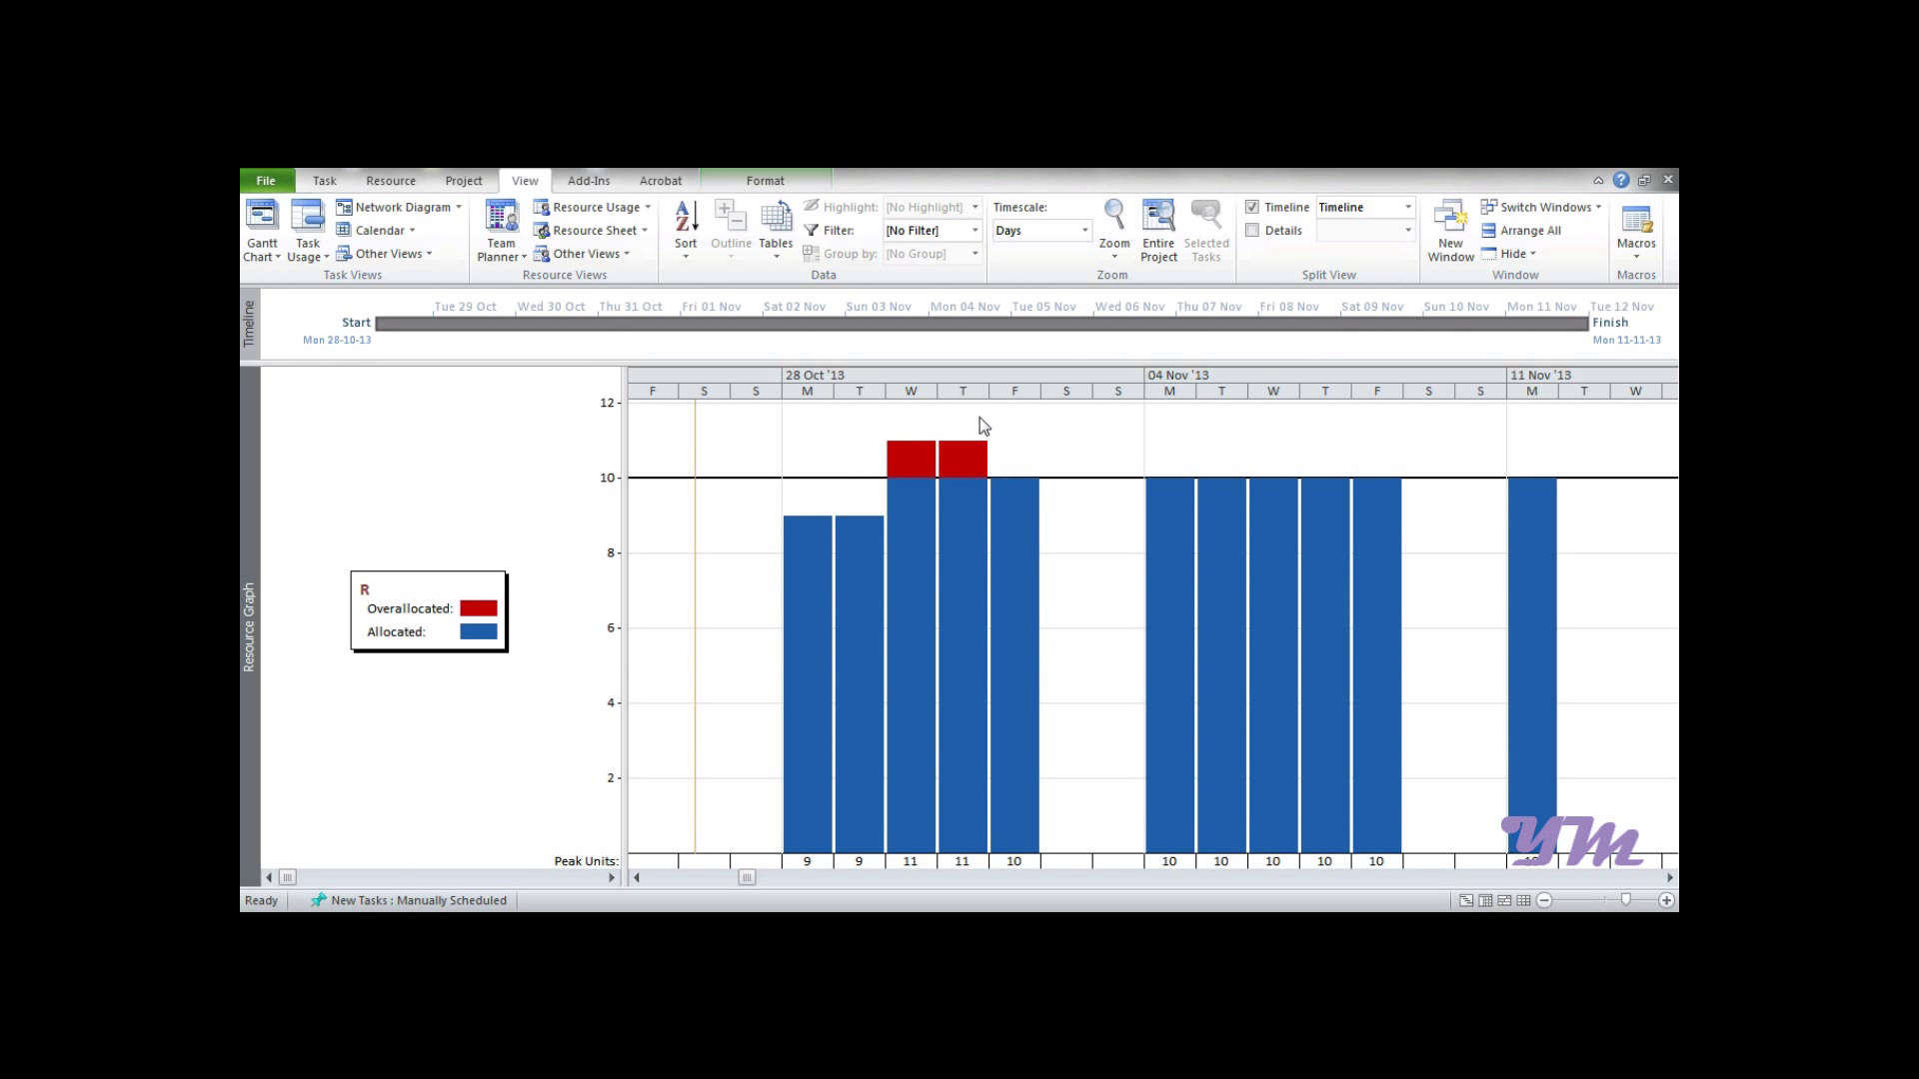
pyautogui.moveTo(961, 492)
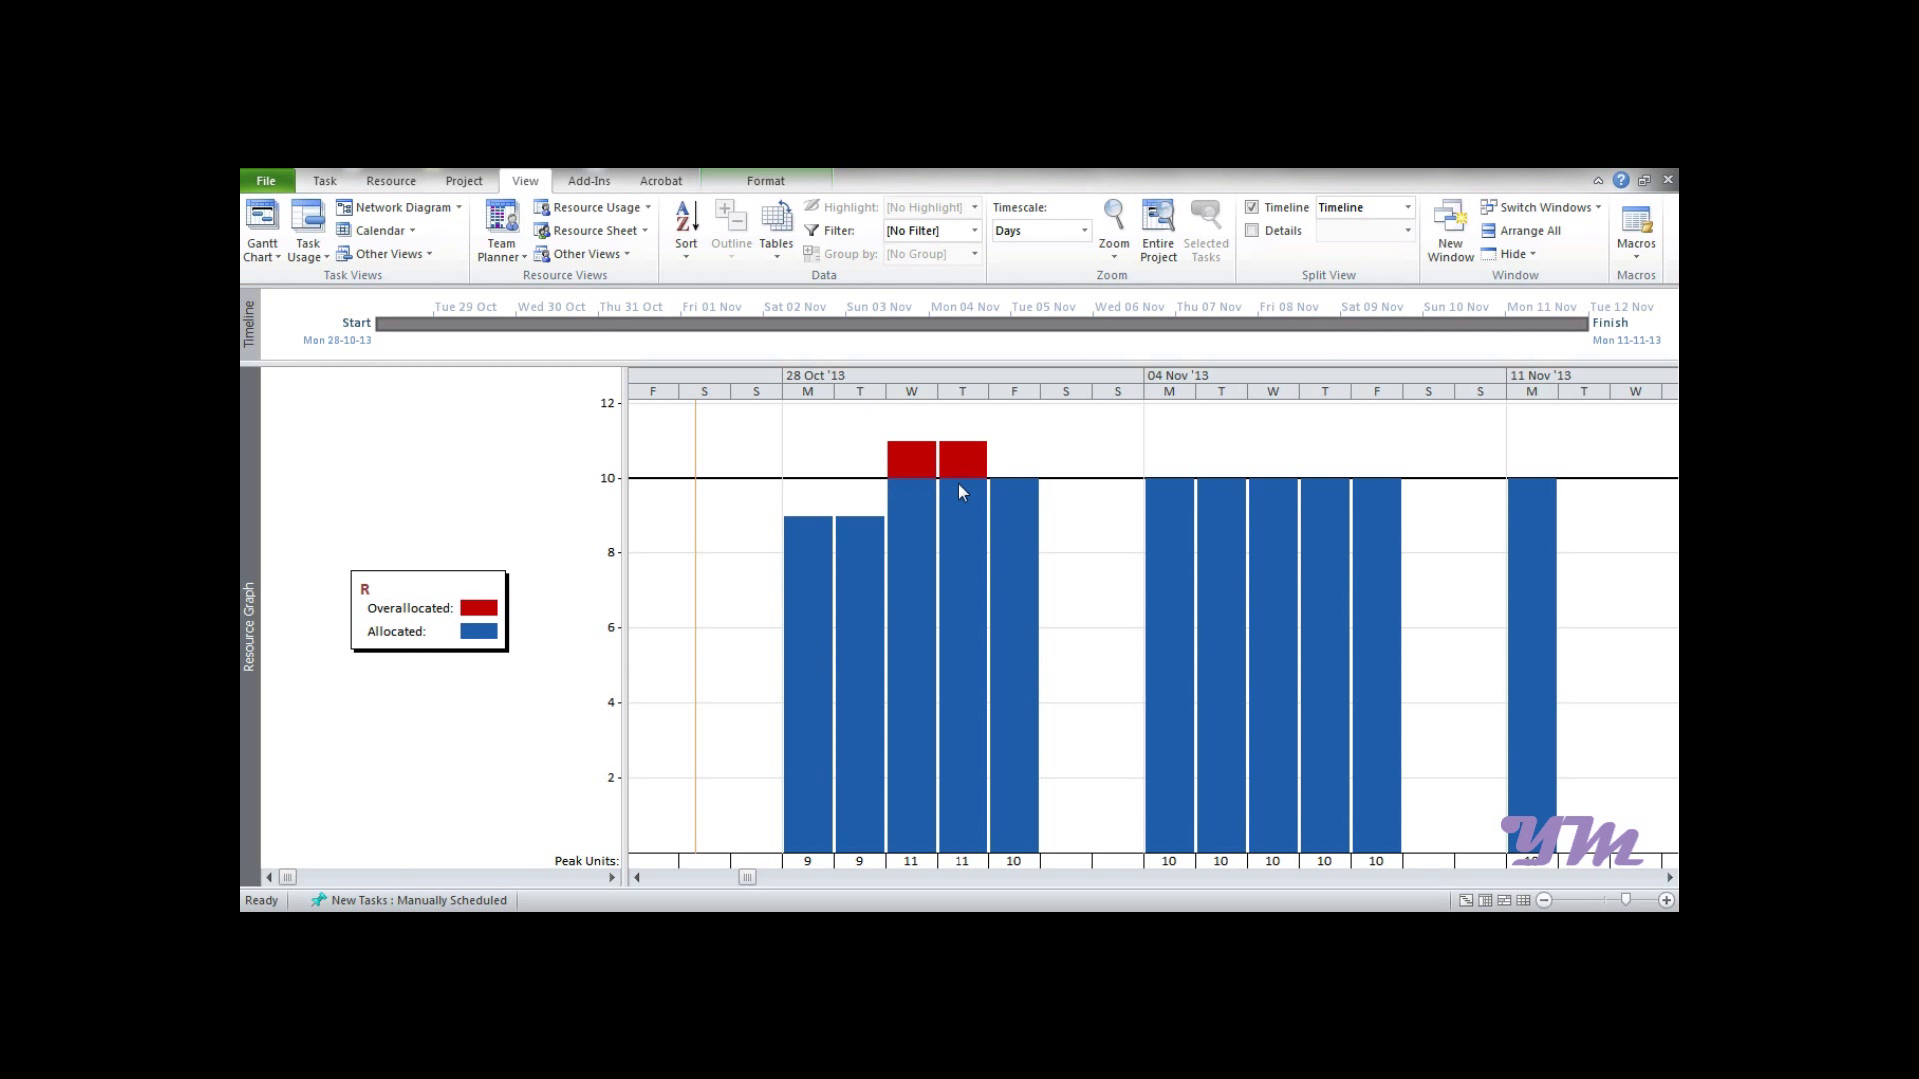
pyautogui.moveTo(764, 450)
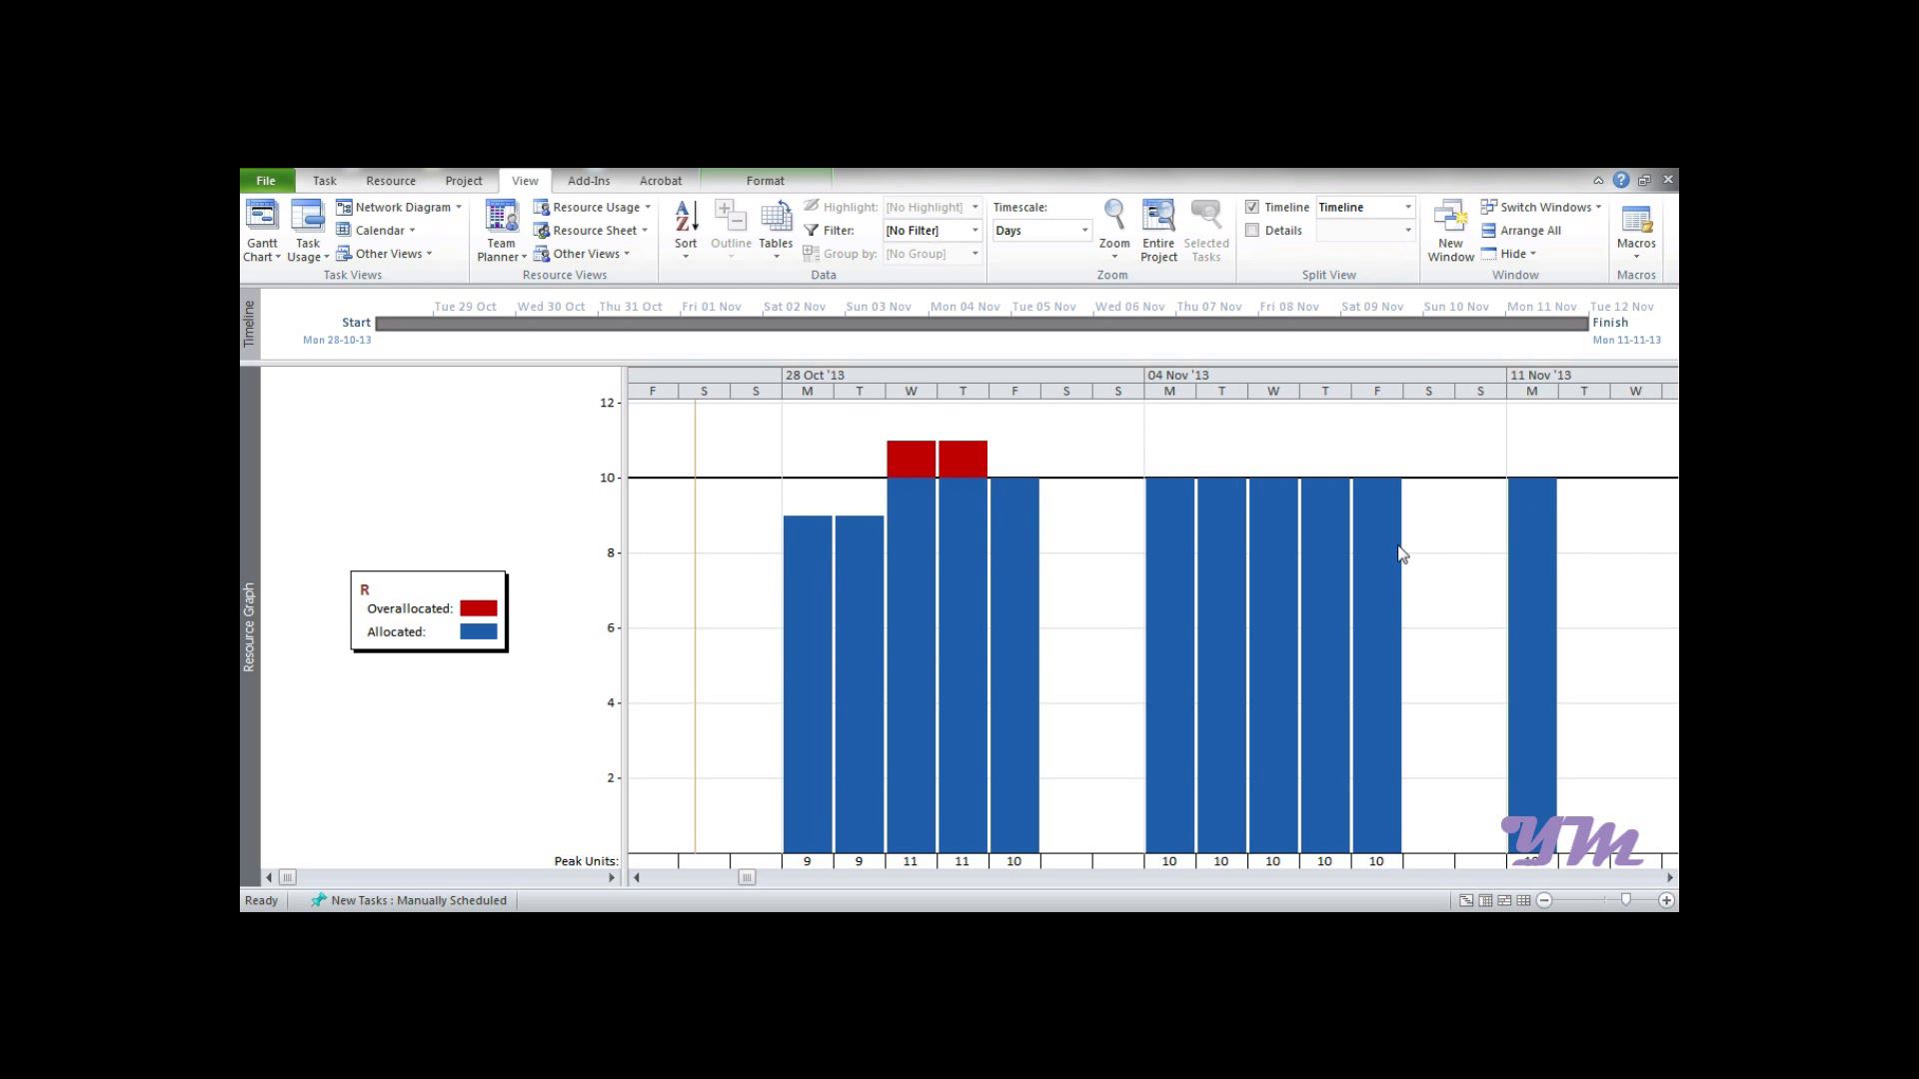
pyautogui.moveTo(1419, 500)
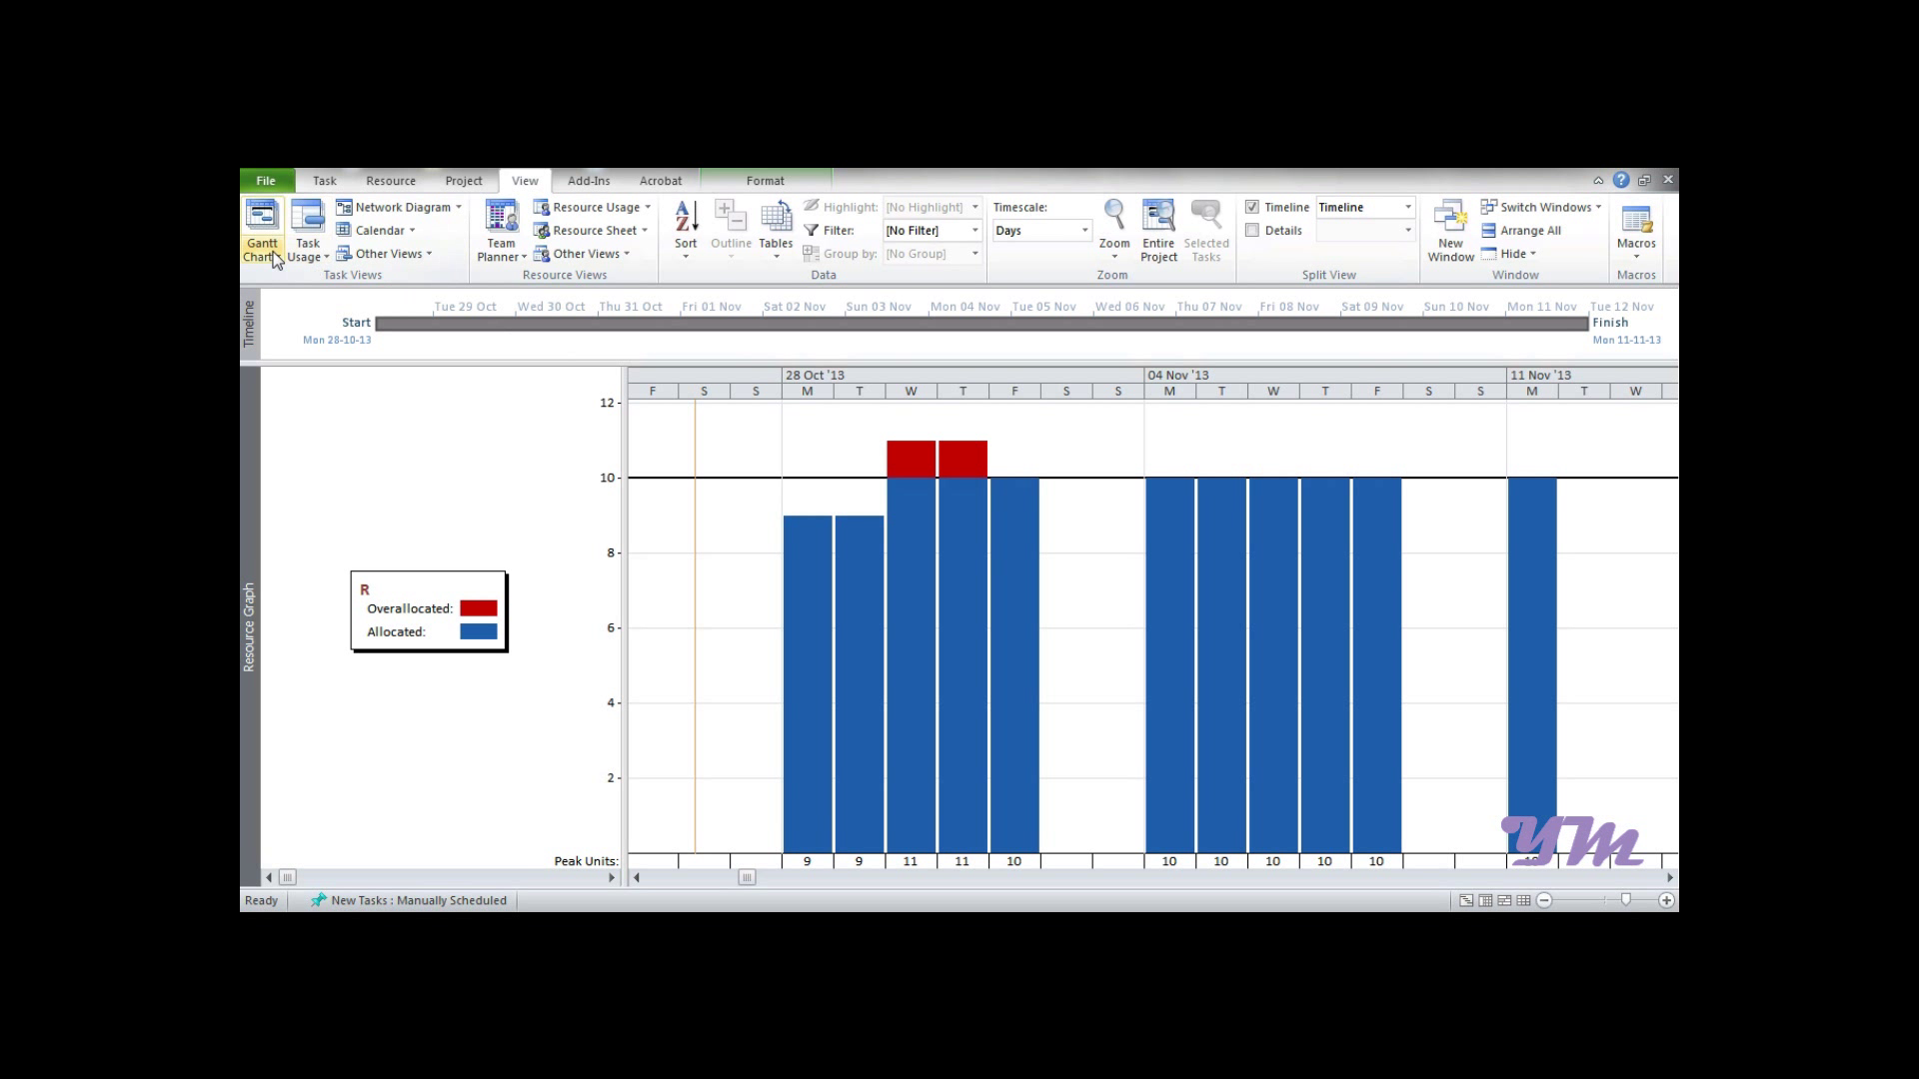
# Switch back to the Gantt chart listing tasks A–H, all with 0 days total slack
pyautogui.click(262, 231)
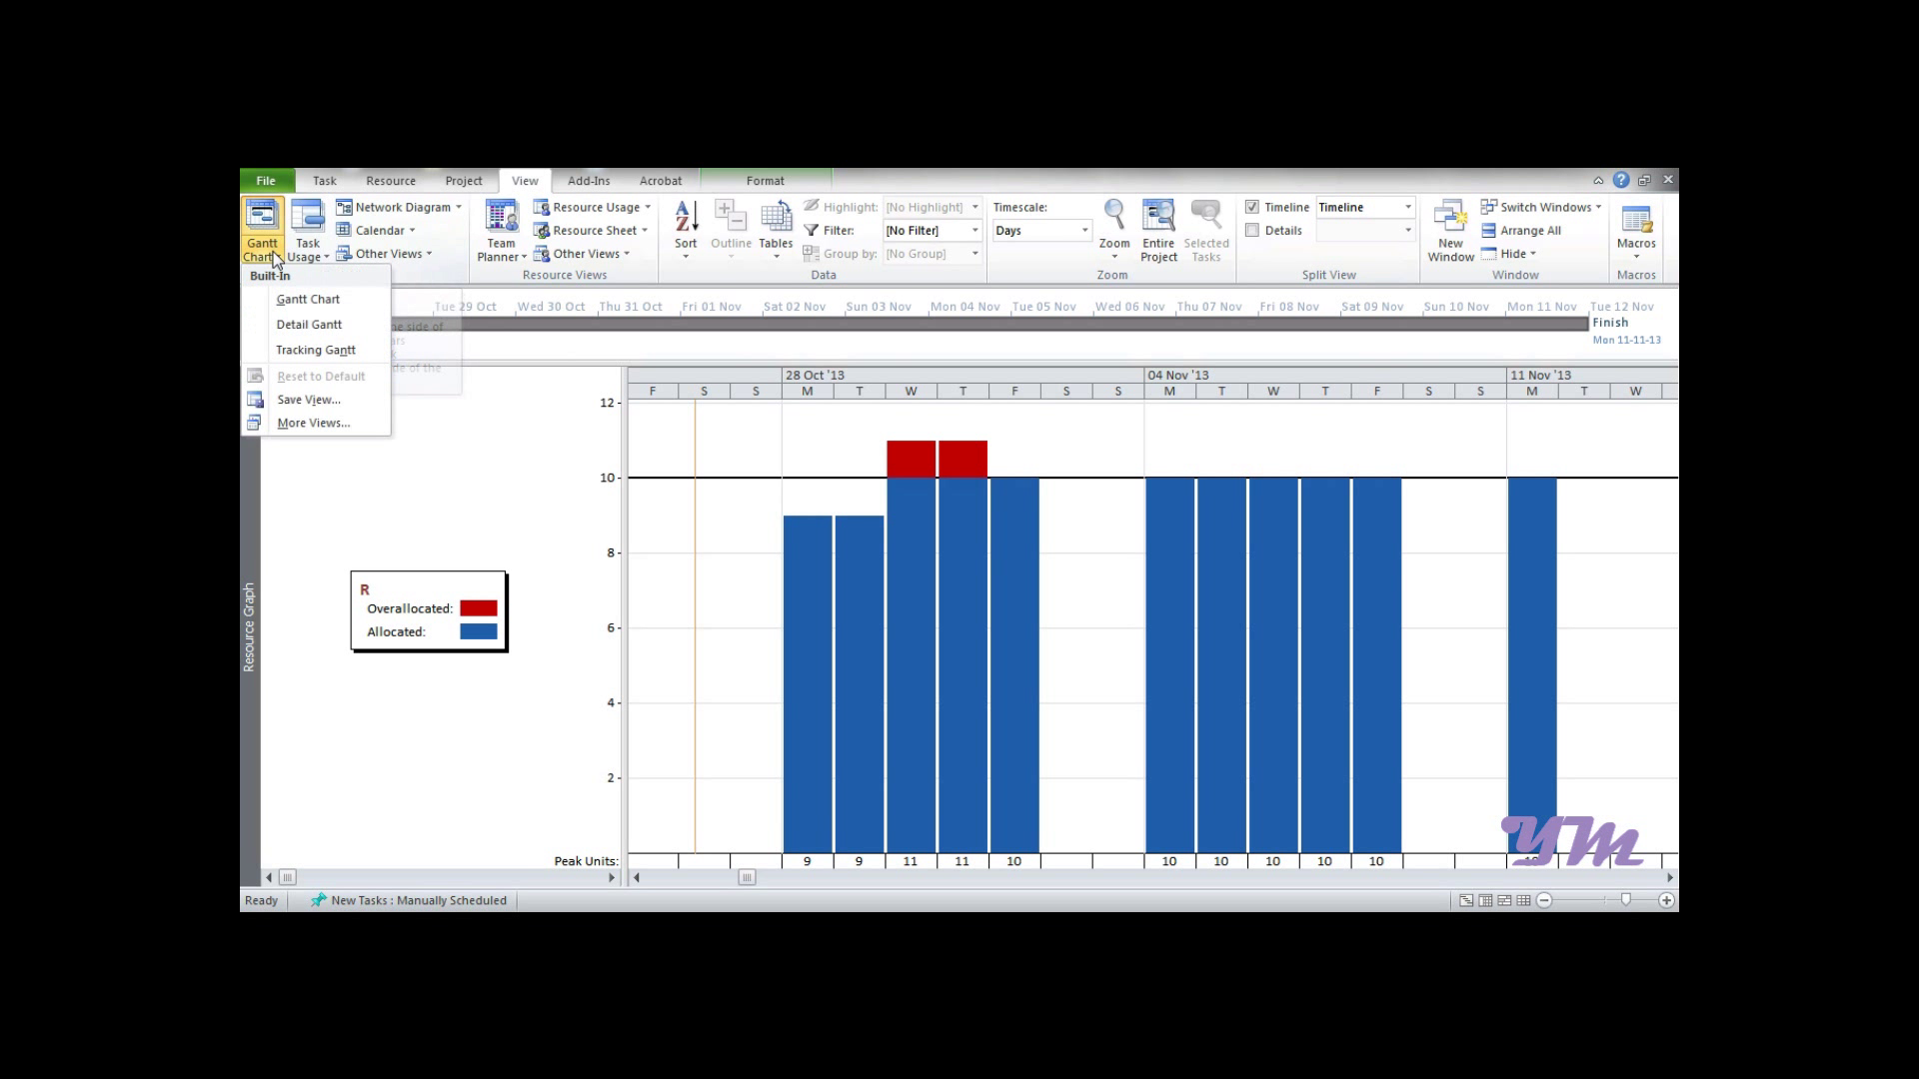
pyautogui.click(308, 324)
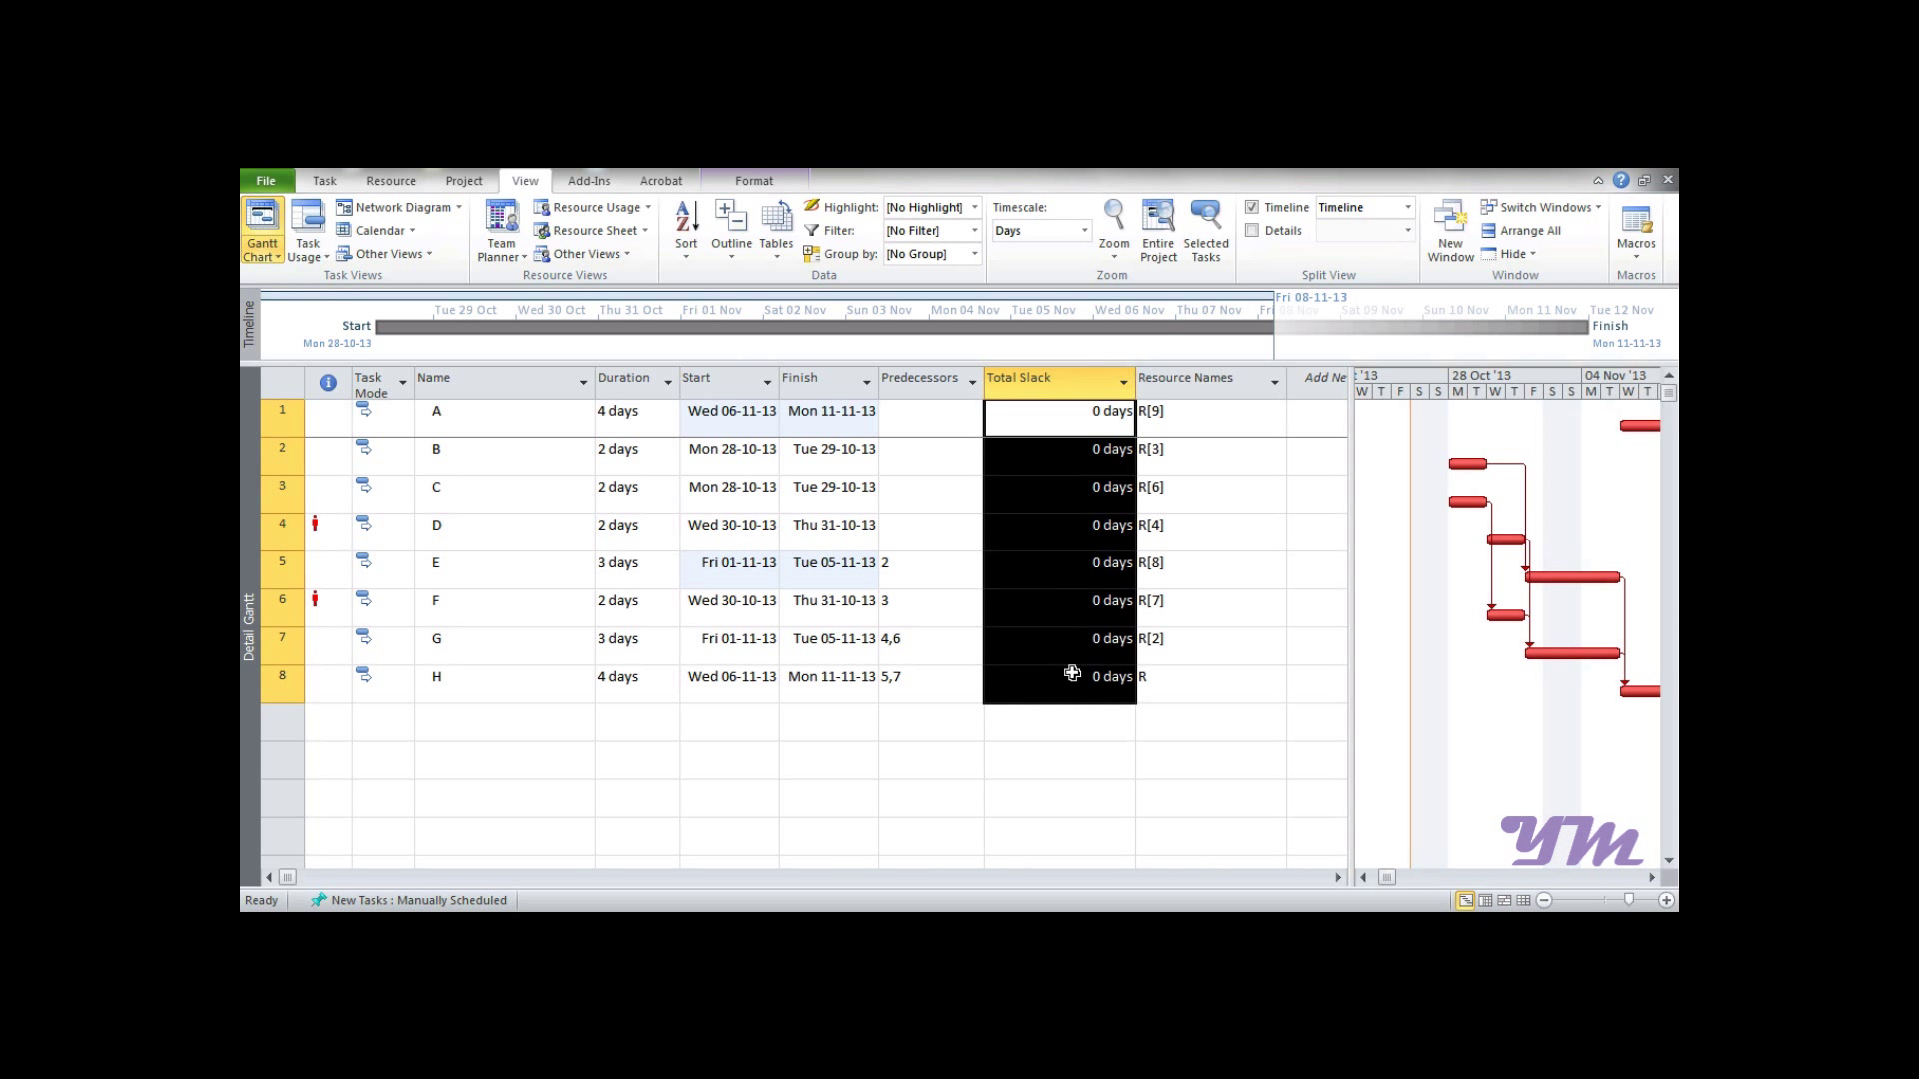
pyautogui.moveTo(1056, 447)
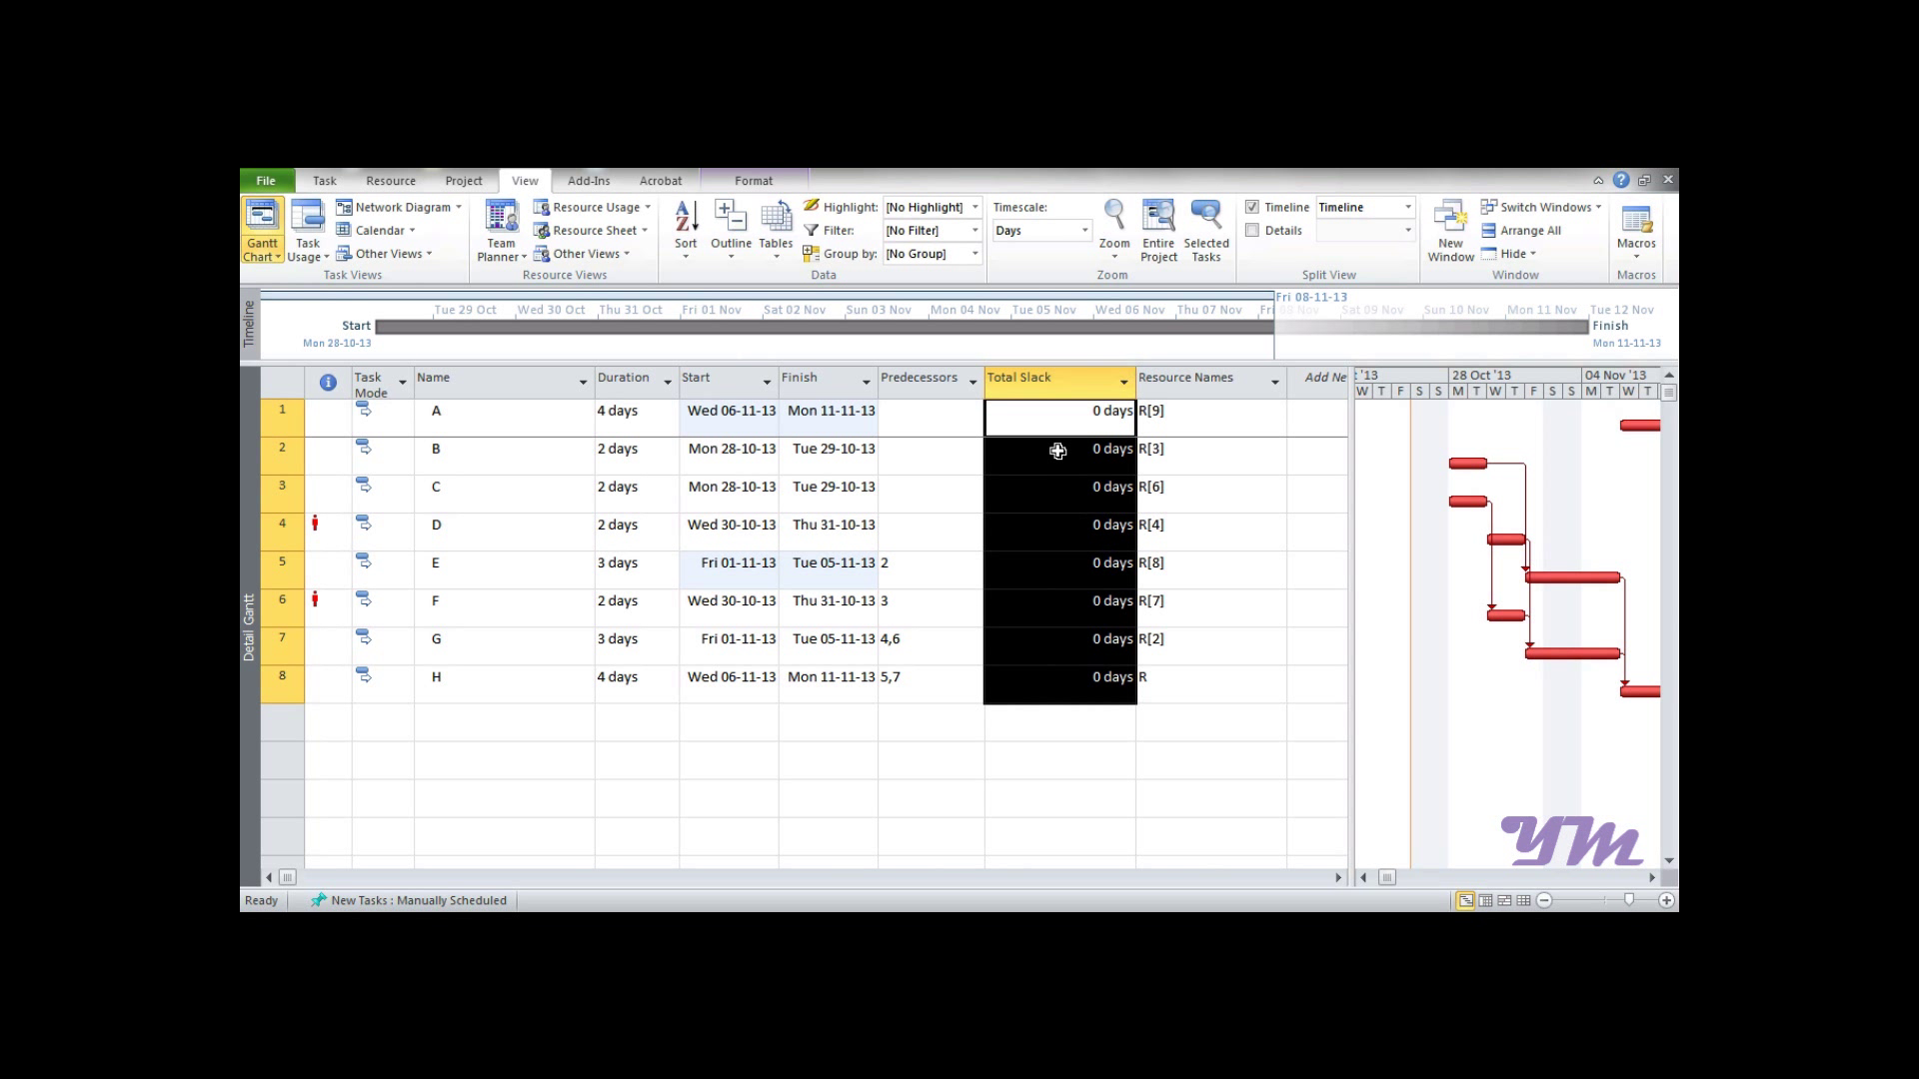
pyautogui.moveTo(1038, 677)
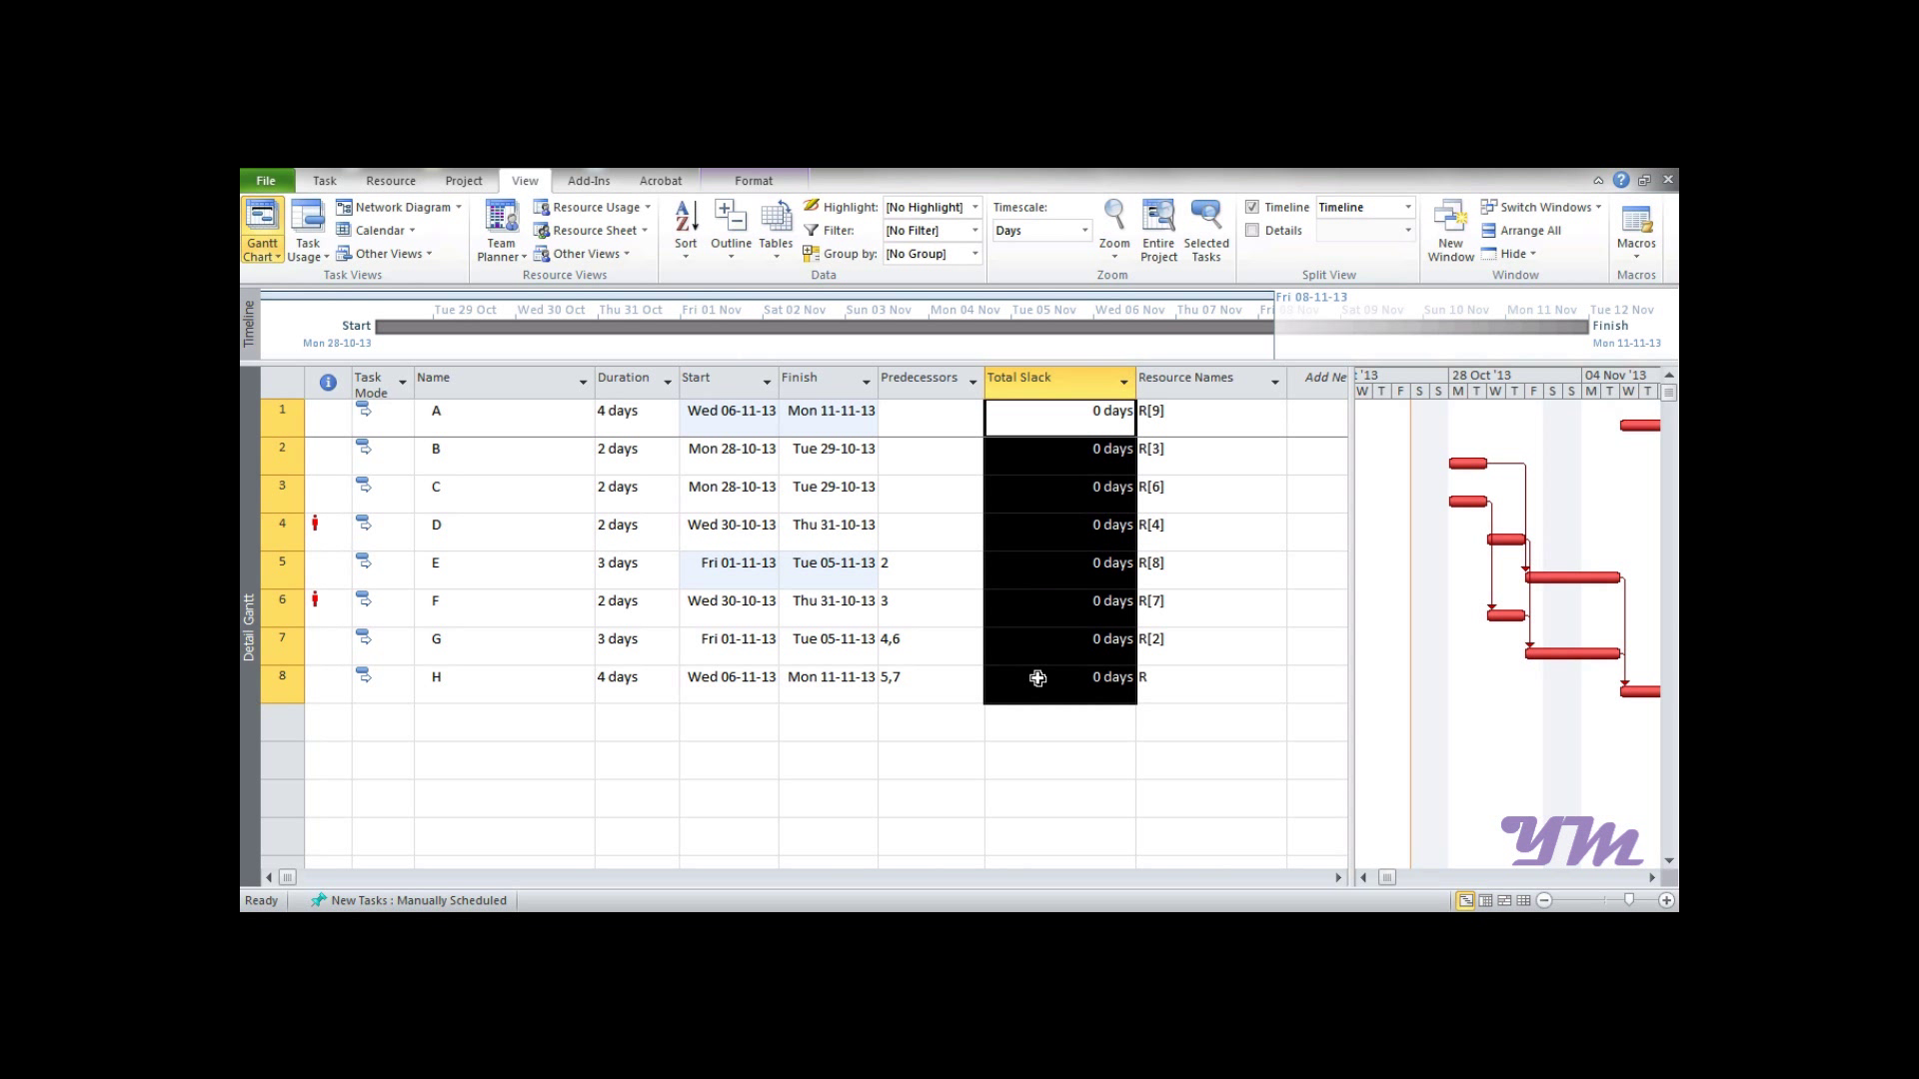
pyautogui.moveTo(318, 523)
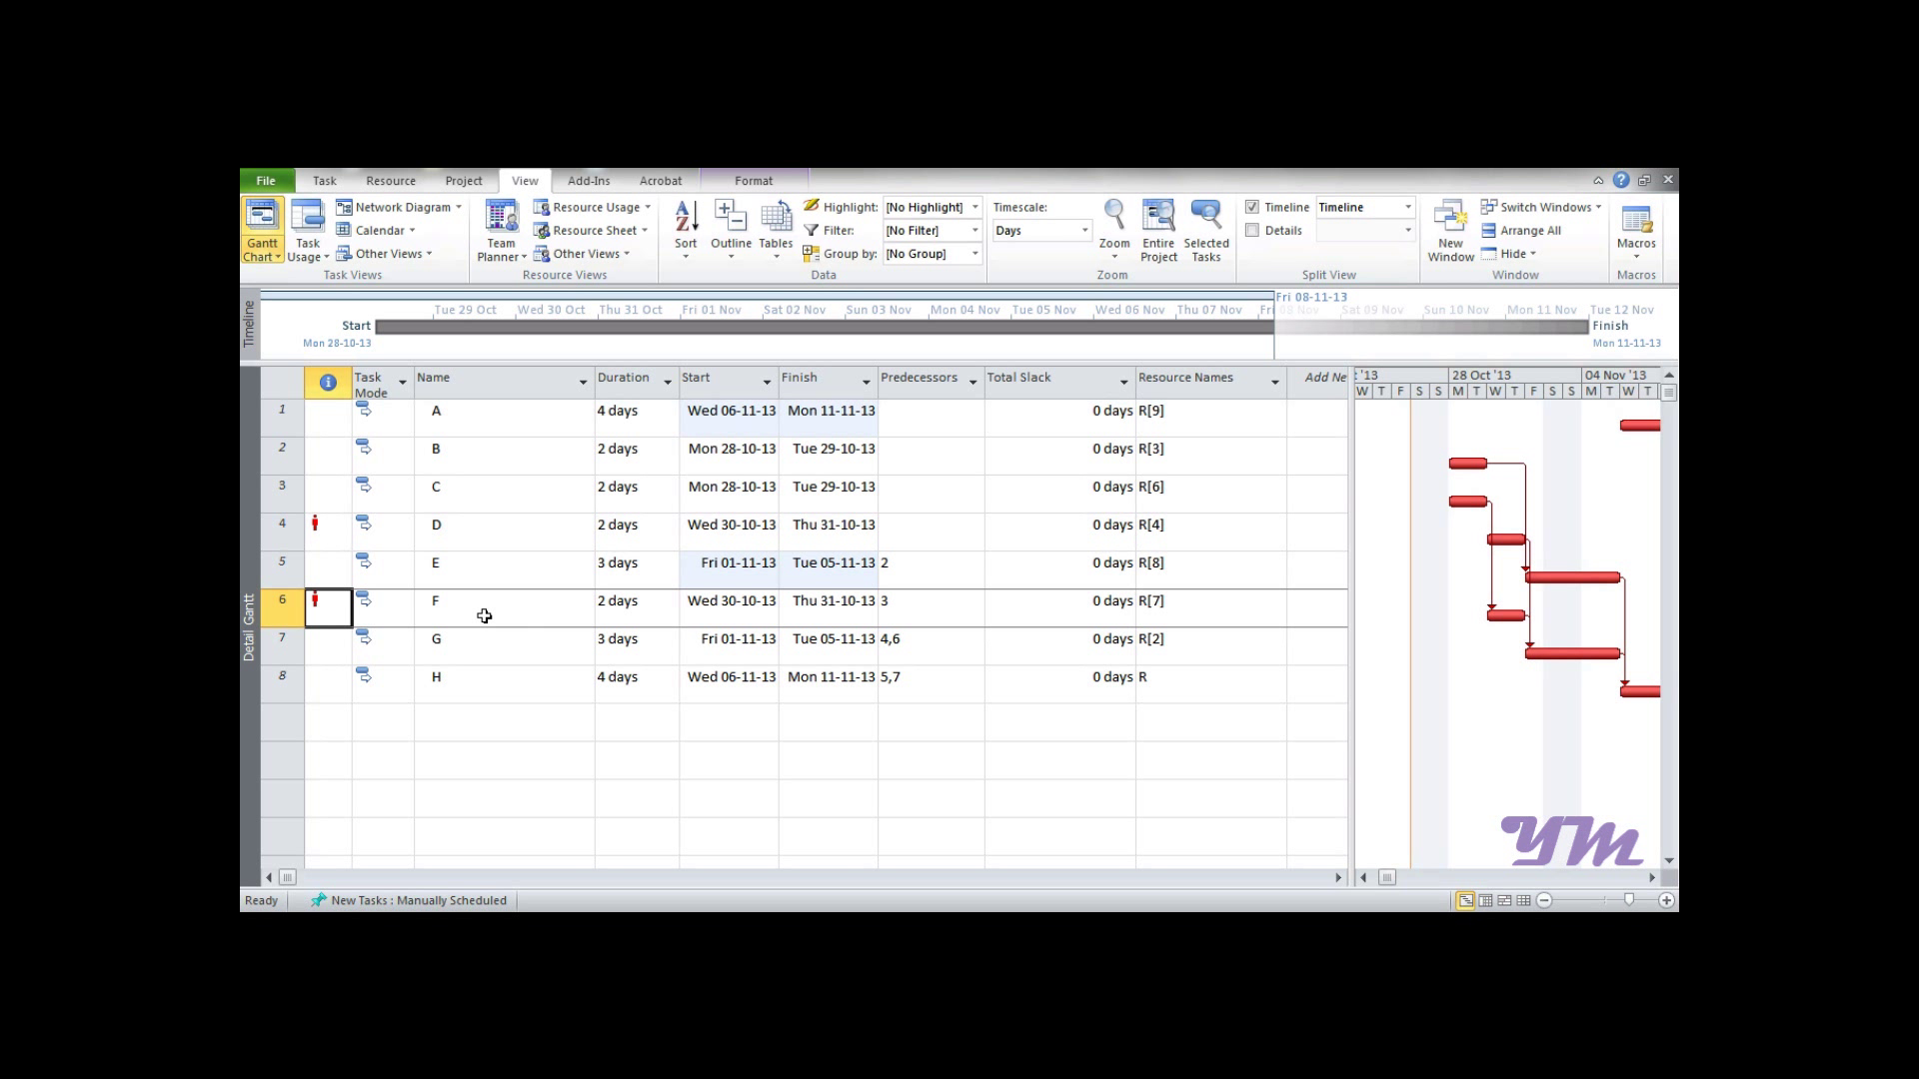
pyautogui.moveTo(566, 603)
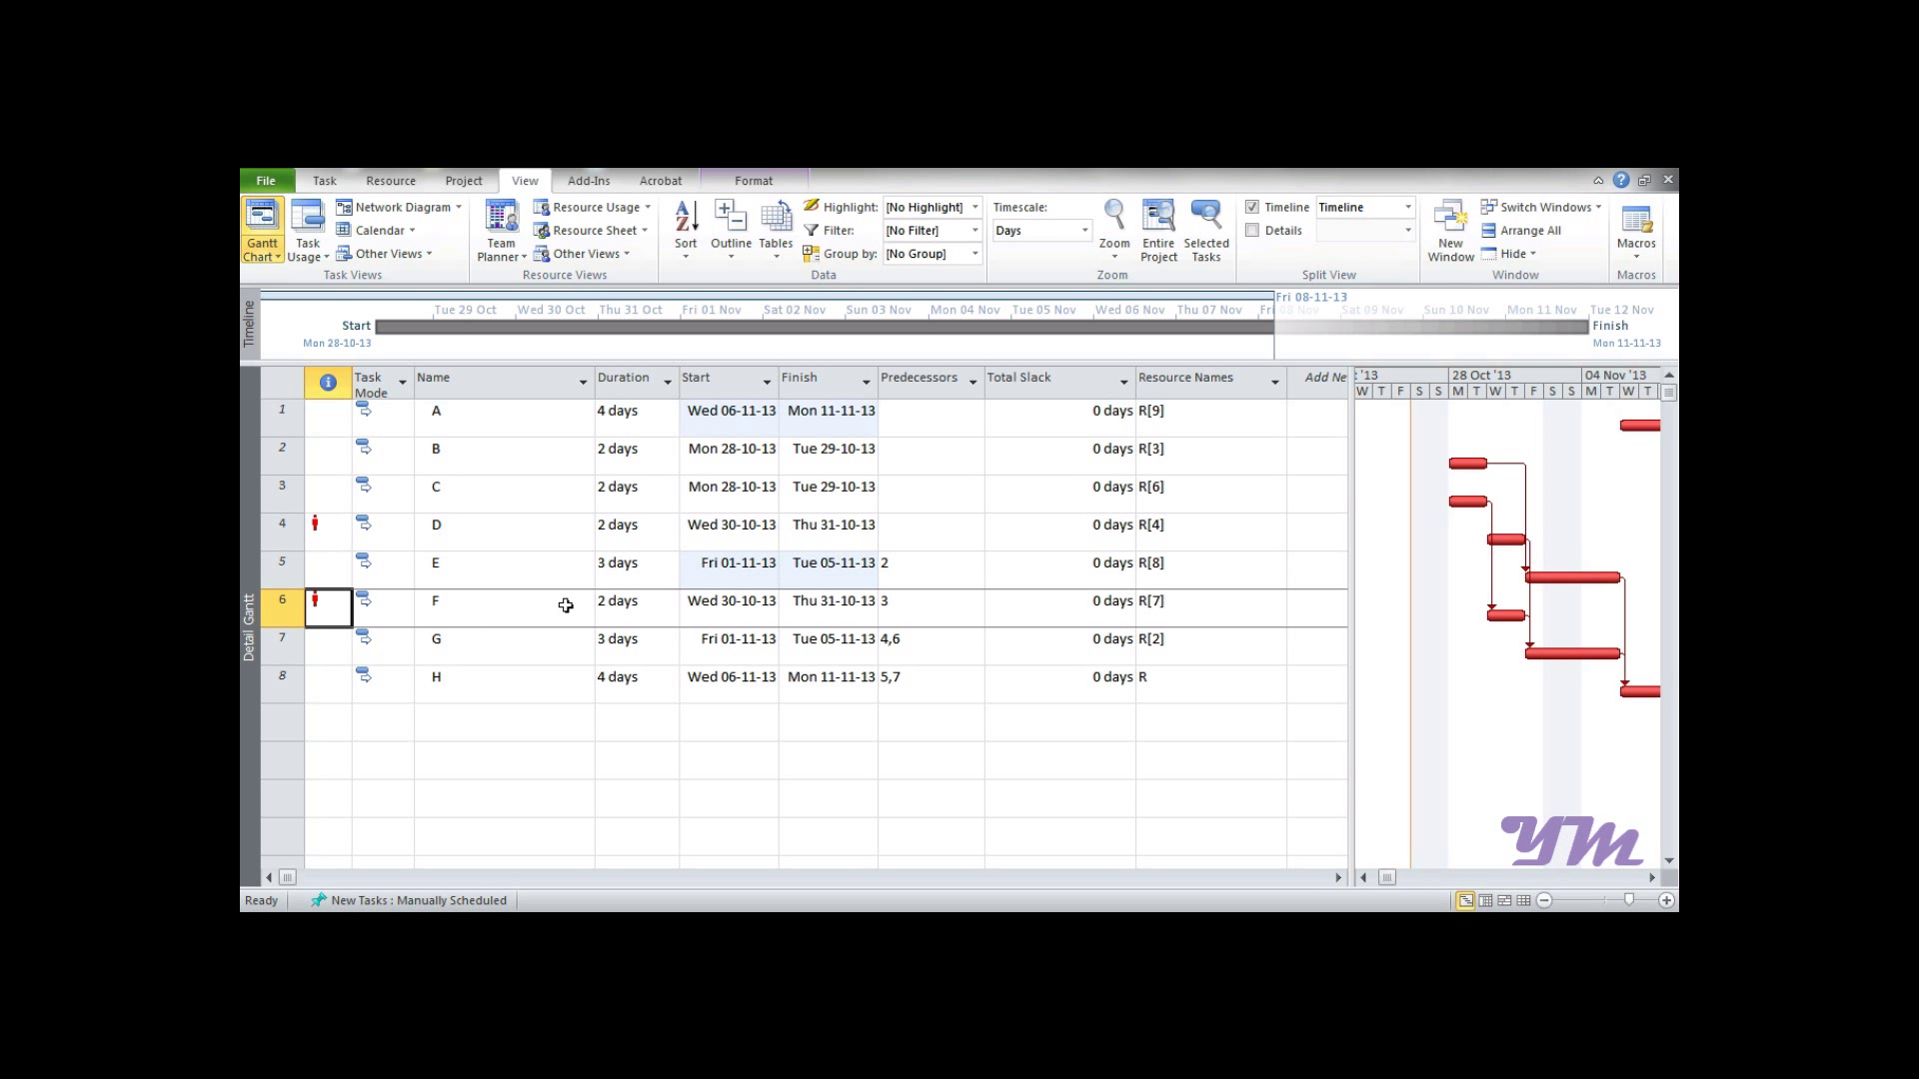
pyautogui.moveTo(811, 583)
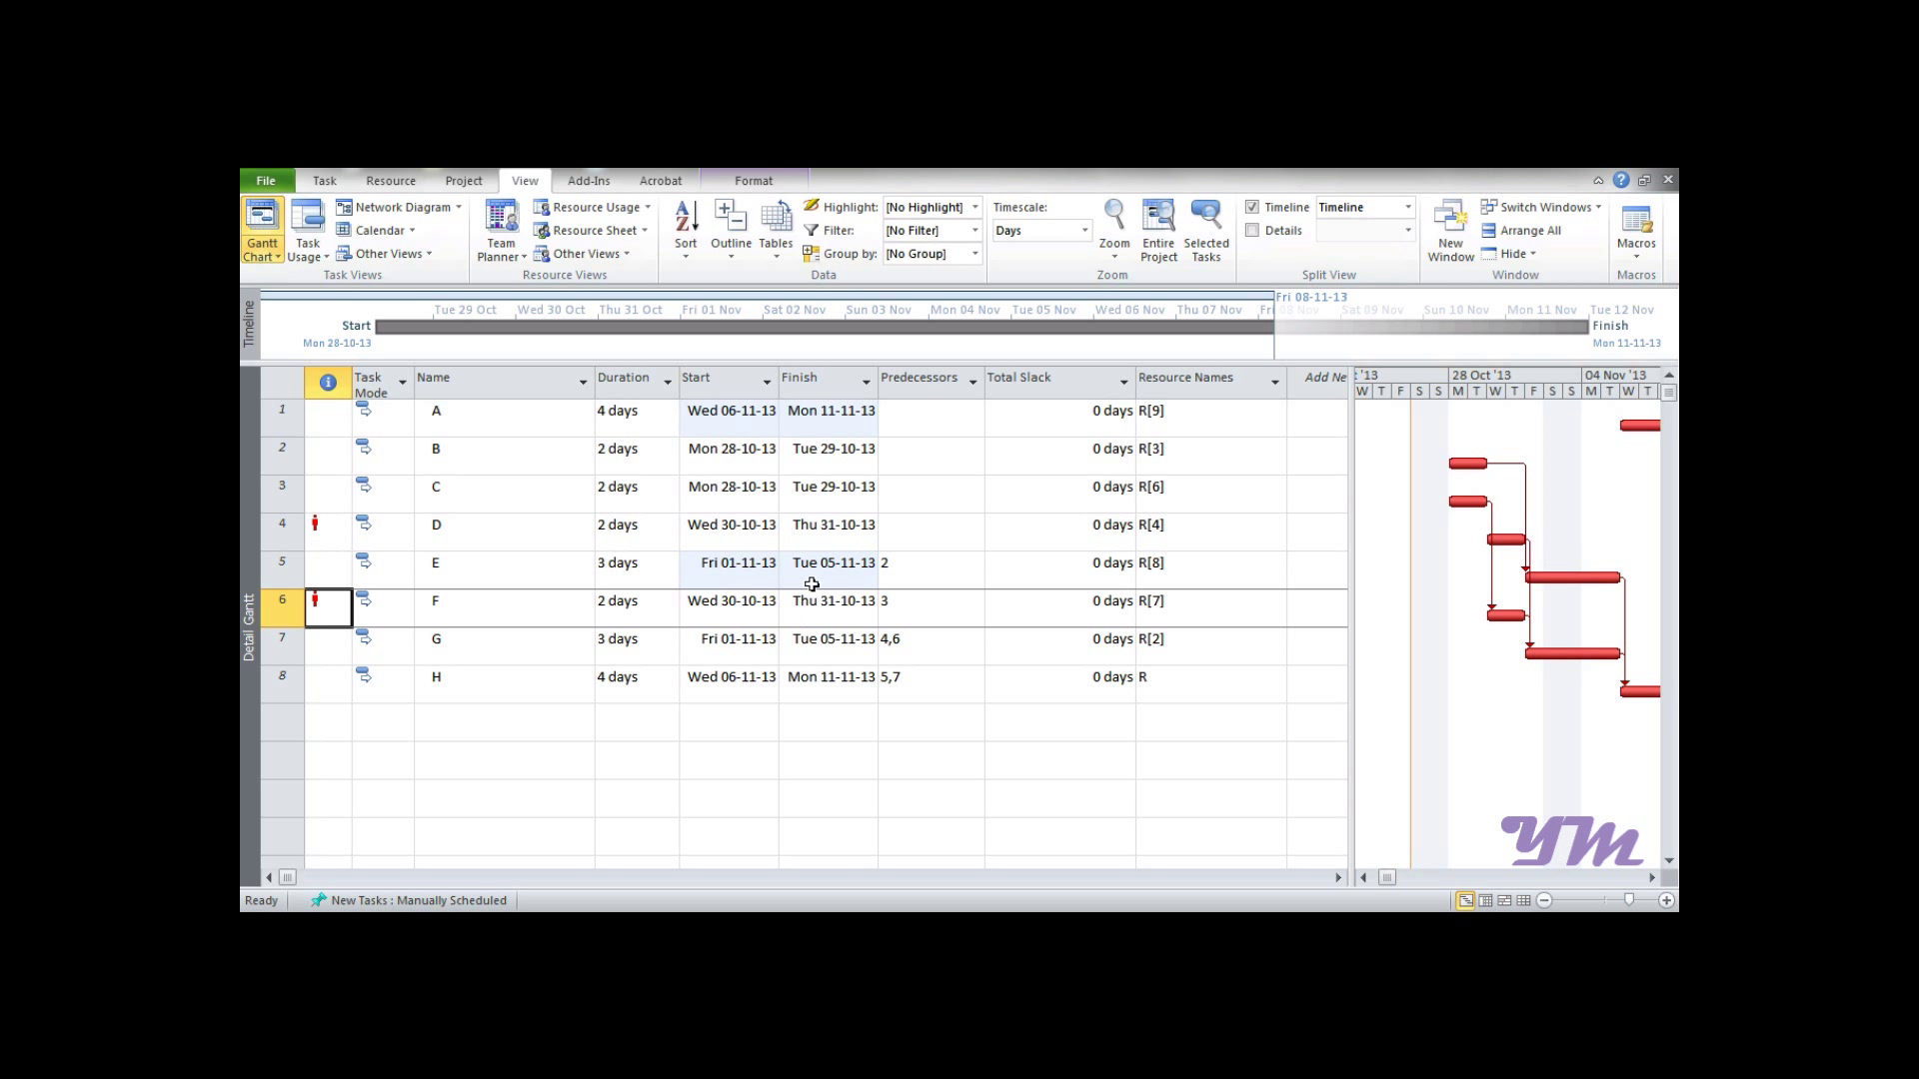